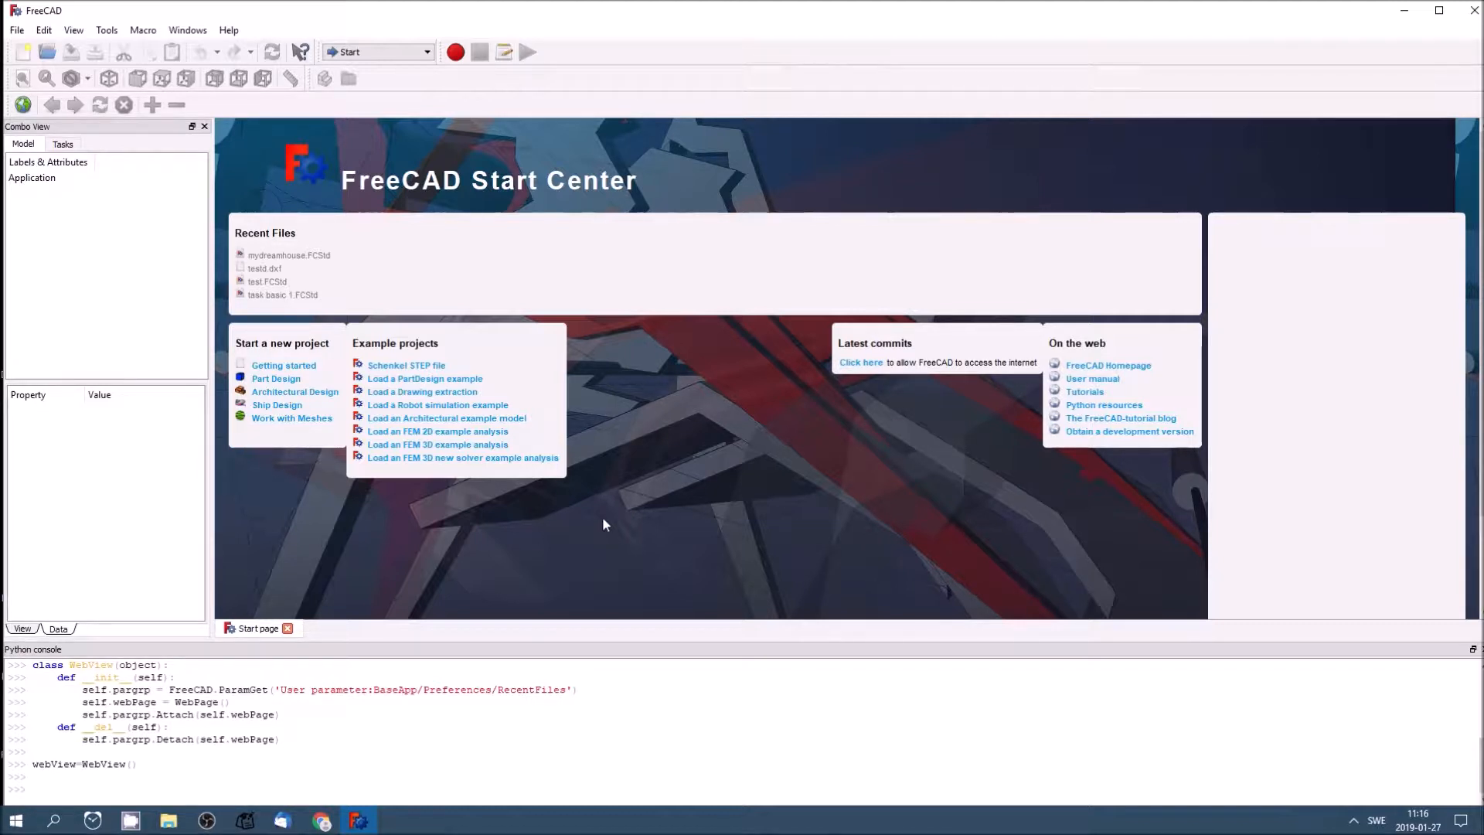
mouse_move(636, 479)
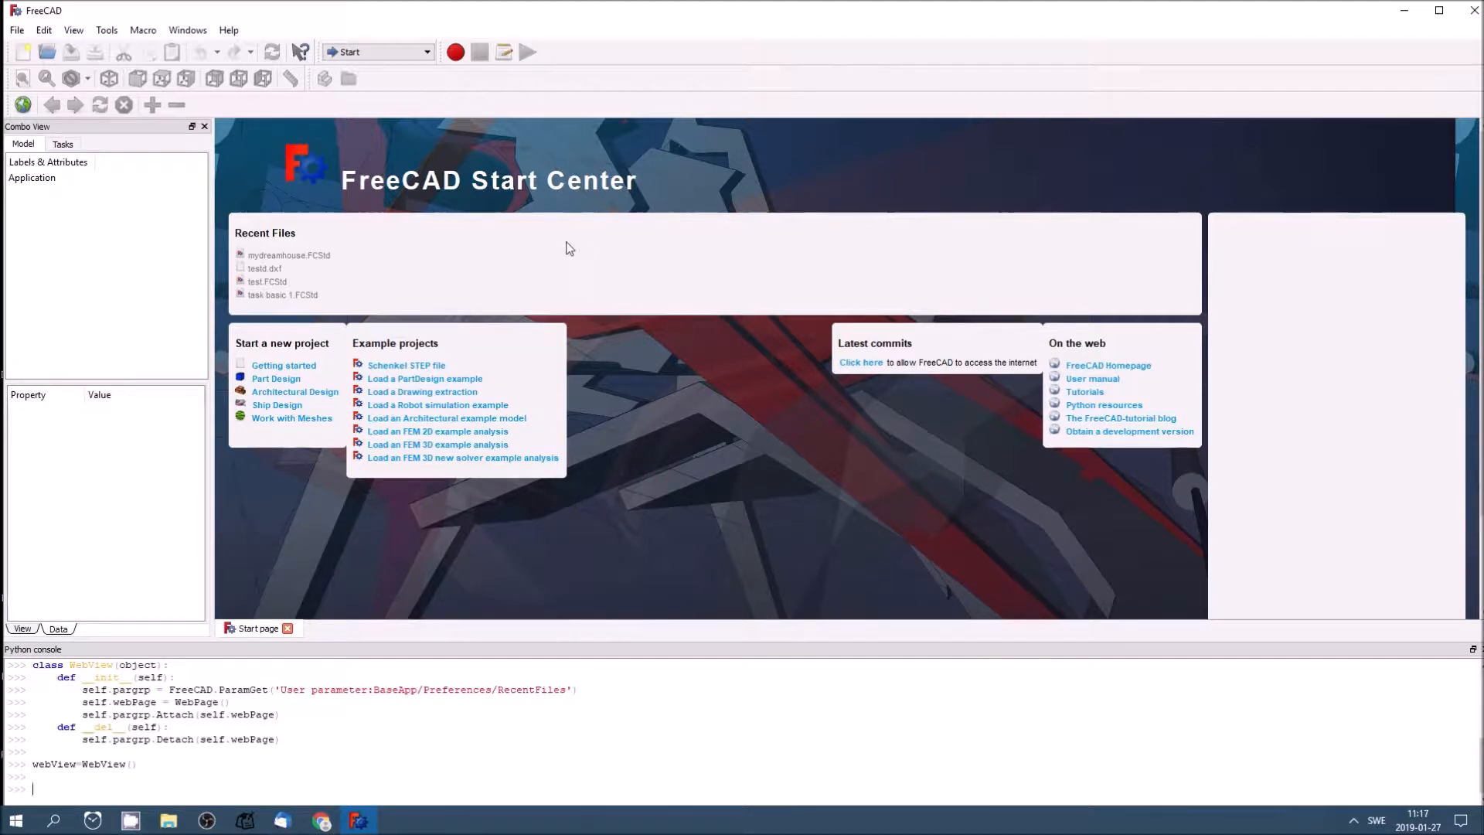
mouse_move(581, 289)
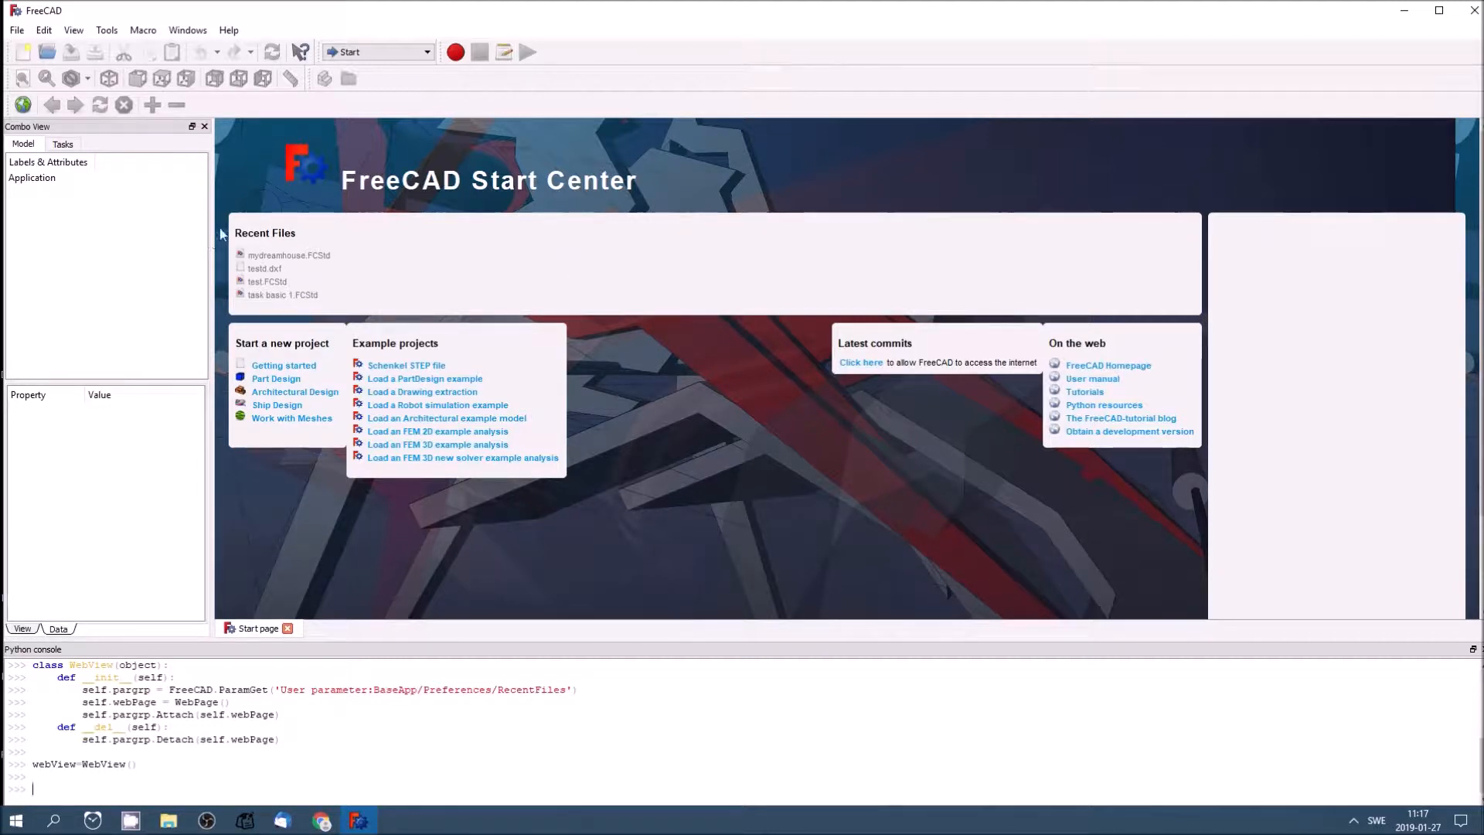
mouse_move(177, 259)
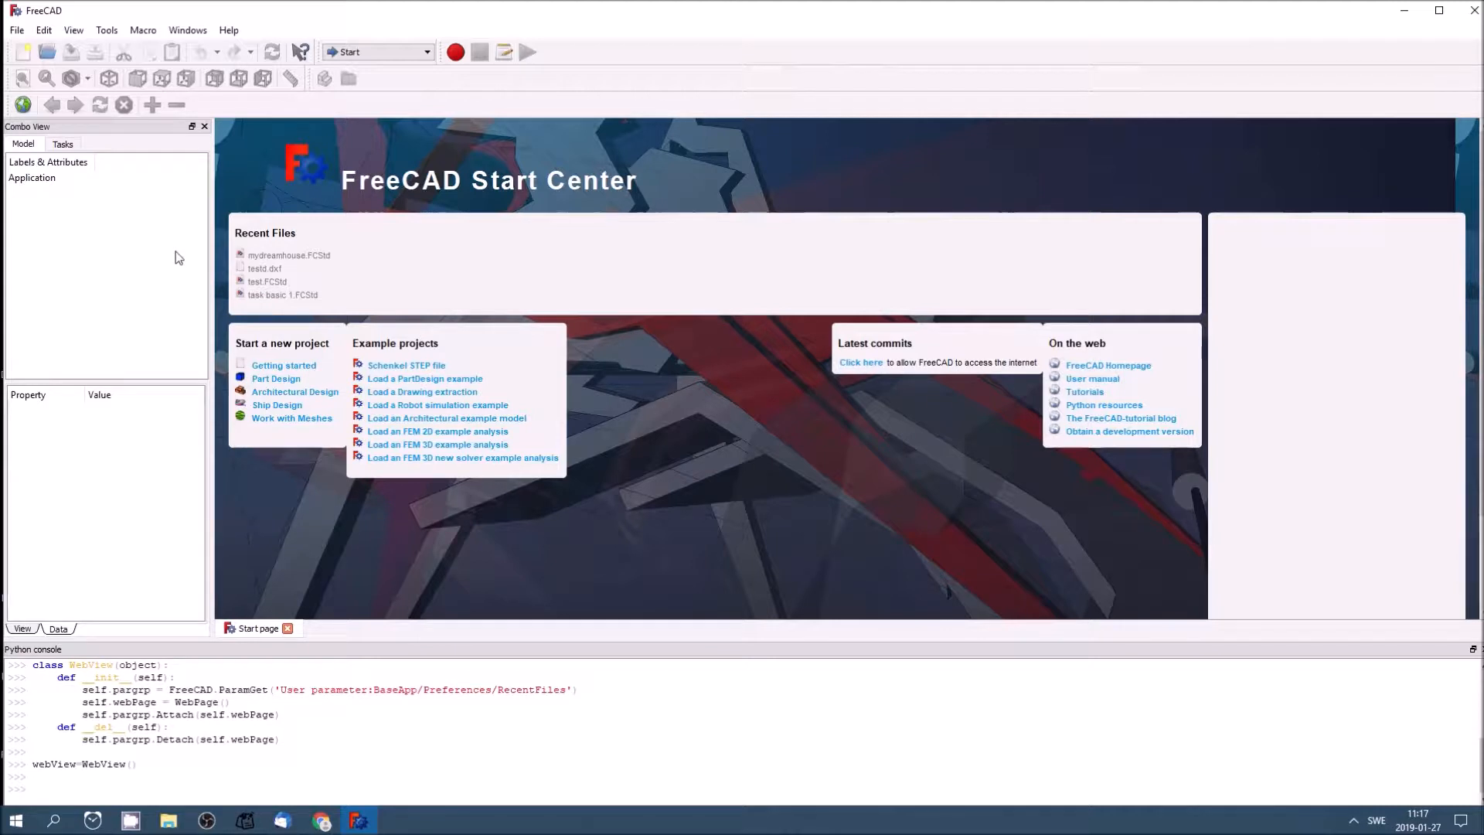
mouse_move(246, 580)
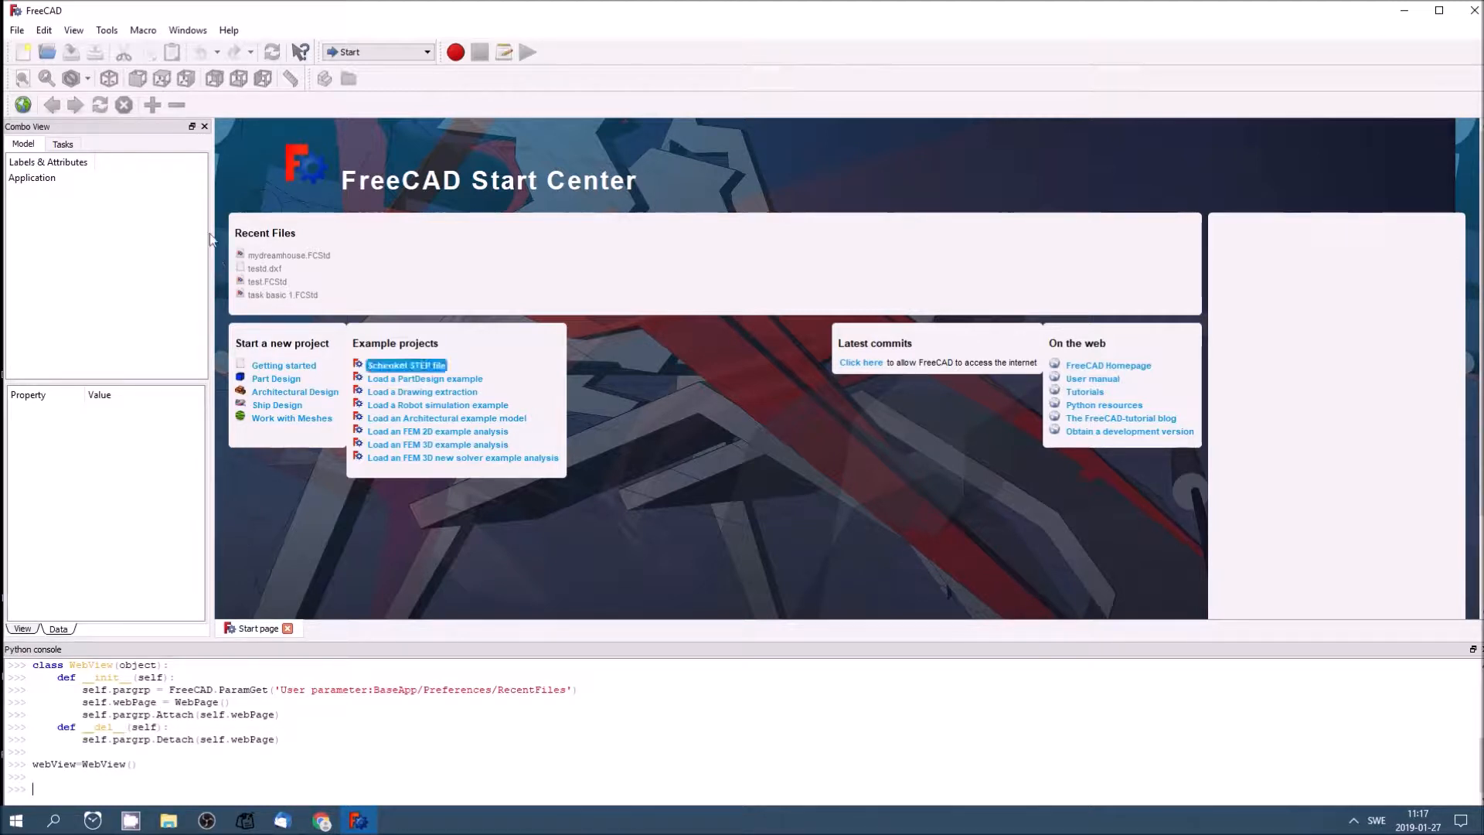
Step: Dismiss the version information and look through the File and Edit menus
click(426, 51)
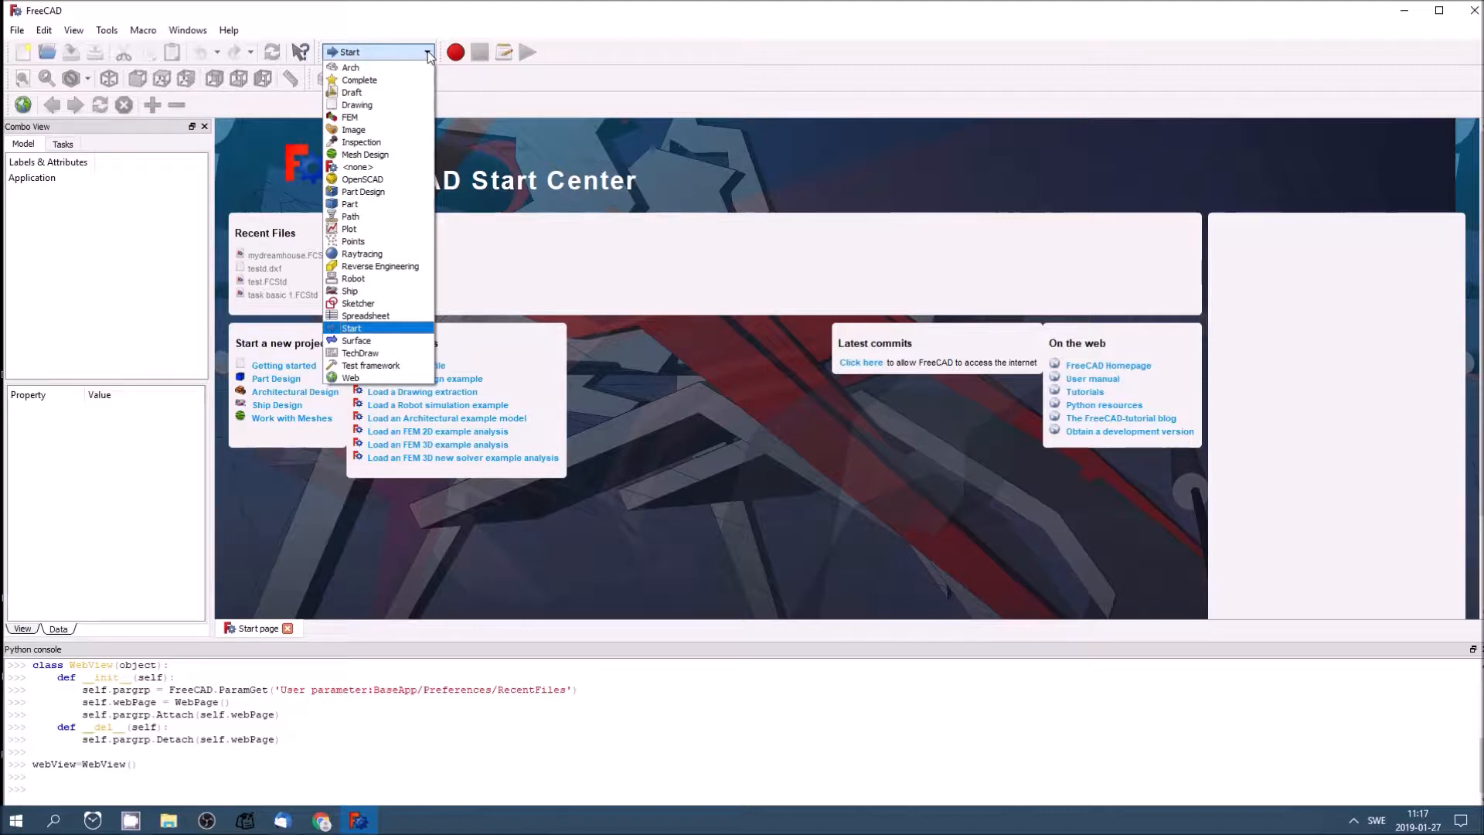
mouse_move(359, 166)
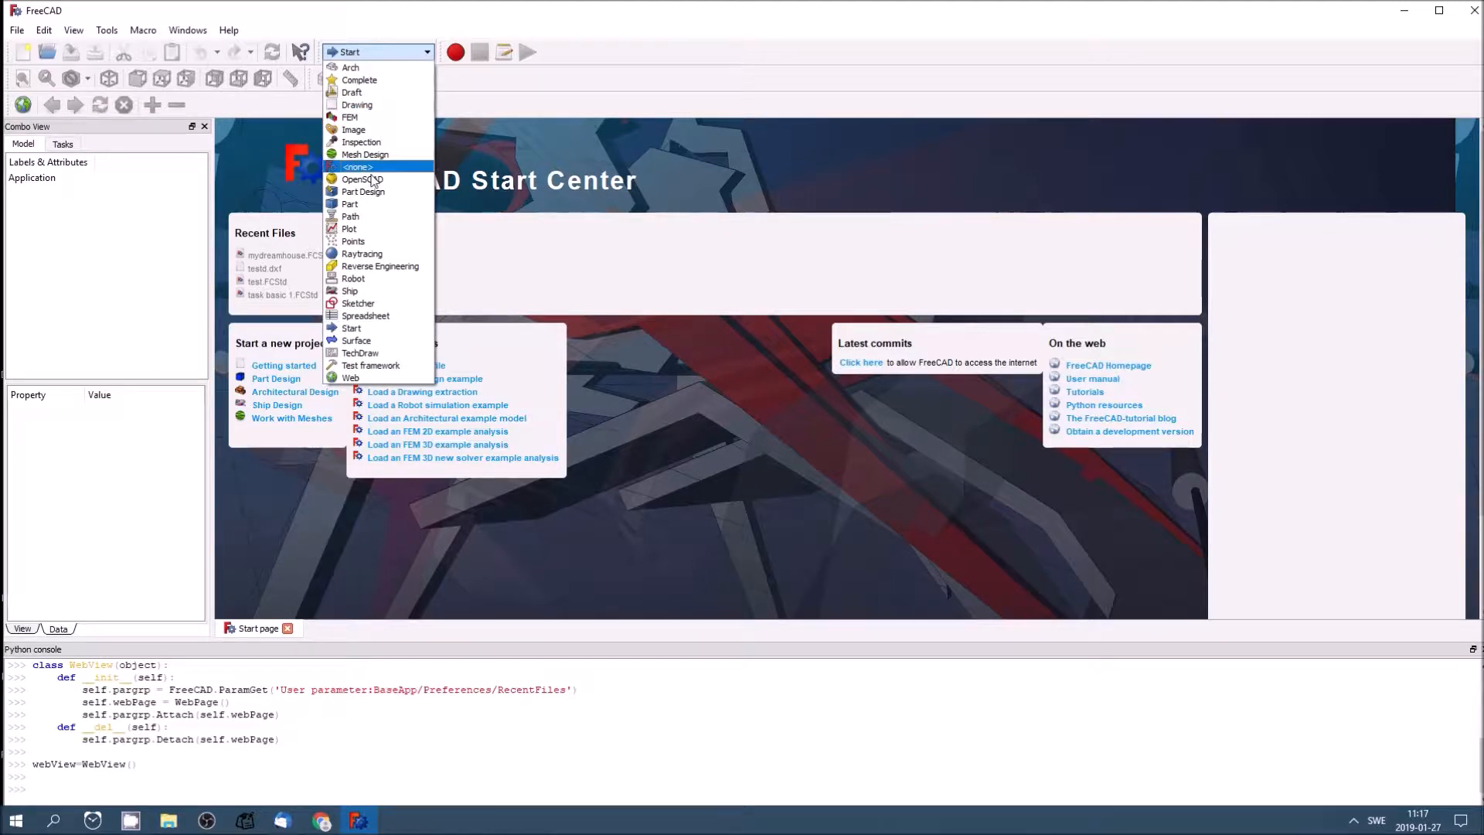
mouse_move(350, 204)
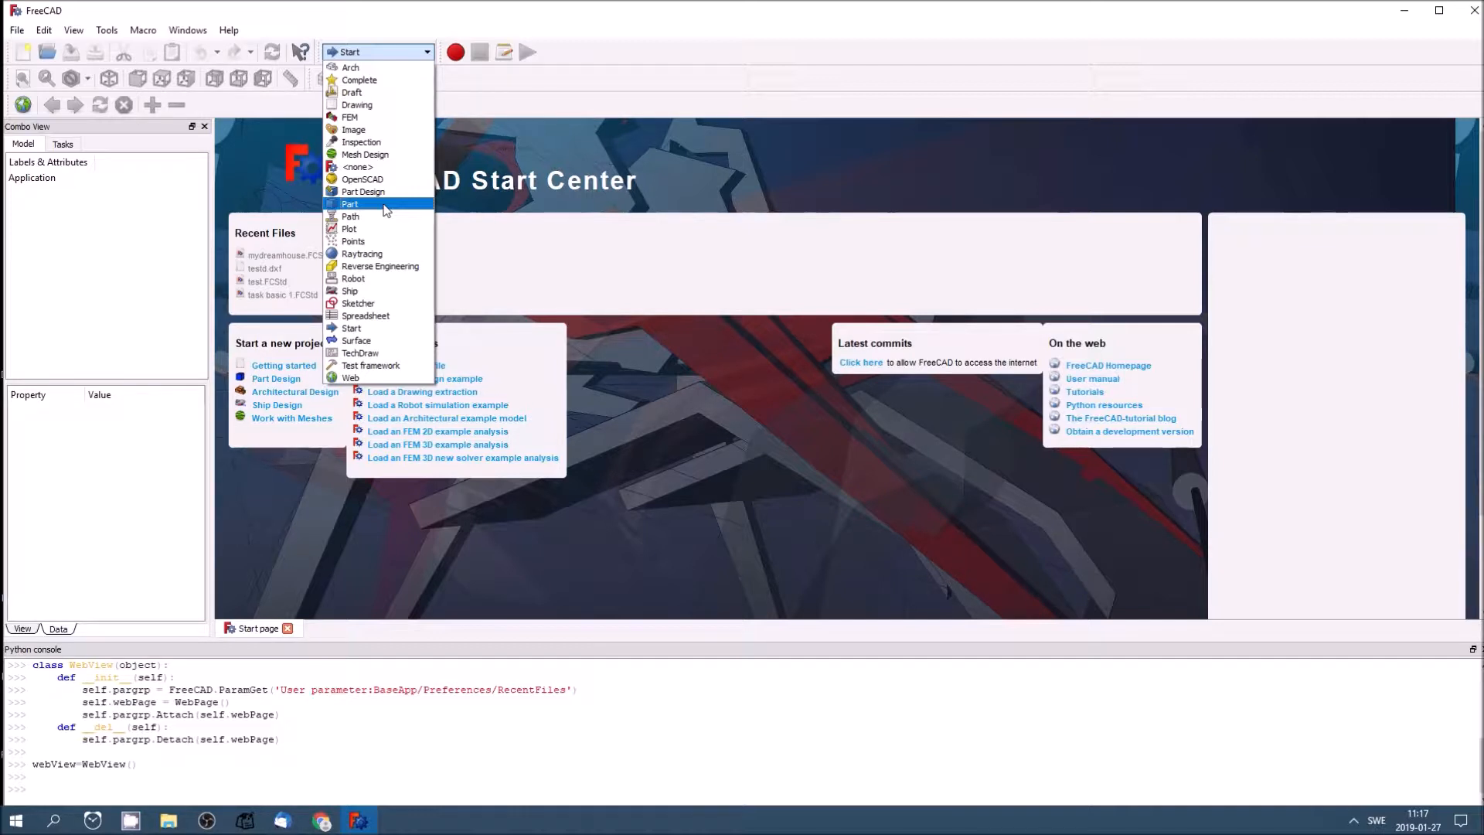
mouse_move(354, 129)
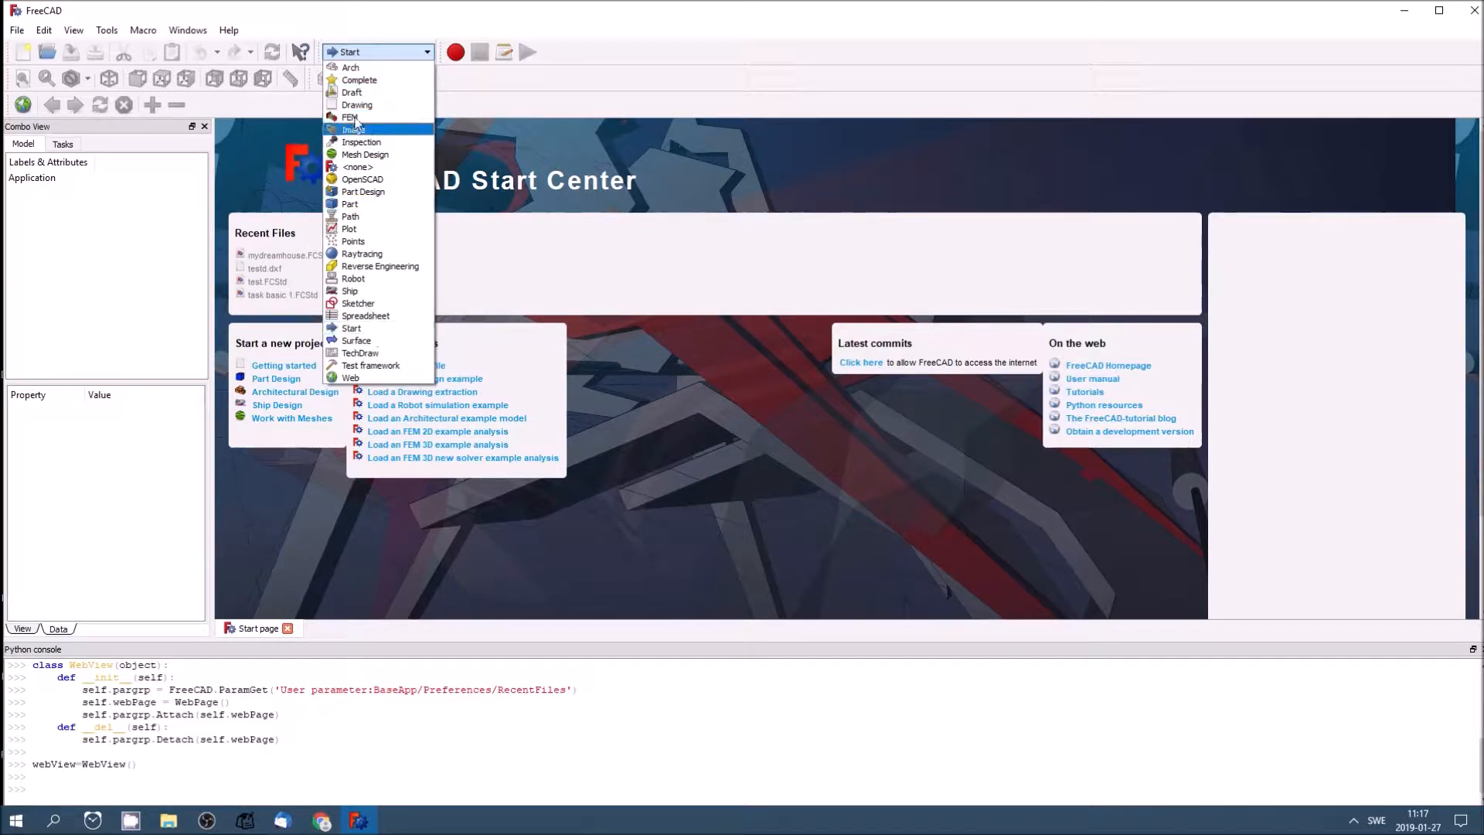
mouse_move(379, 315)
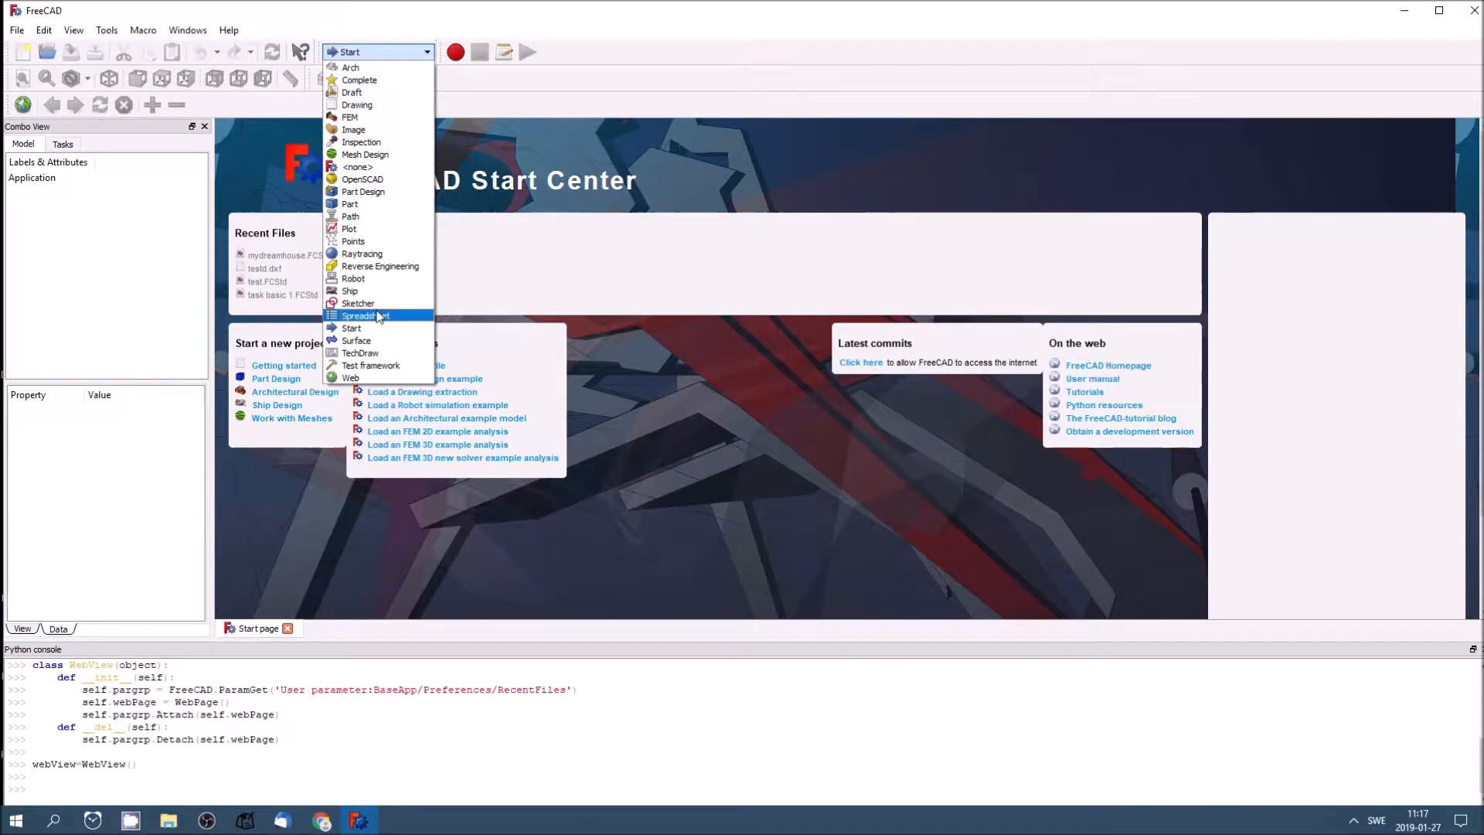
mouse_move(378, 290)
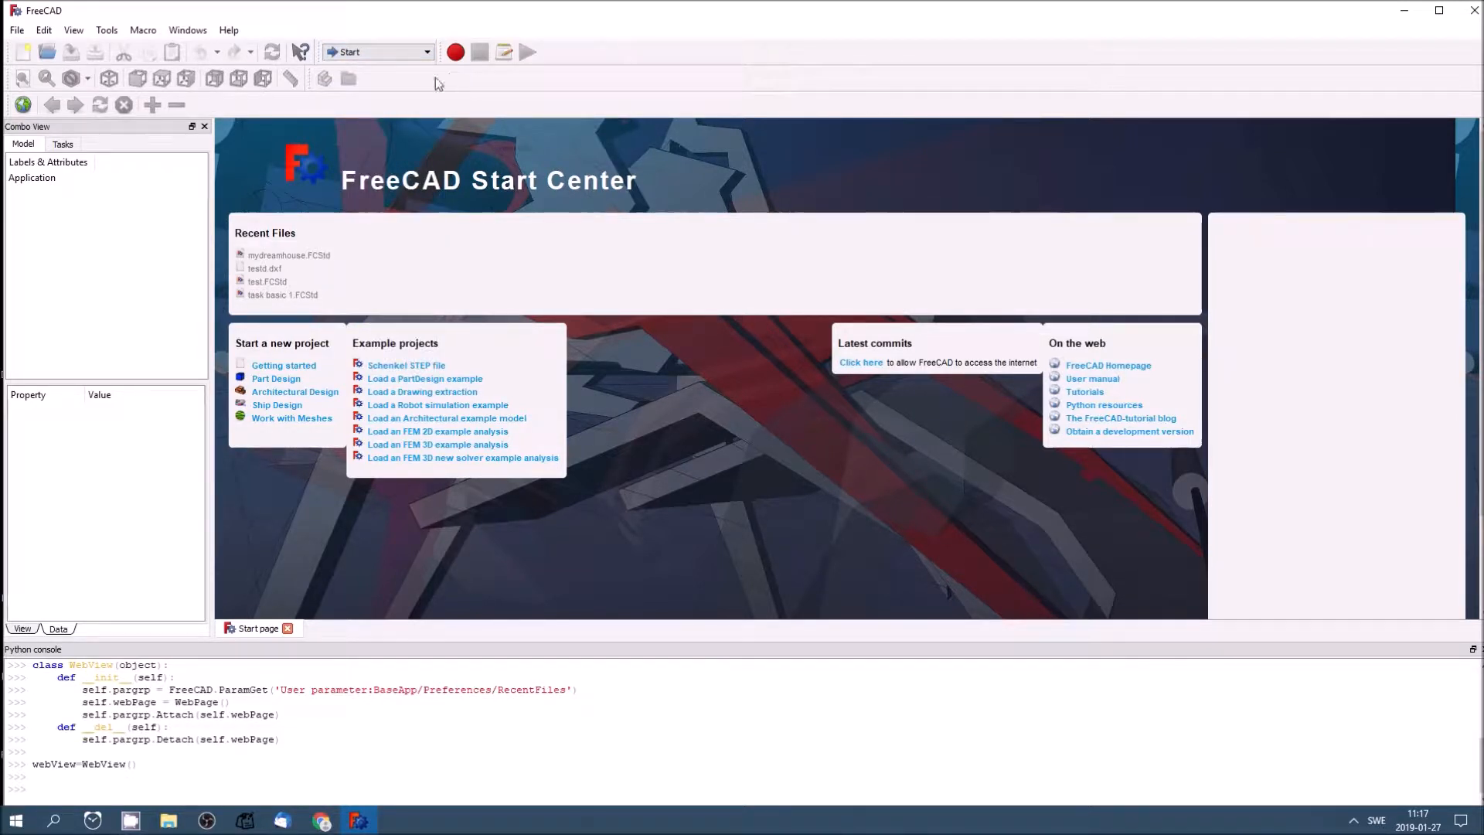
mouse_move(419, 77)
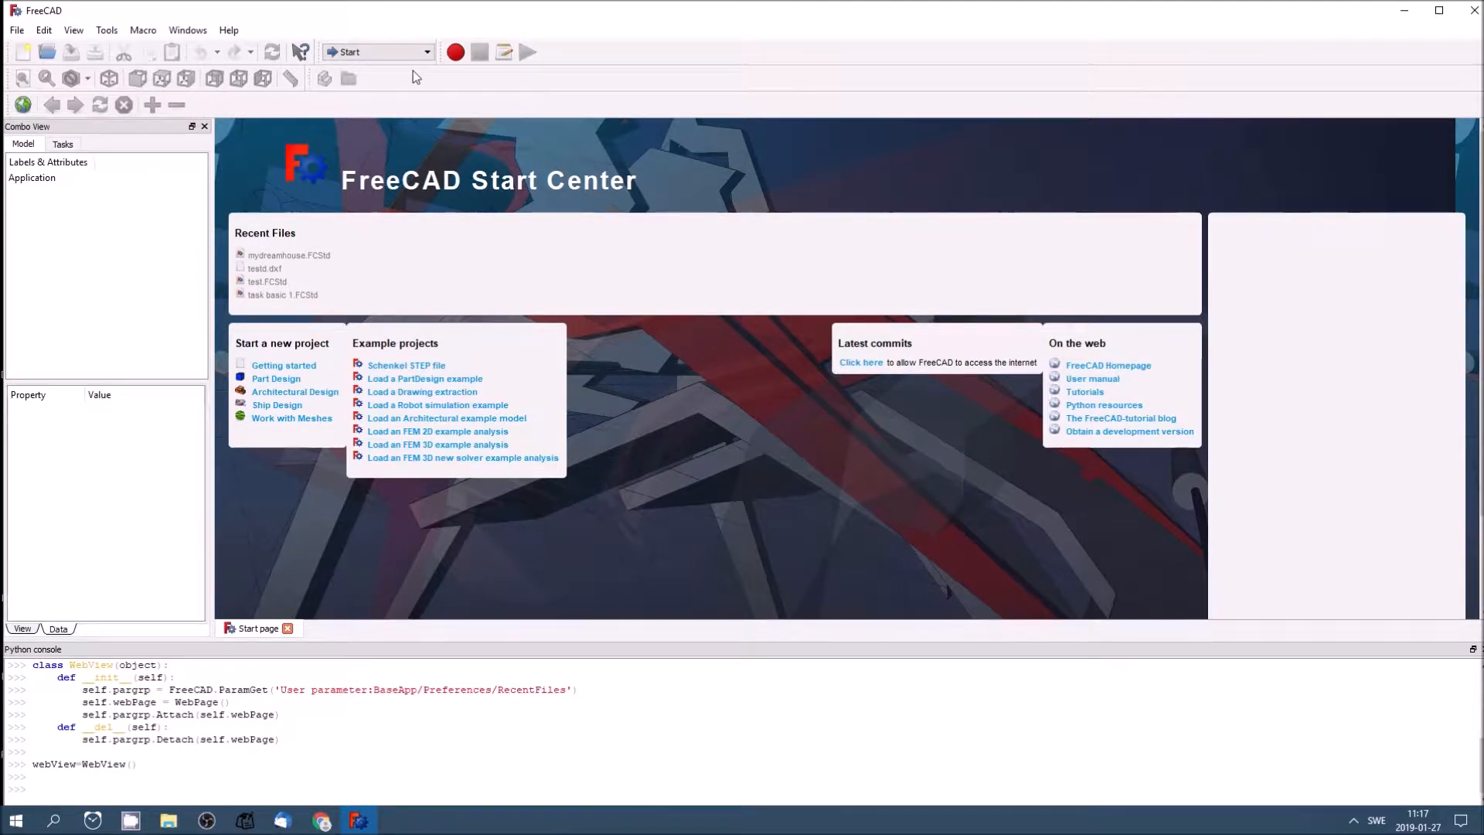
mouse_move(402, 84)
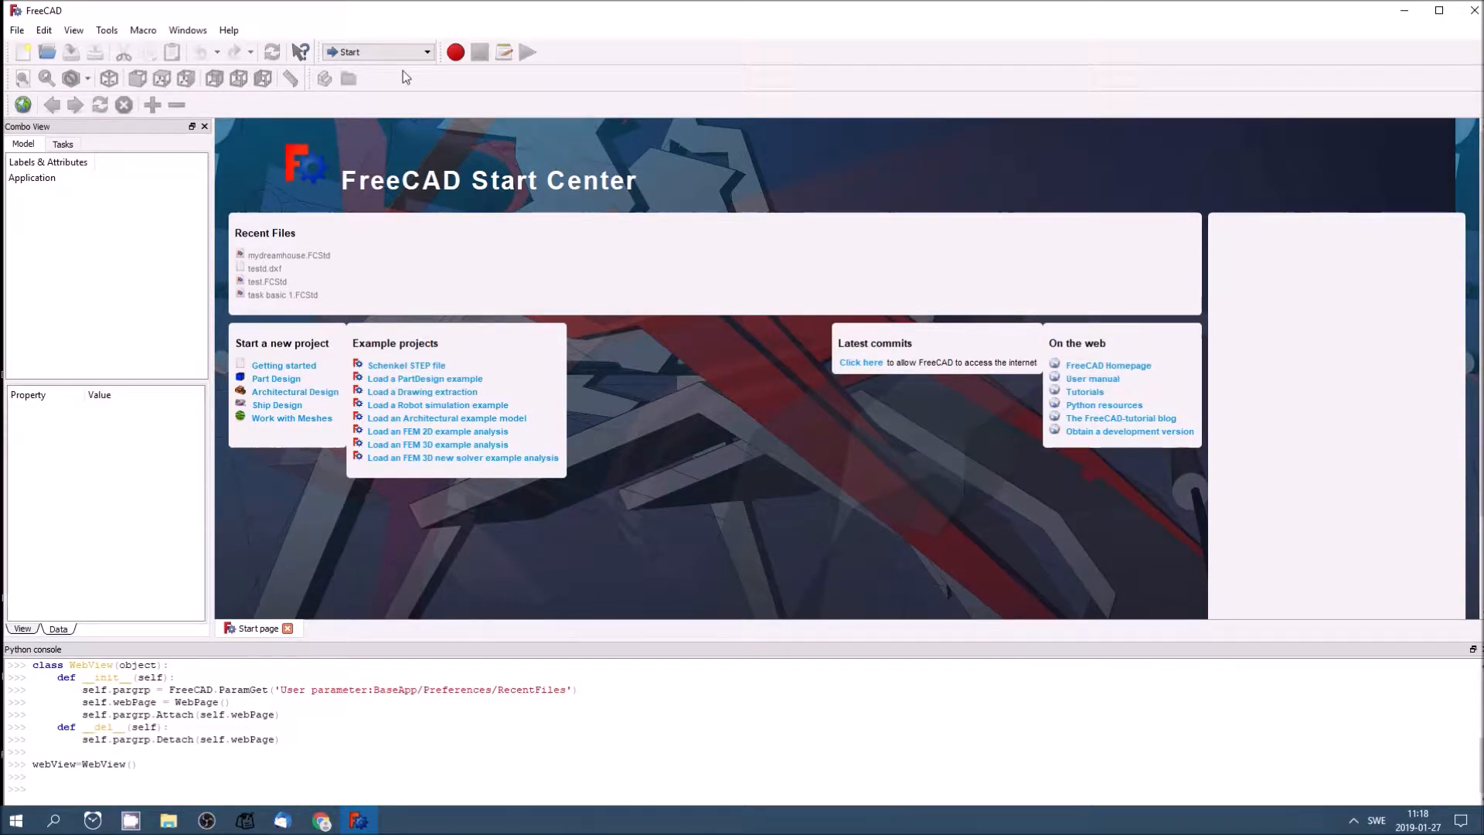
click(228, 29)
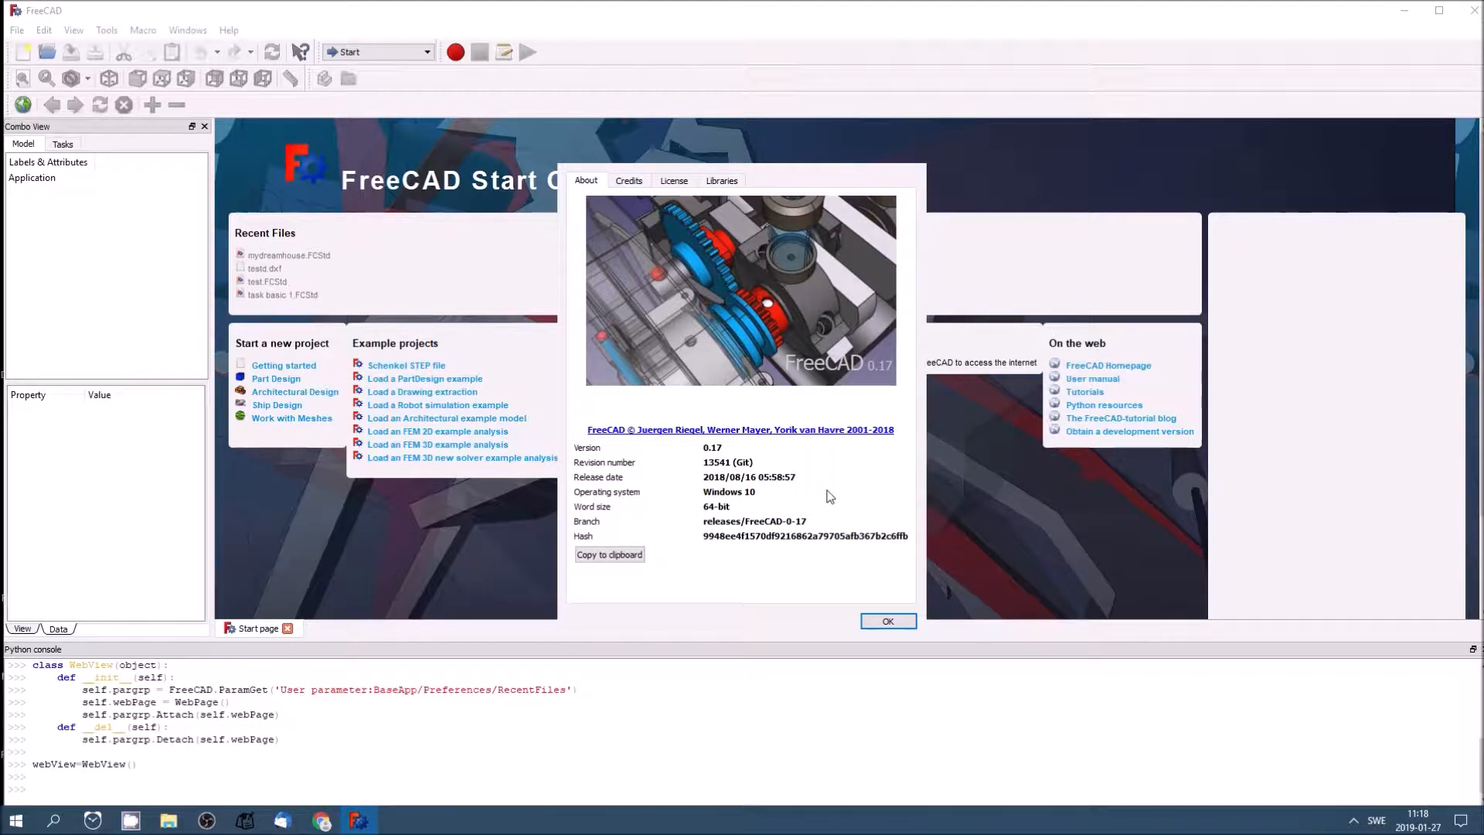
click(888, 620)
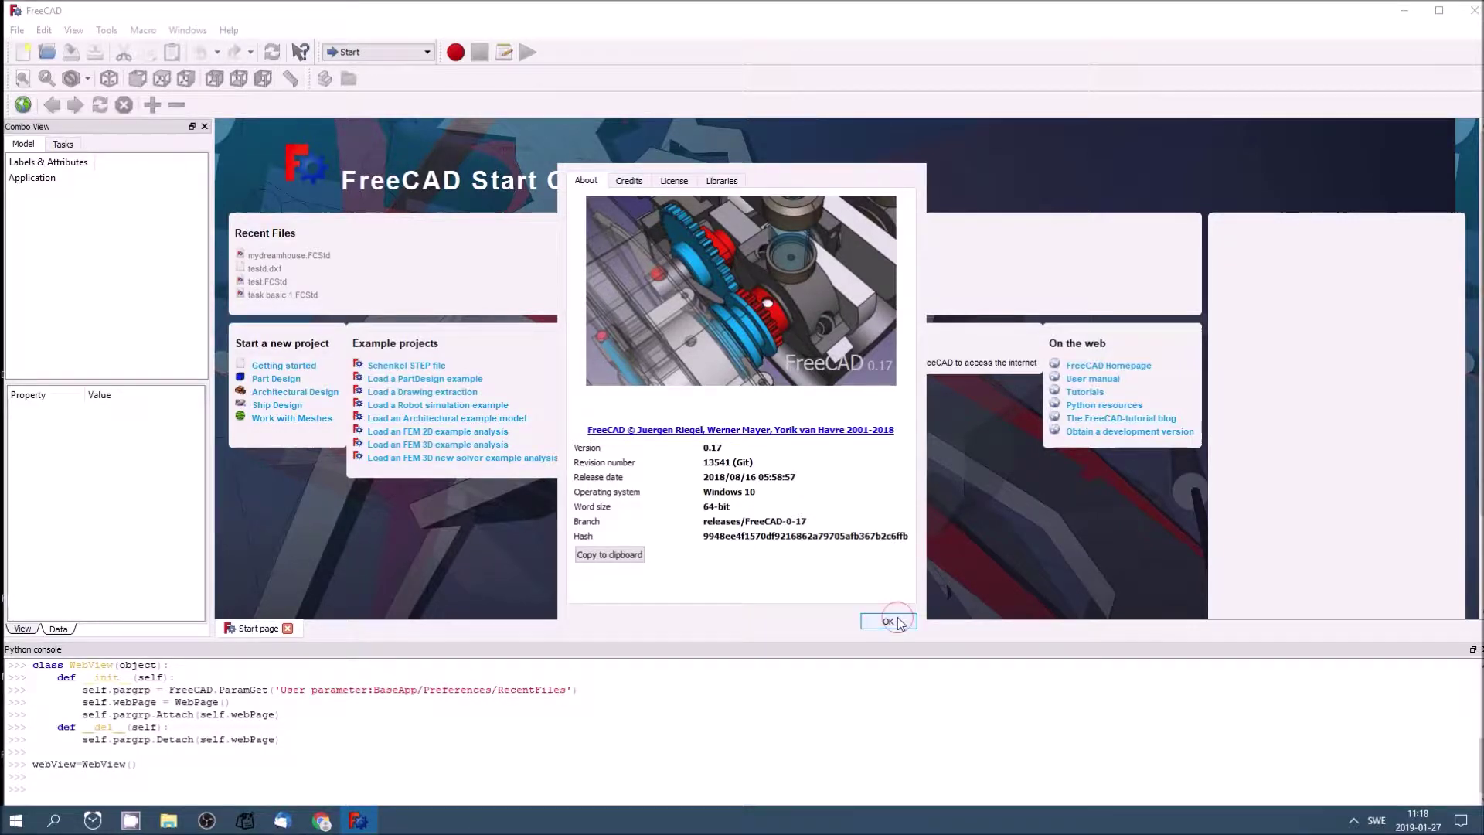
click(887, 621)
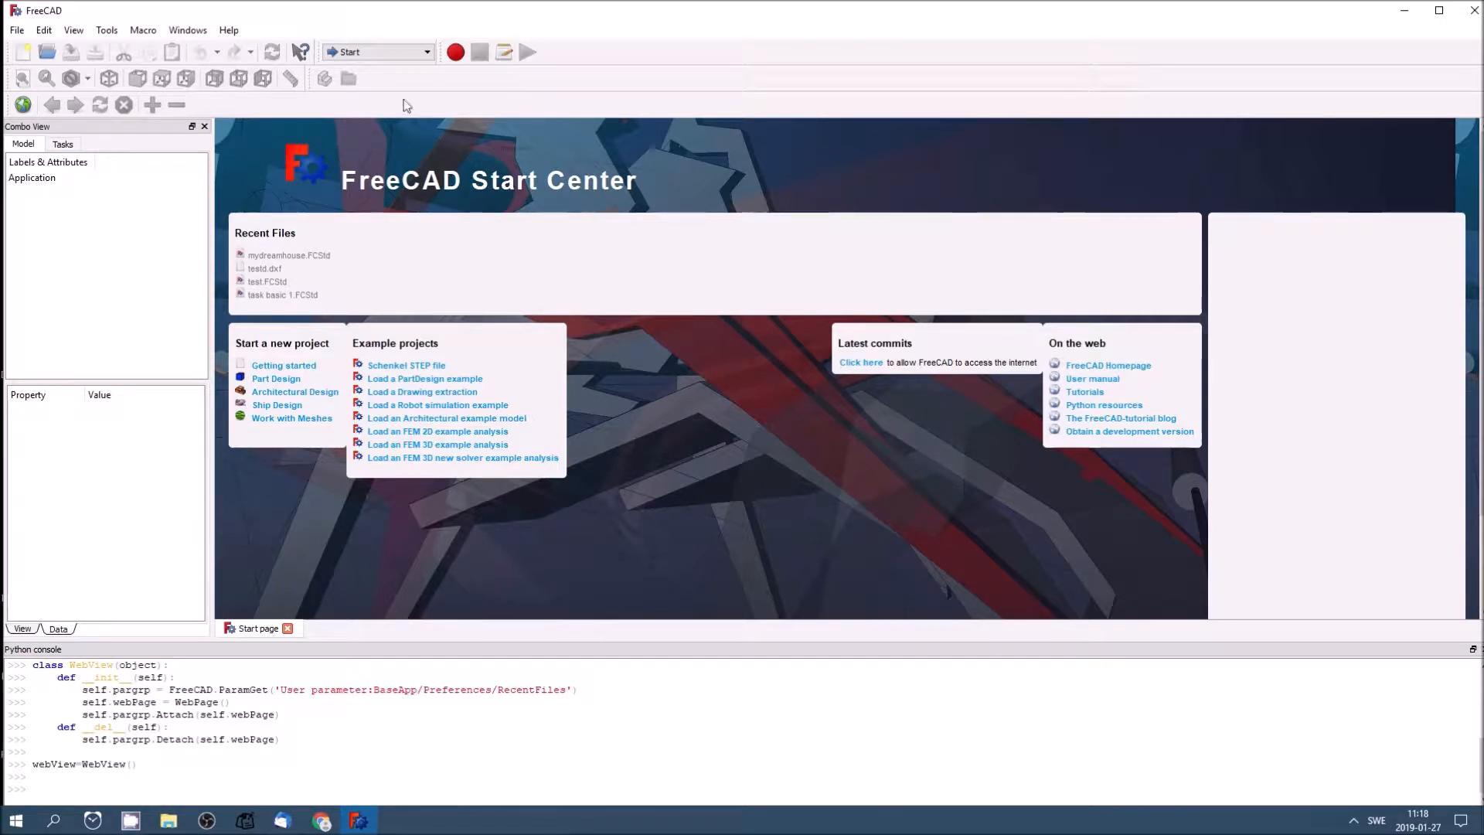
mouse_move(241, 33)
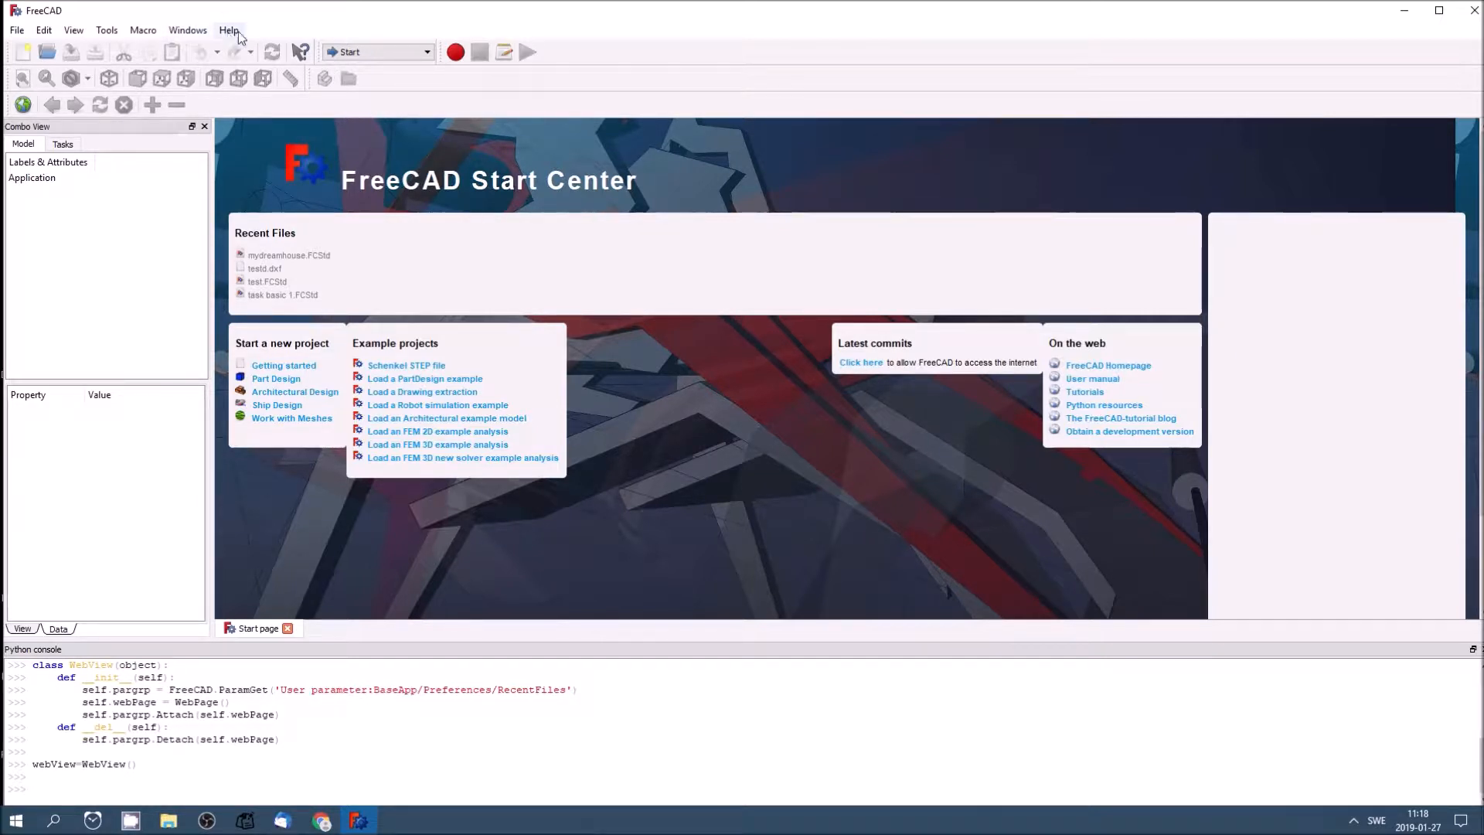
mouse_move(31, 51)
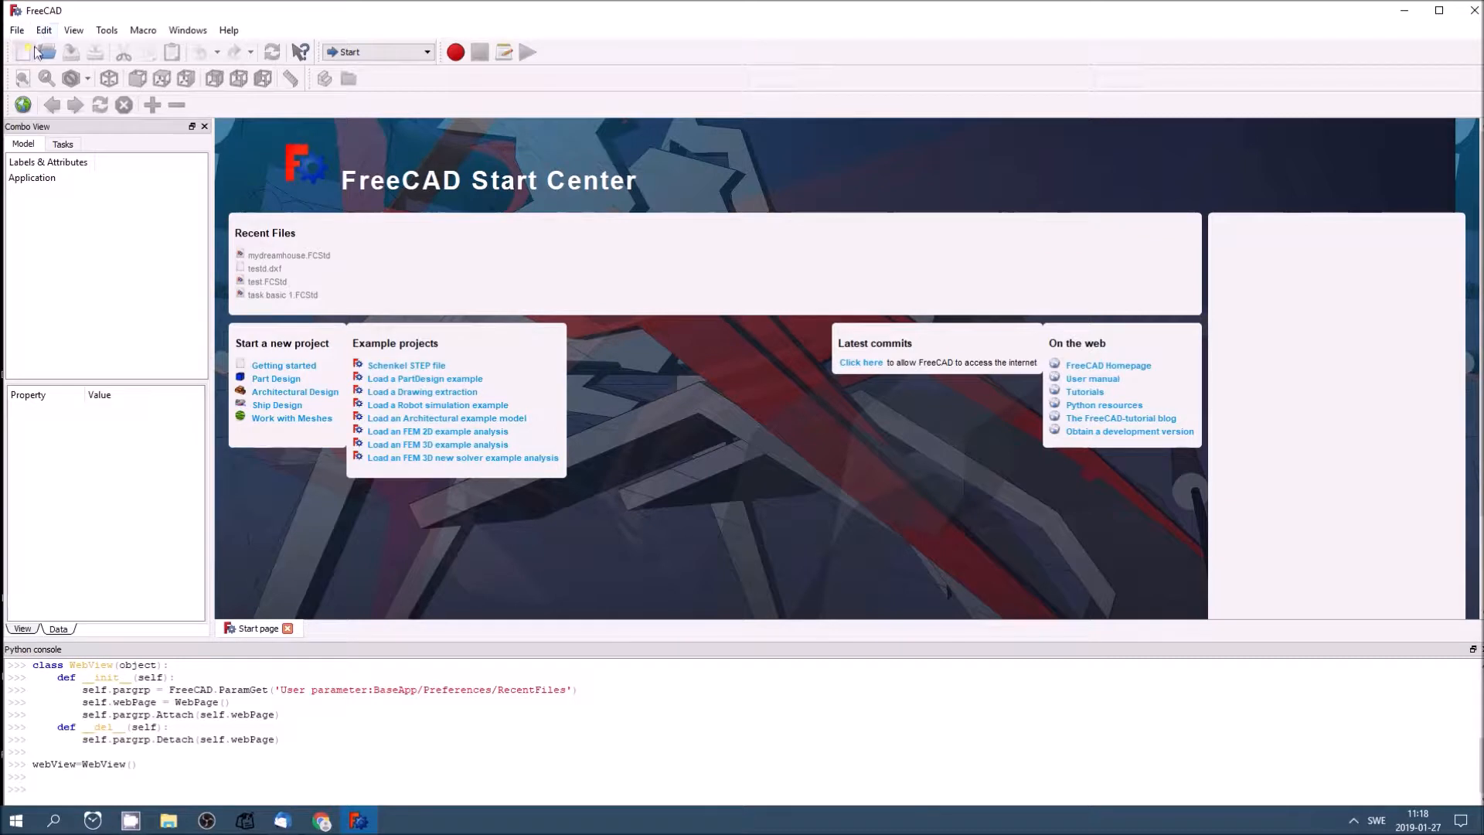
click(16, 29)
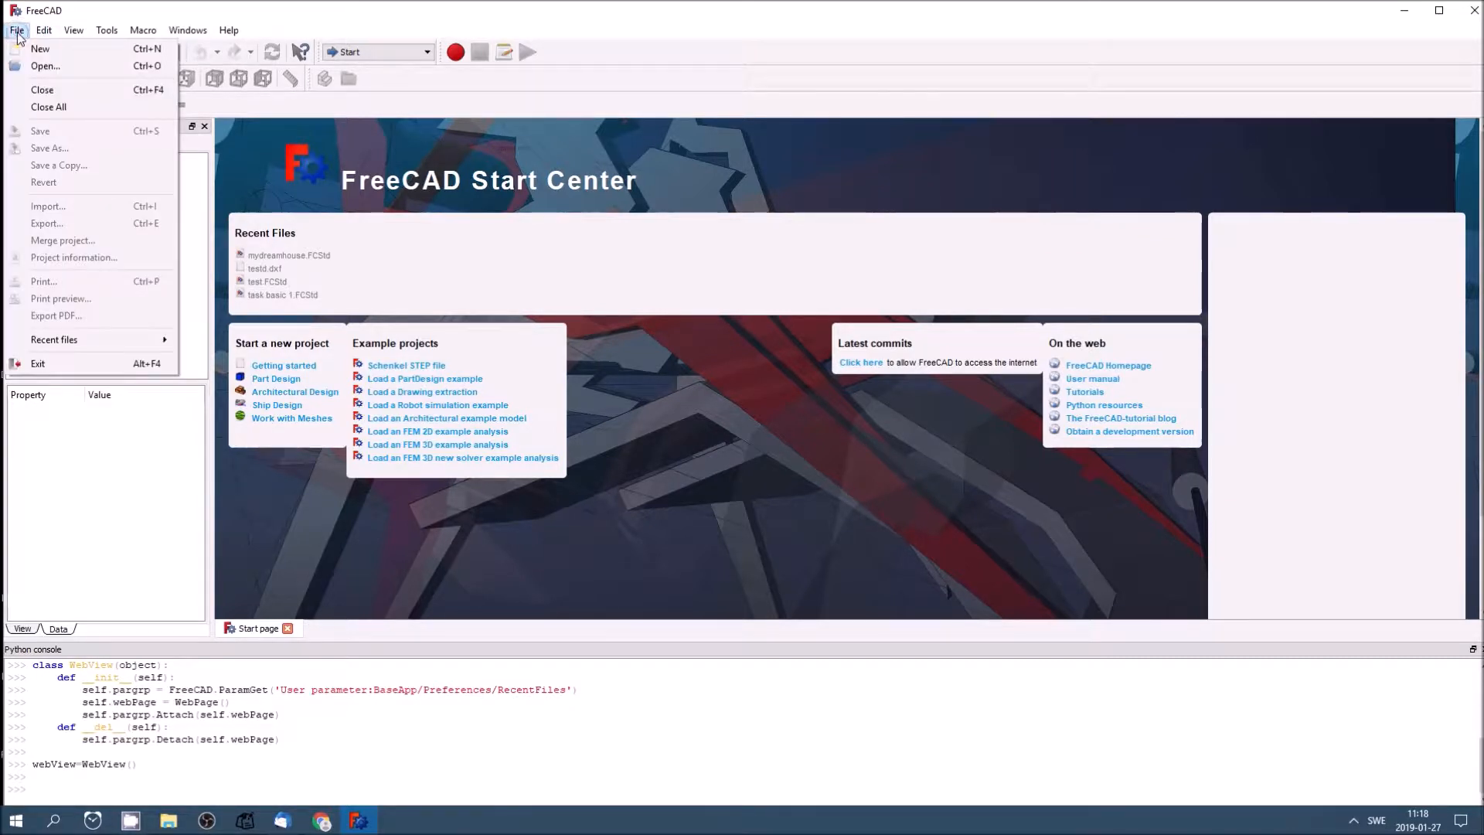
click(44, 29)
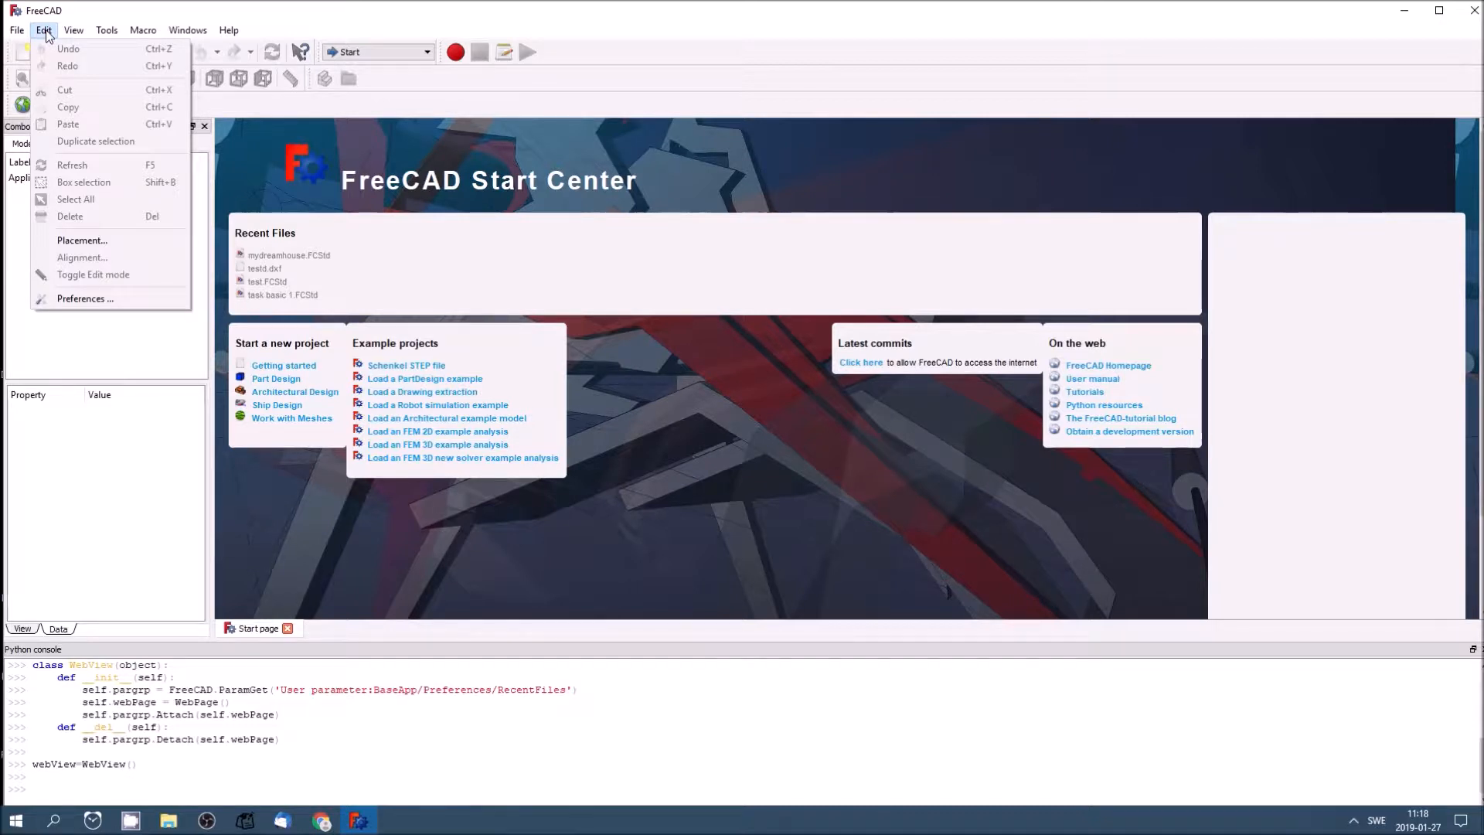
mouse_move(71, 222)
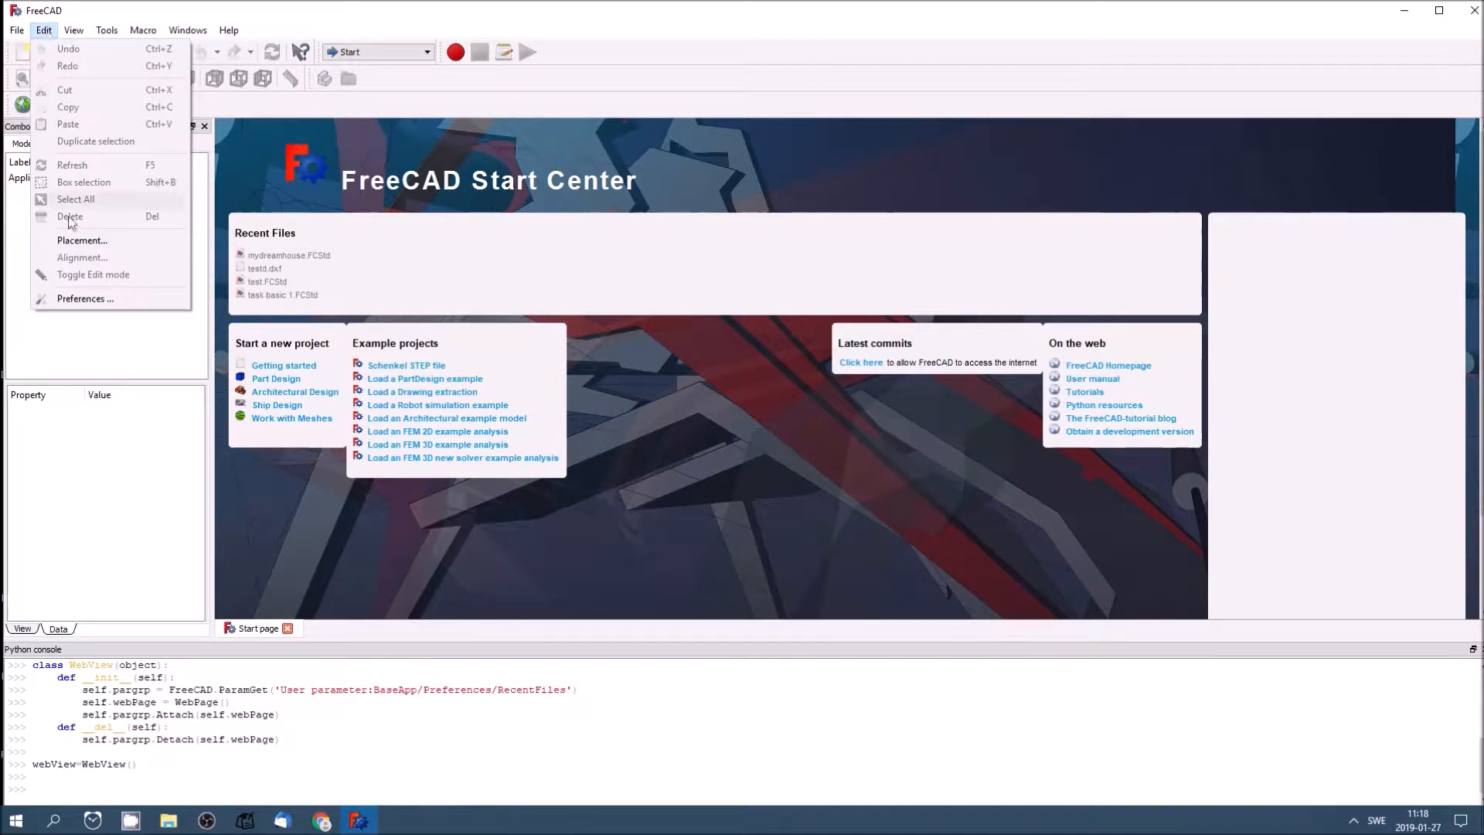
mouse_move(85, 298)
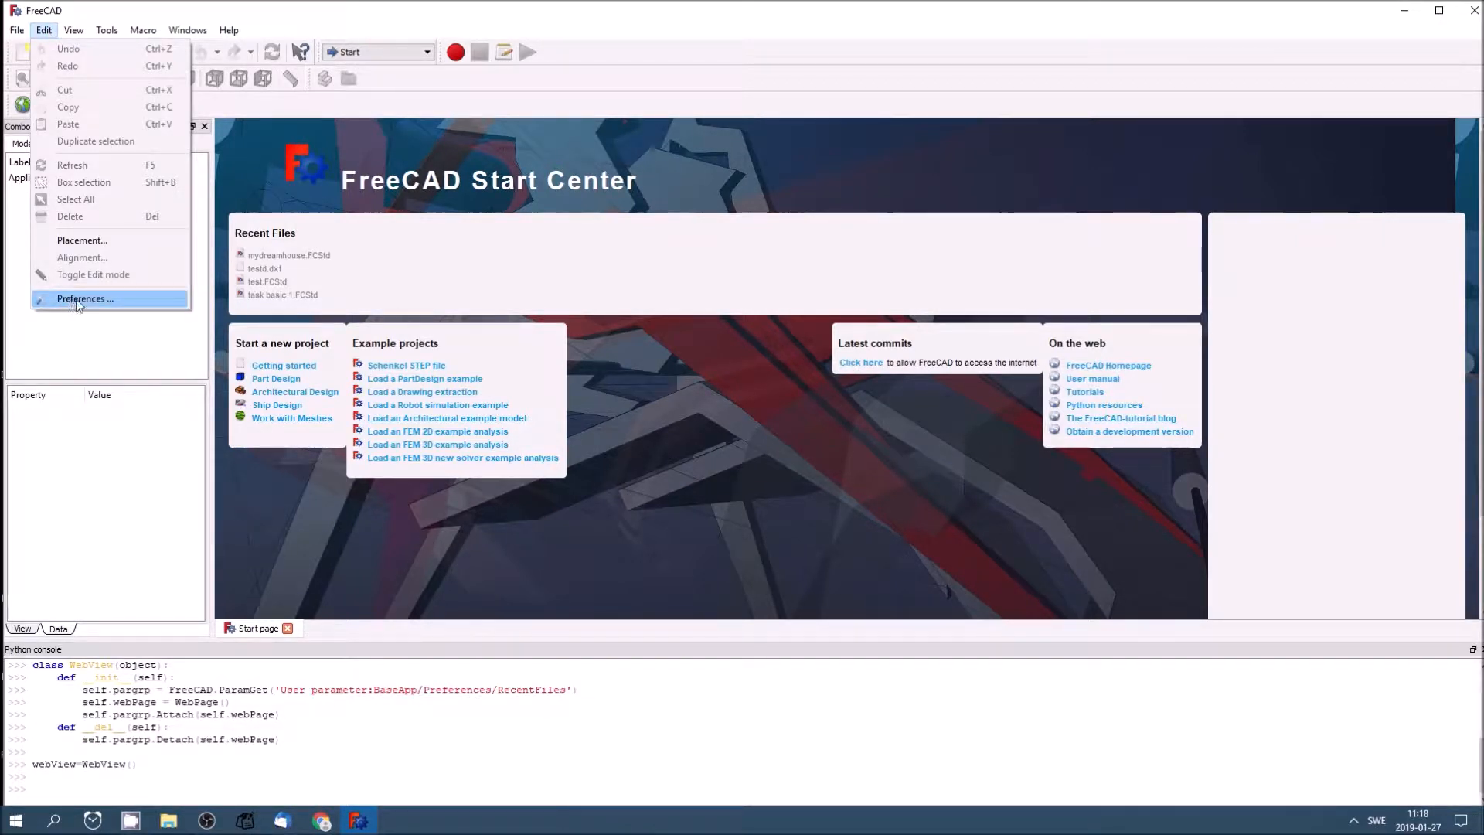
Step: Open Preferences and browse the Display, Document, Editor and Macro settings pages
click(85, 299)
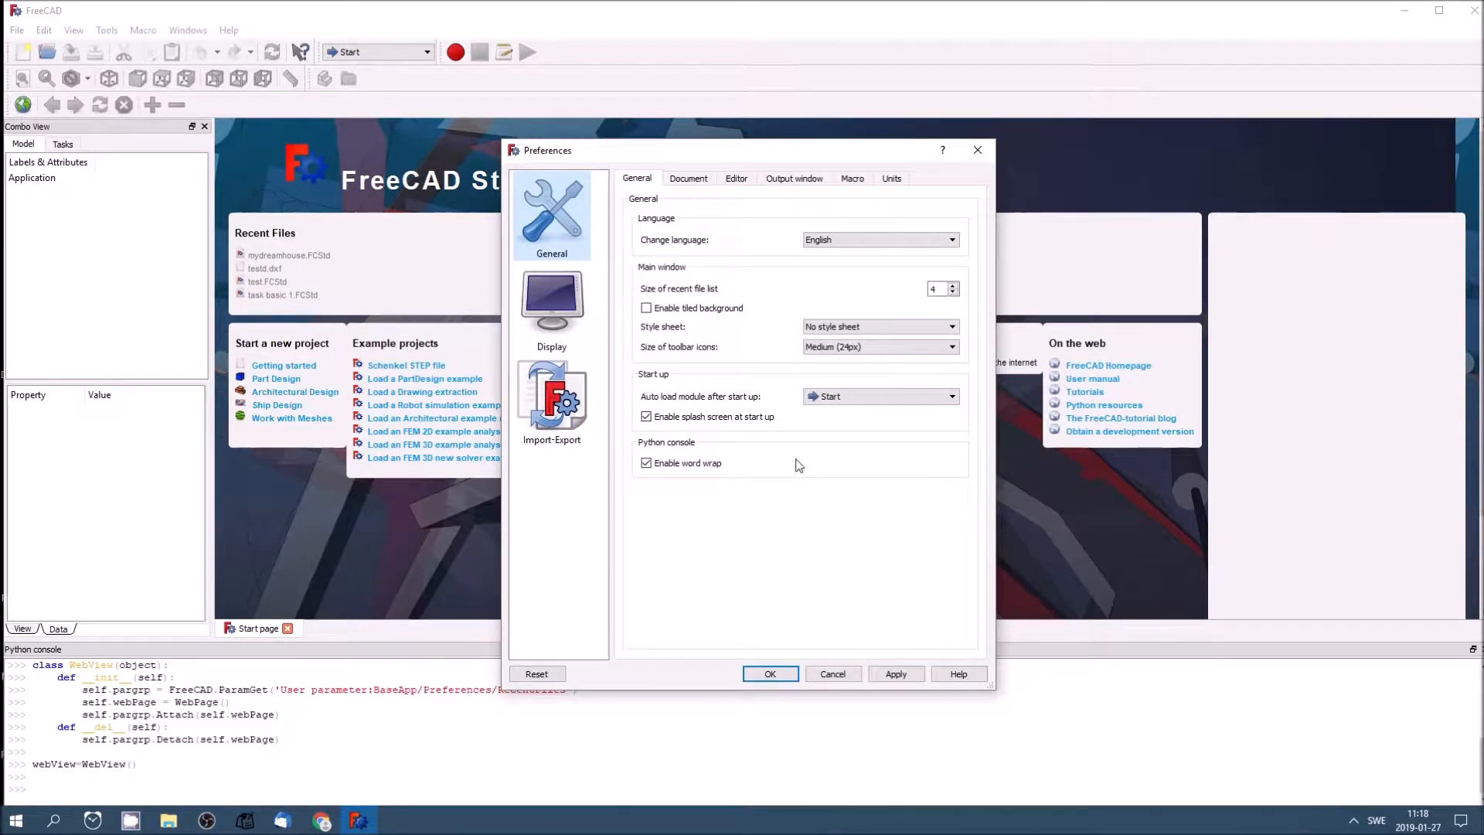
mouse_move(742, 331)
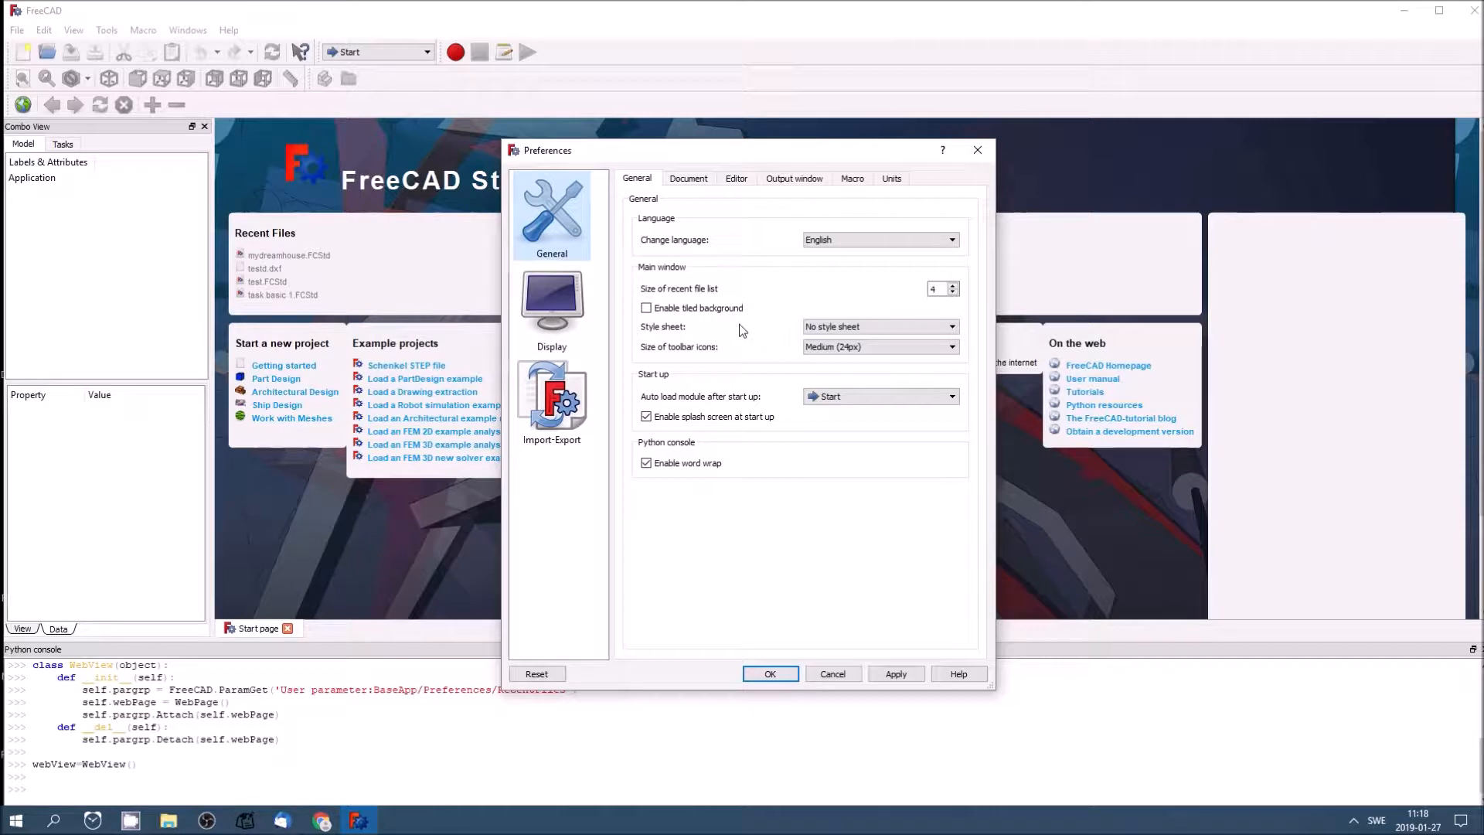
click(550, 302)
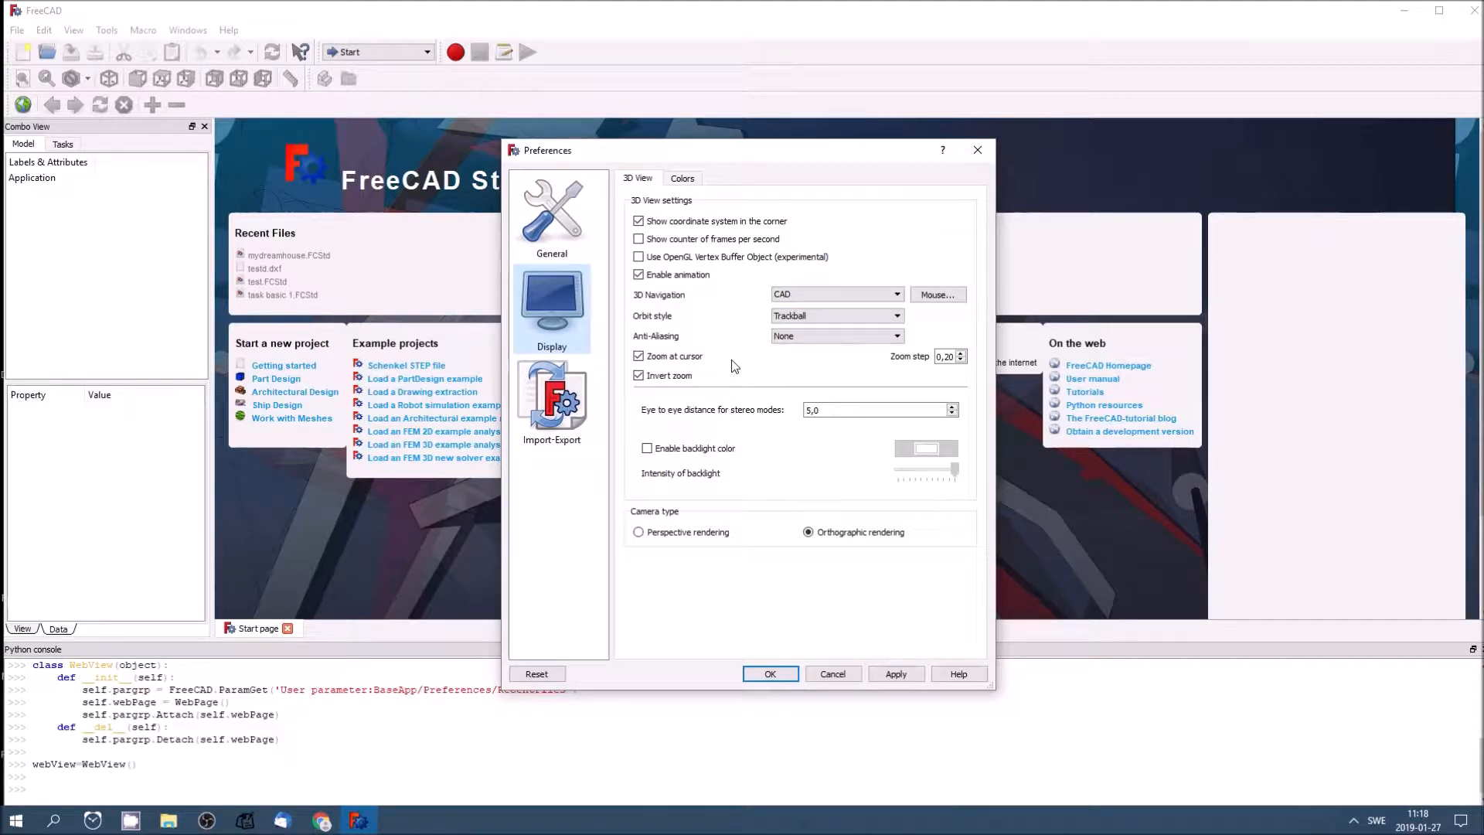
mouse_move(700, 332)
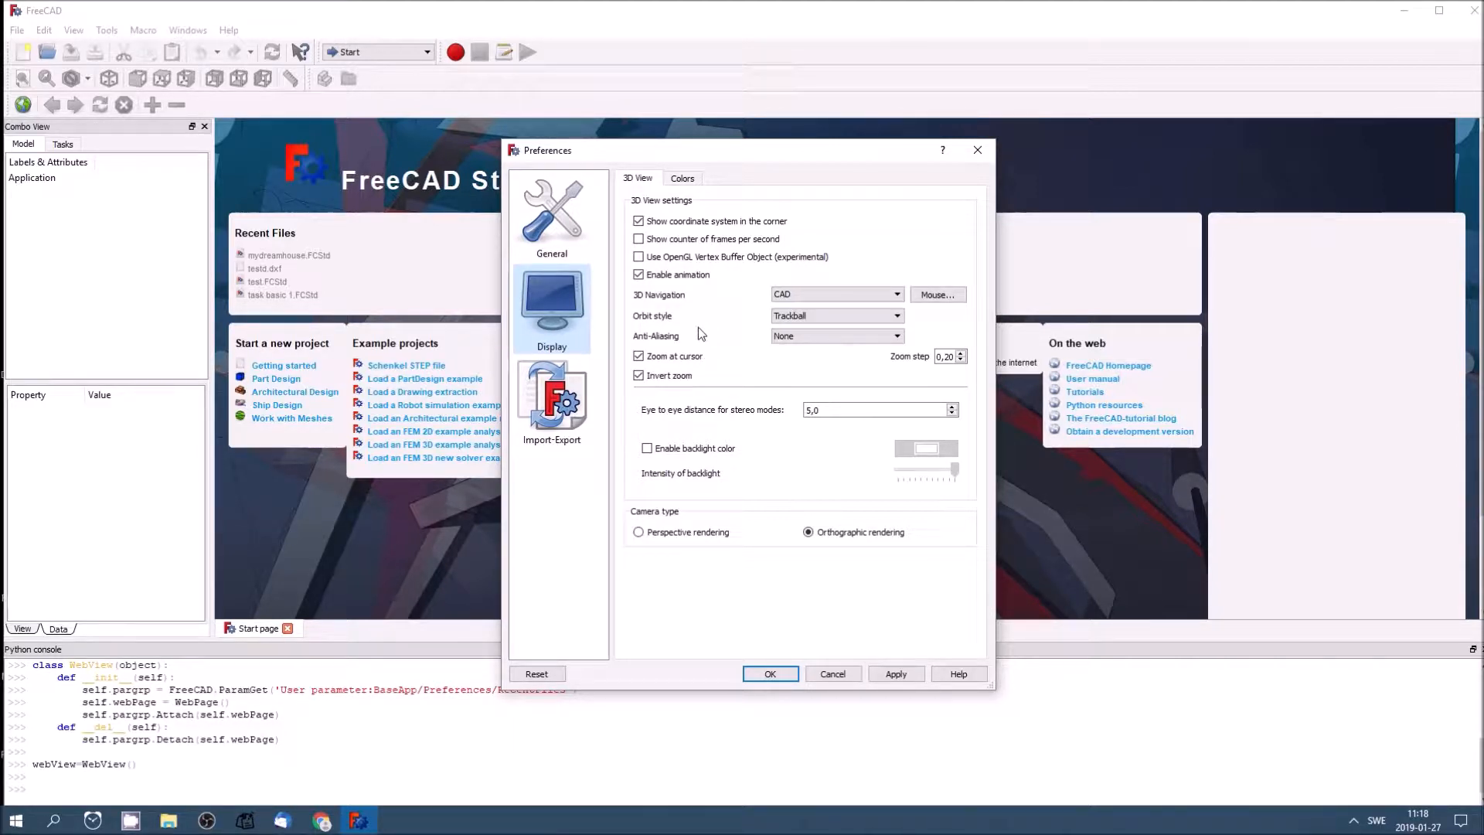
mouse_move(743, 343)
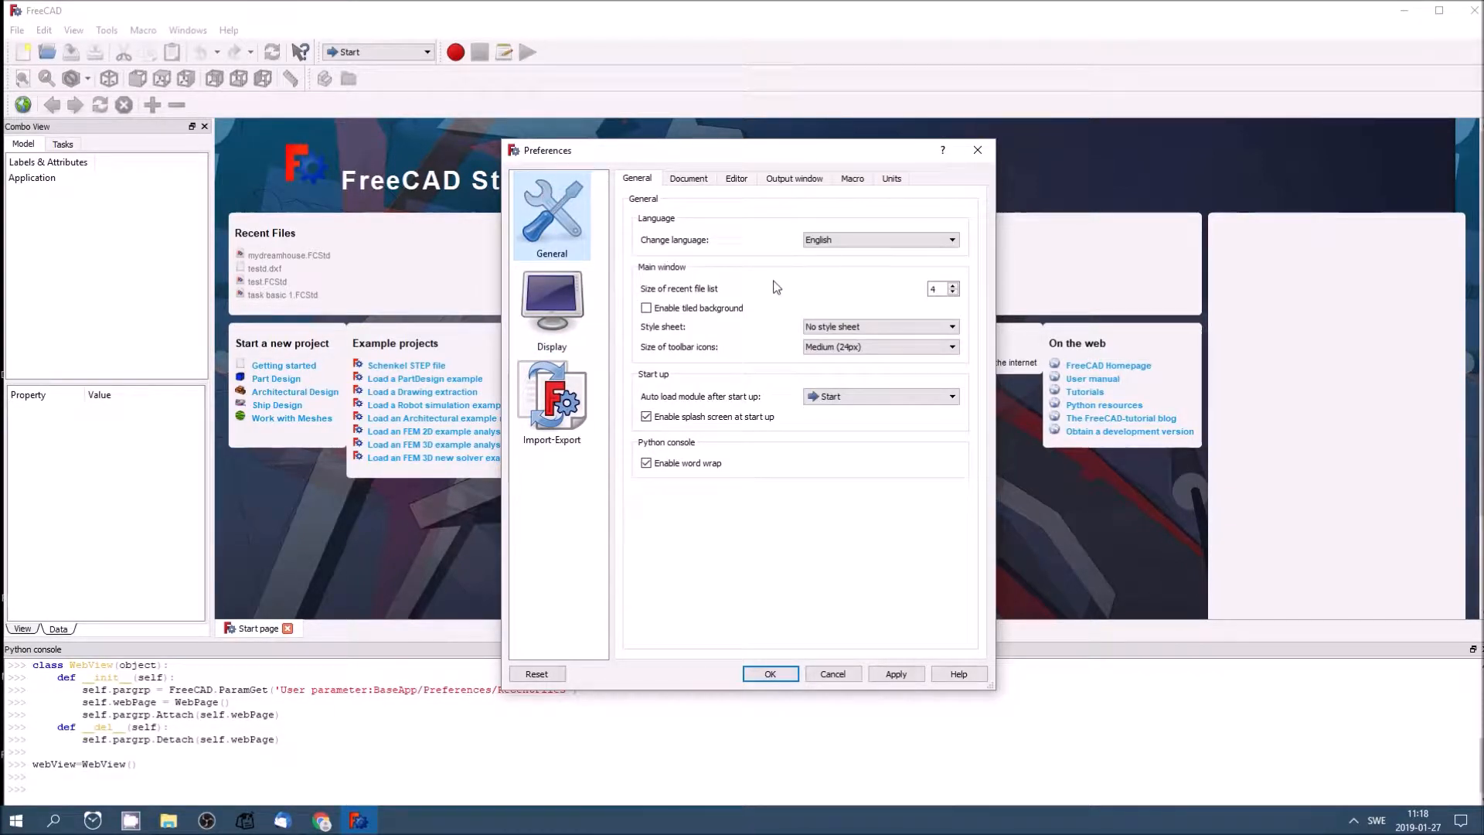
click(689, 178)
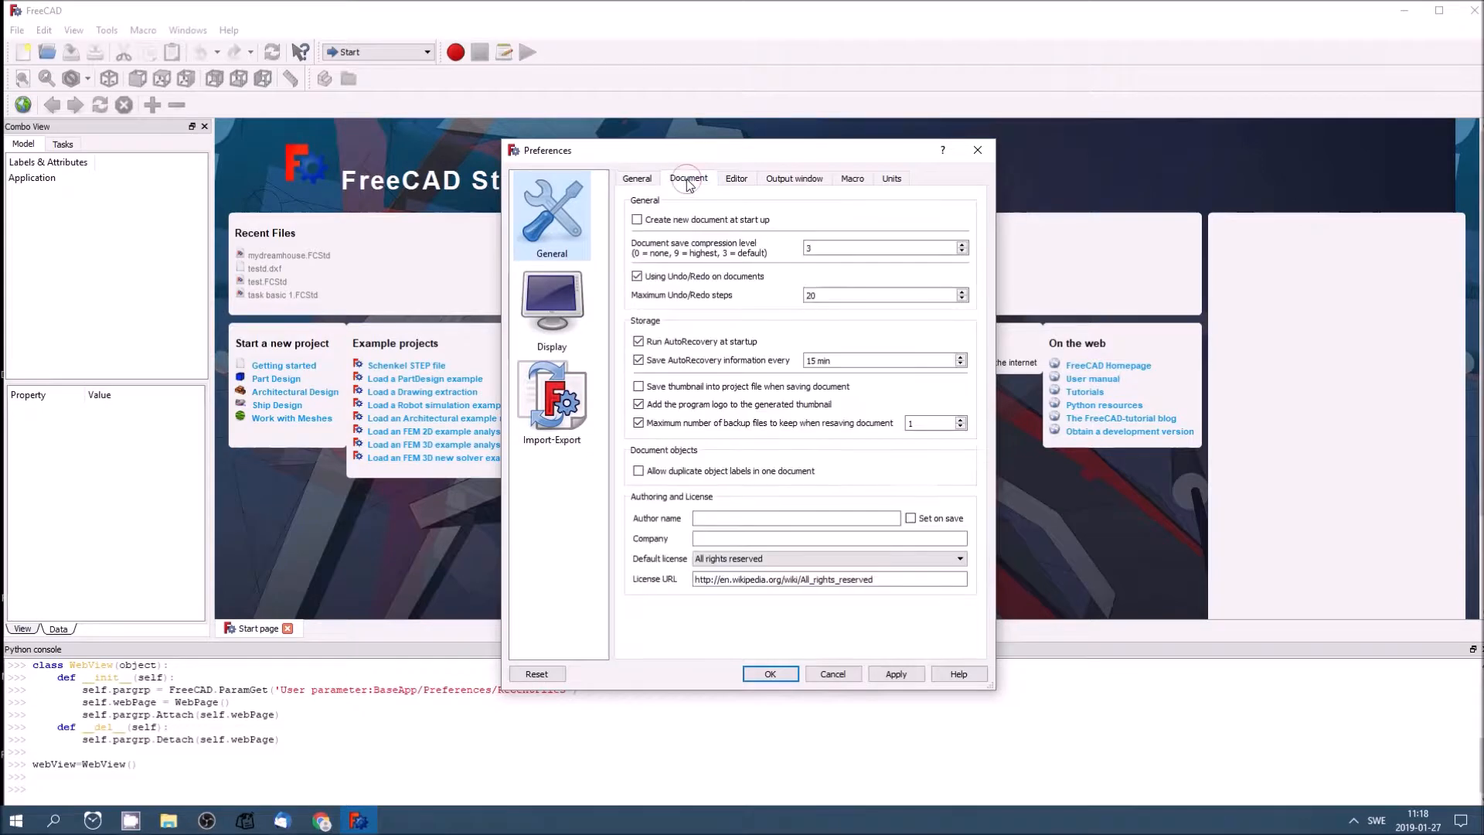
click(736, 178)
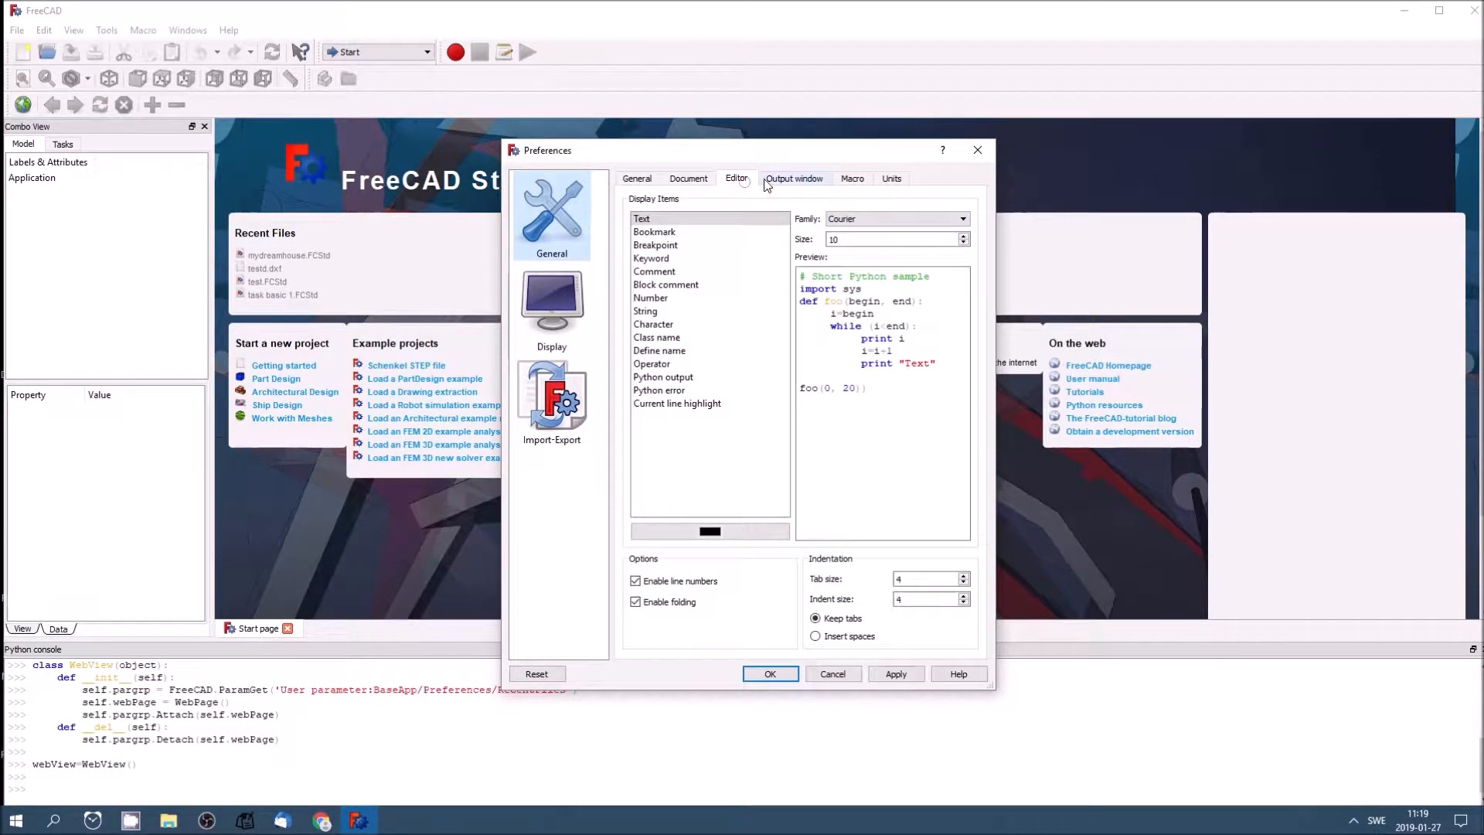
click(853, 179)
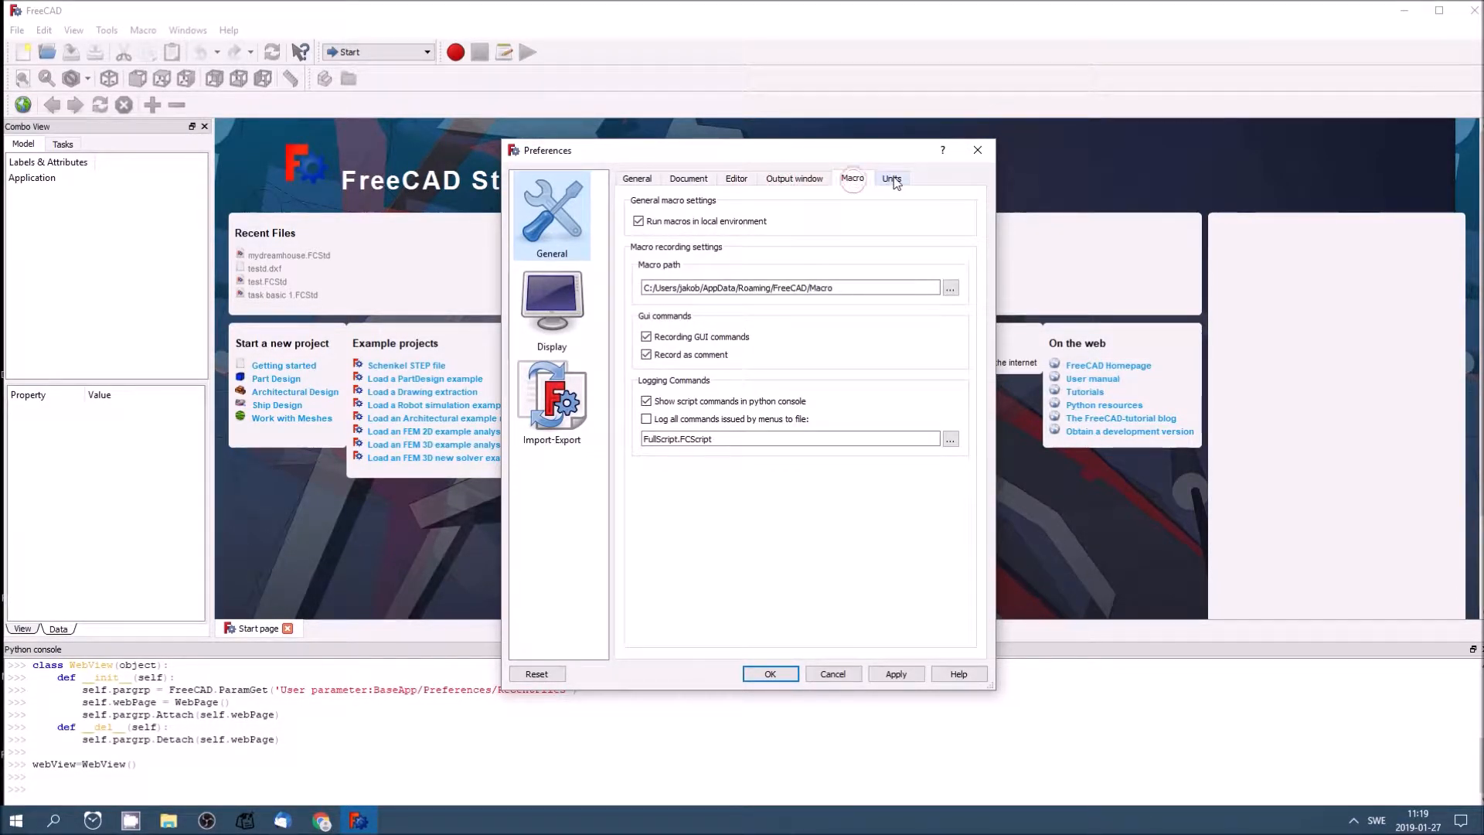
click(636, 179)
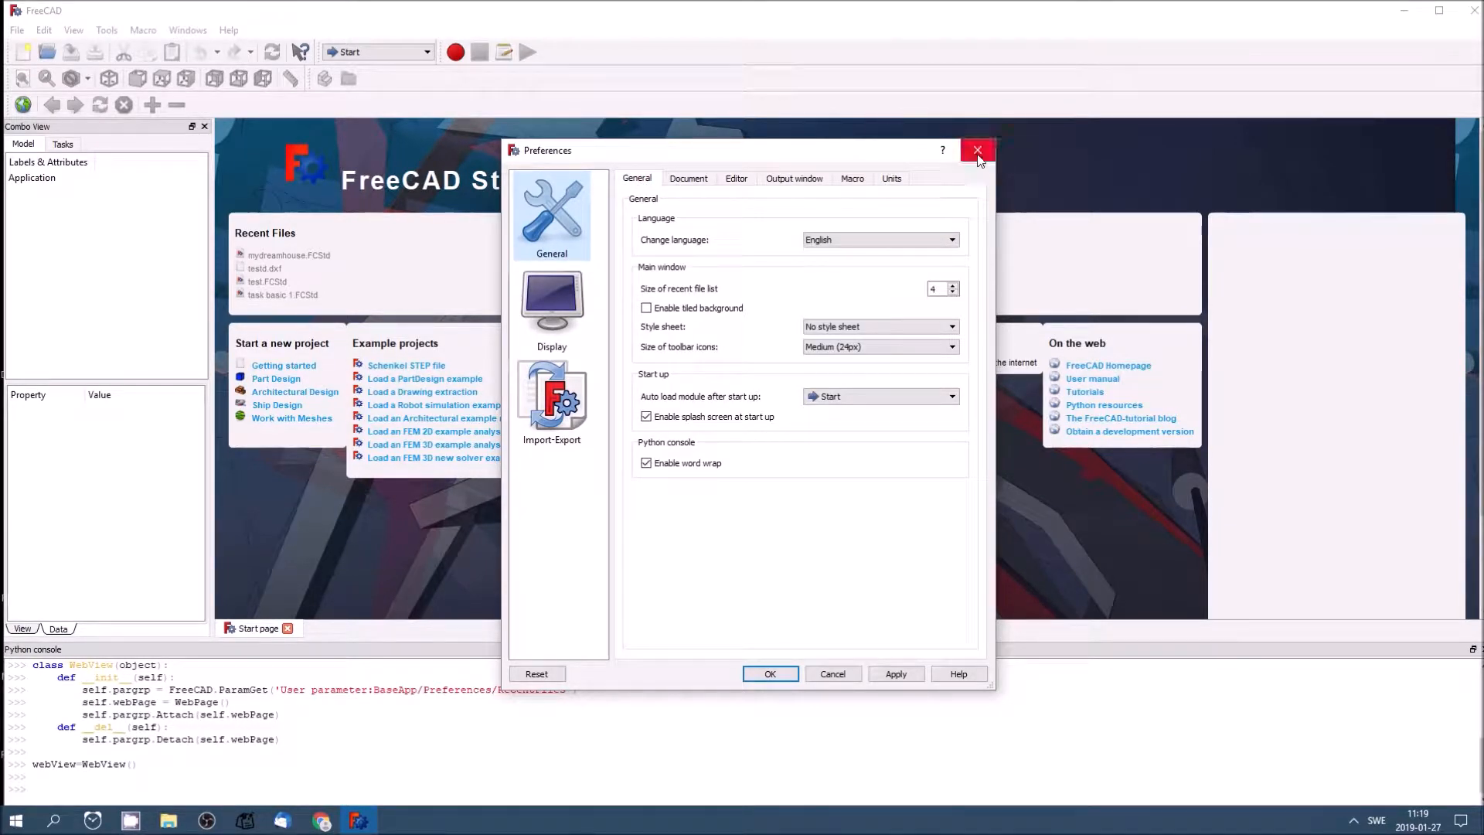
Step: Close Preferences, choose Part Design, create a new Unnamed document and show its model tree
click(977, 149)
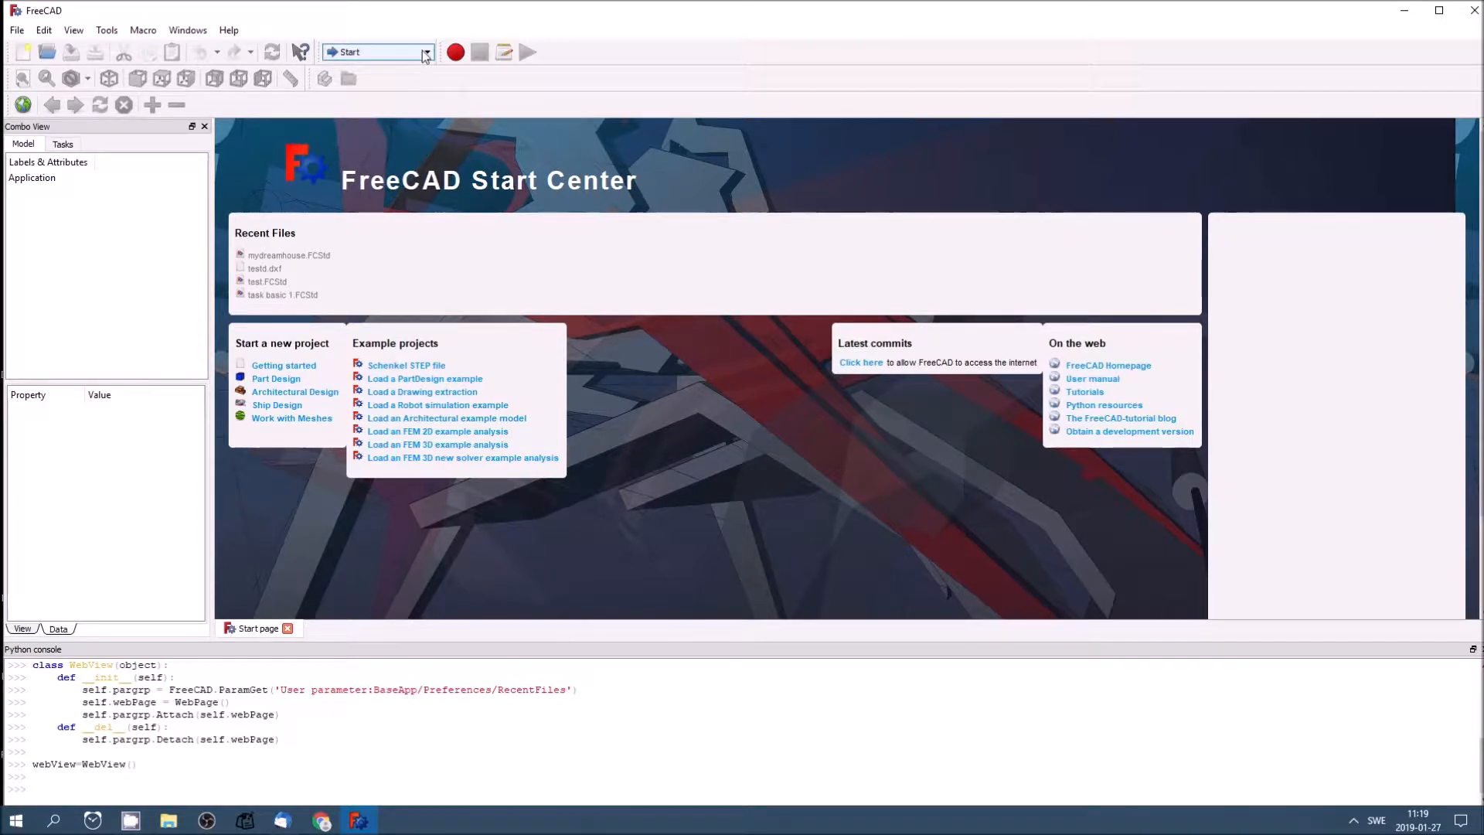
mouse_move(24, 53)
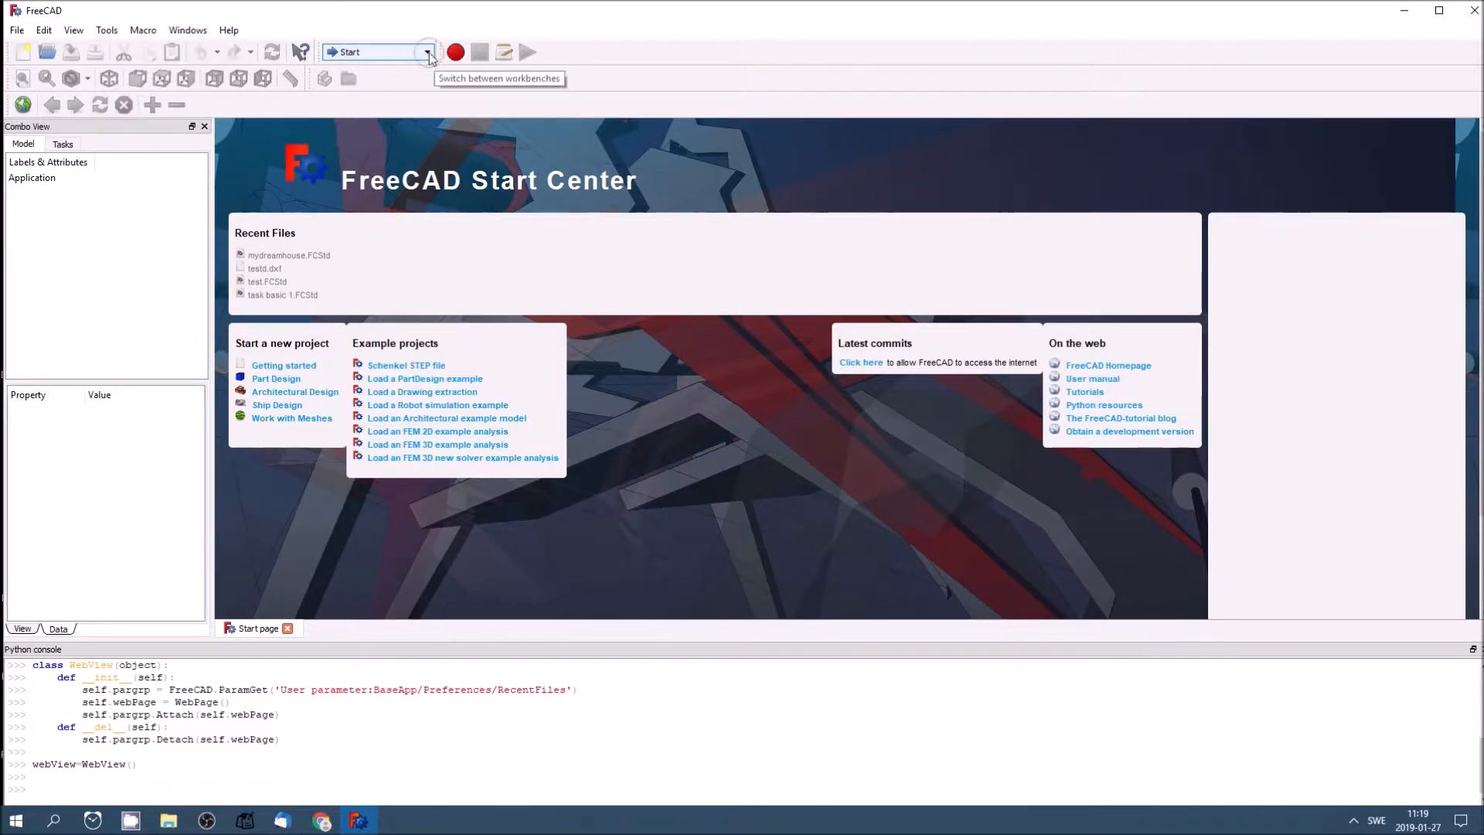
click(424, 52)
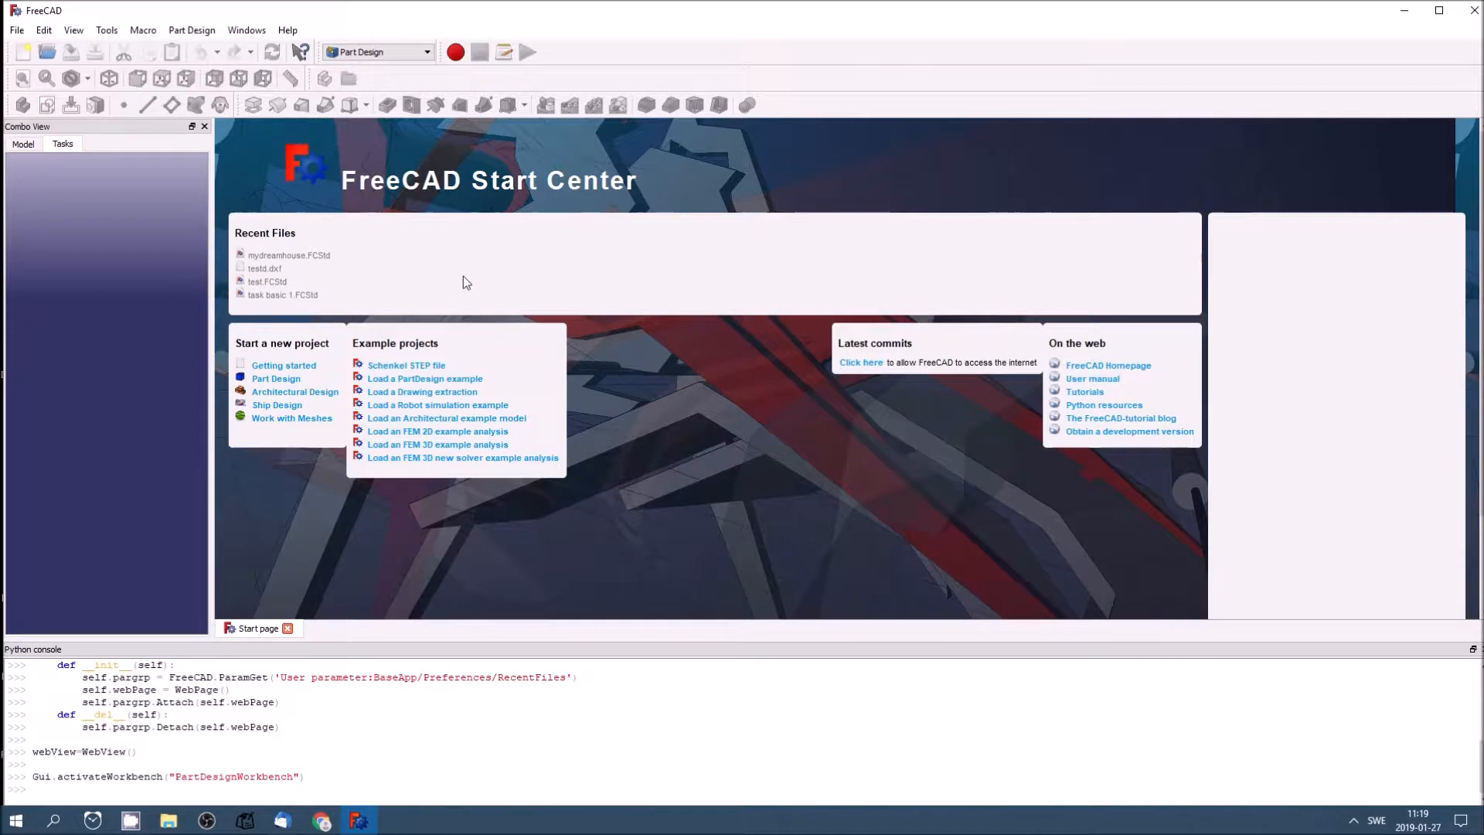
mouse_move(457, 280)
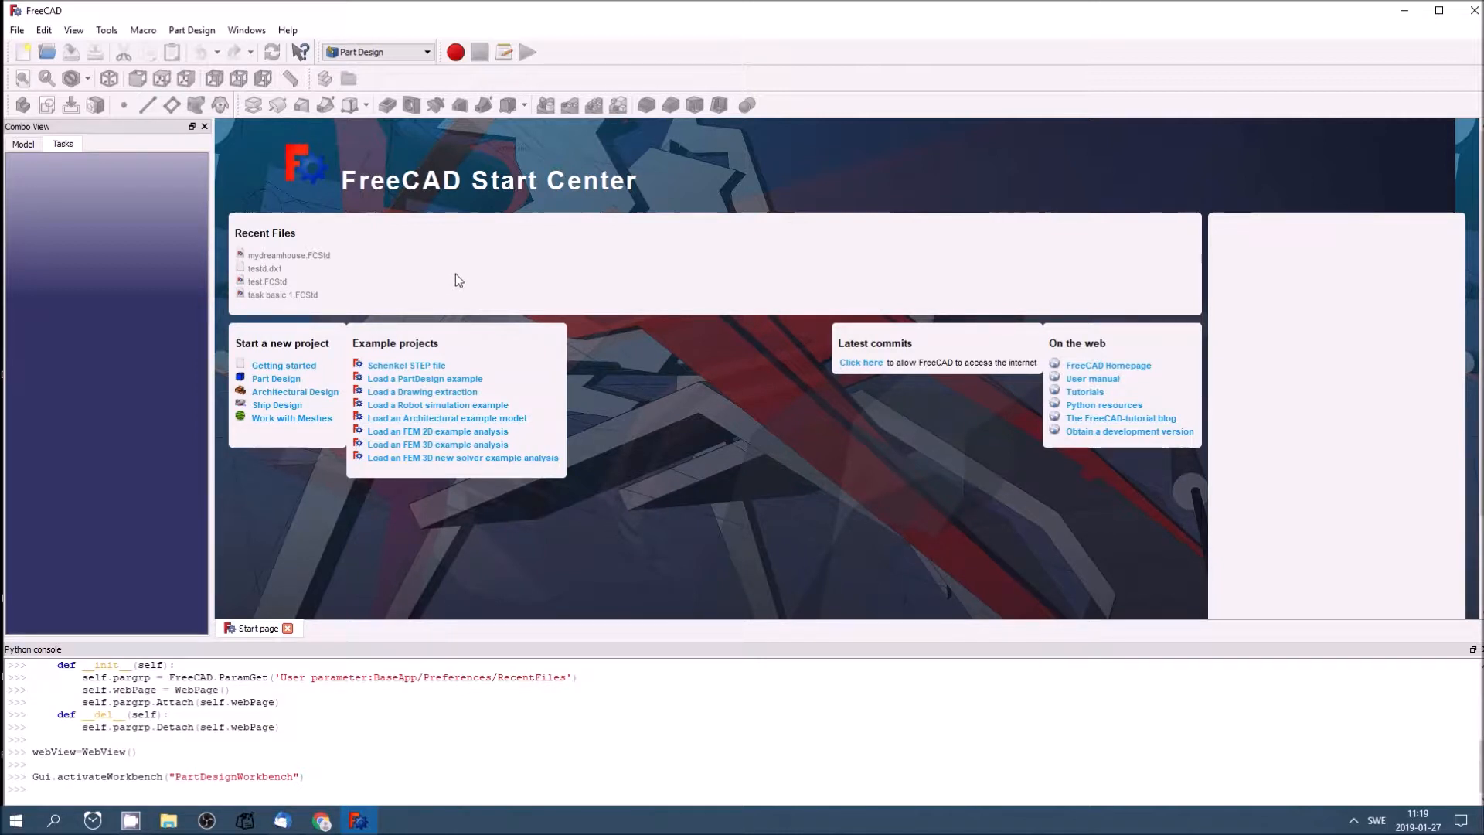
mouse_move(430, 260)
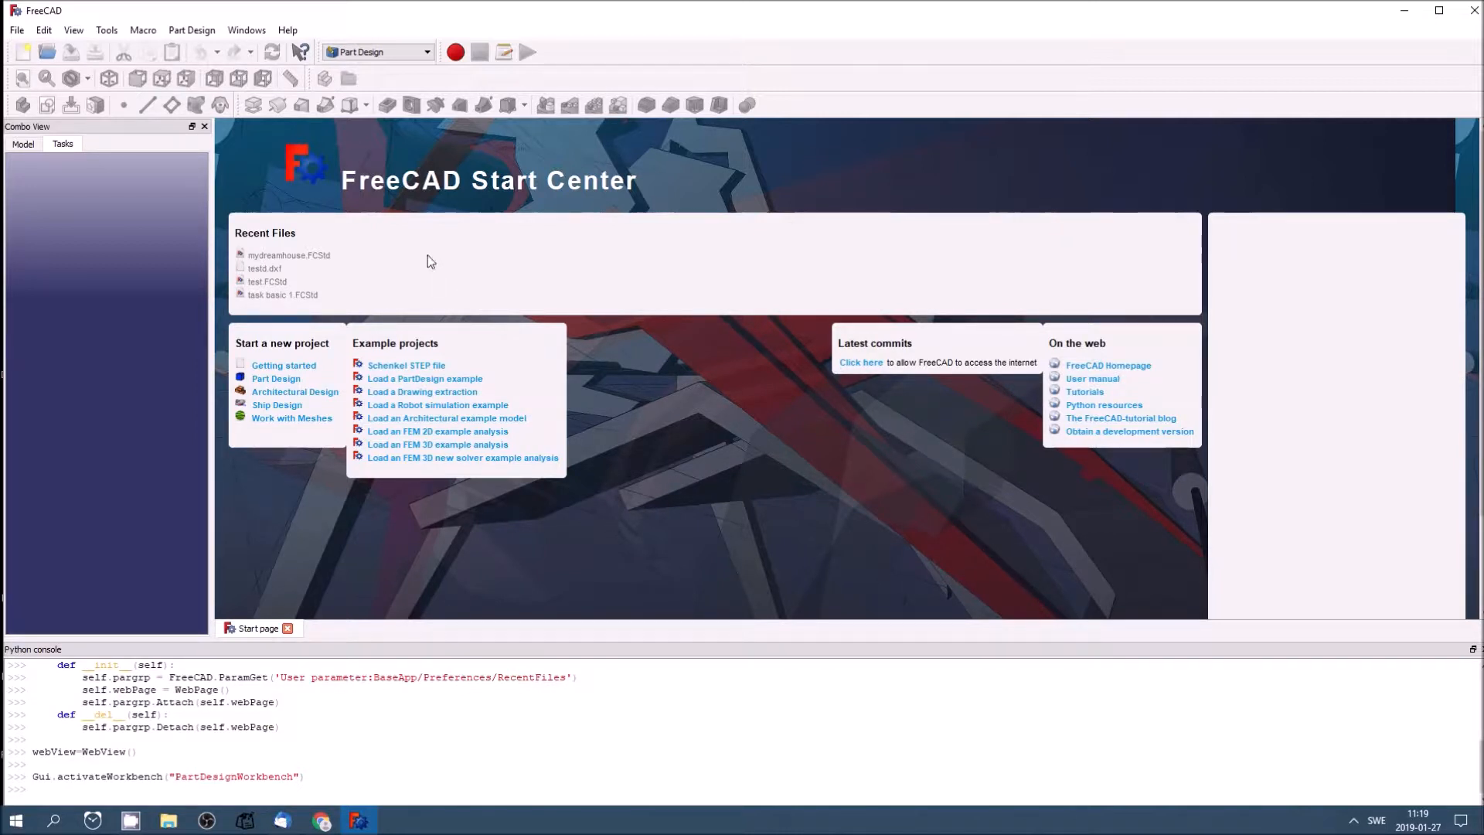
mouse_move(386, 254)
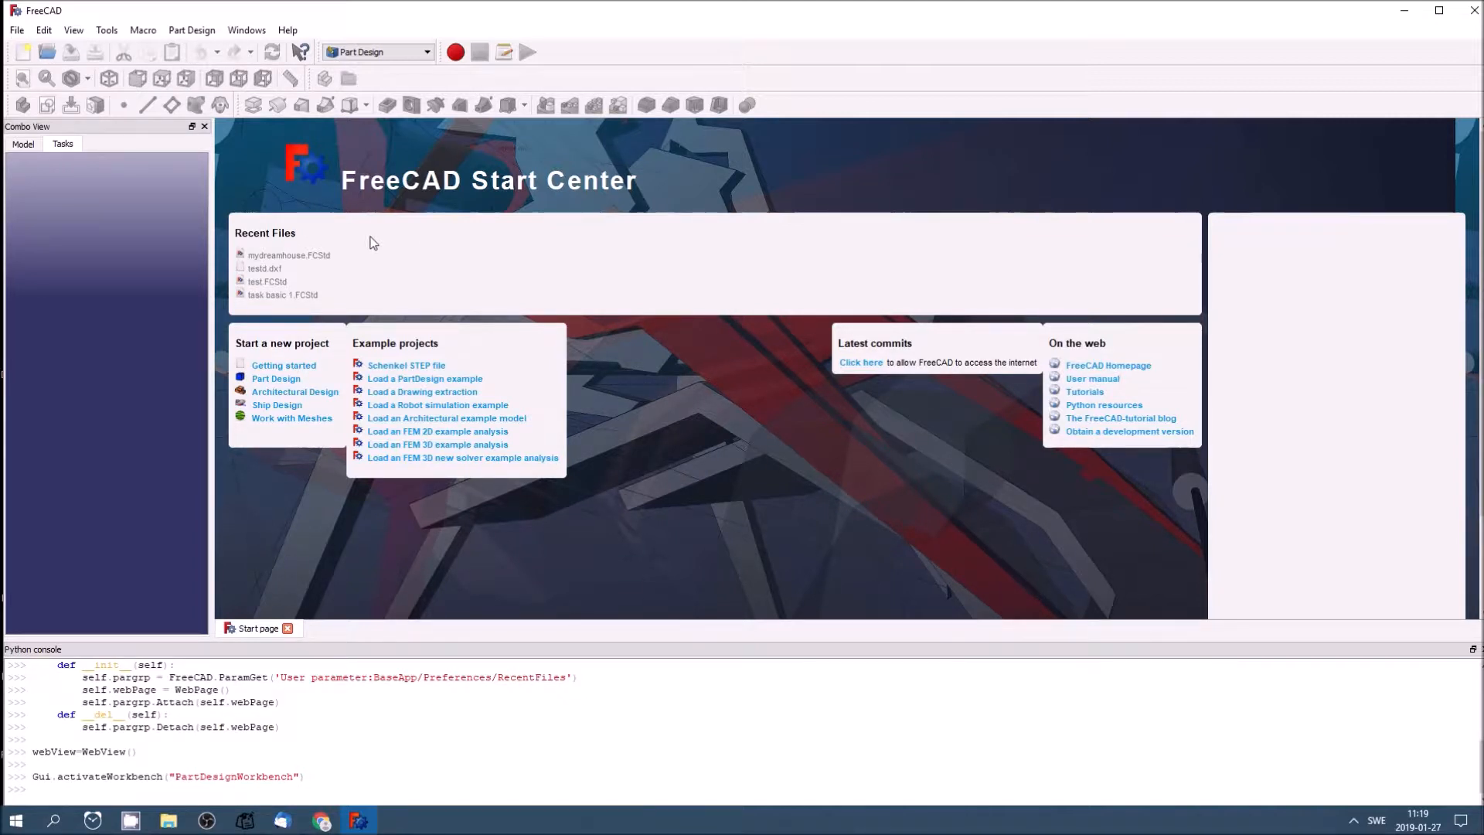
mouse_move(402, 277)
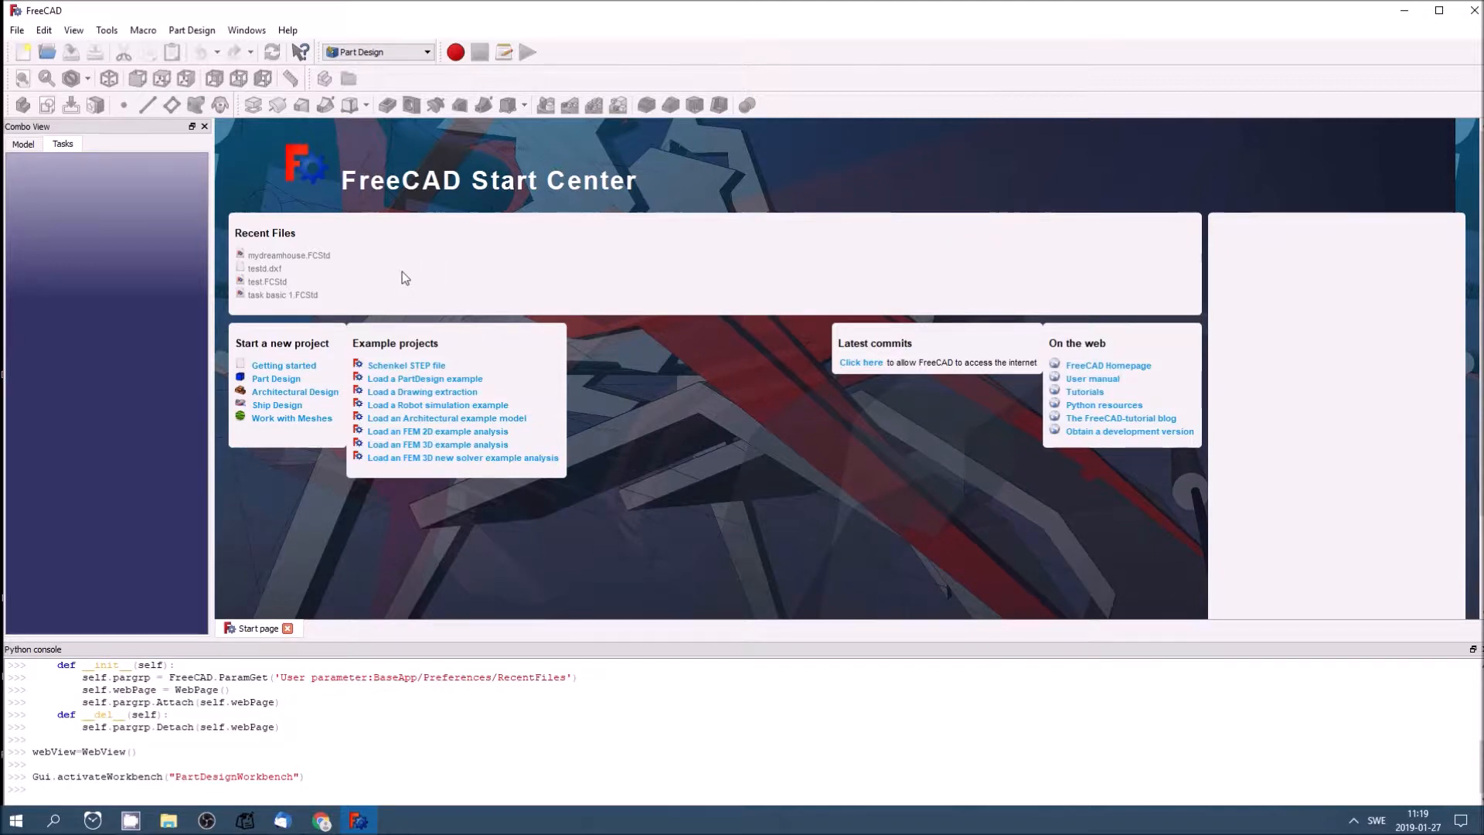
mouse_move(316, 211)
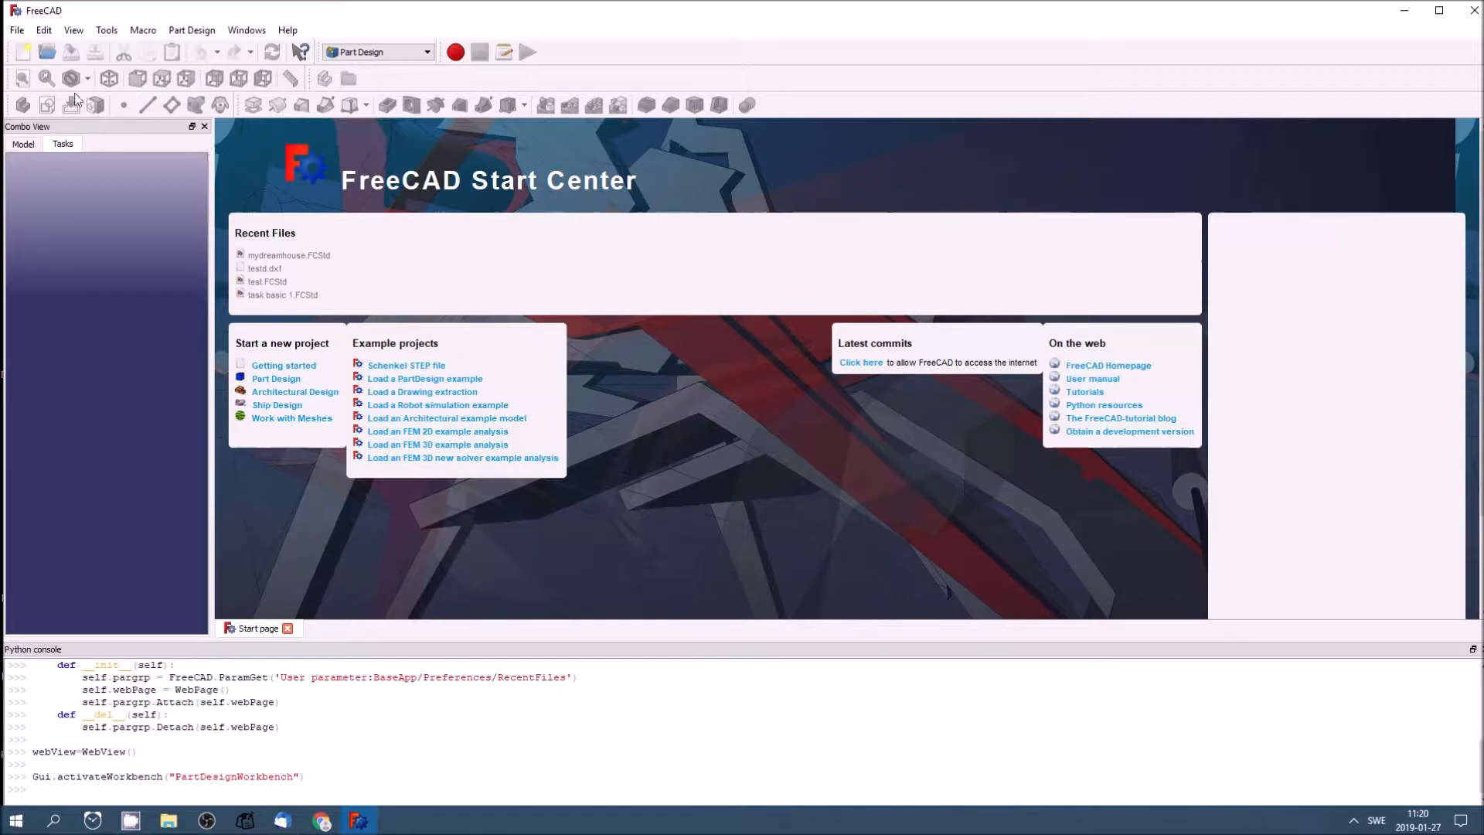
mouse_move(24, 53)
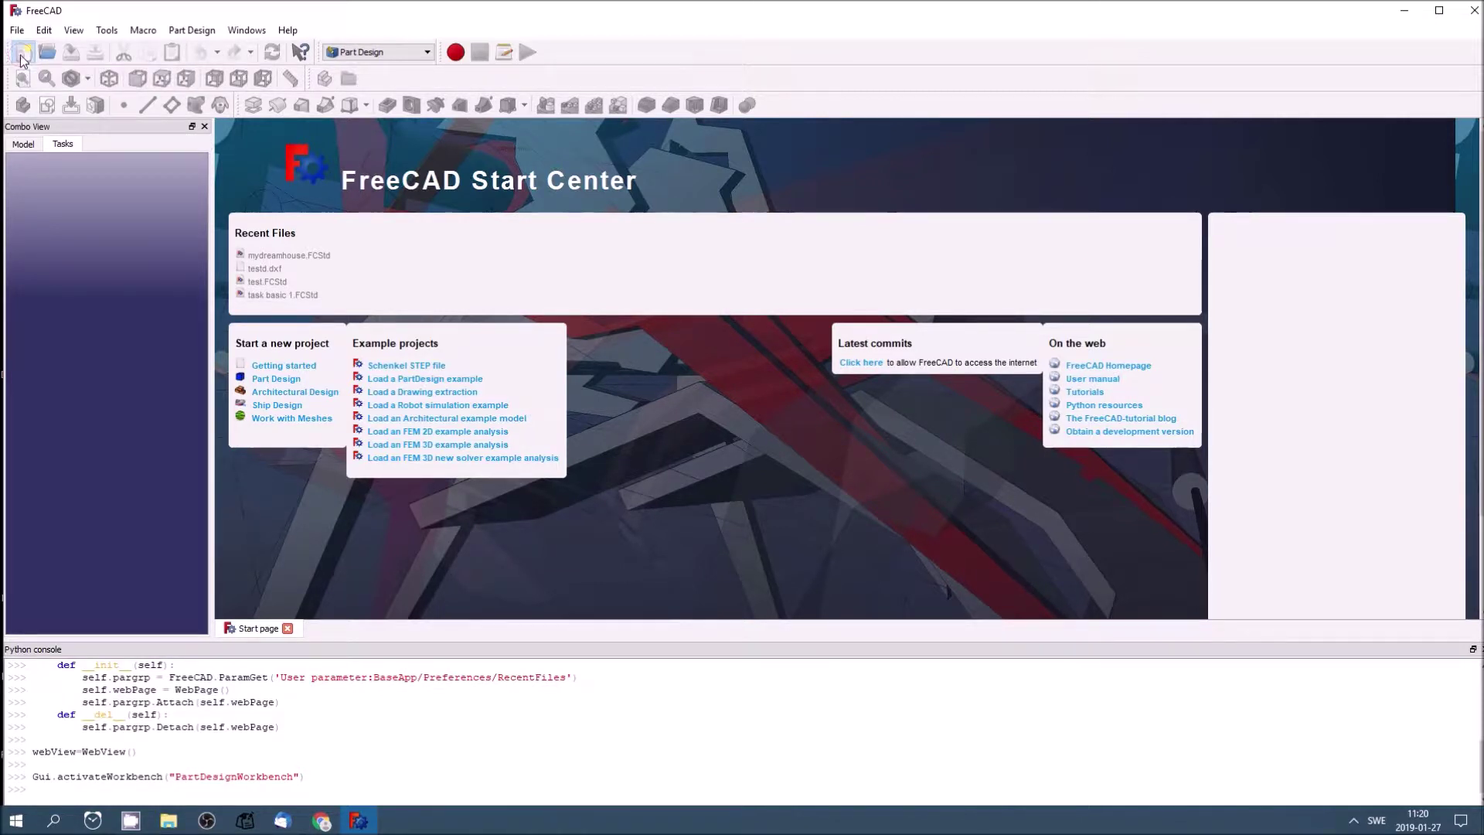
click(20, 50)
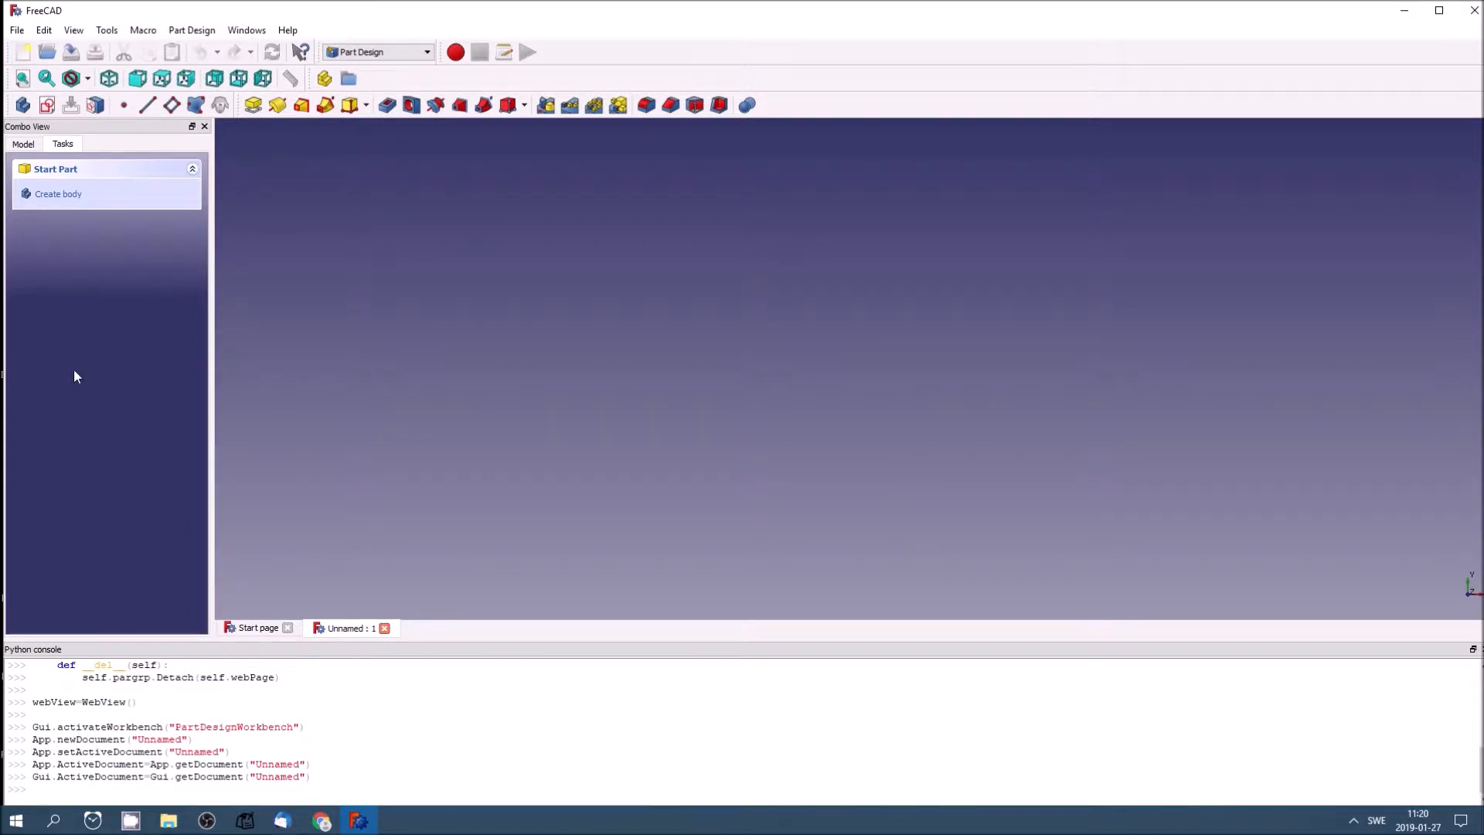
mouse_move(85, 340)
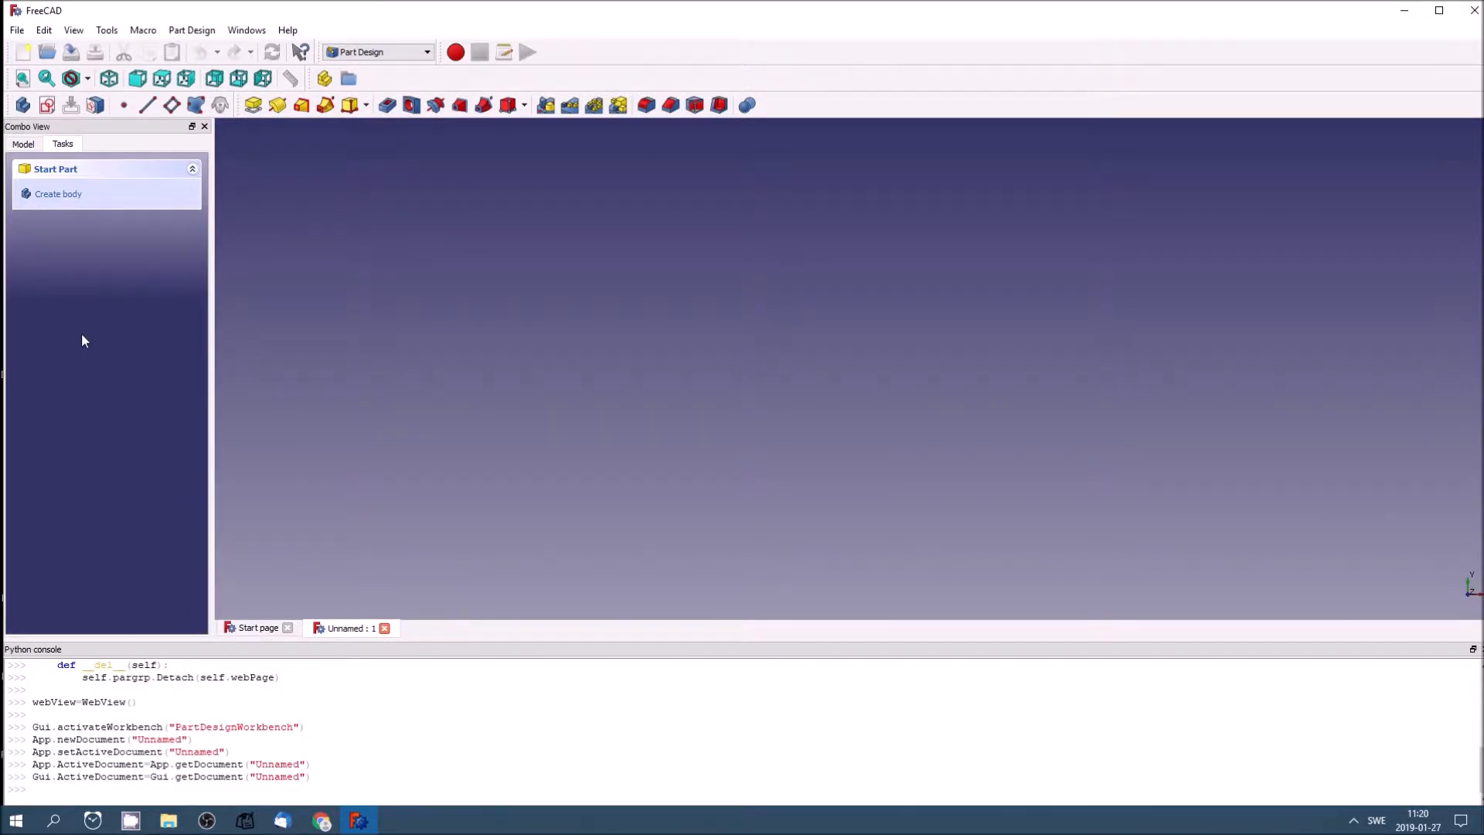
mouse_move(31, 157)
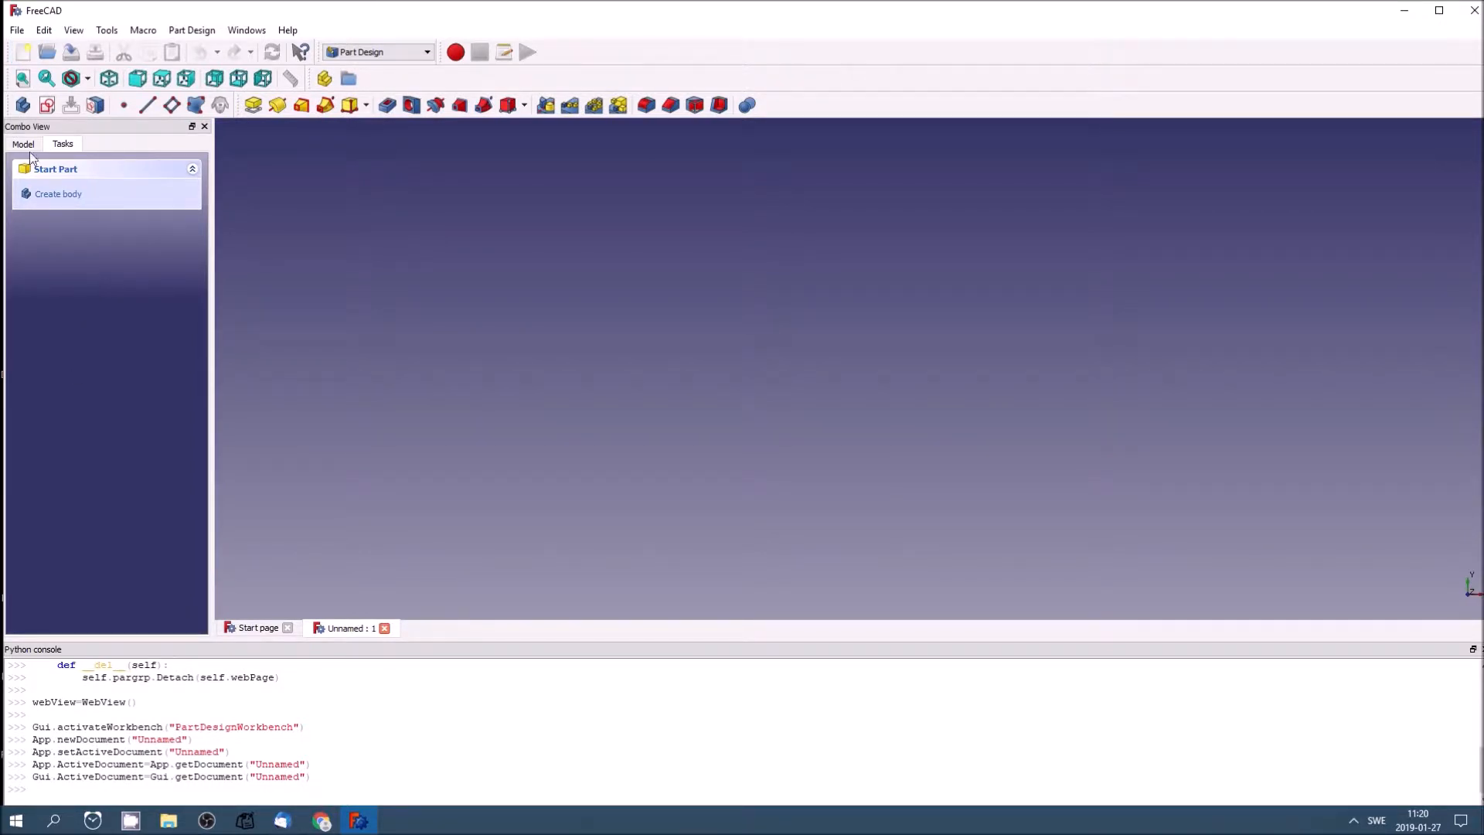
click(23, 144)
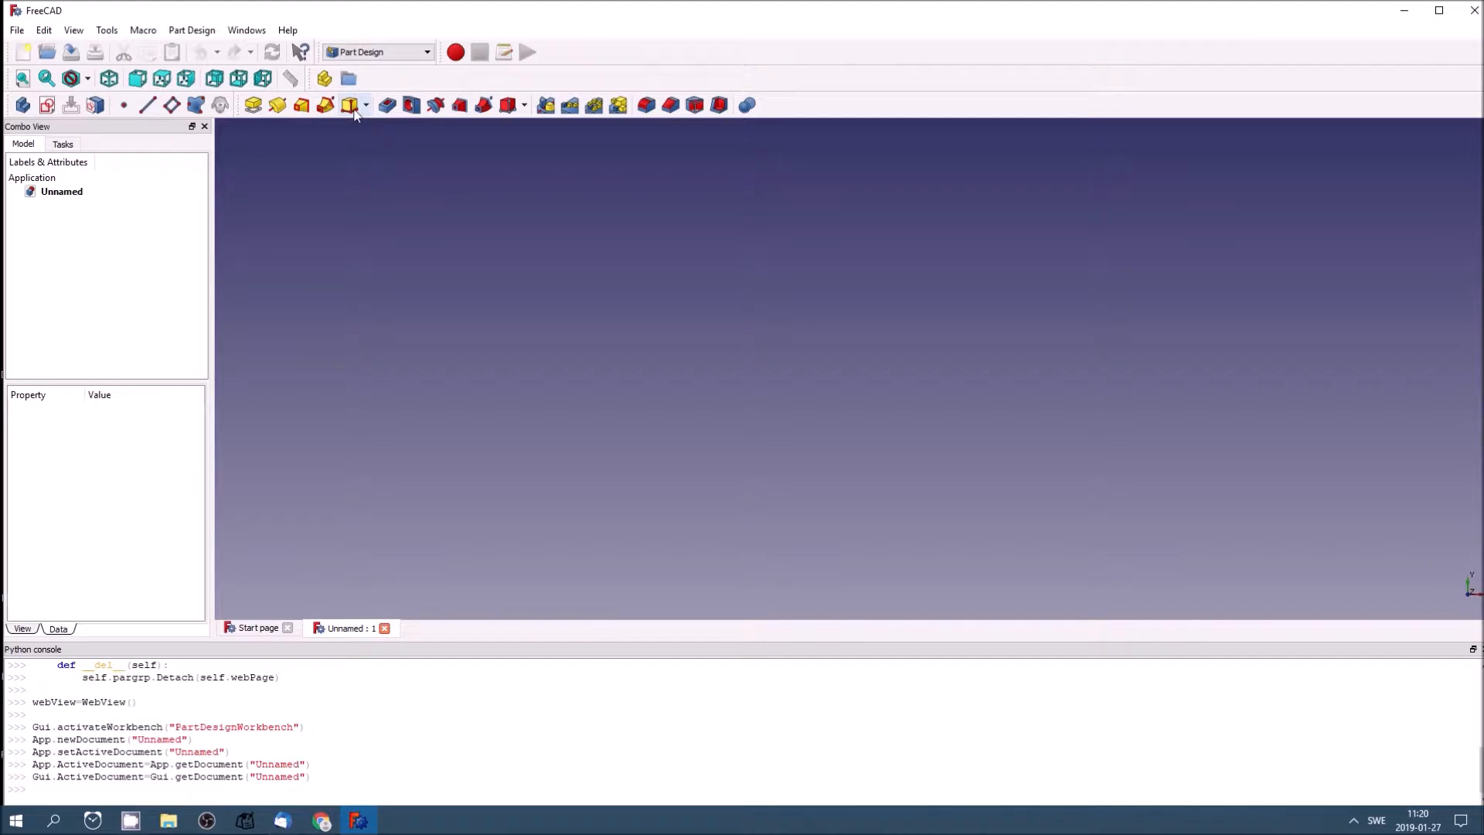
mouse_move(349, 106)
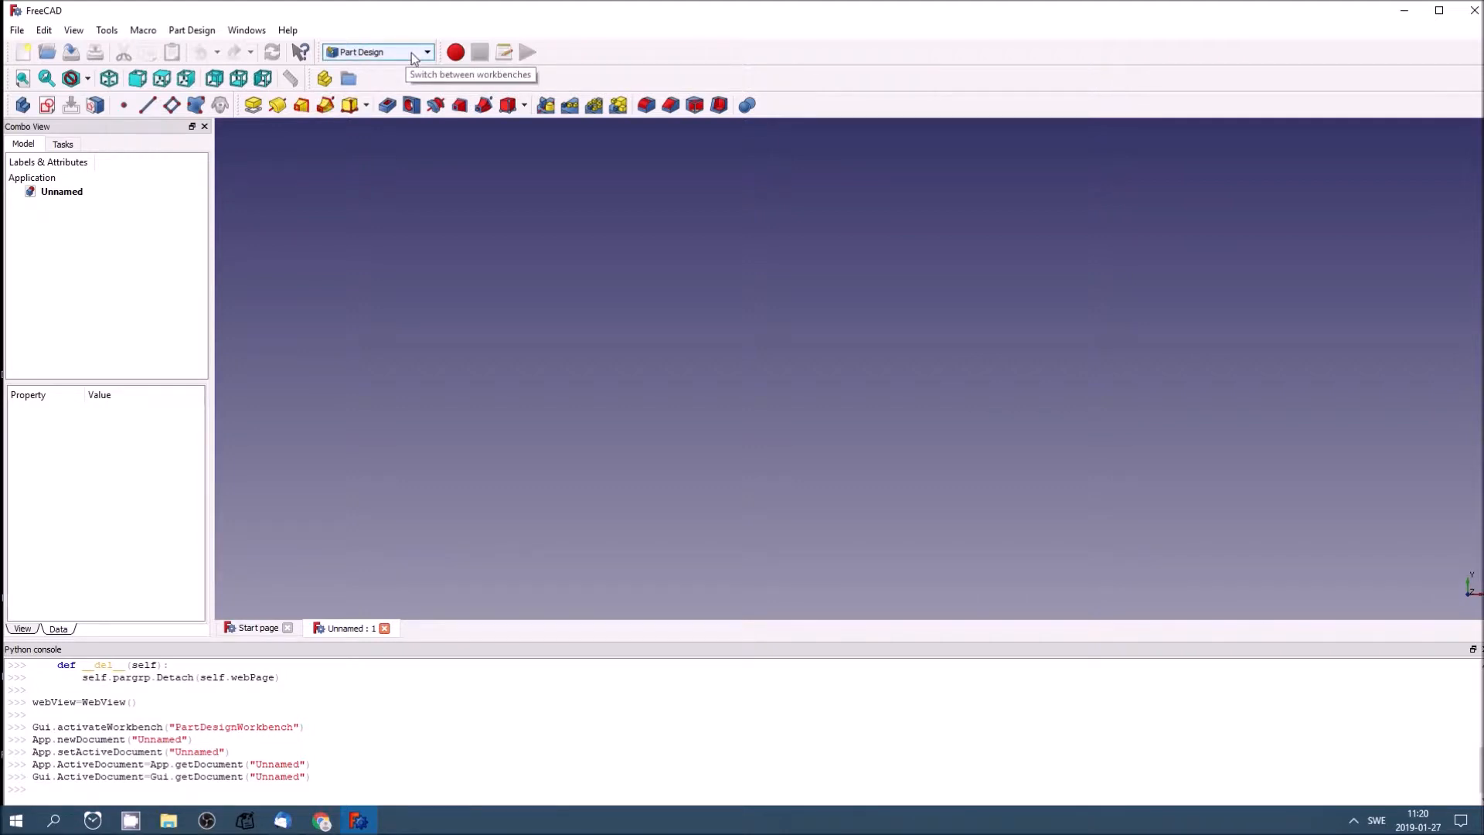
mouse_move(426, 56)
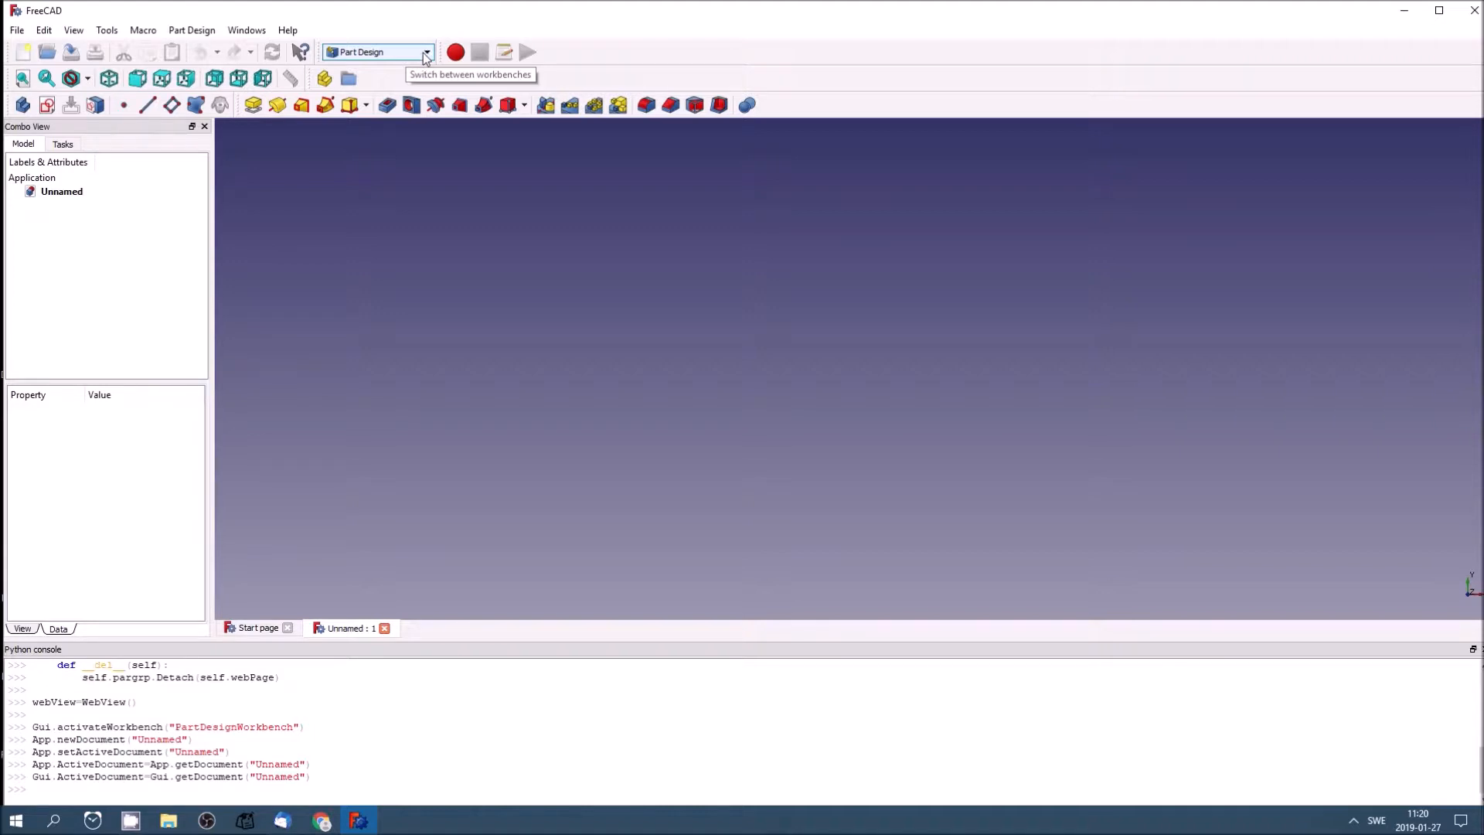
mouse_move(389, 141)
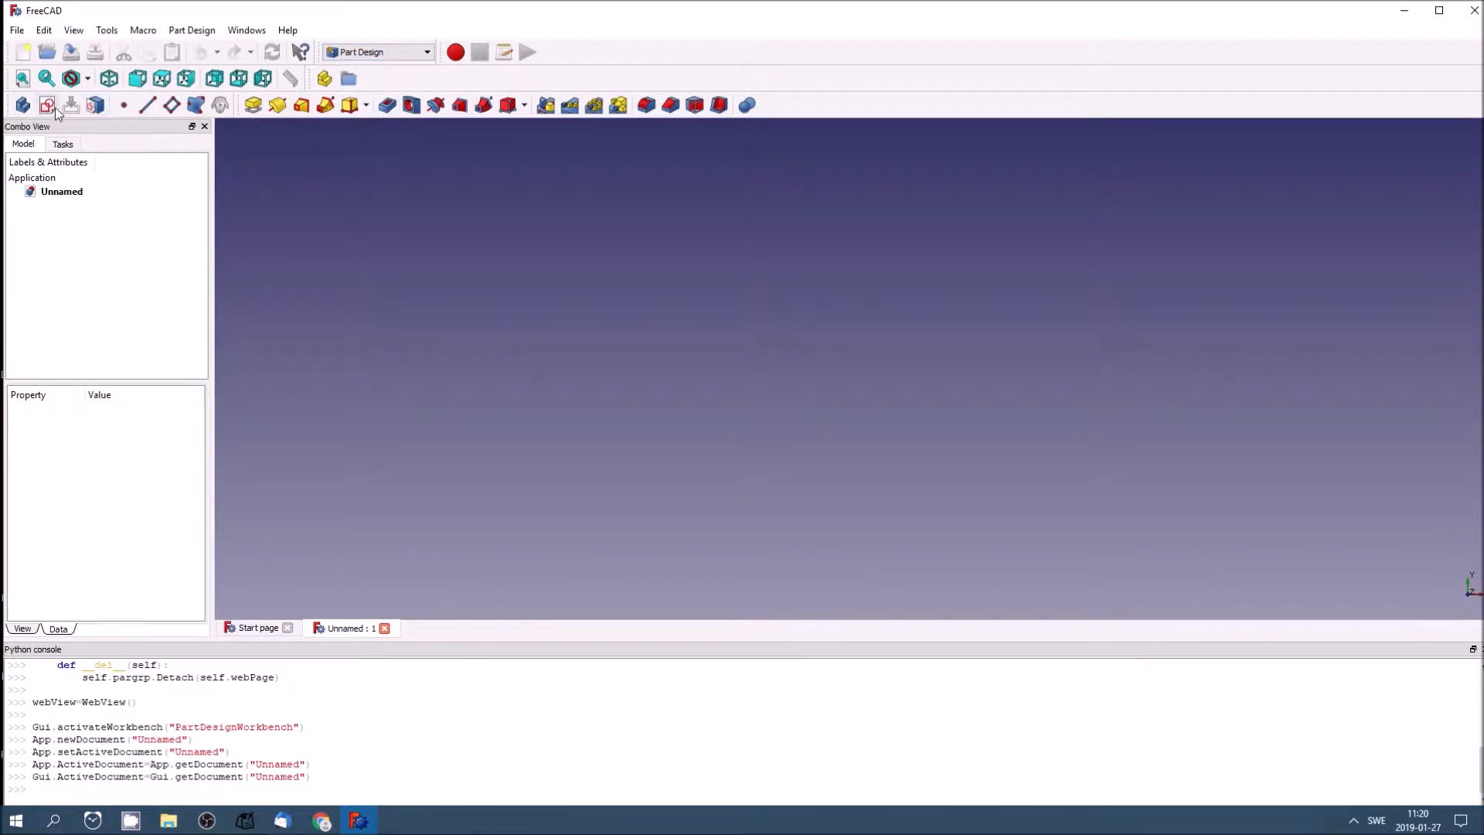
mouse_move(49, 109)
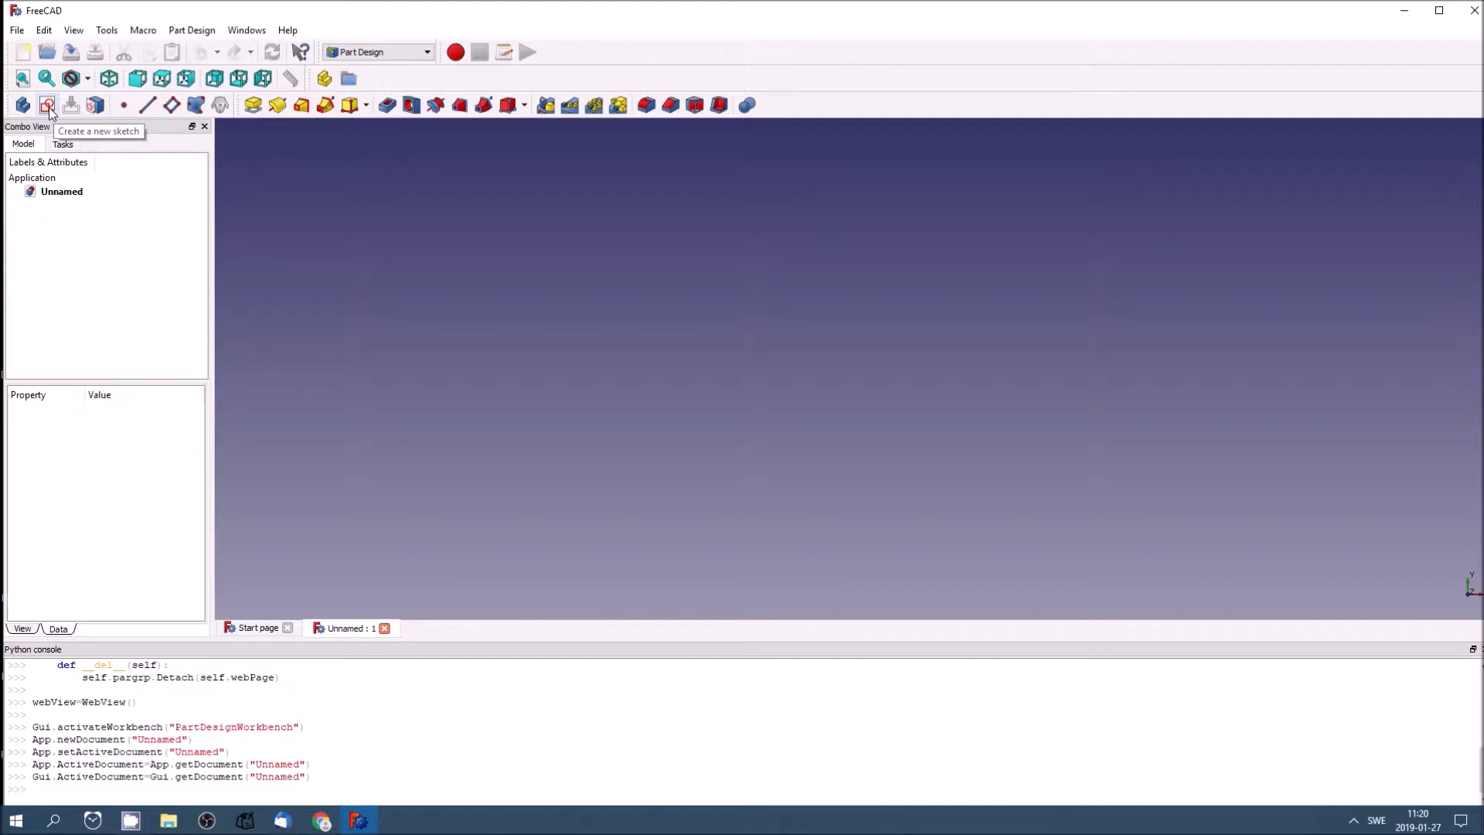
Step: Create a new sketch in a new Body and pick XY_Plane as its base plane
click(48, 105)
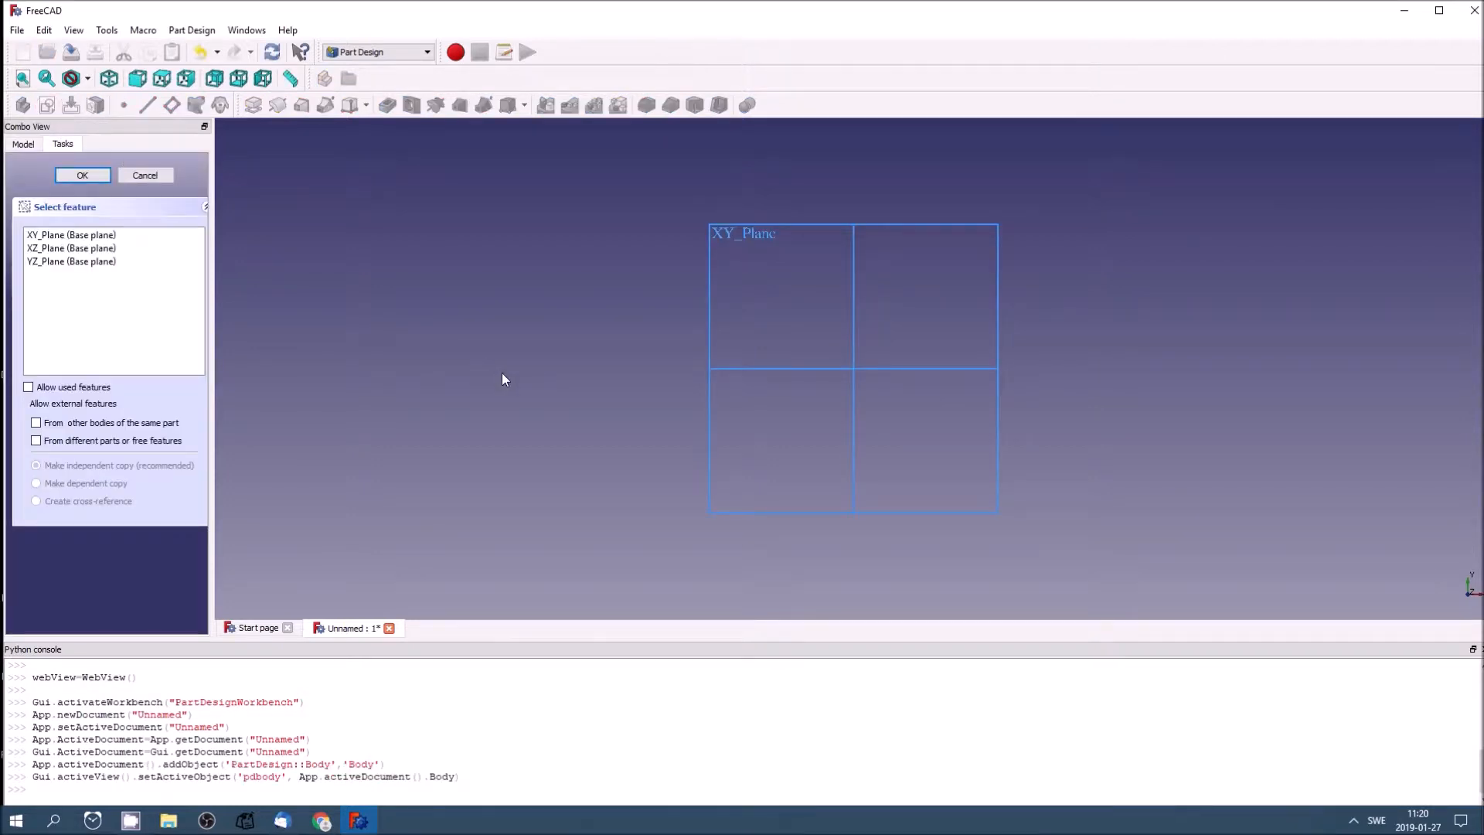
mouse_move(150, 299)
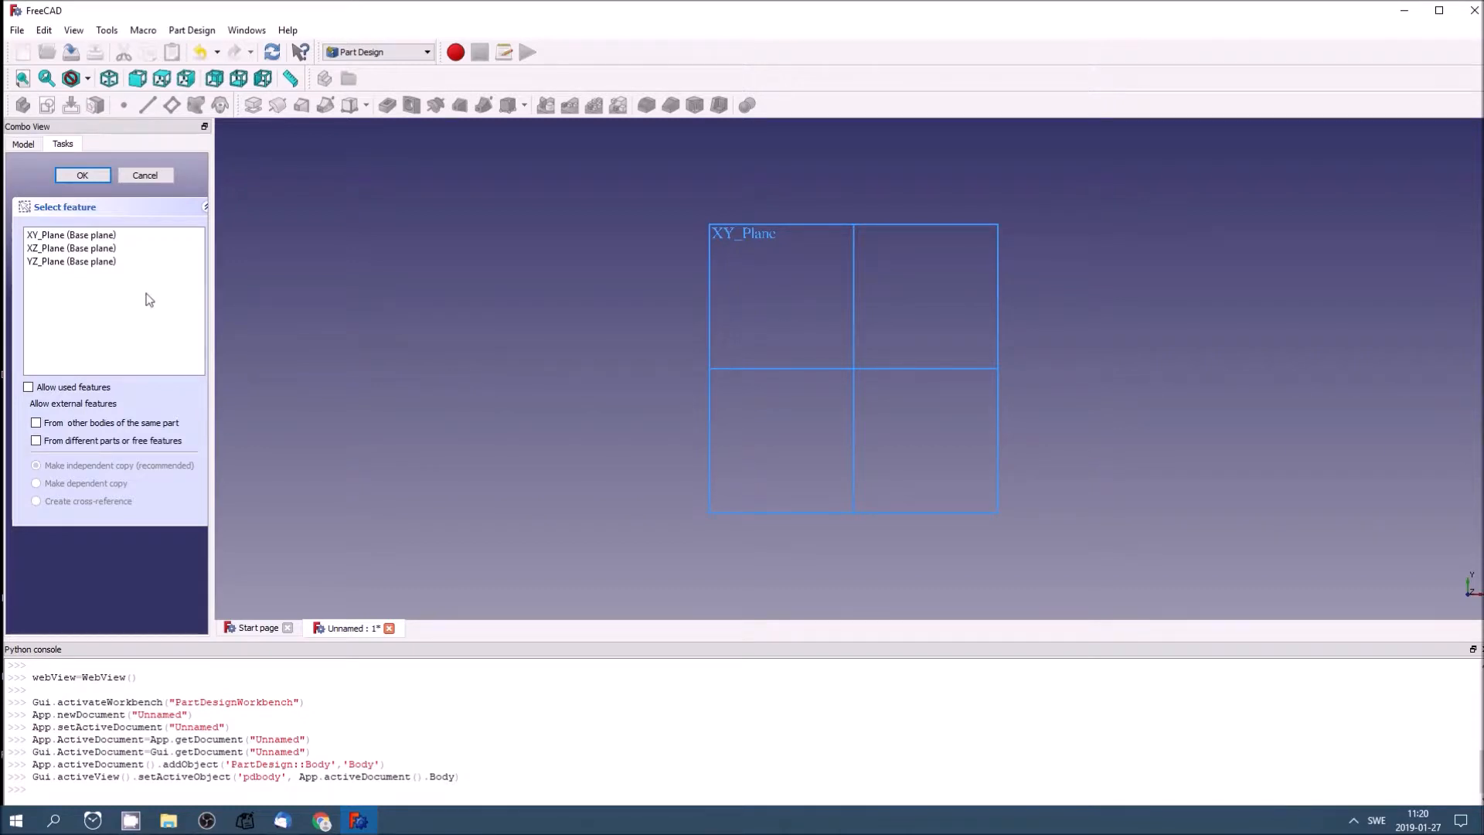
mouse_move(132, 301)
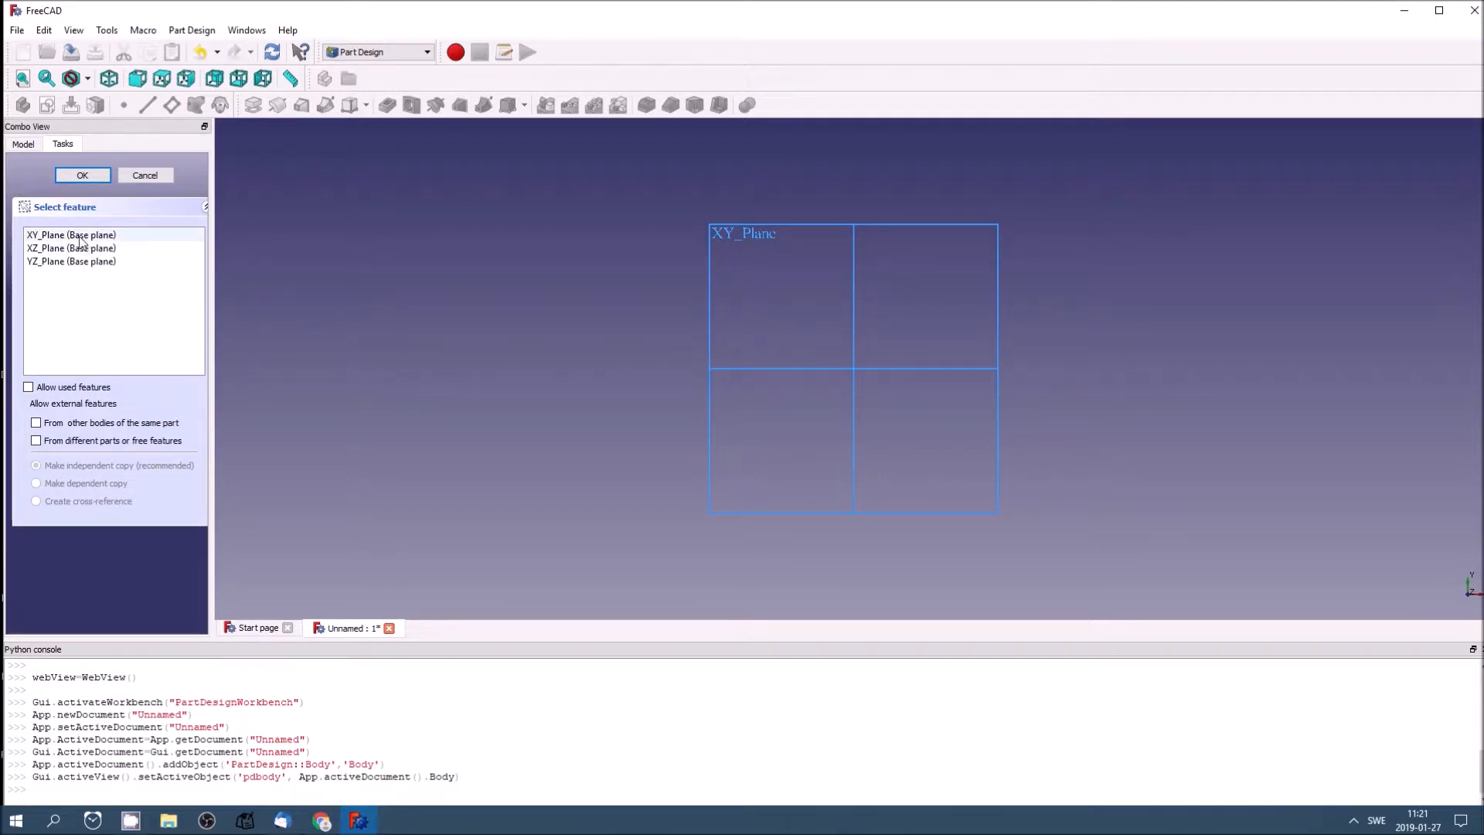
click(69, 234)
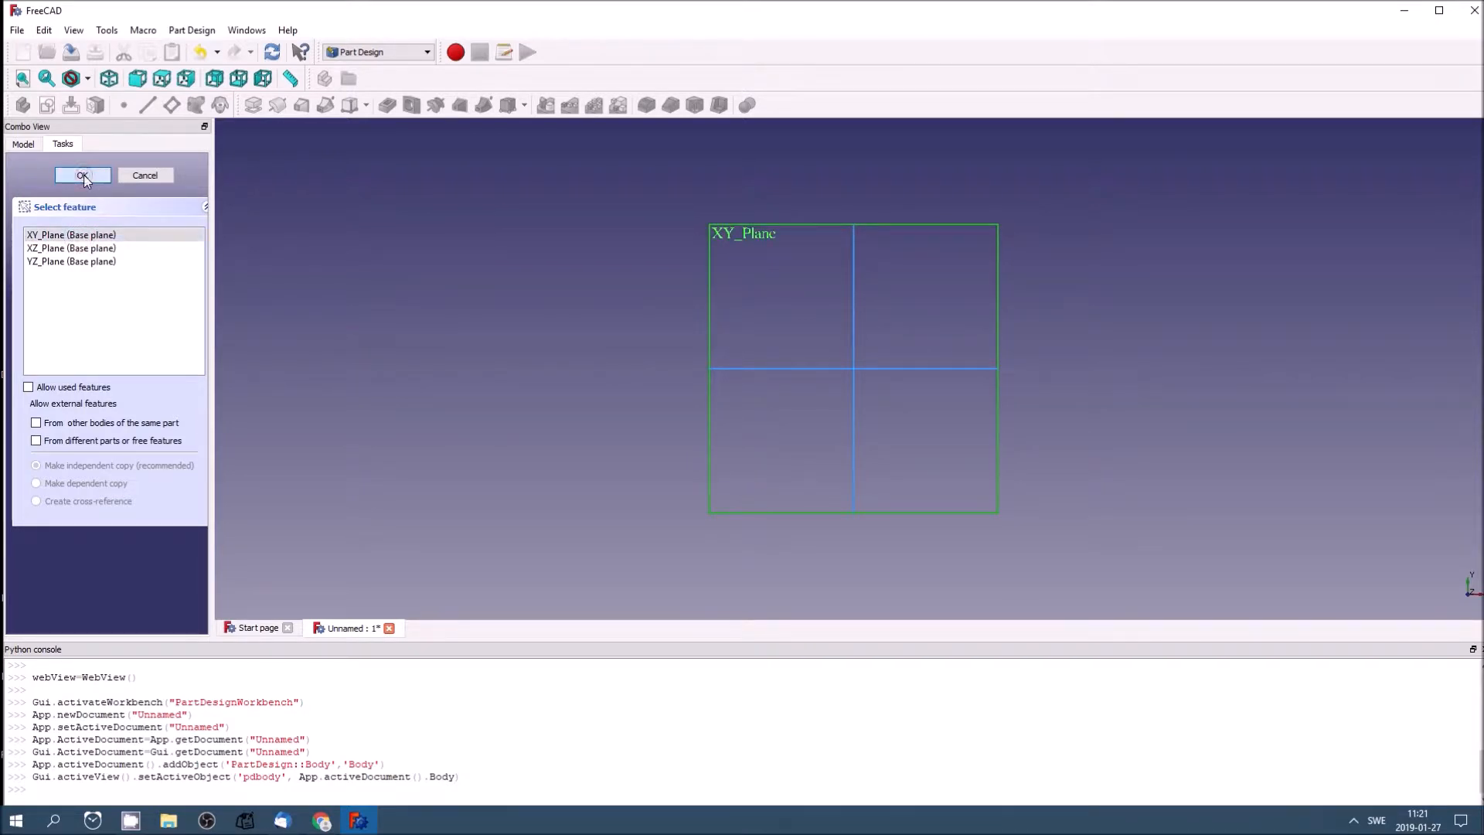
Step: Confirm the XY plane selection to enter the empty sketch in Sketcher
click(82, 174)
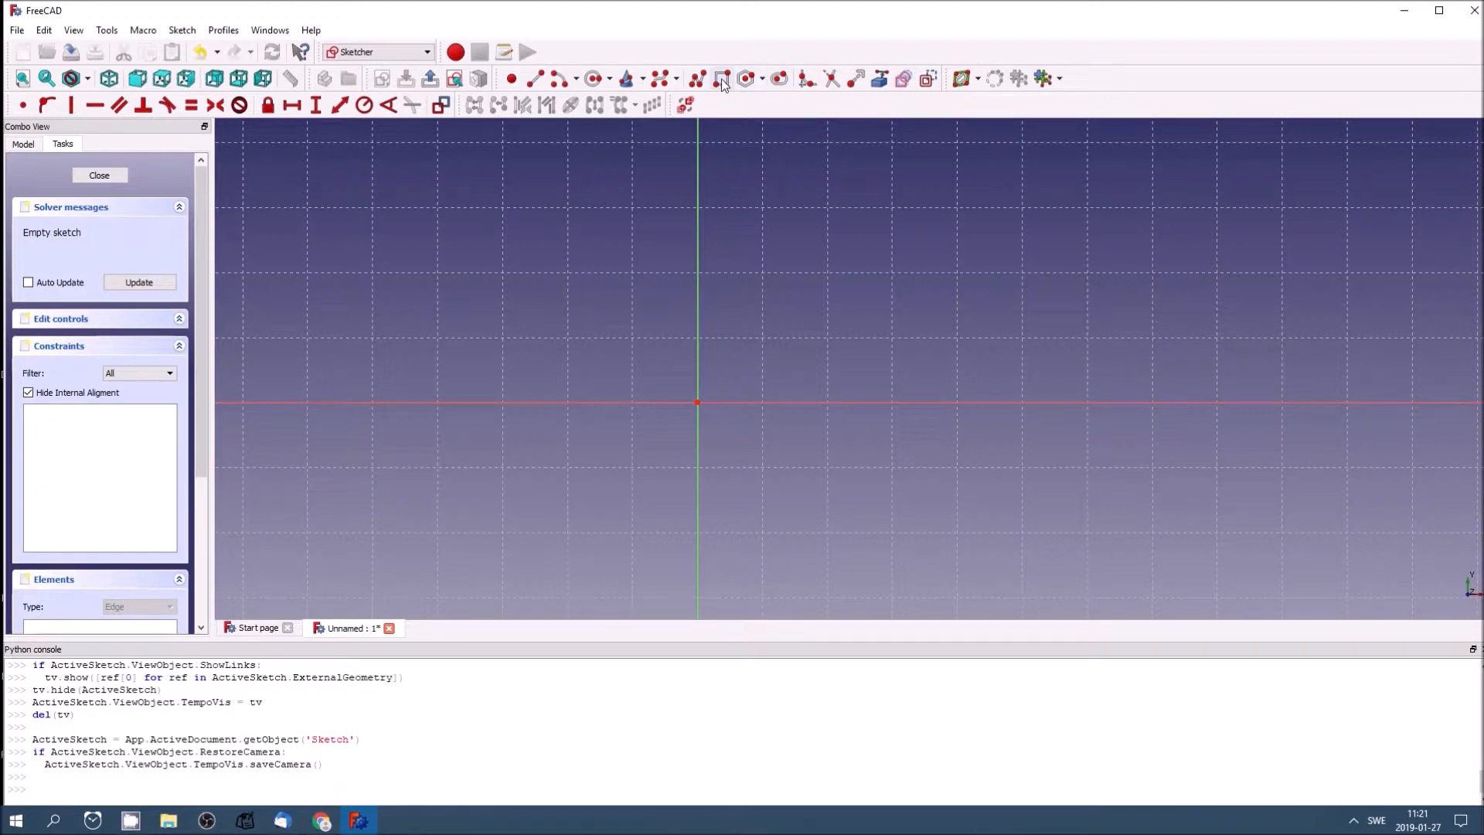
mouse_move(825, 78)
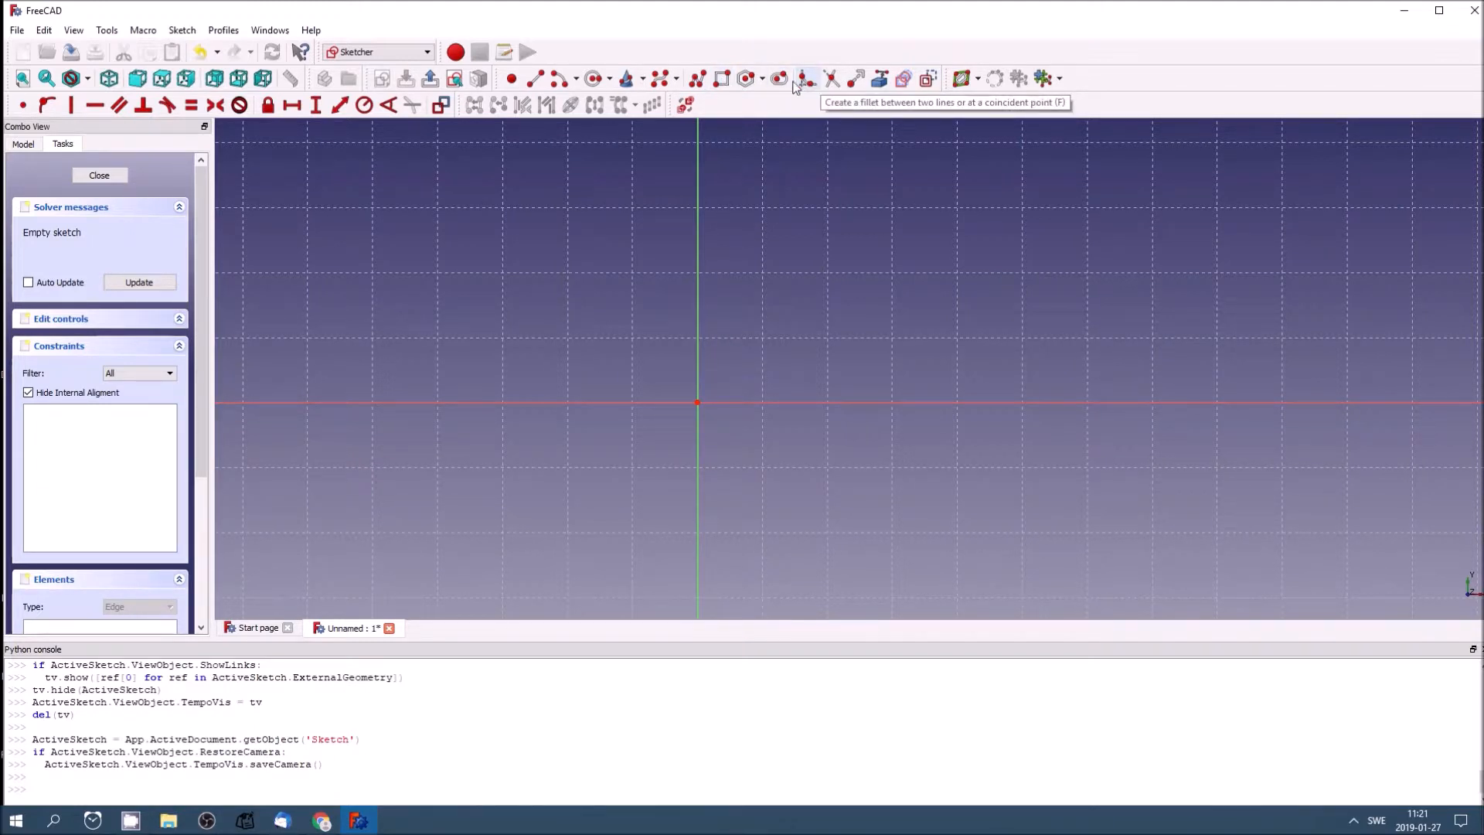
mouse_move(967, 80)
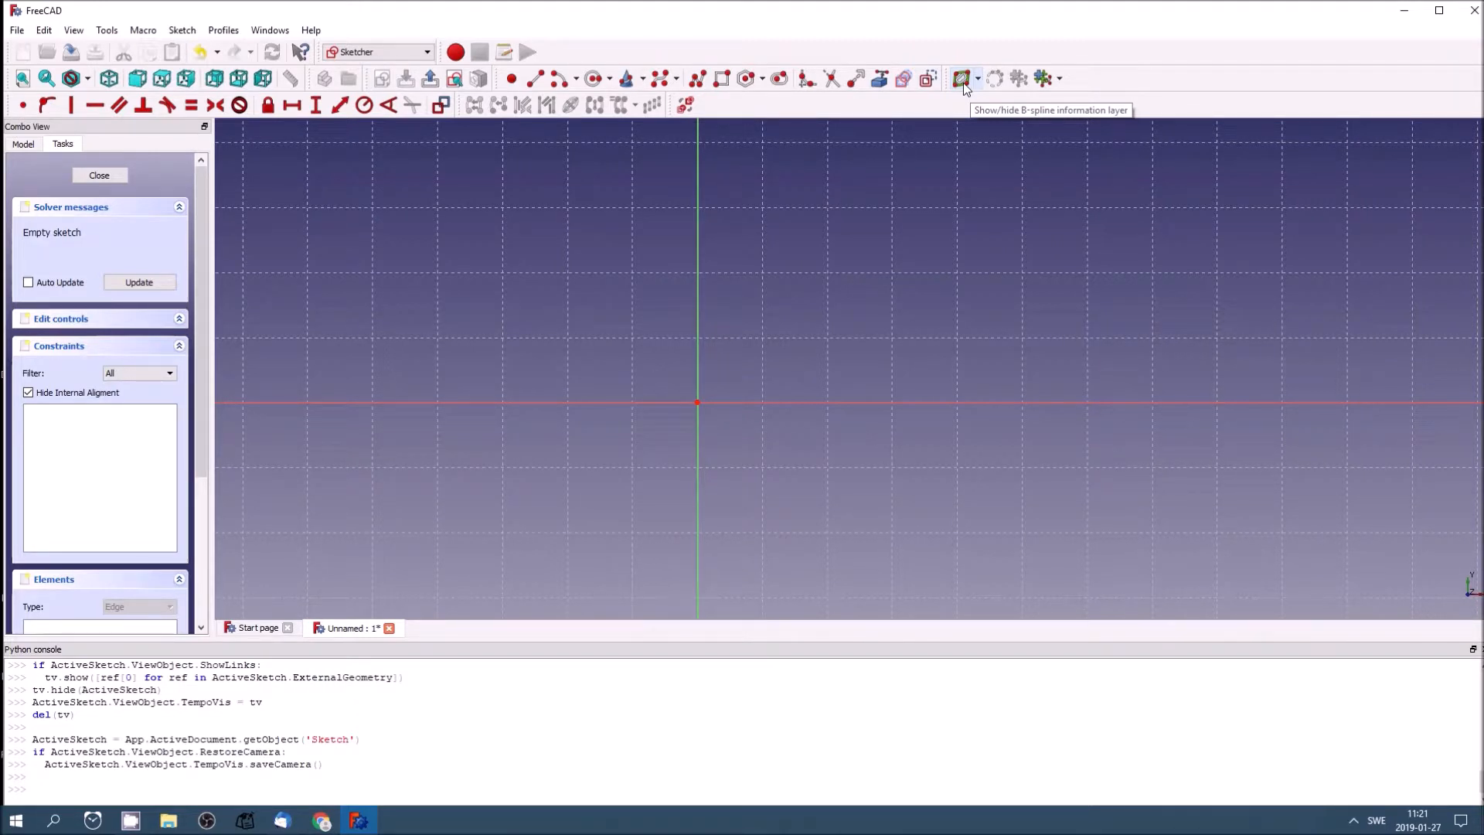
mouse_move(643, 138)
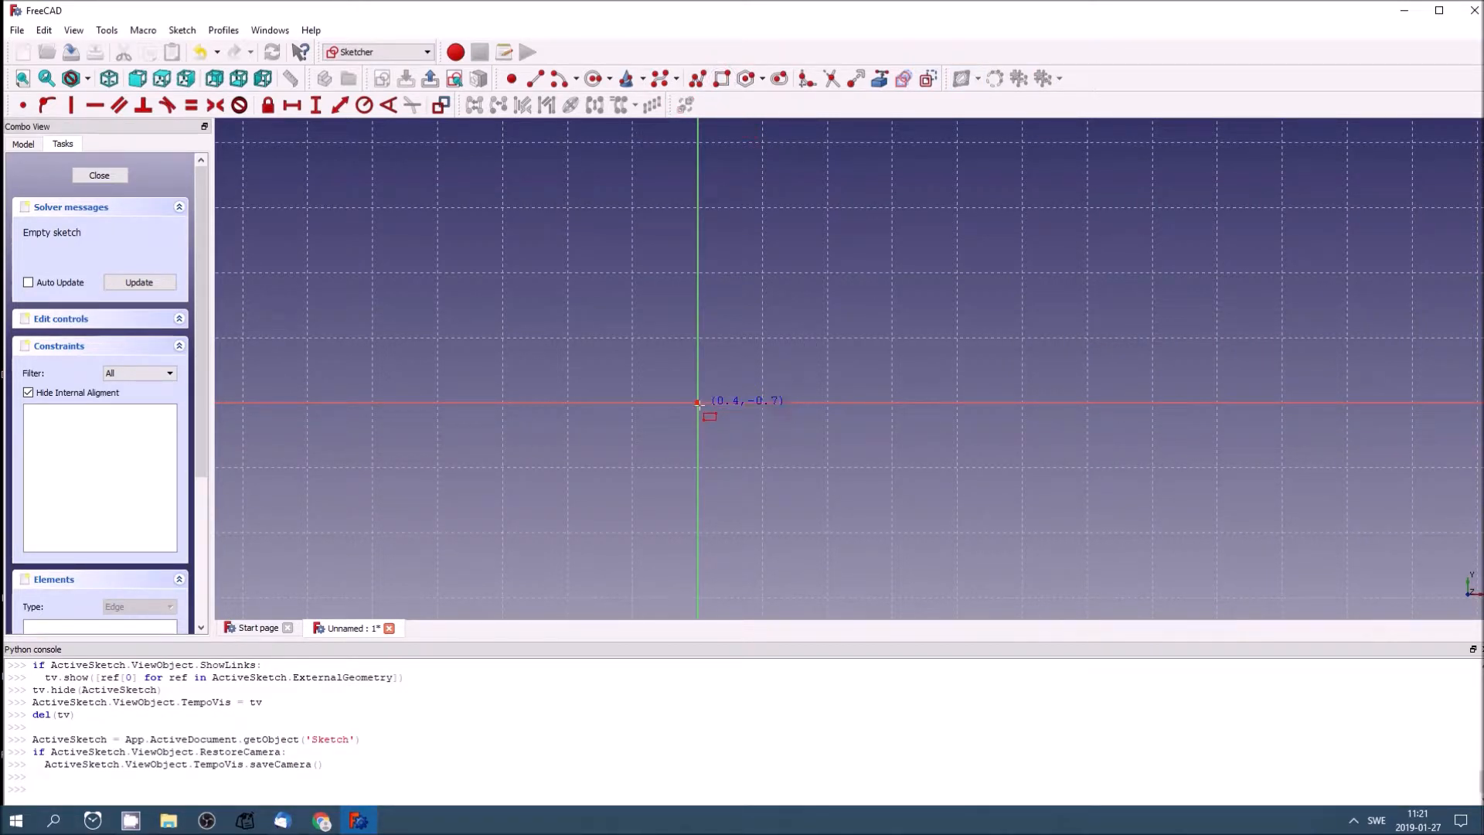
mouse_move(696, 399)
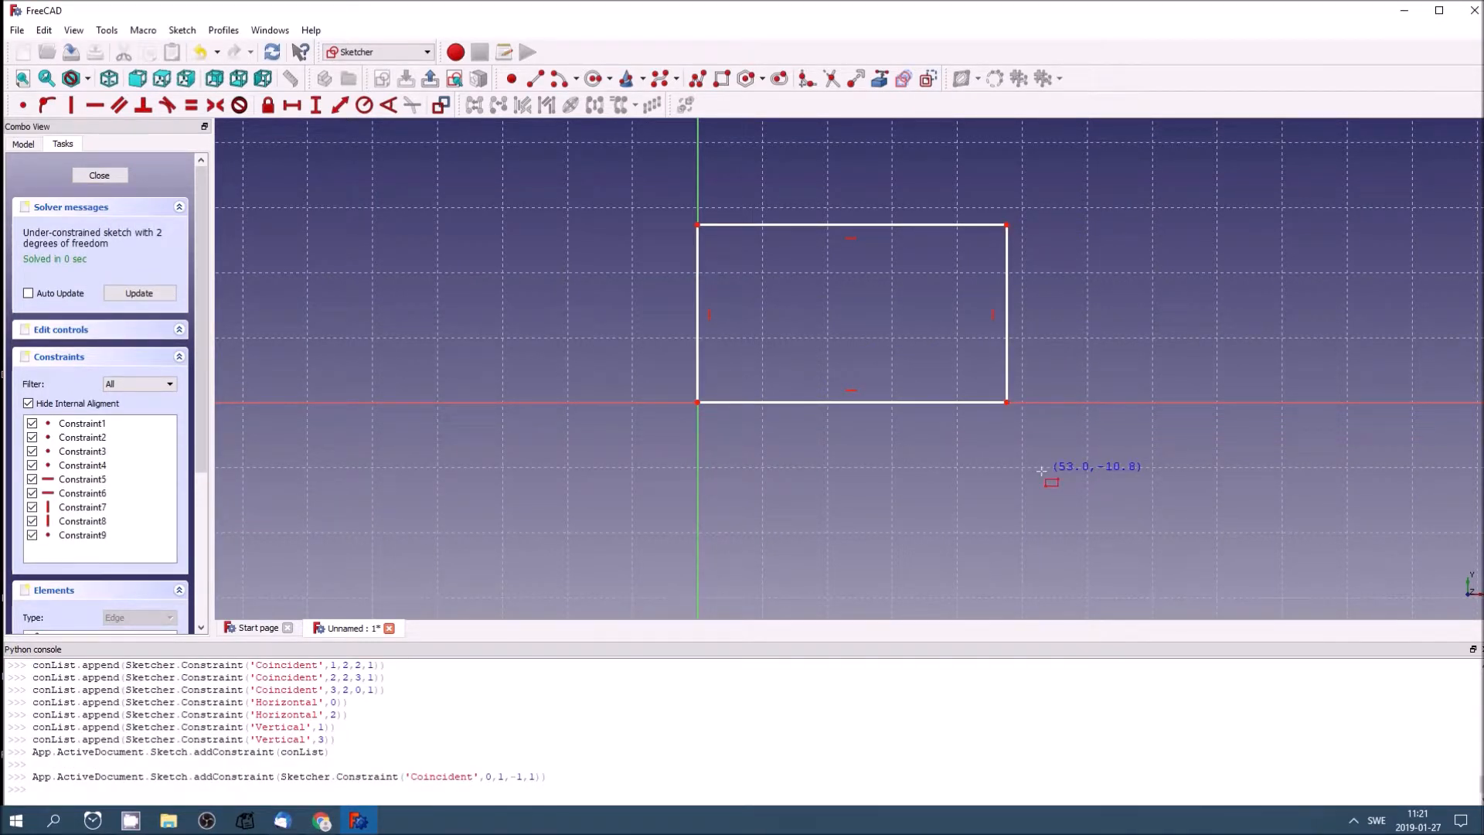
mouse_move(764, 343)
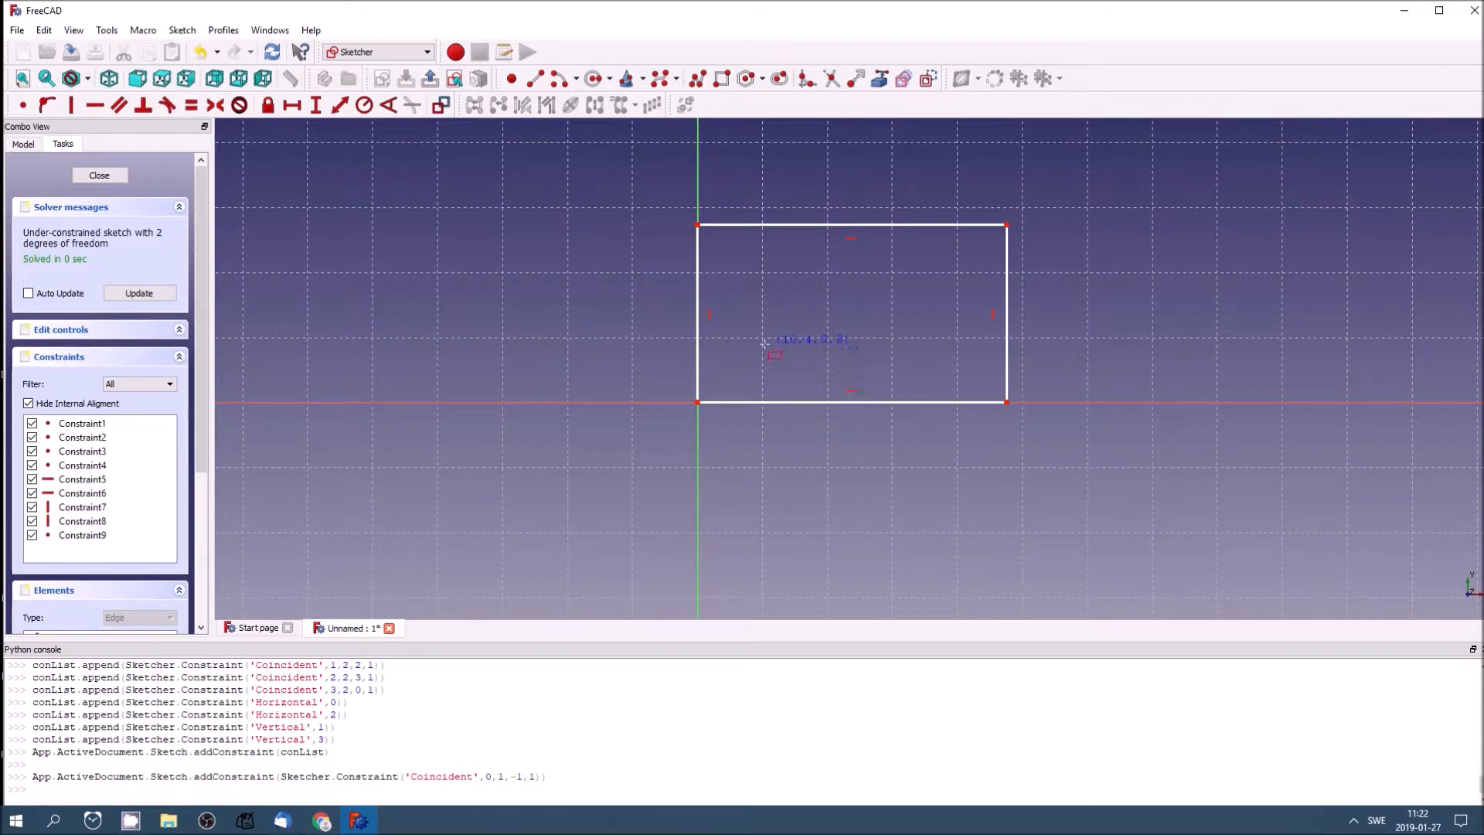
mouse_move(752, 349)
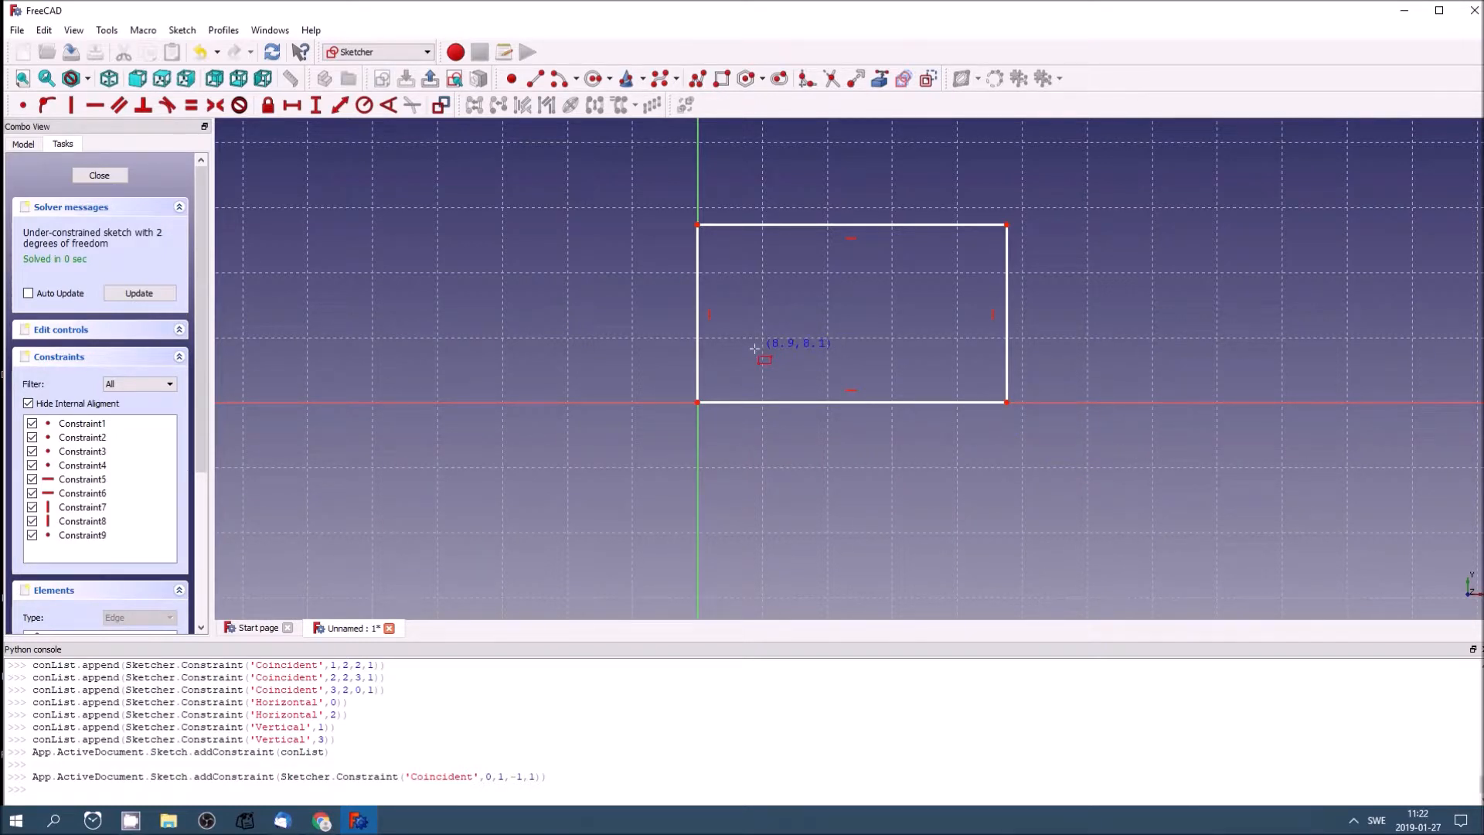
mouse_move(825, 253)
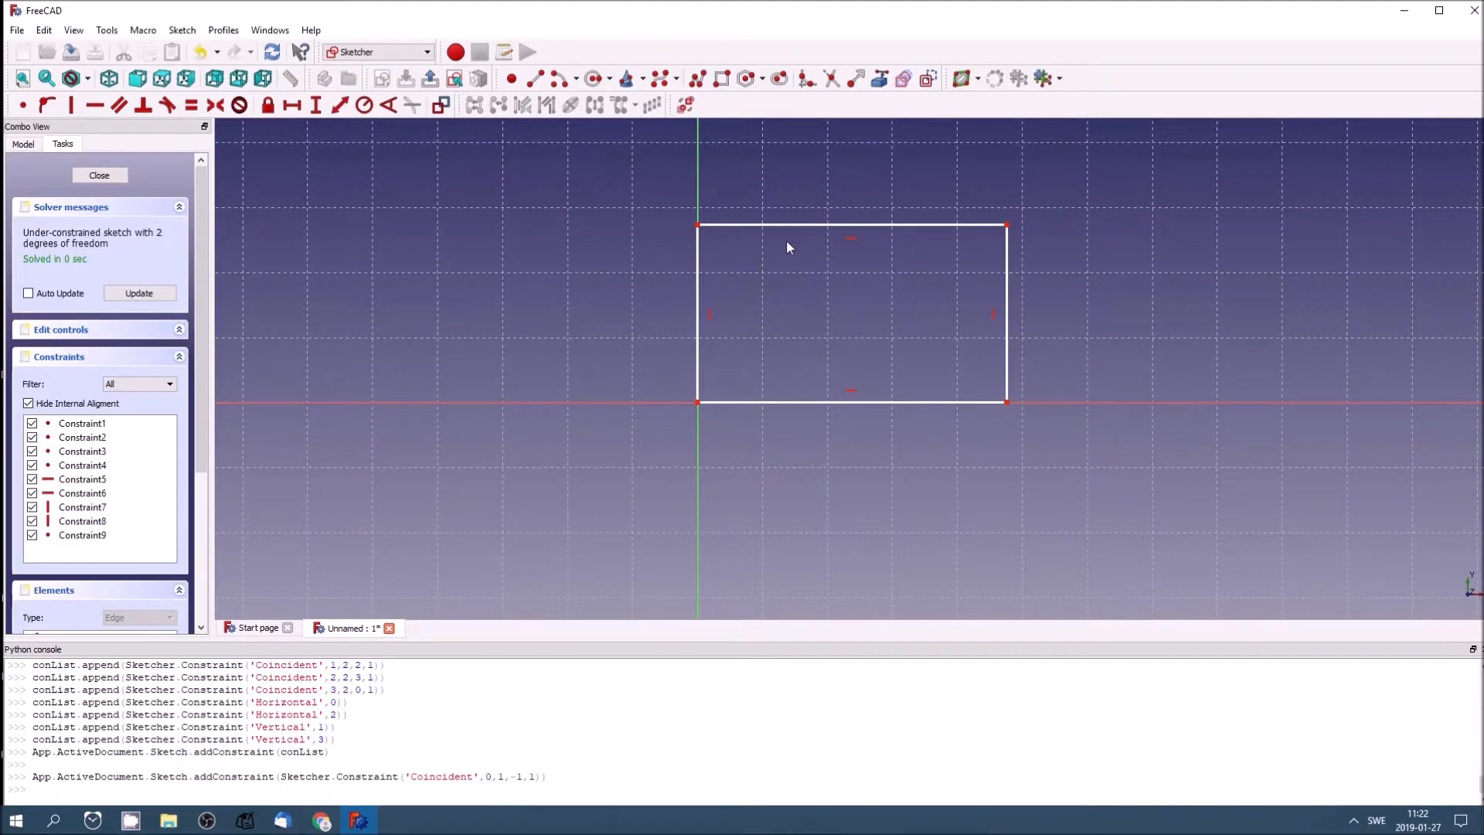
mouse_move(790, 266)
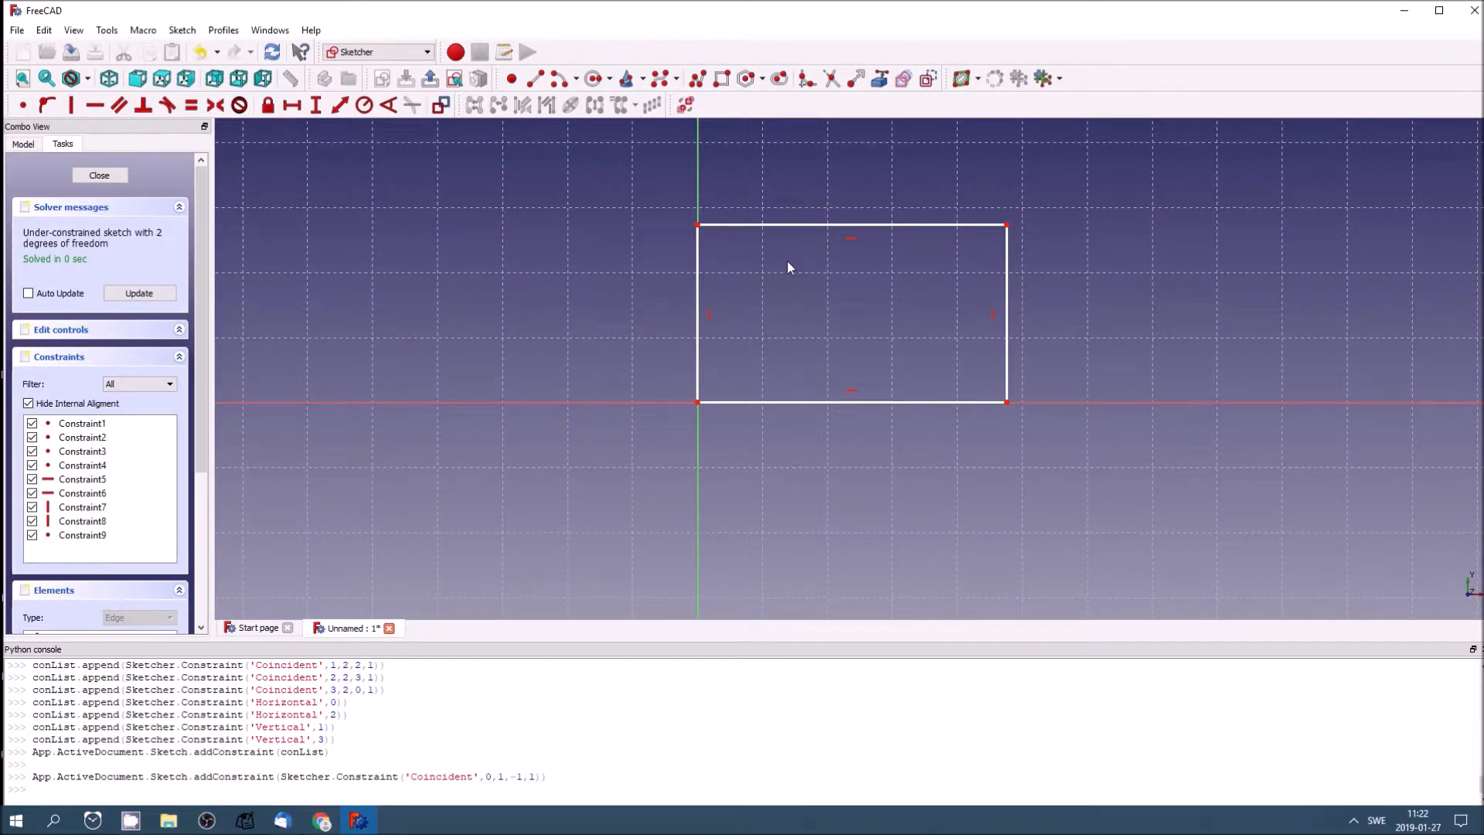
Step: Drag the rectangle's top-right vertex around to resize it, settling on a final size
drag(1004, 224, 1050, 235)
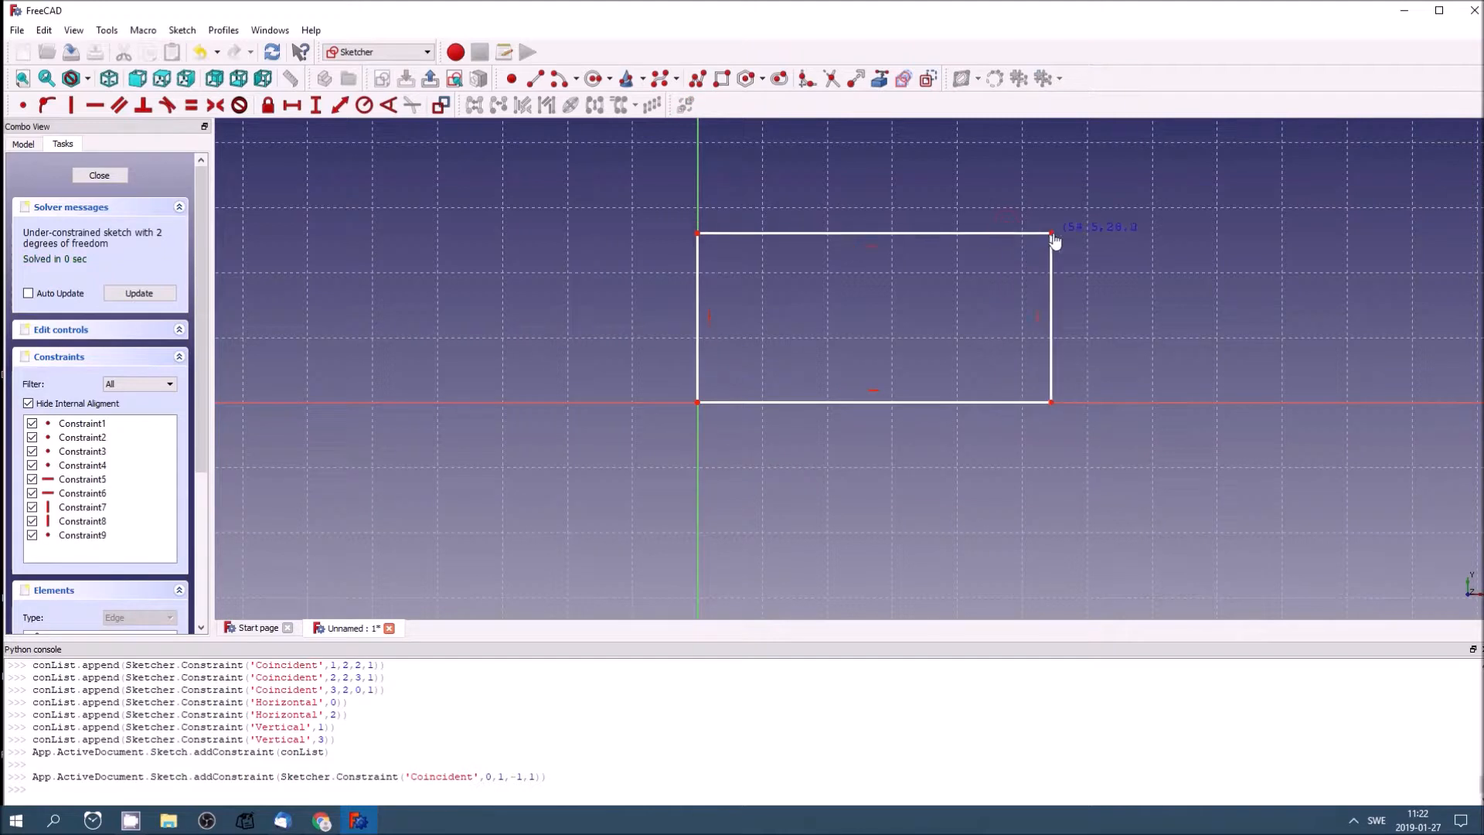
drag(1050, 236, 1012, 272)
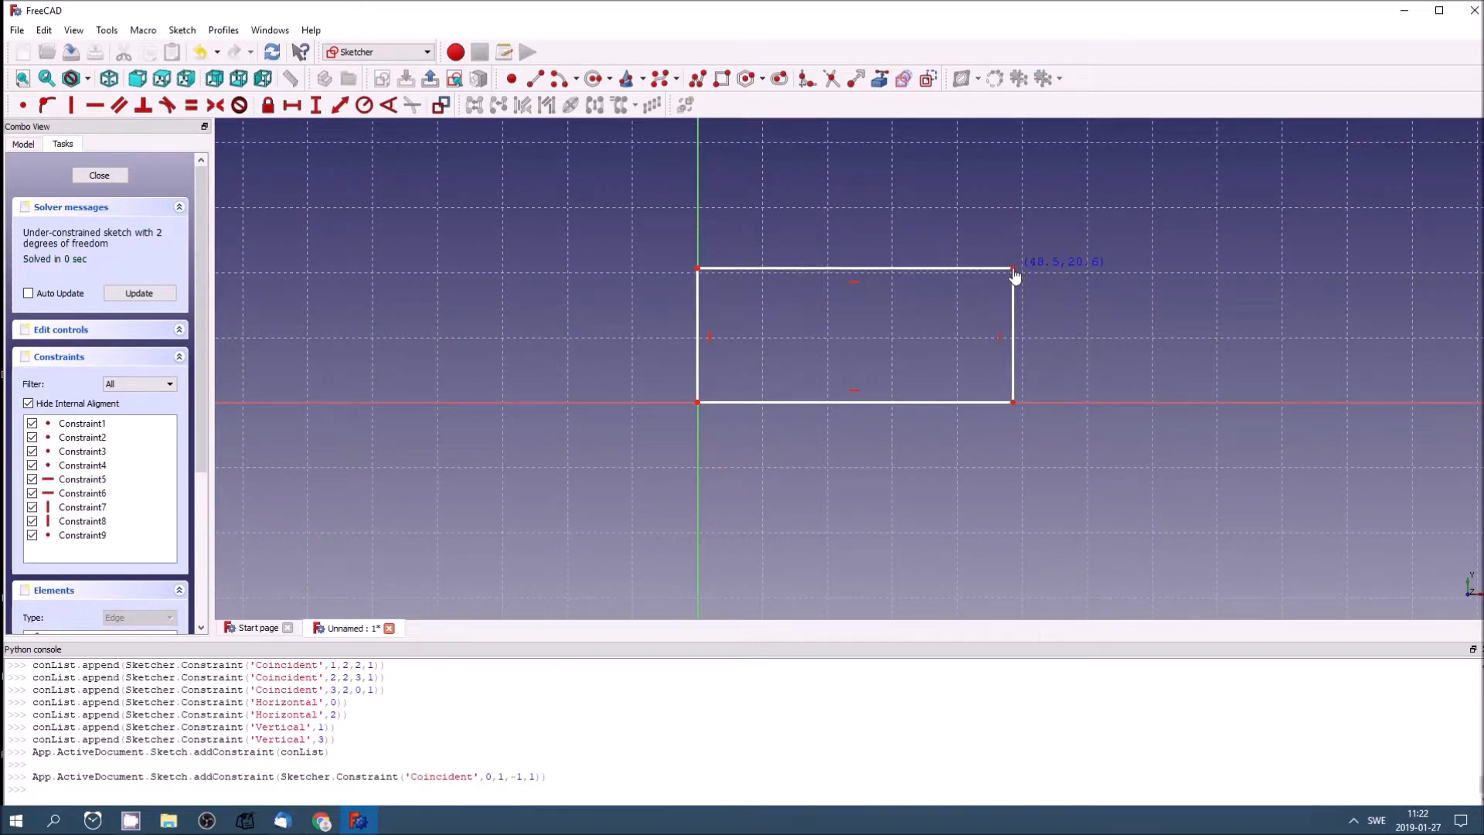
drag(1013, 272, 994, 287)
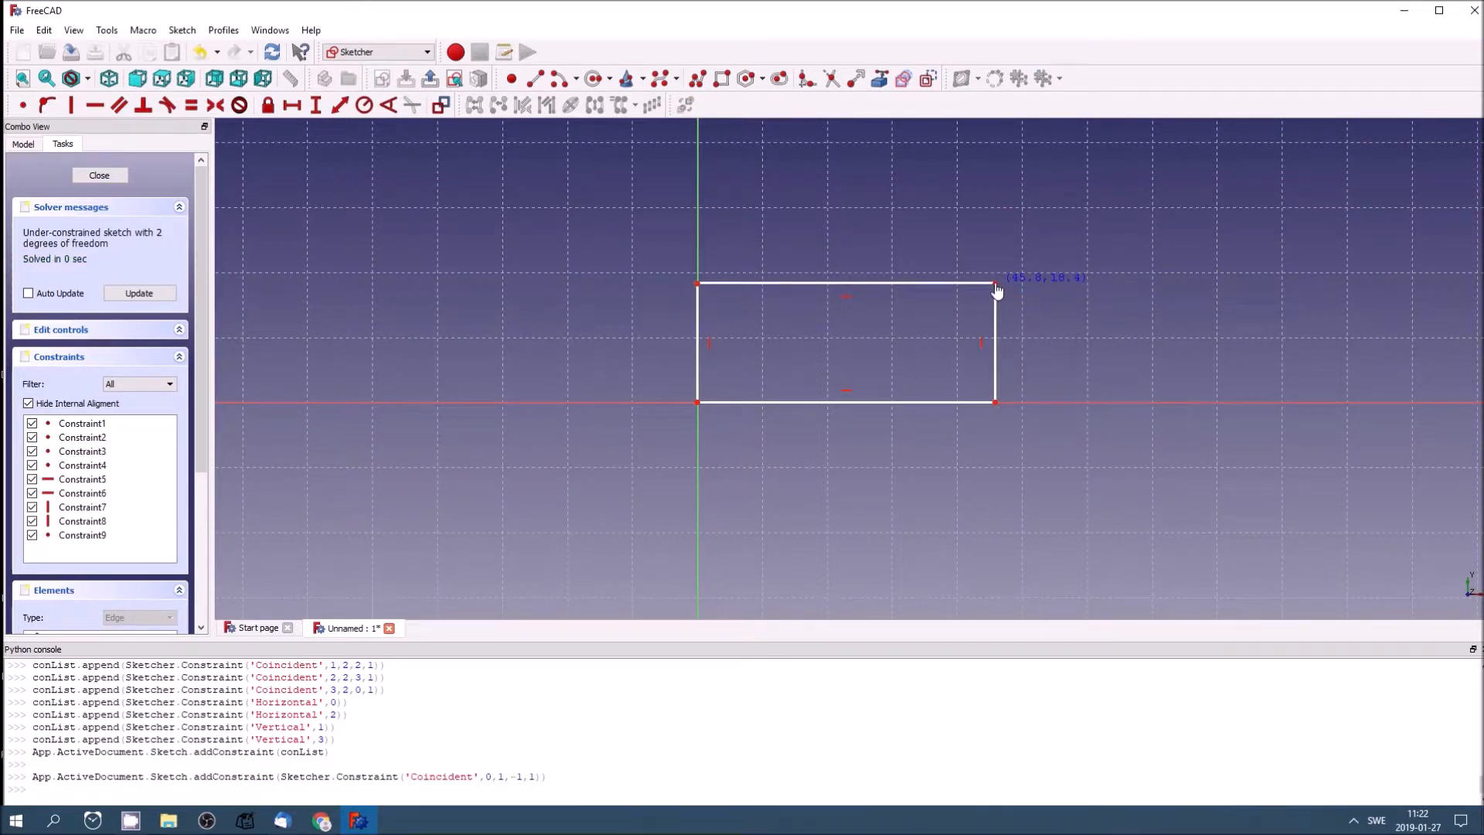
drag(996, 283, 1079, 270)
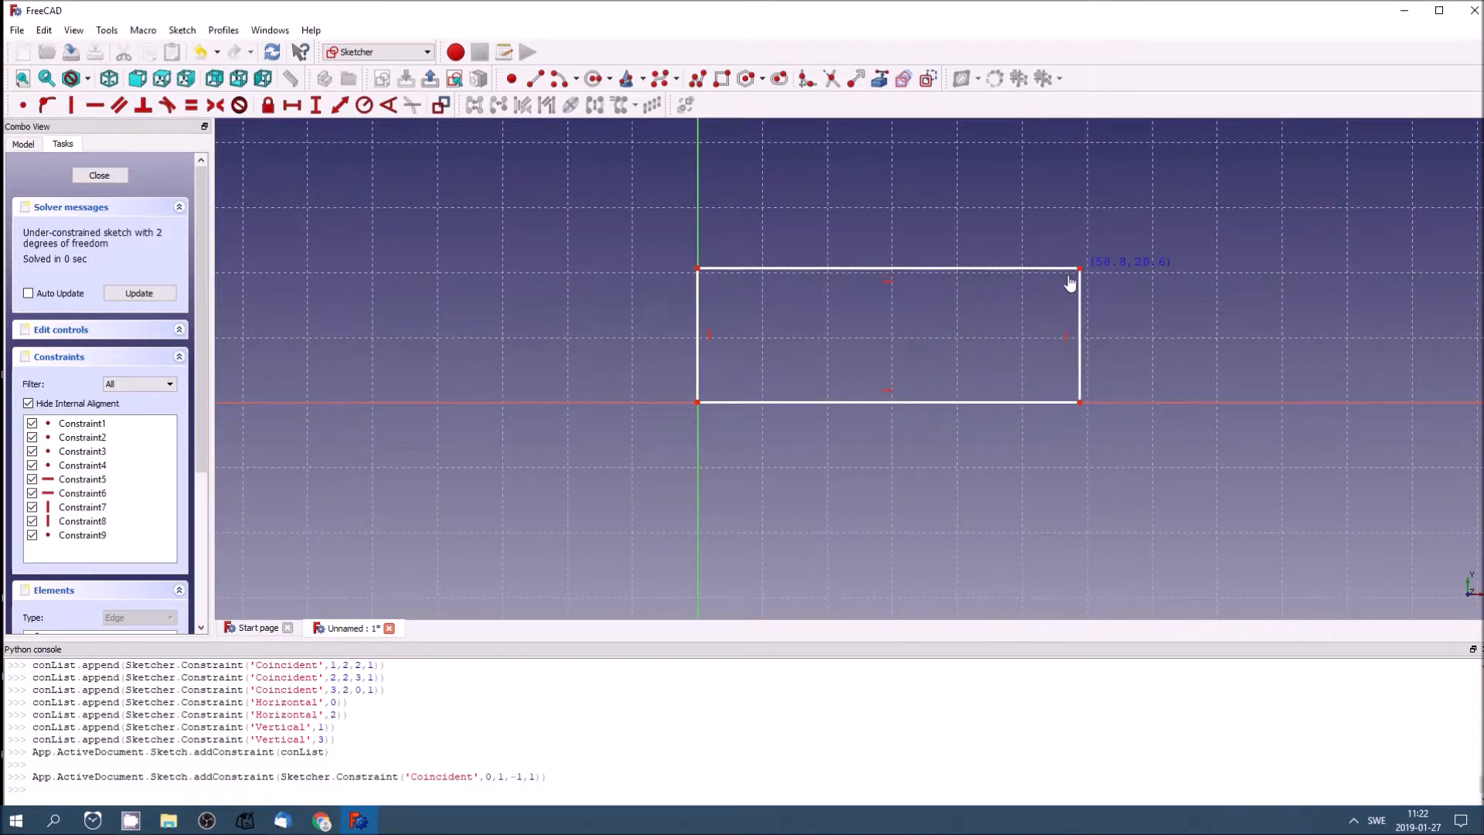
drag(1079, 270, 1008, 274)
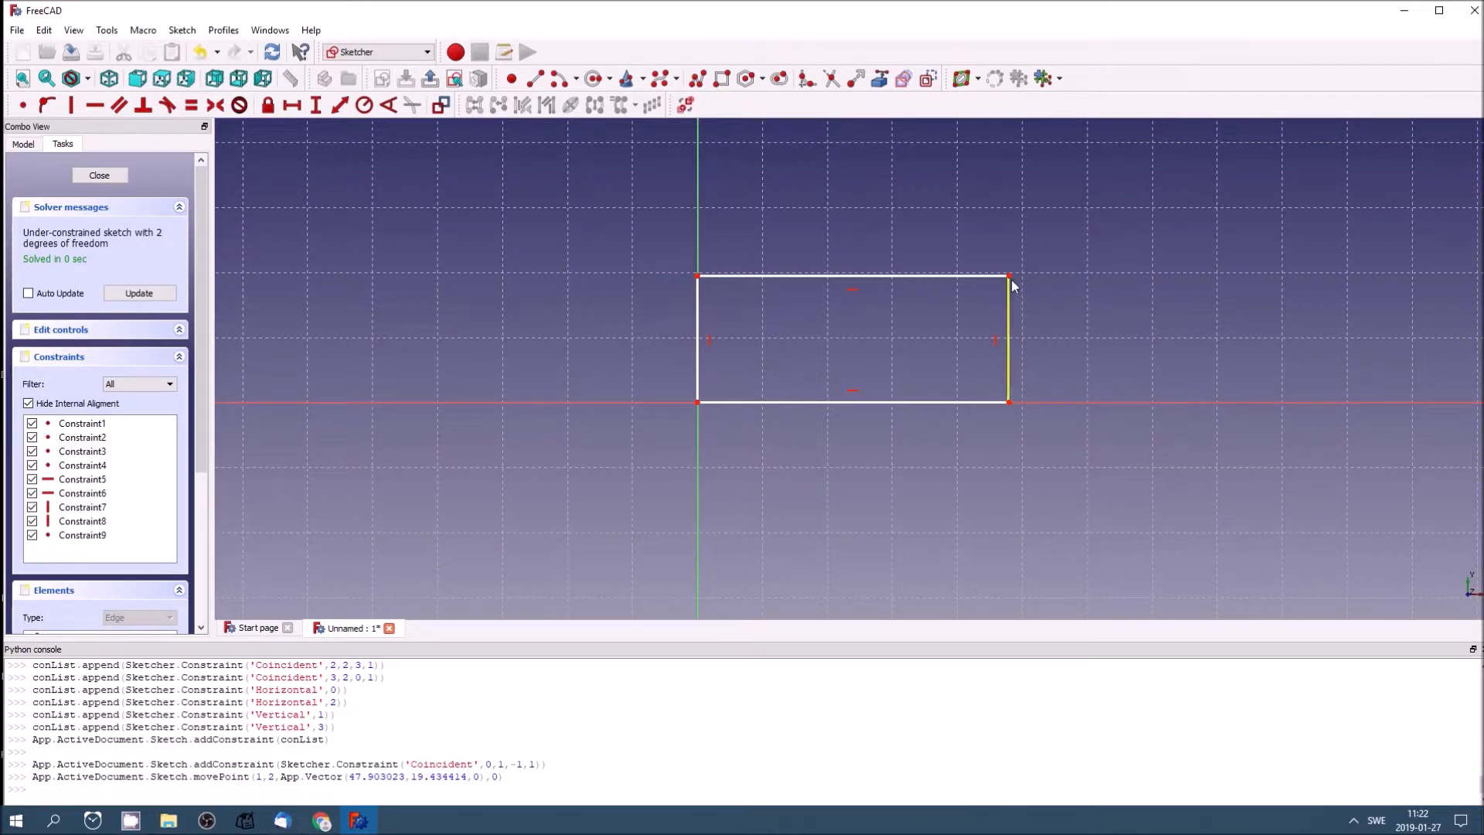
drag(1008, 276, 1020, 223)
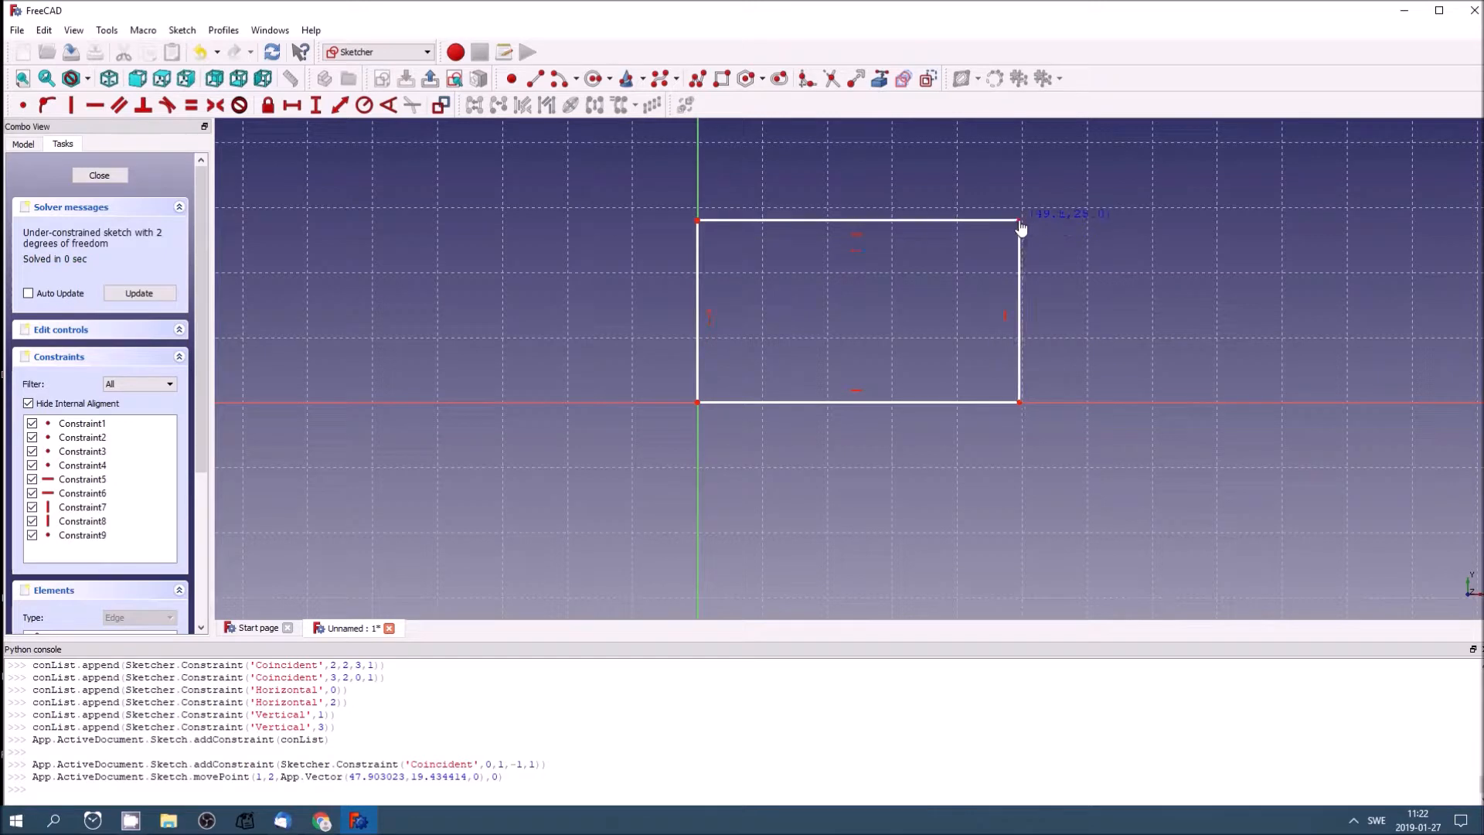
drag(1020, 223, 1050, 250)
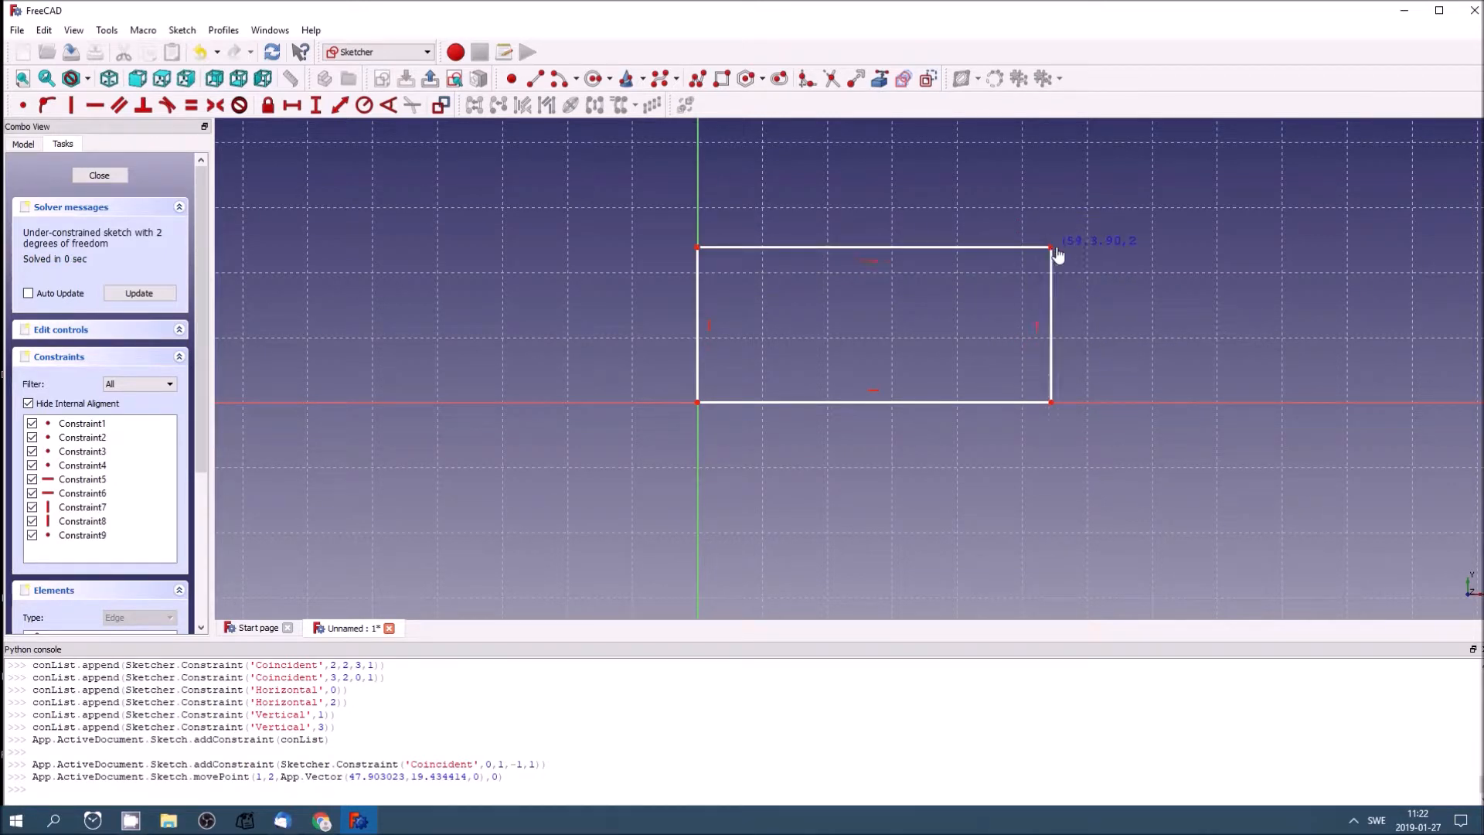
drag(1053, 252, 1068, 253)
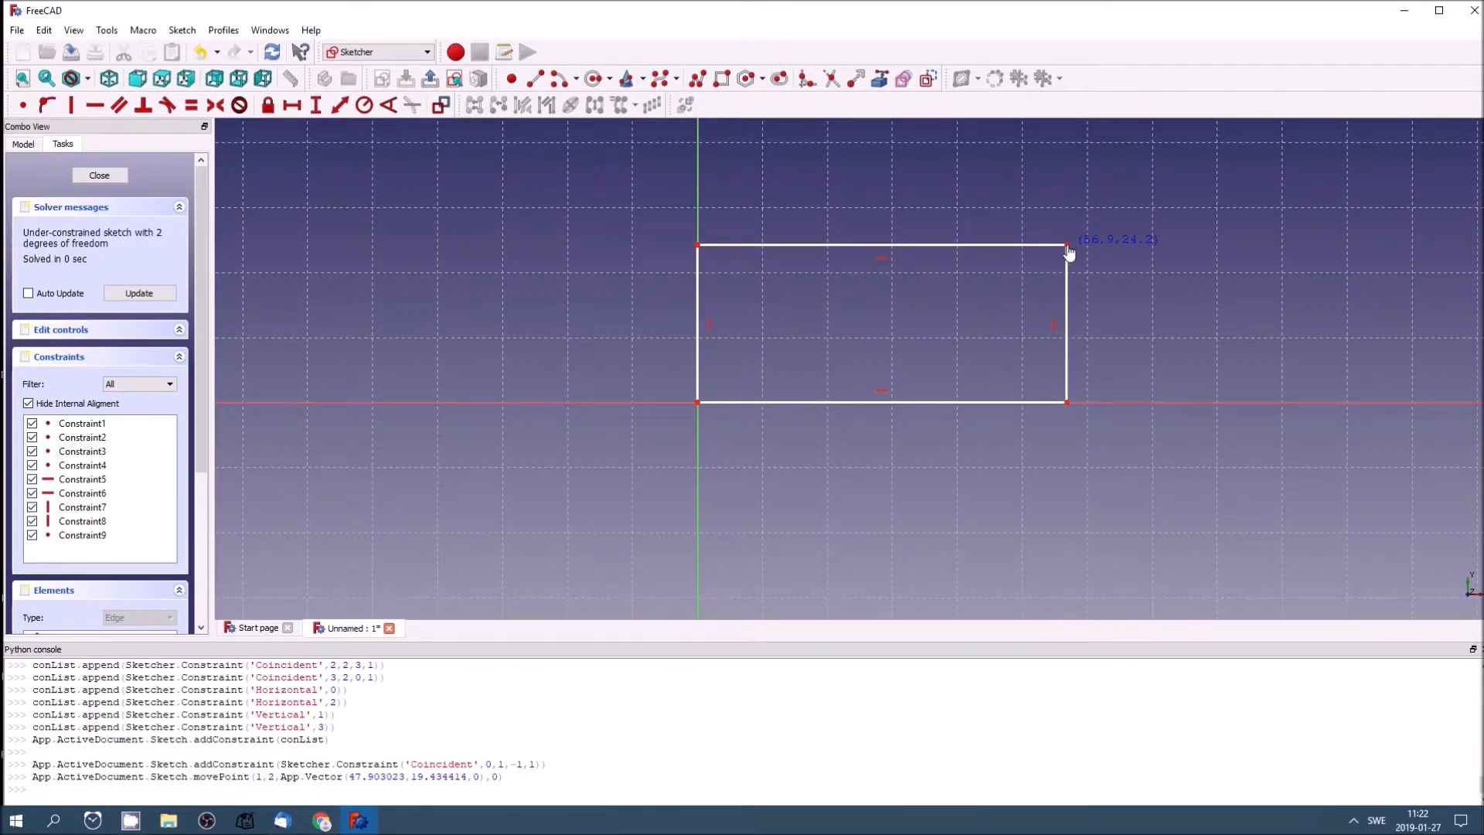
drag(1068, 249, 1025, 253)
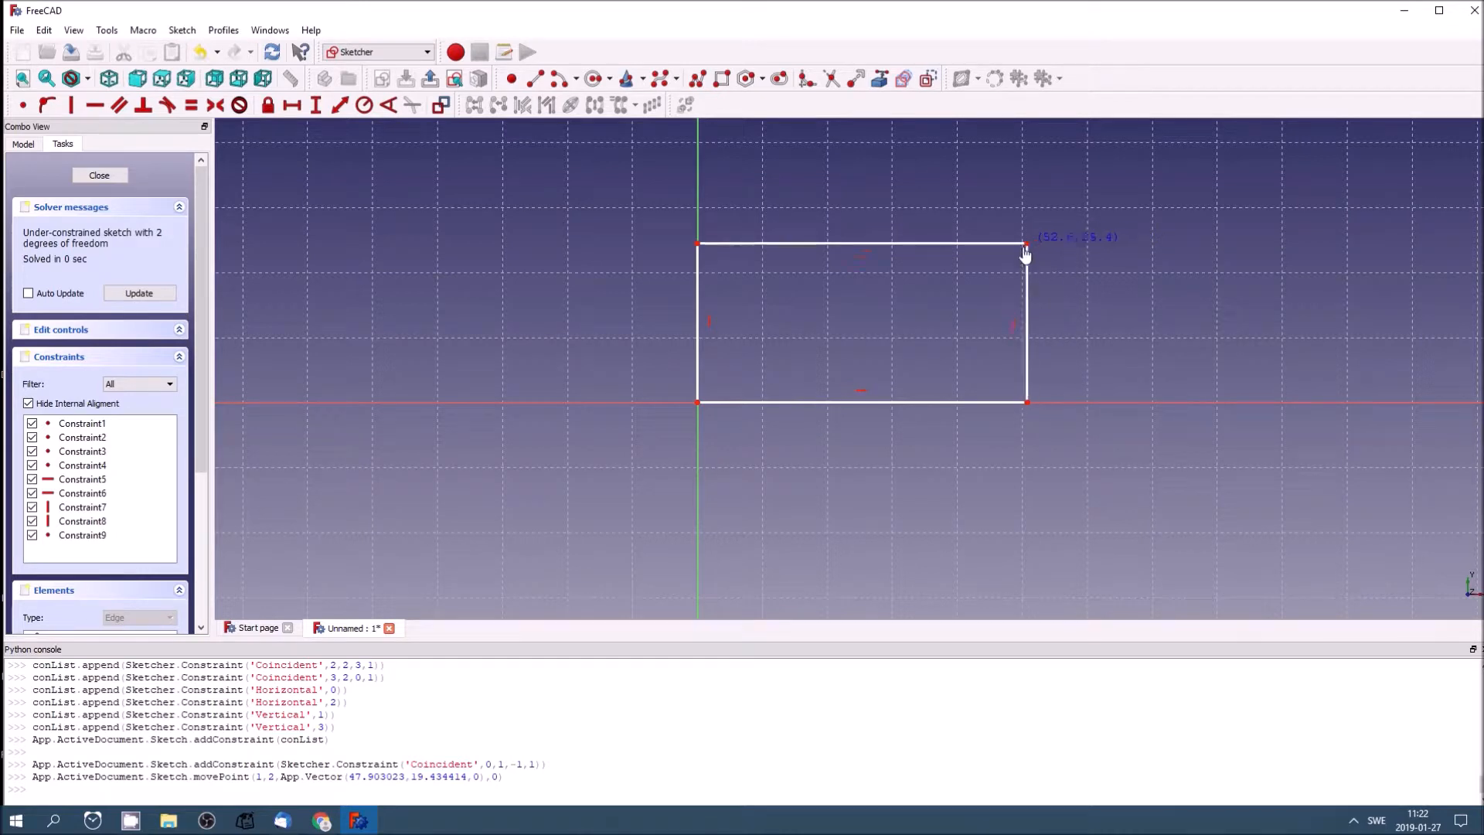
drag(1025, 254, 1033, 253)
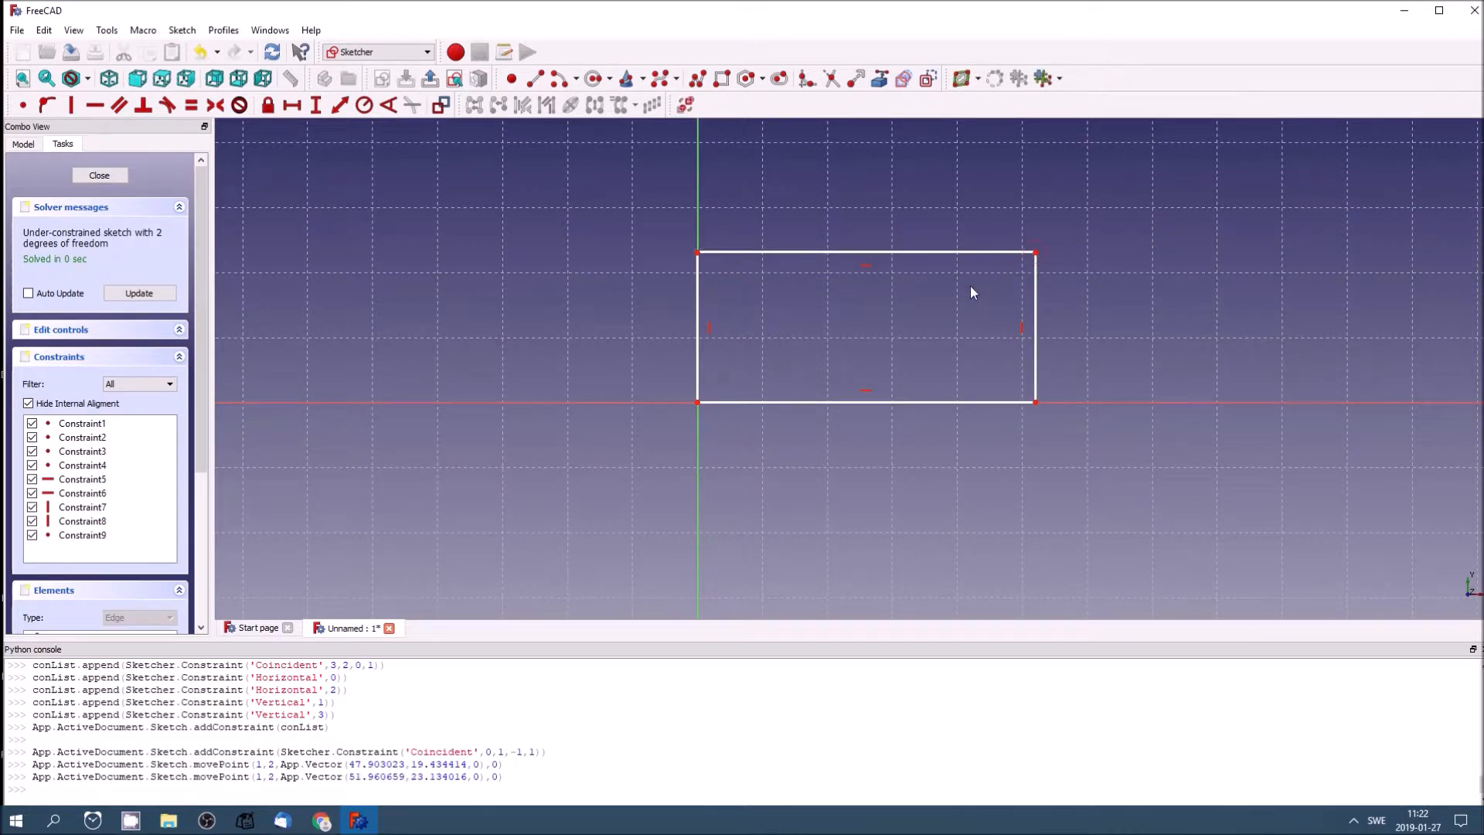
mouse_move(956, 352)
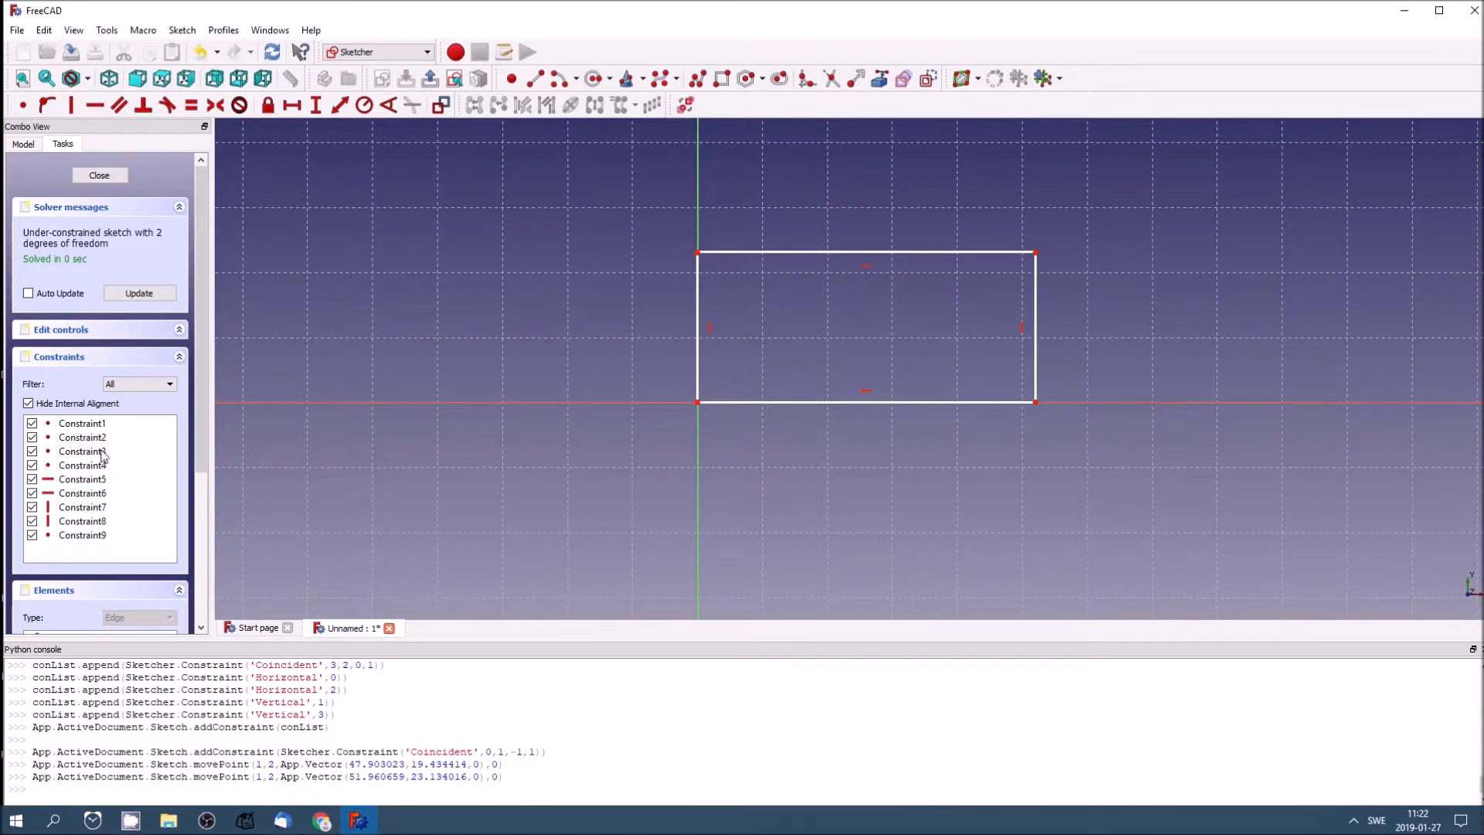
Step: Select all constraints from first to last in the Constraints list and delete them
click(82, 535)
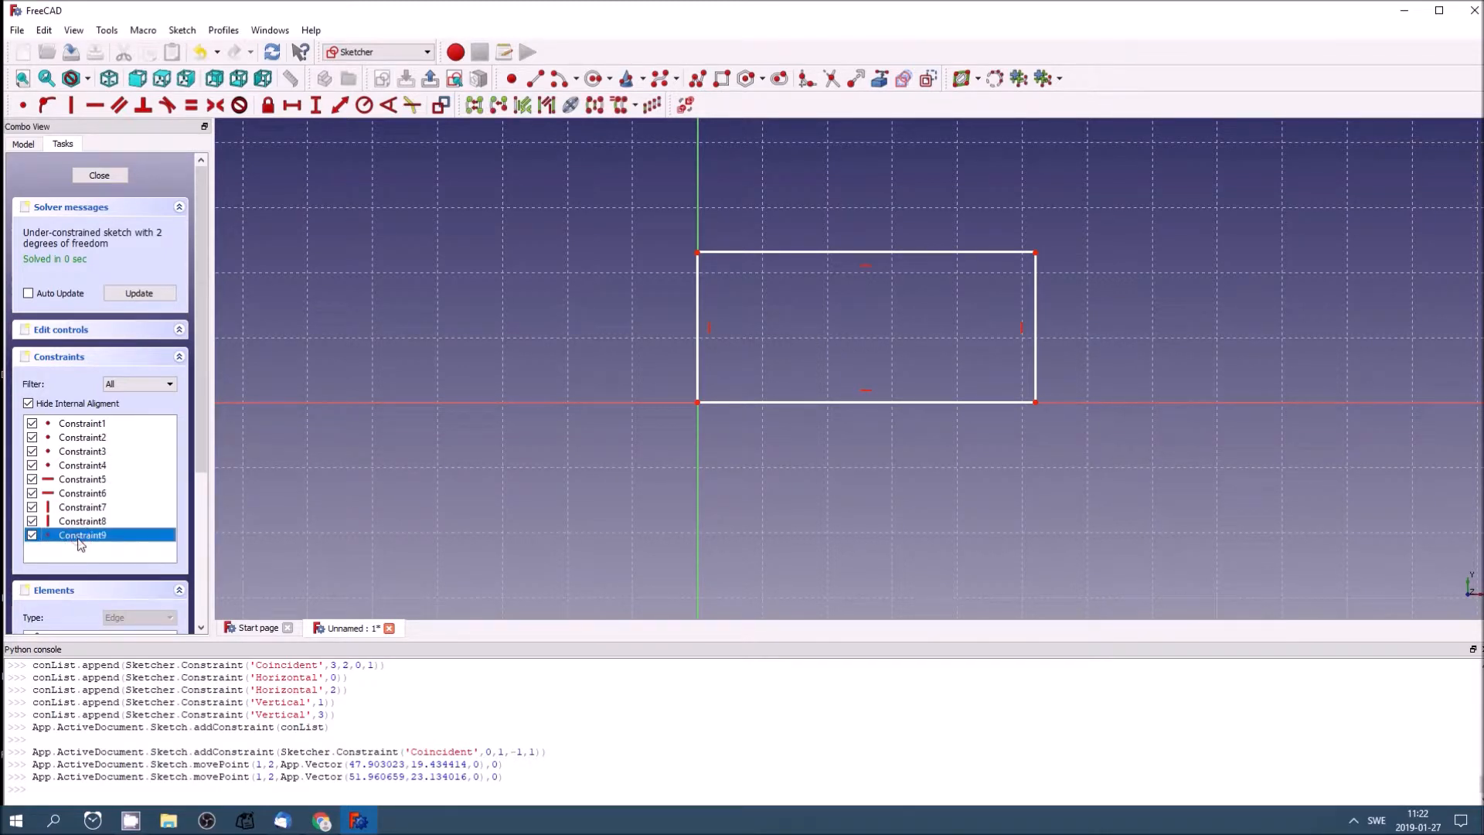
click(81, 423)
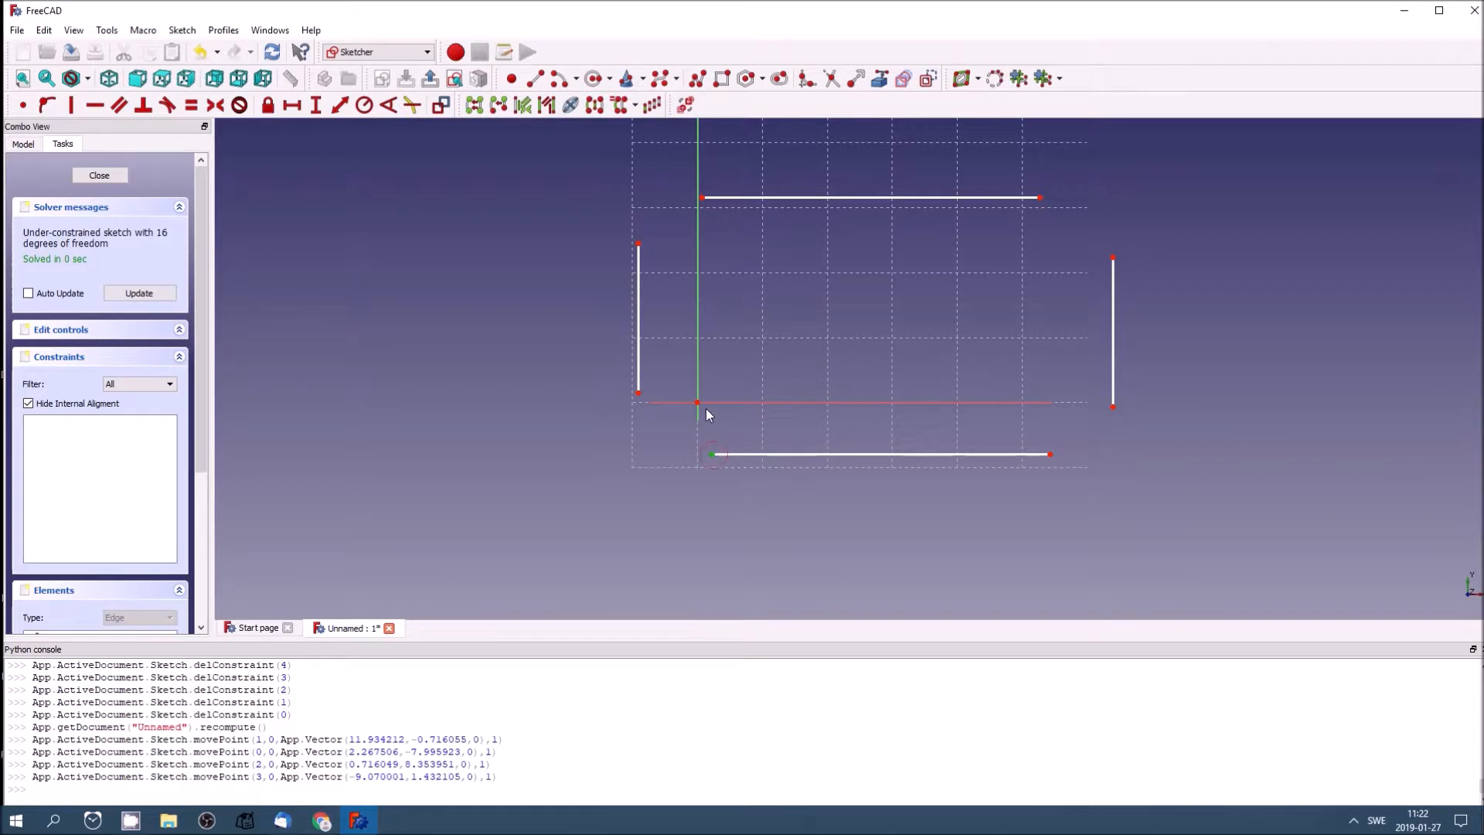
mouse_move(770, 341)
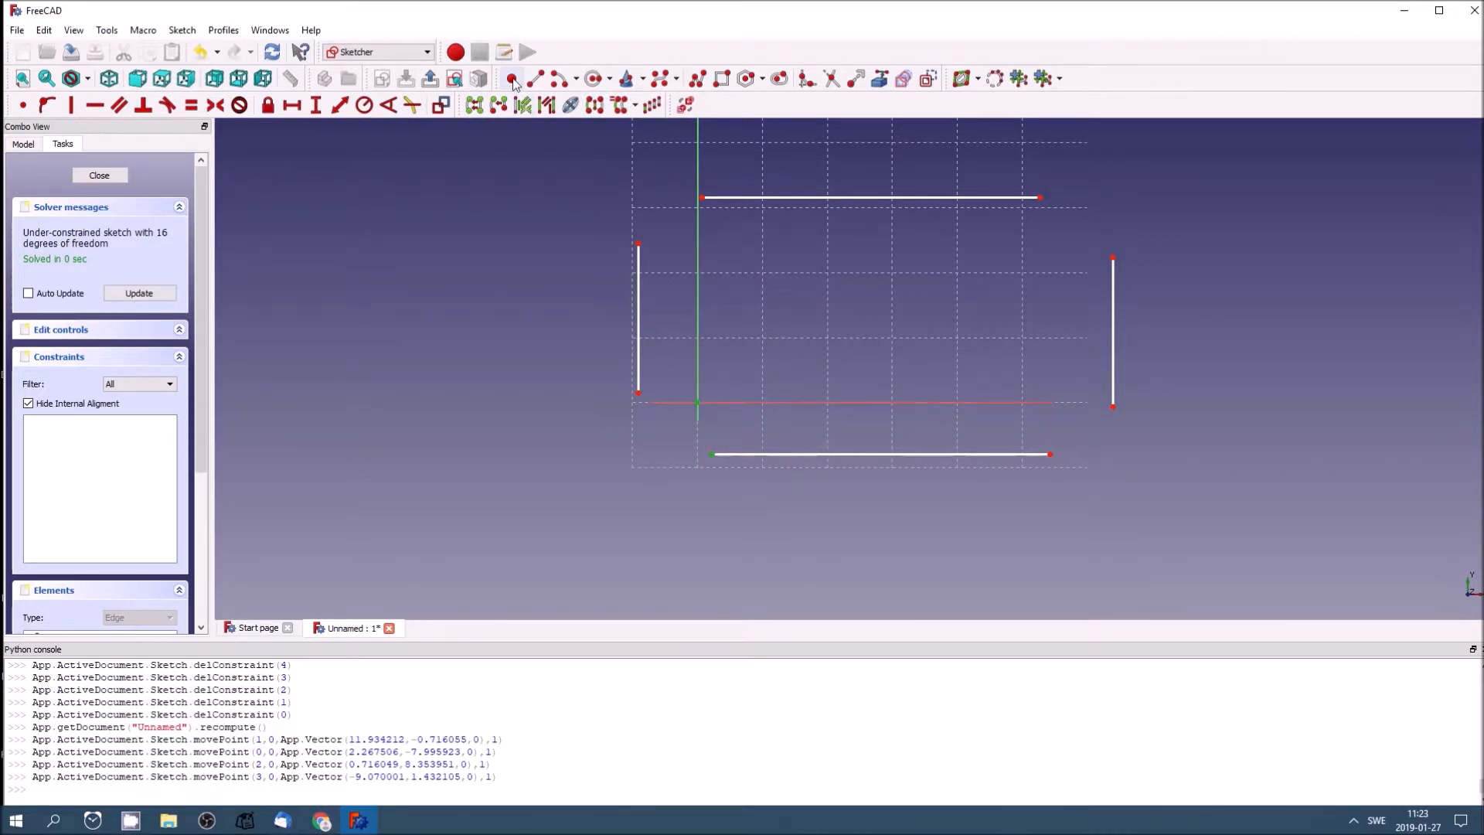
mouse_move(510, 77)
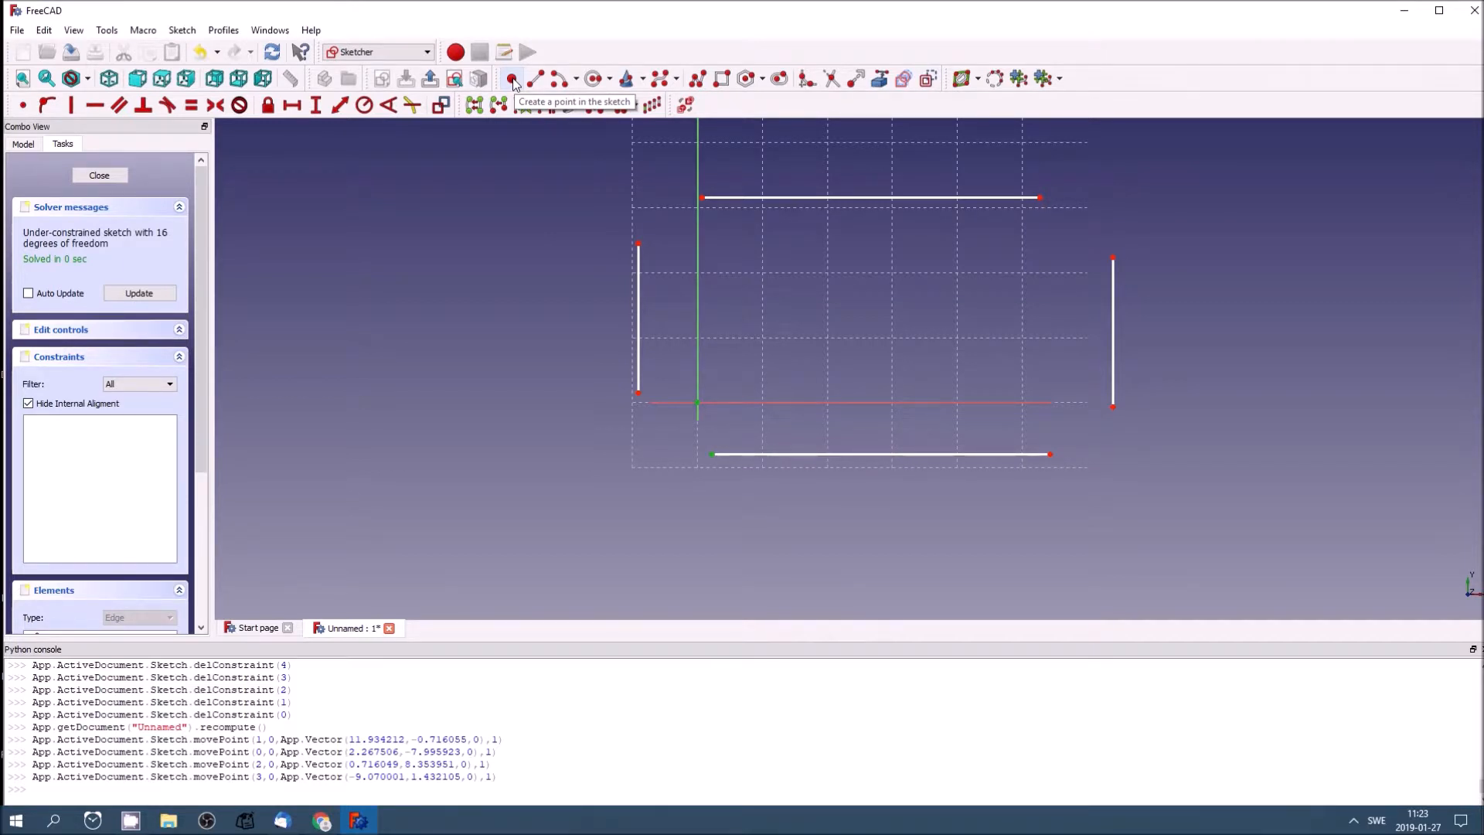
mouse_move(46, 116)
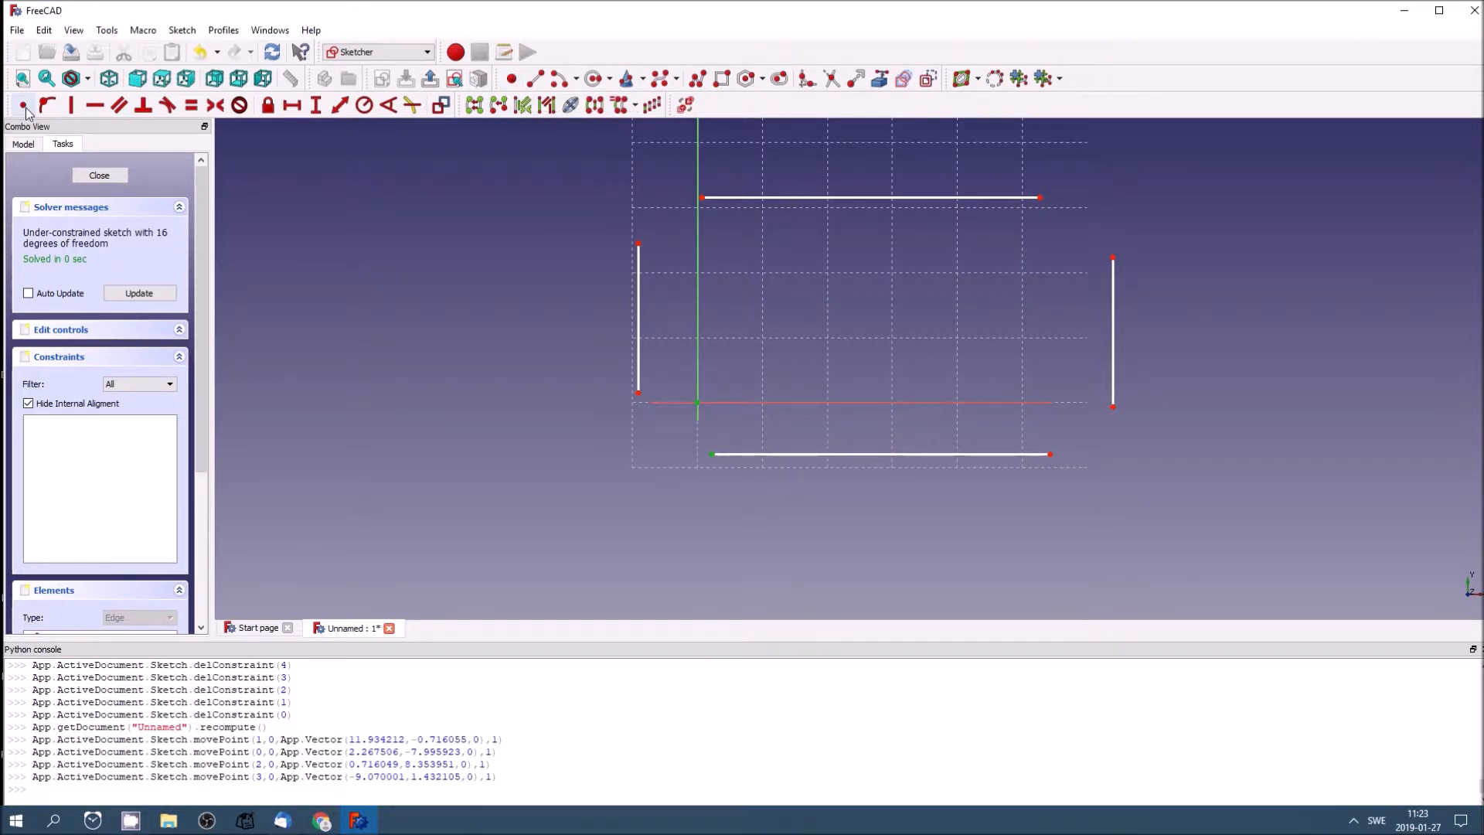
mouse_move(26, 109)
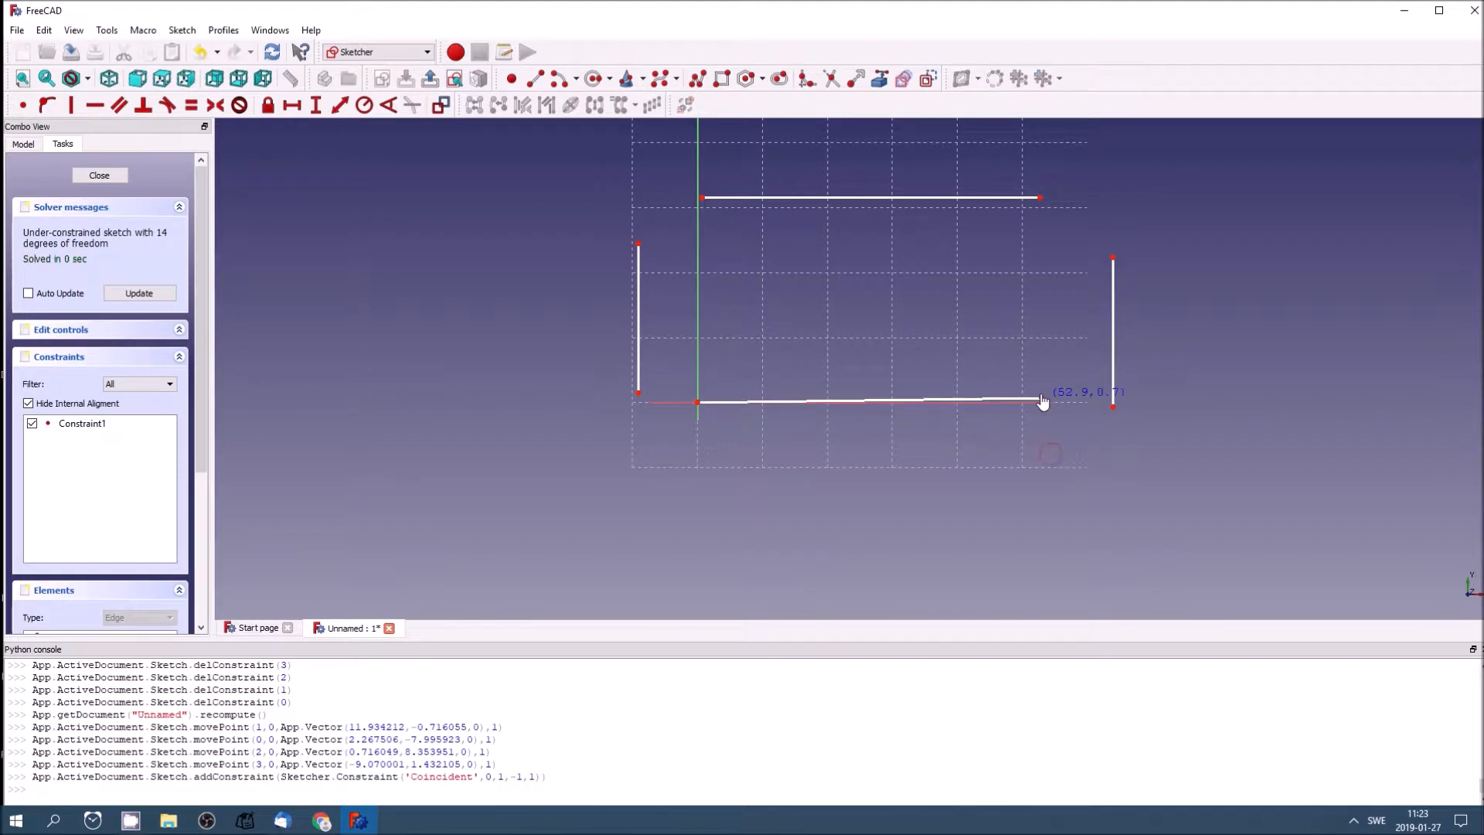
Step: Reconnect the bottom line's free end and constrain the bottom line horizontal
drag(1041, 401, 946, 413)
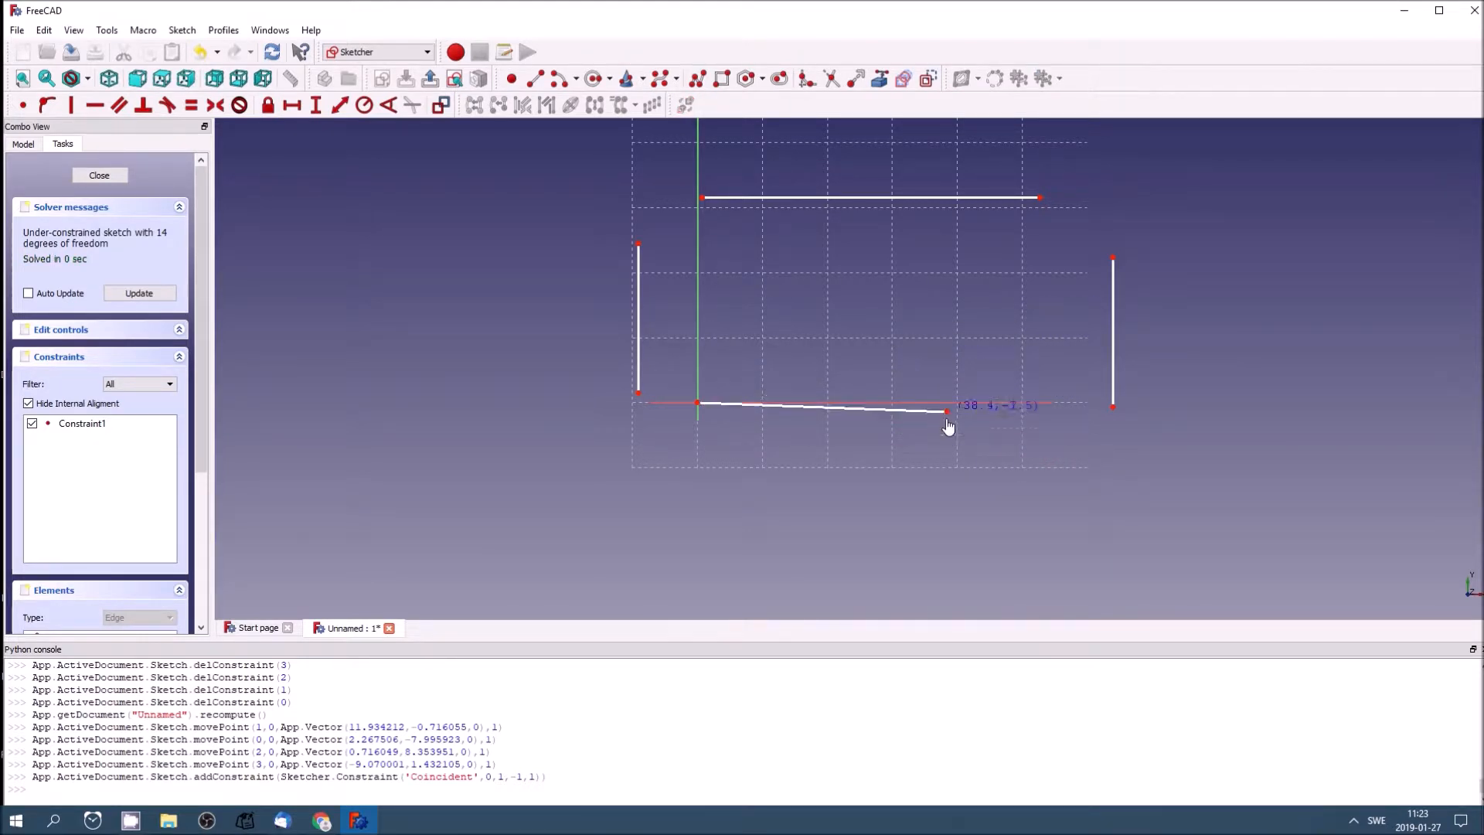
drag(945, 412, 960, 457)
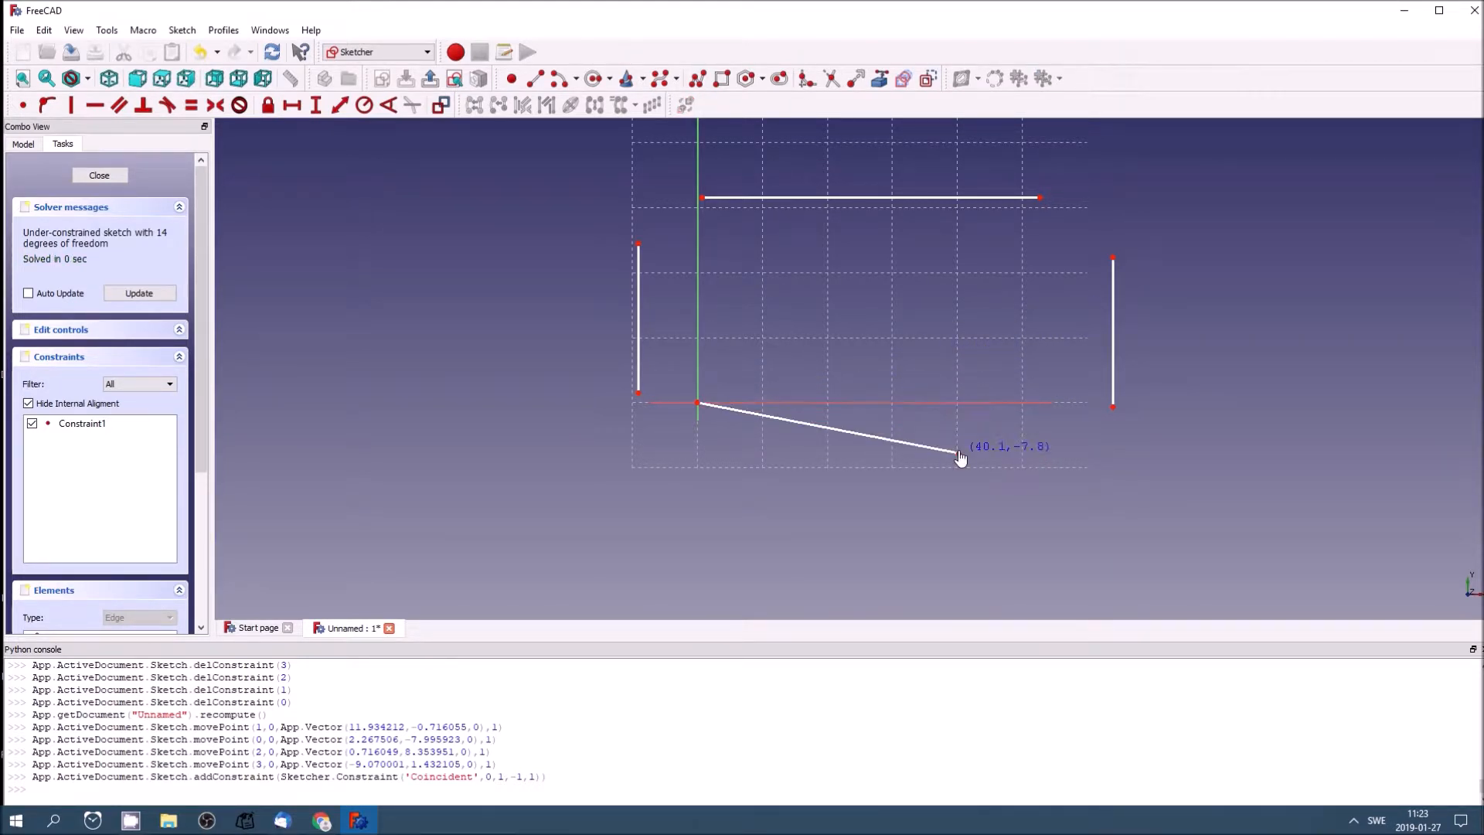
drag(960, 456, 970, 443)
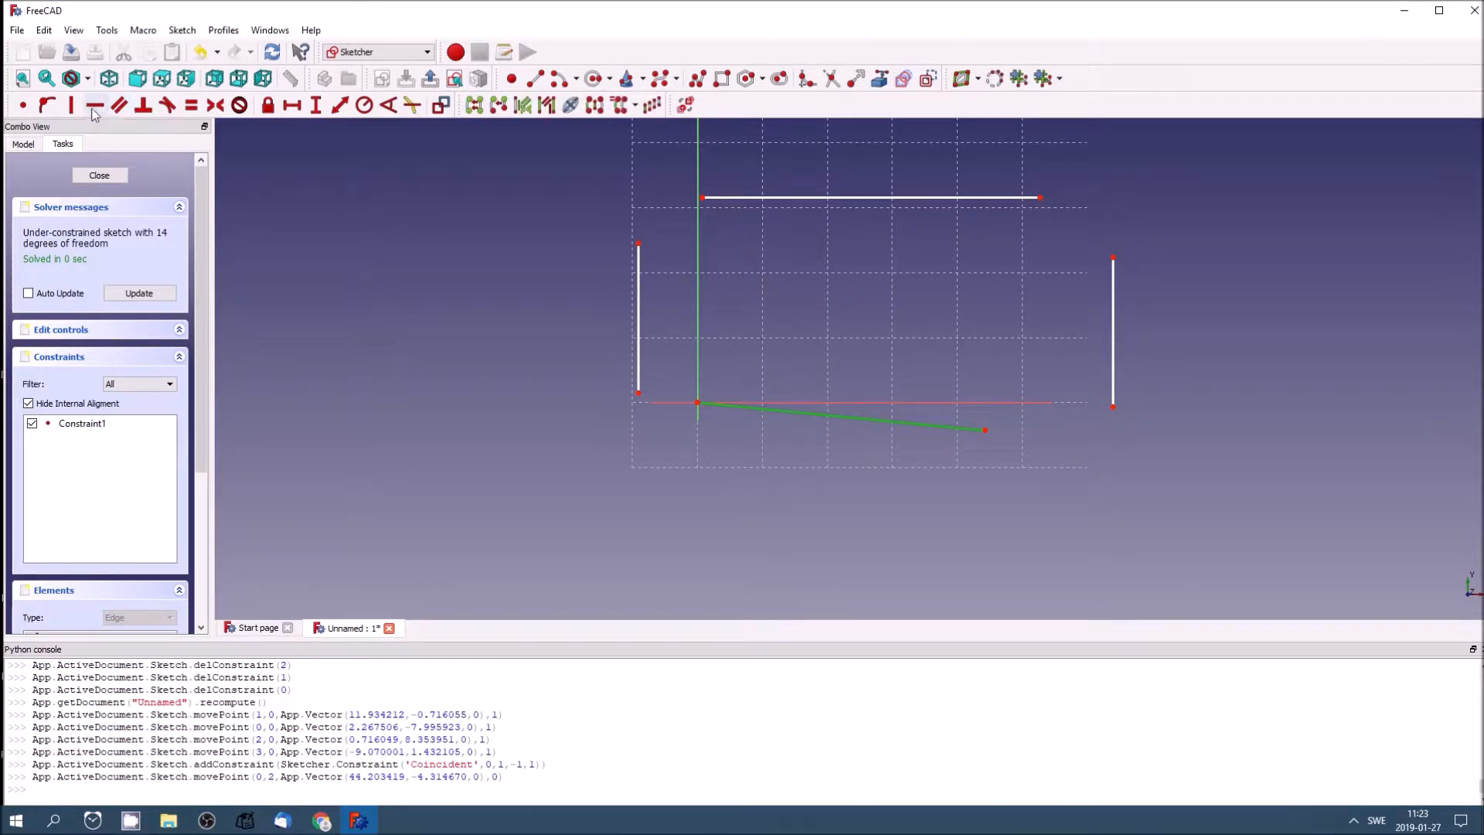
click(92, 107)
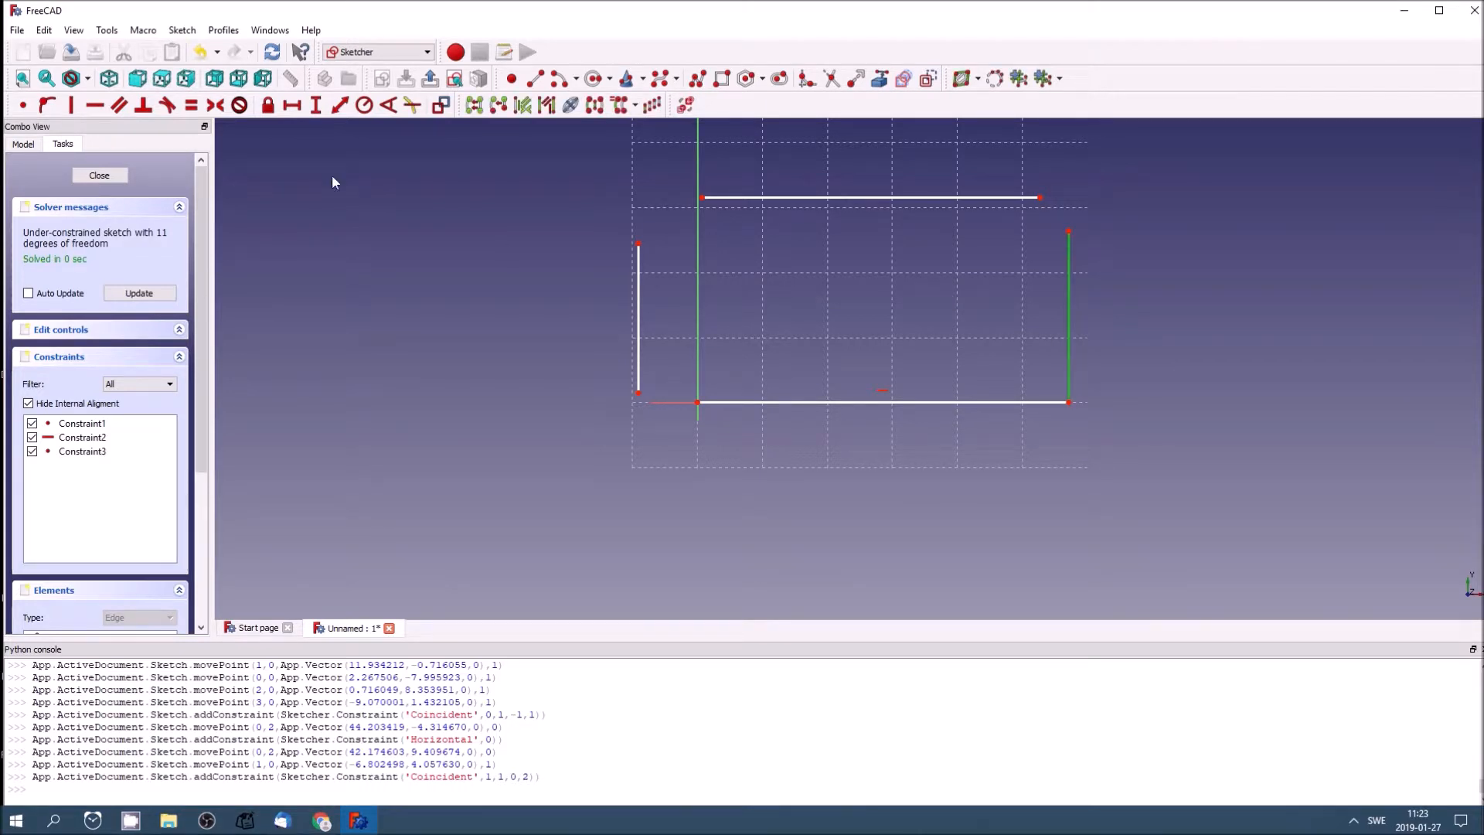
mouse_move(1063, 236)
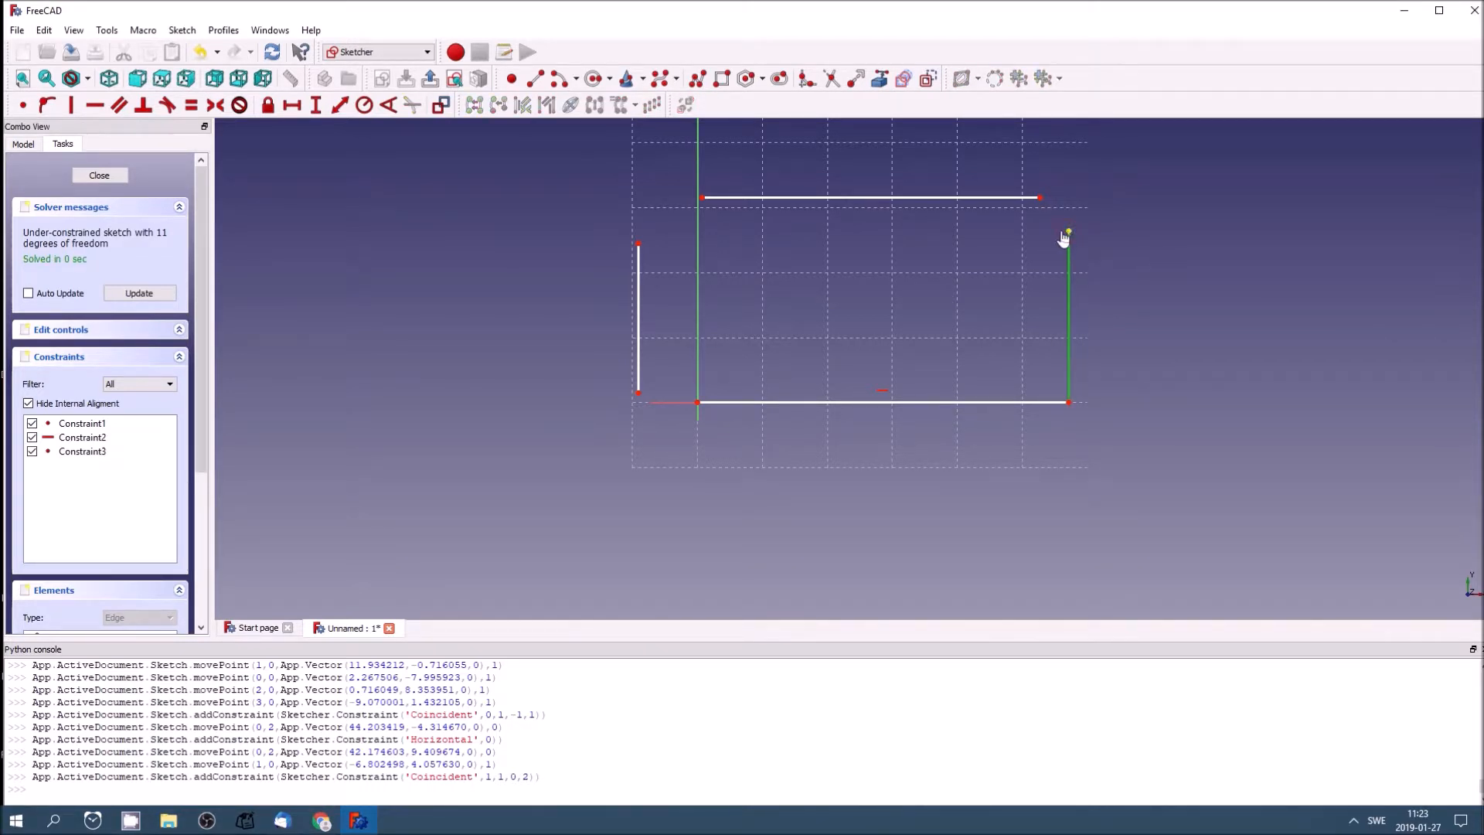
Step: Join the right, top and left lines with vertical and horizontal constraints, then resize the rectangle
drag(1068, 234, 996, 243)
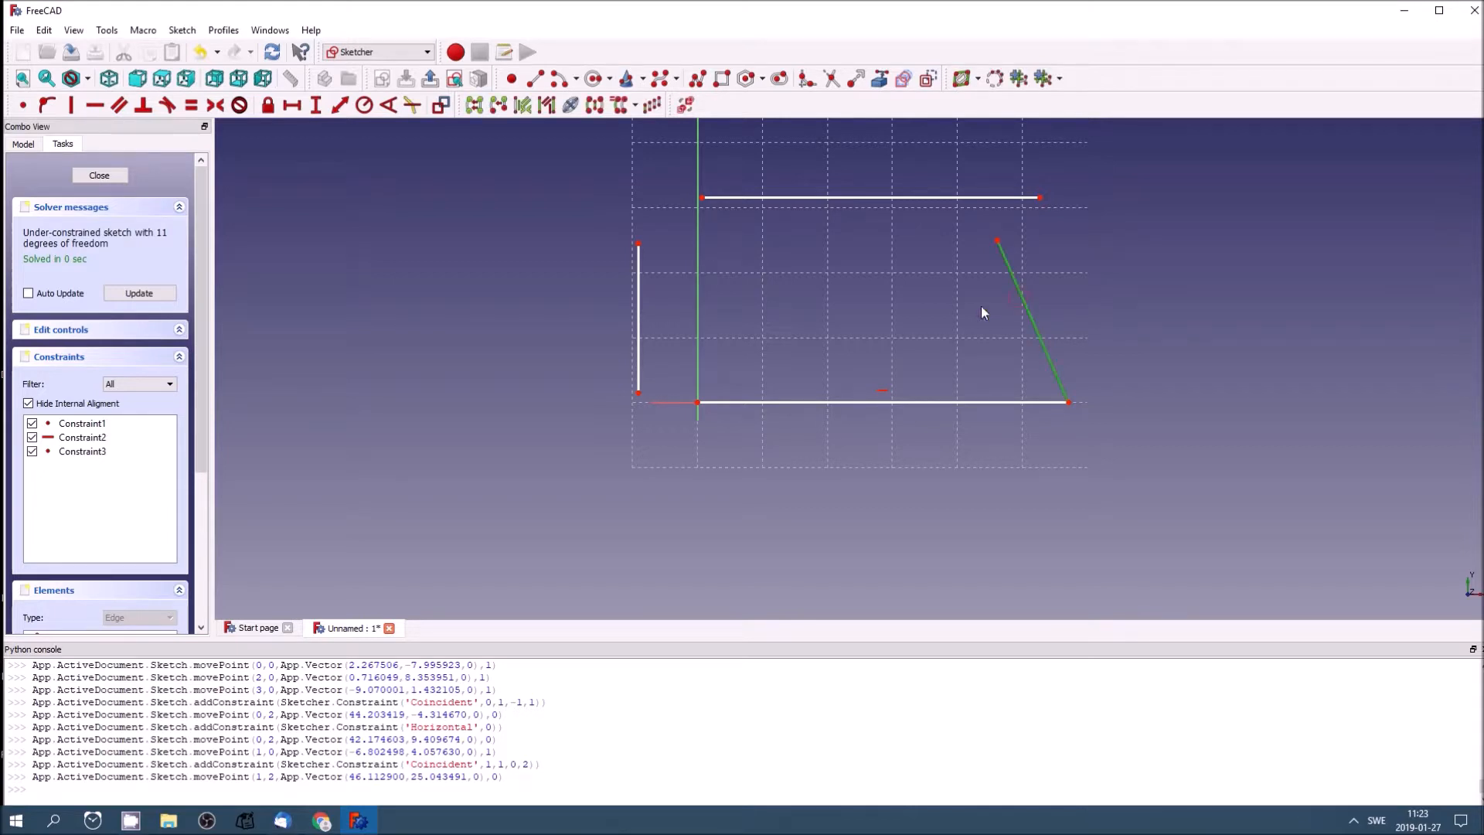
click(71, 105)
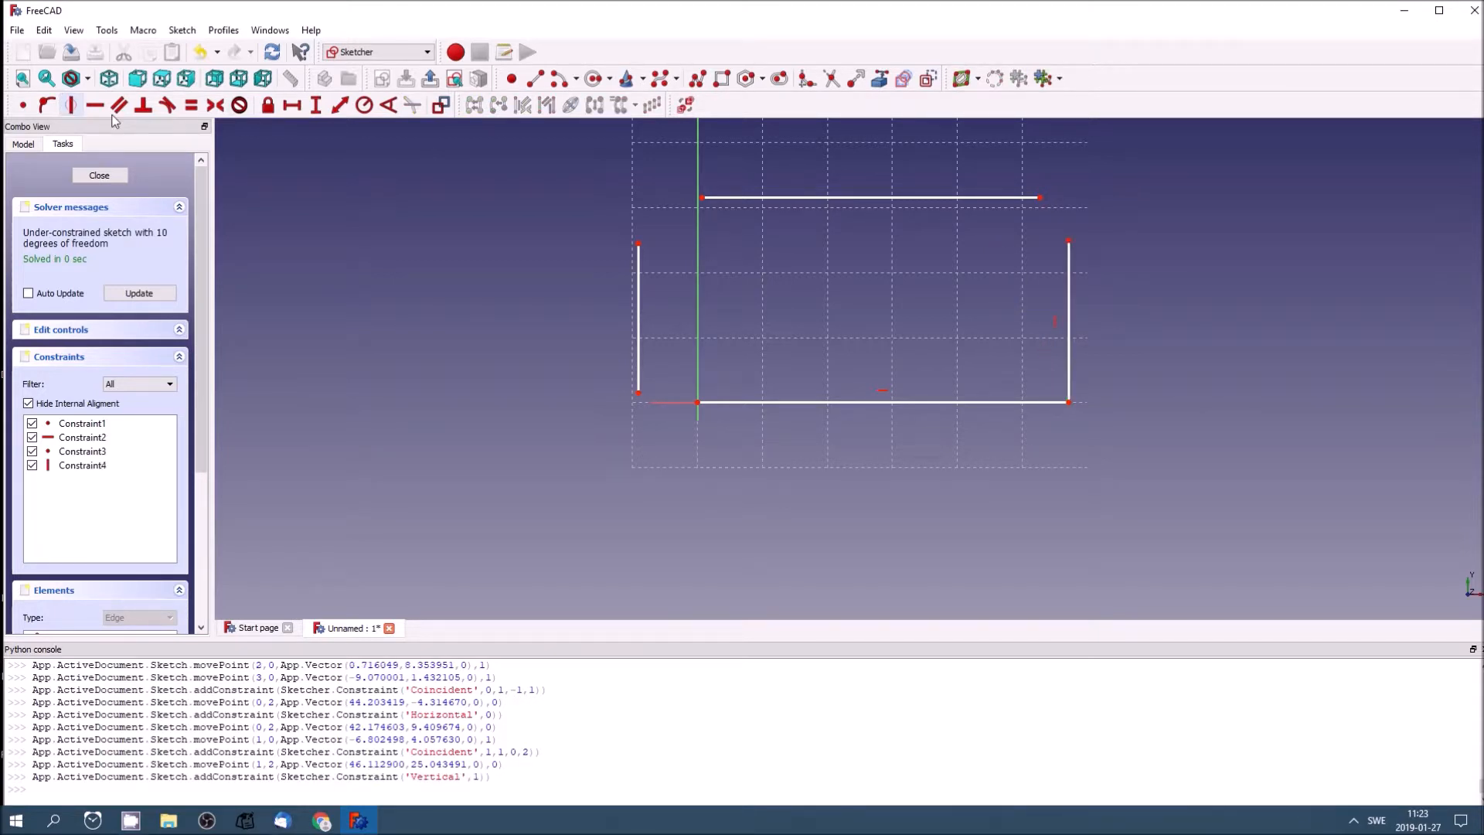
click(873, 198)
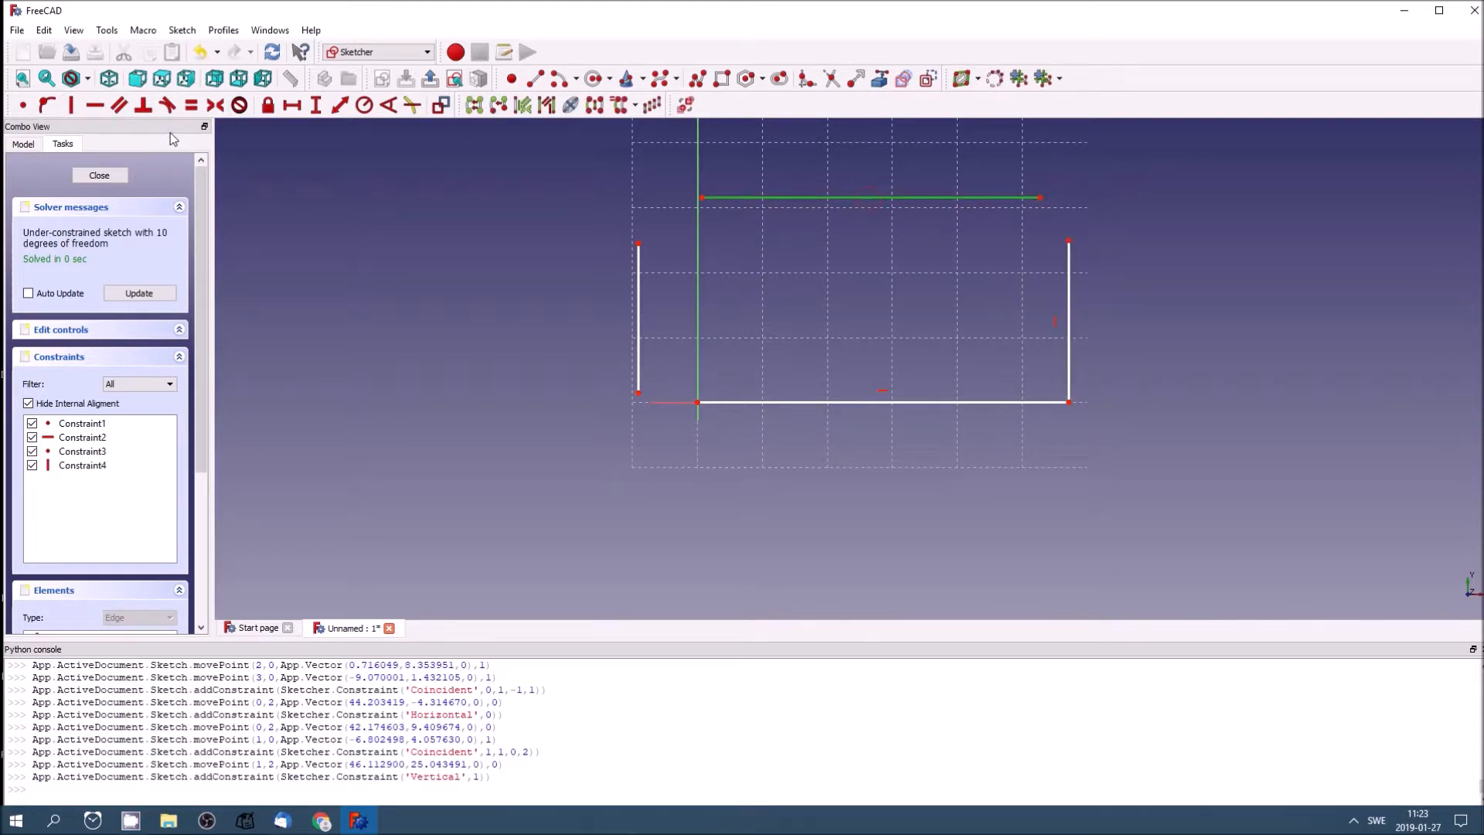
click(99, 106)
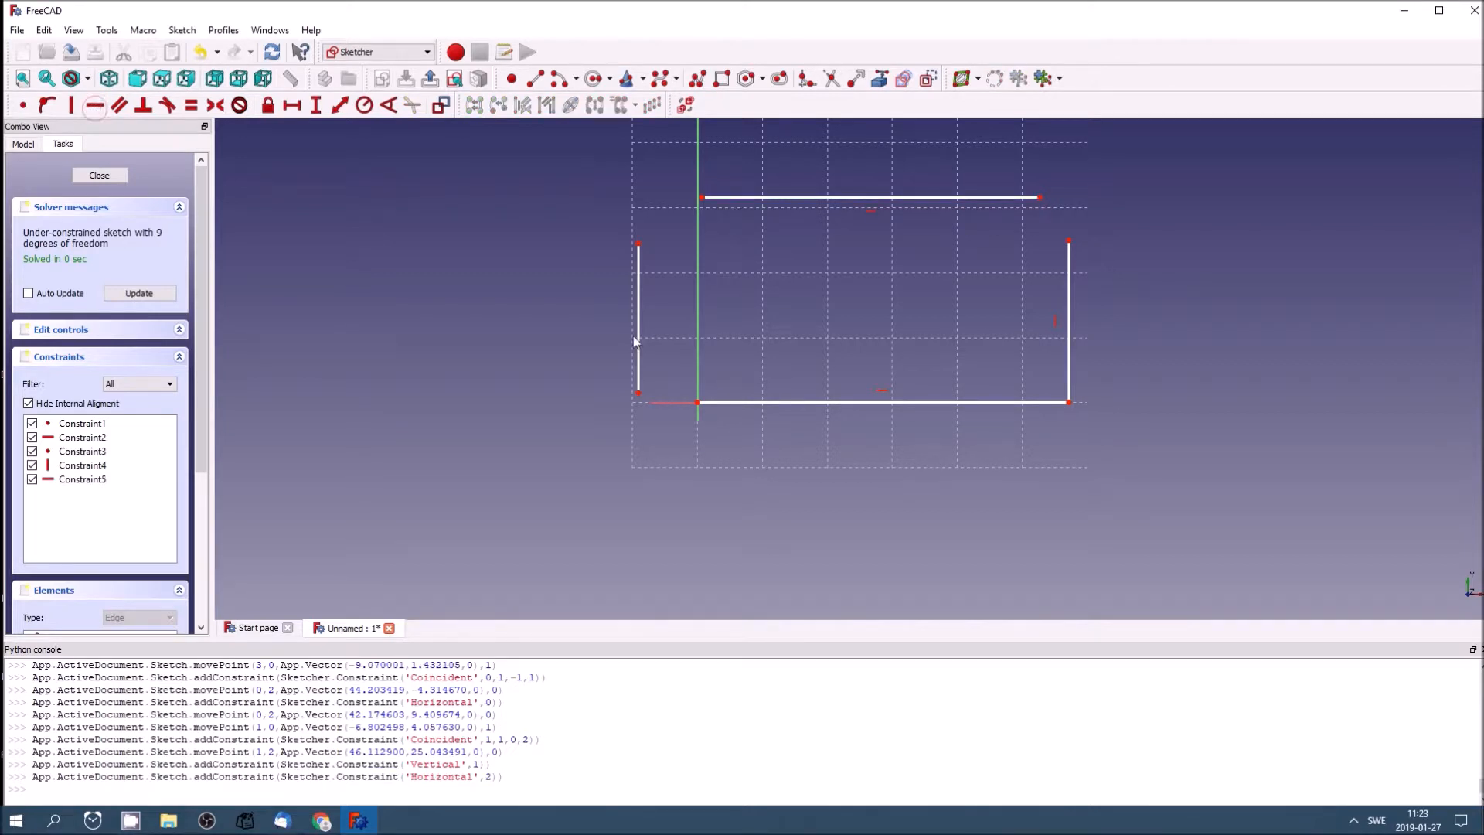
click(73, 106)
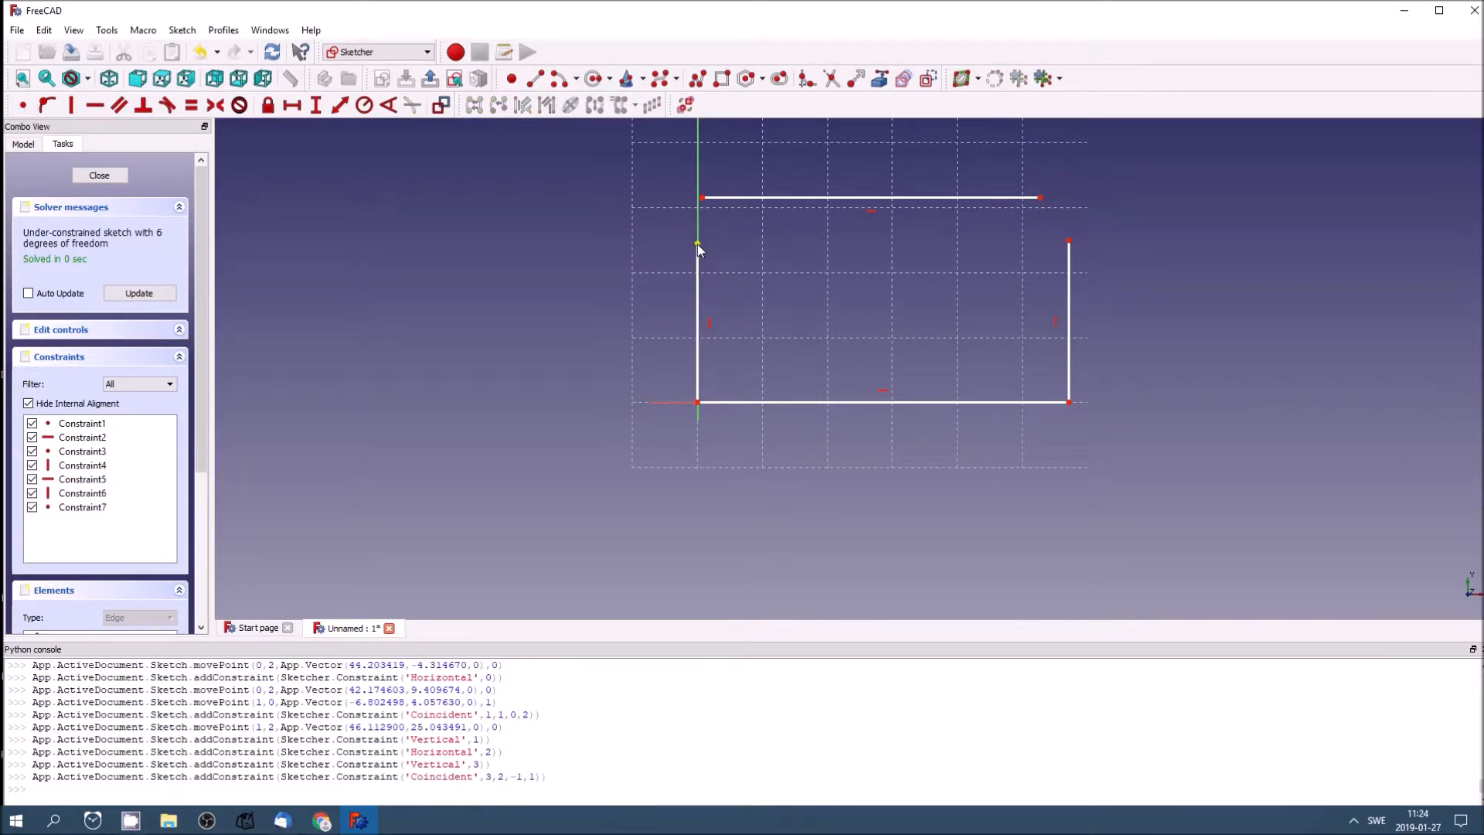
mouse_move(530, 189)
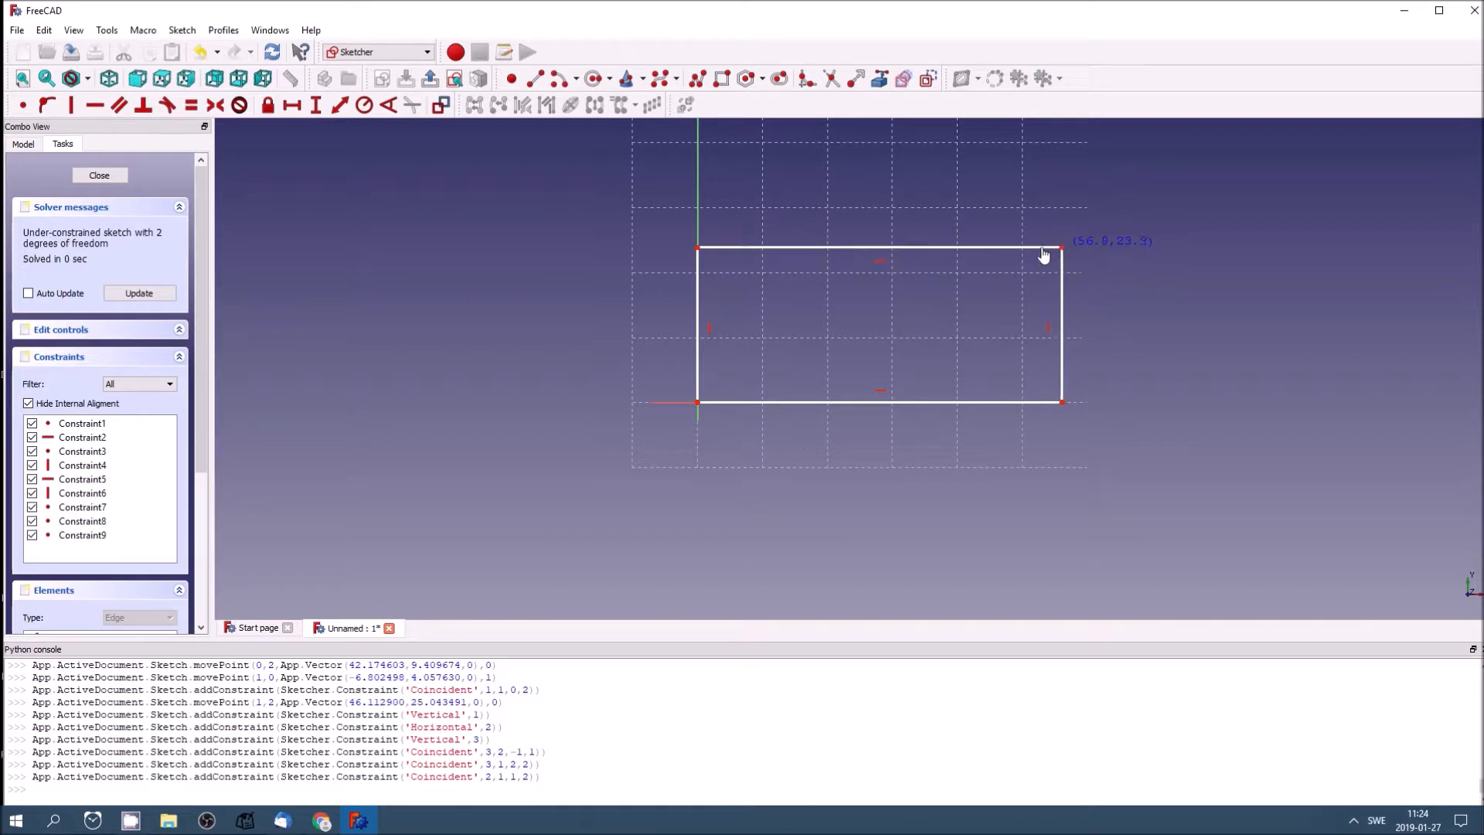
drag(1045, 251, 984, 265)
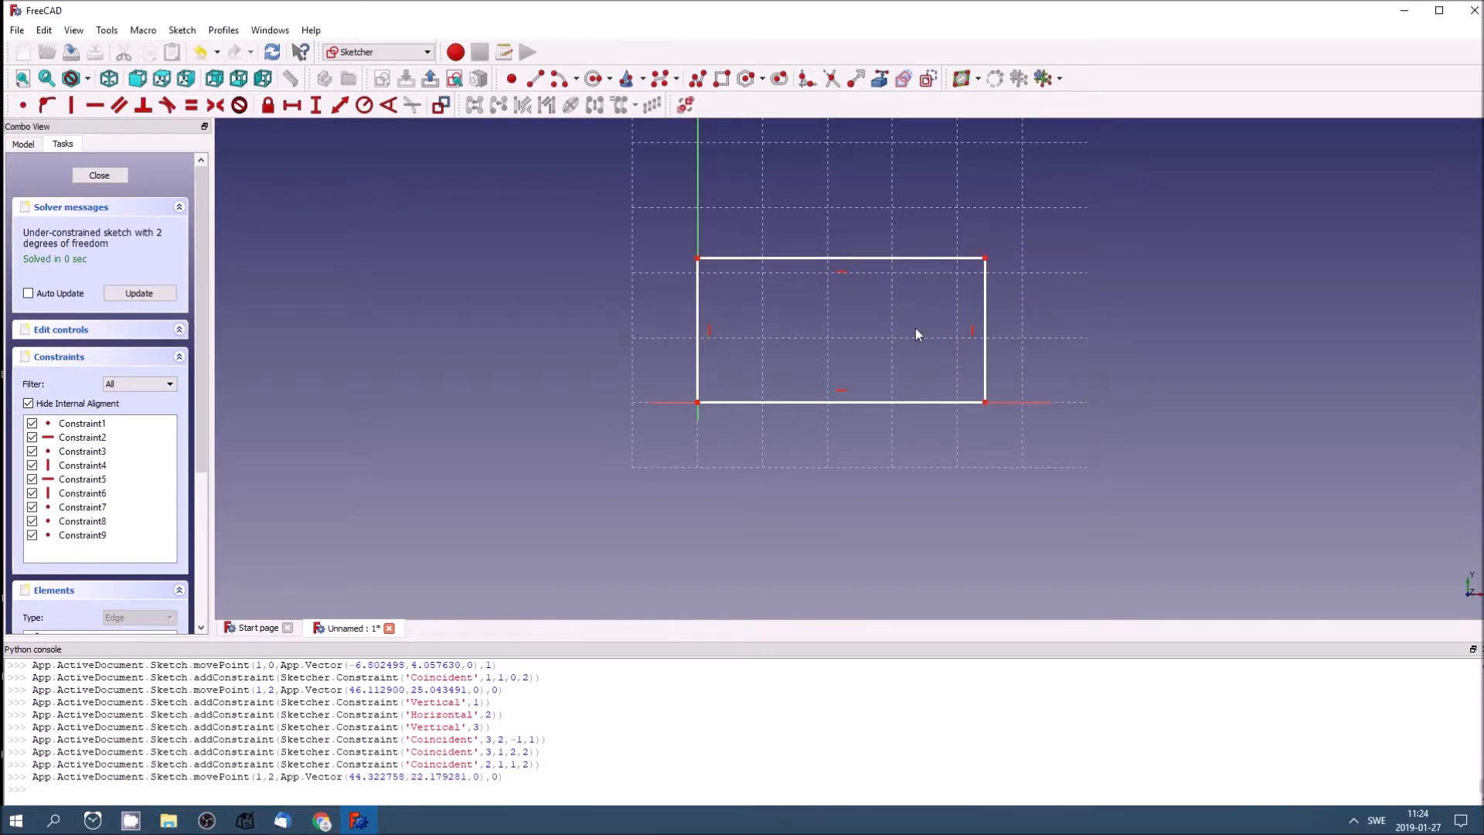
mouse_move(805, 355)
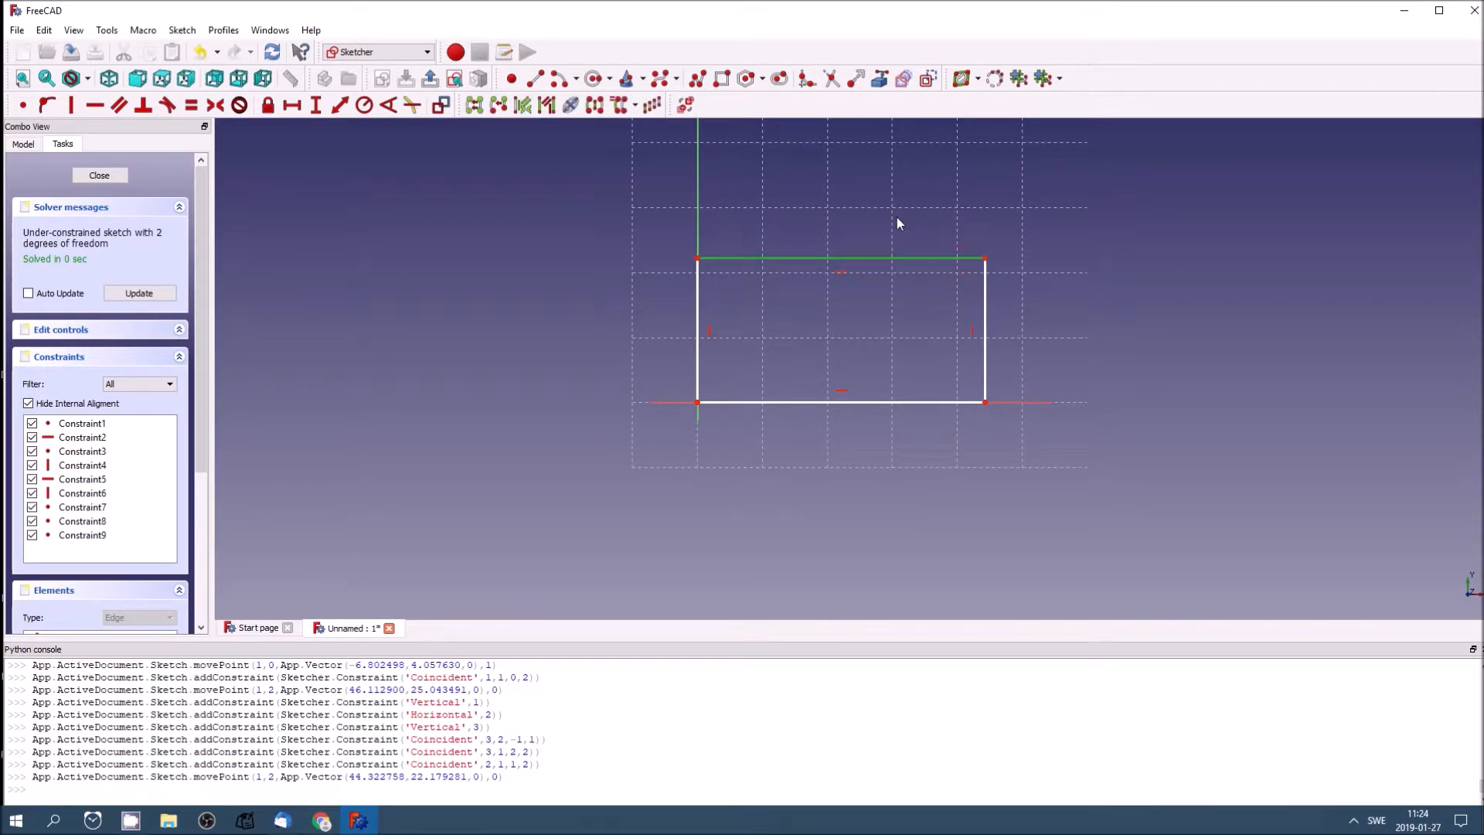
mouse_move(205, 130)
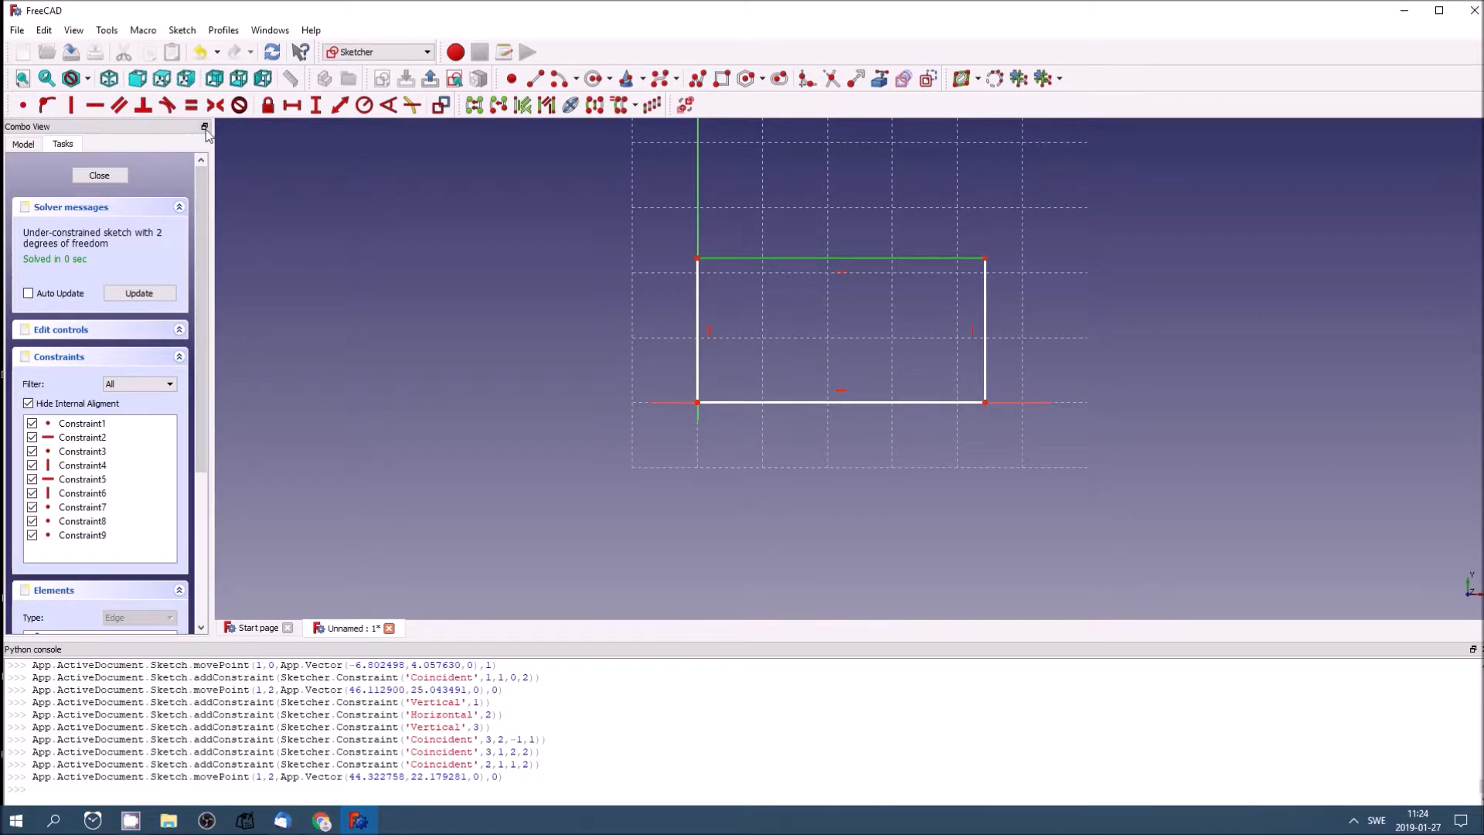
mouse_move(291, 106)
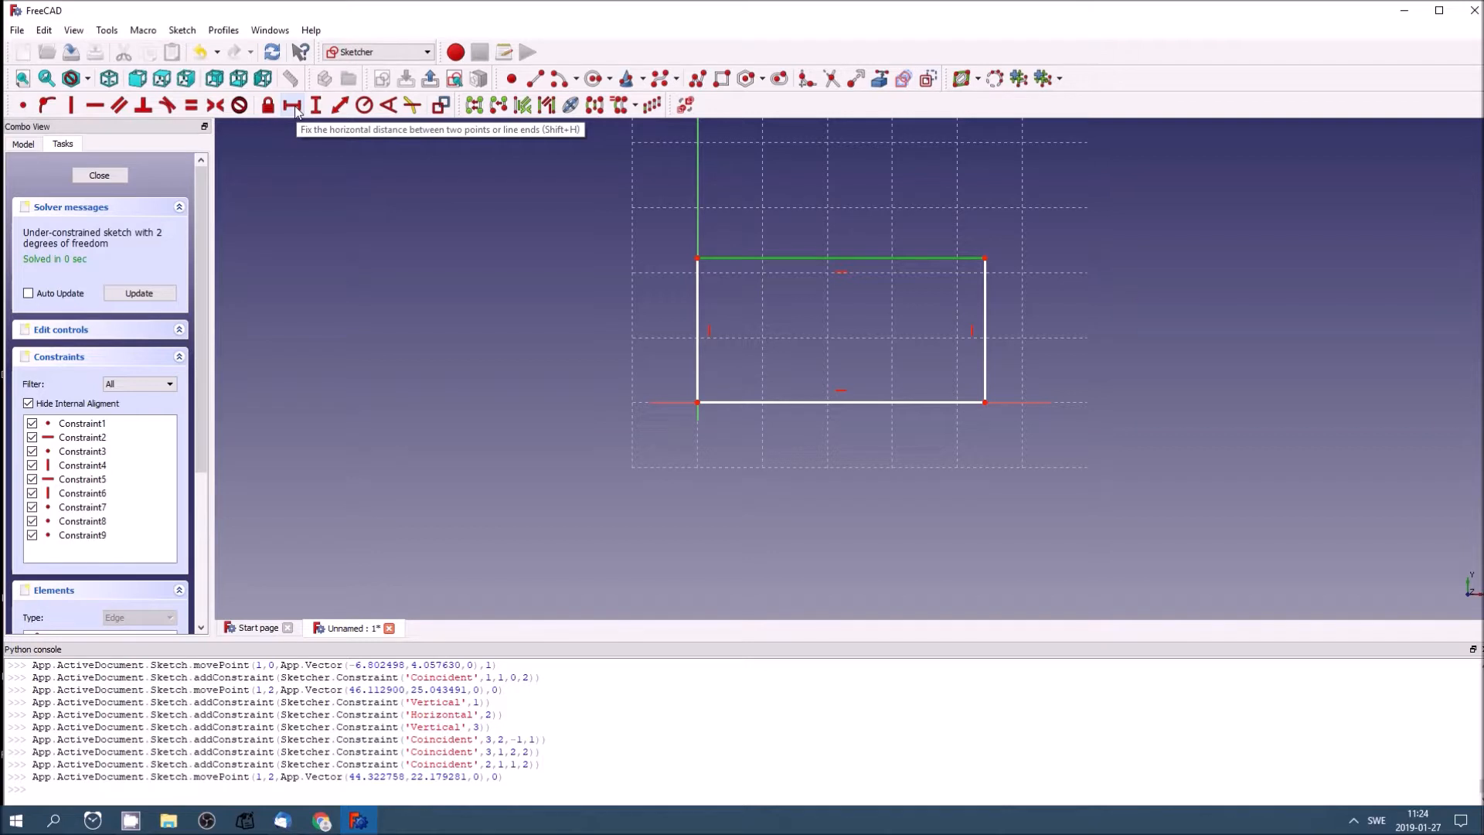
Step: Dimension the rectangle with horizontal 44.32 mm and vertical 22.18 mm distance constraints
click(289, 105)
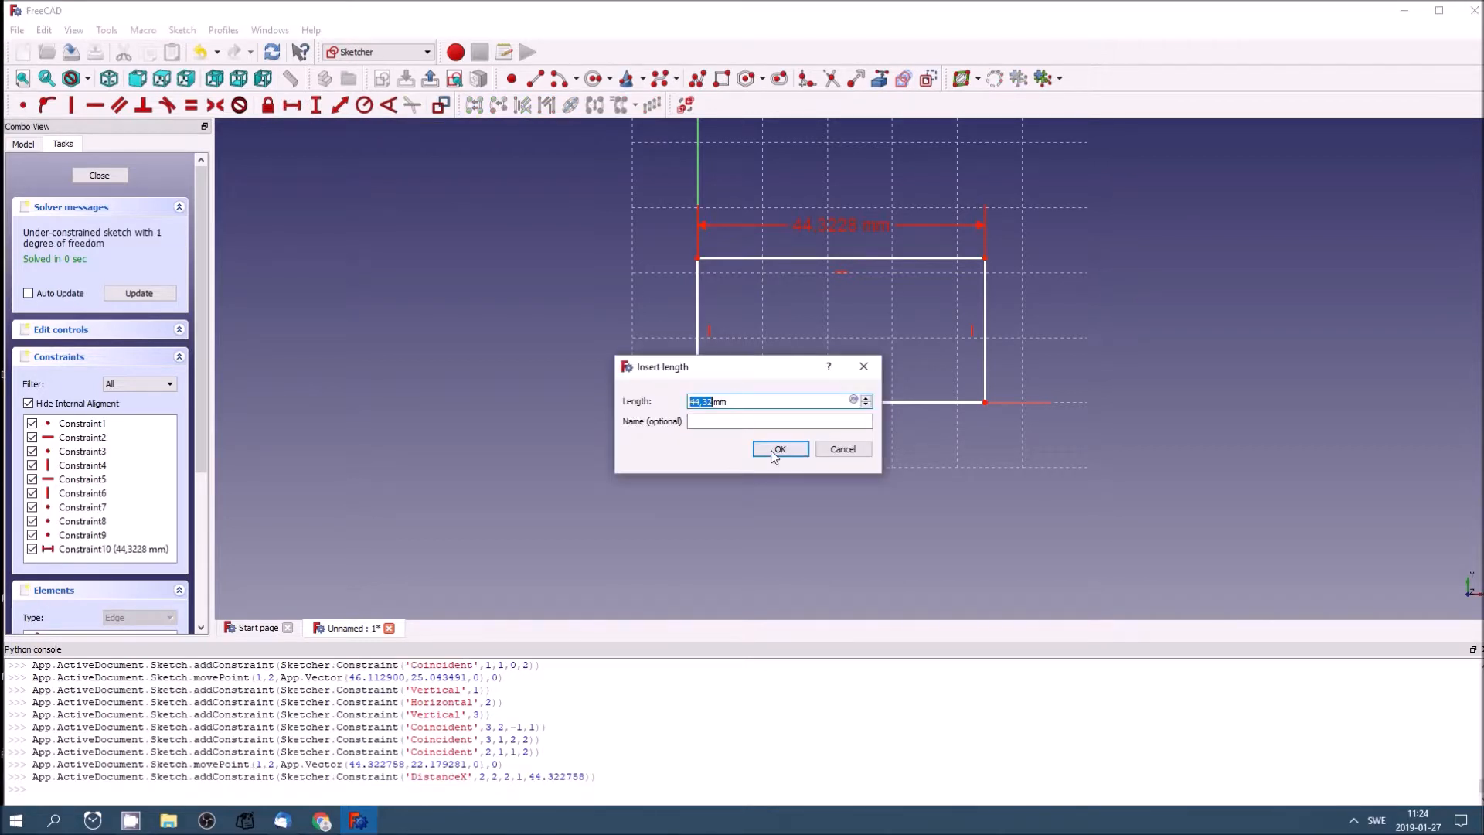
click(779, 449)
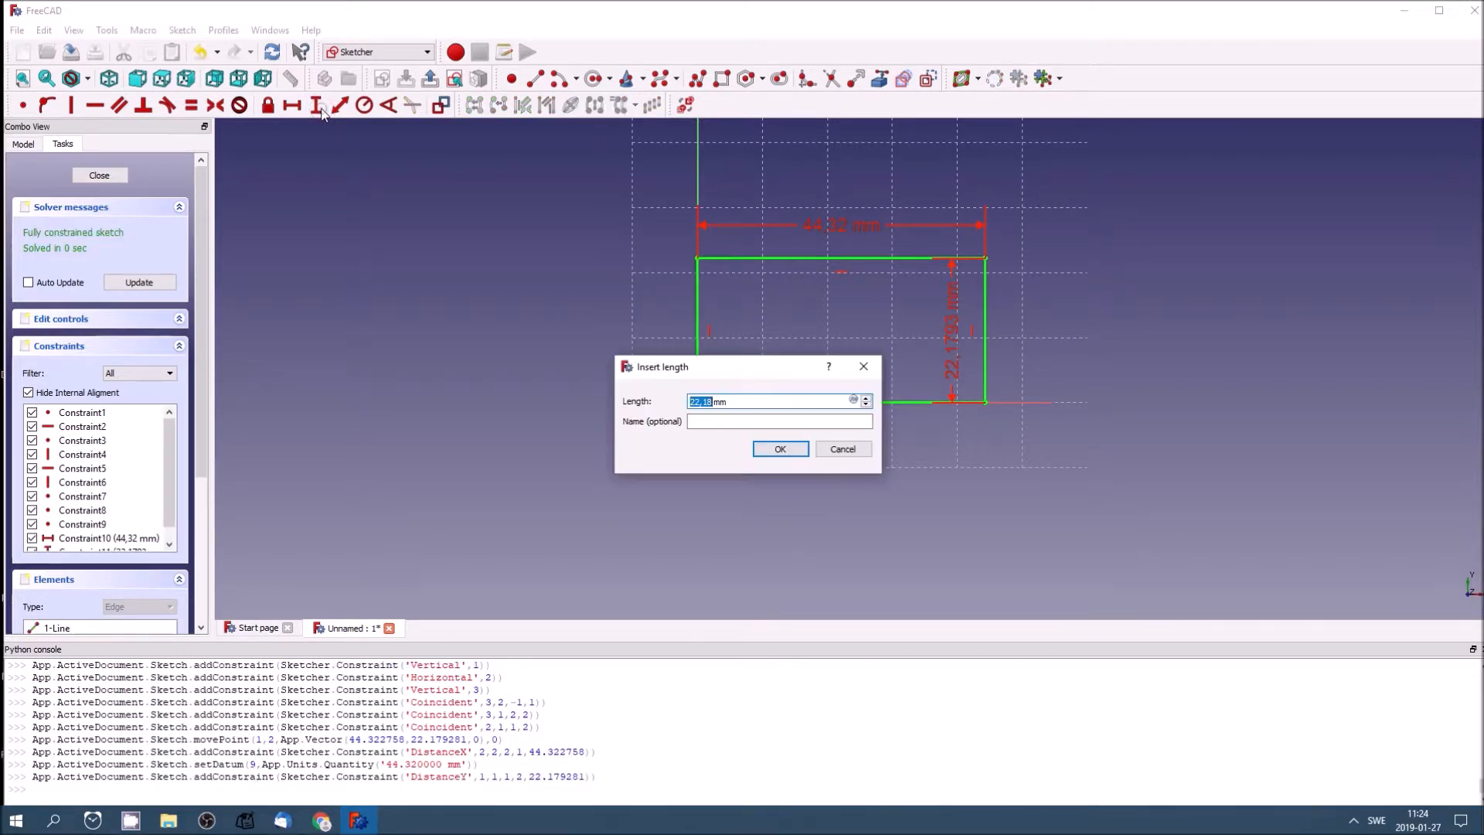
click(780, 449)
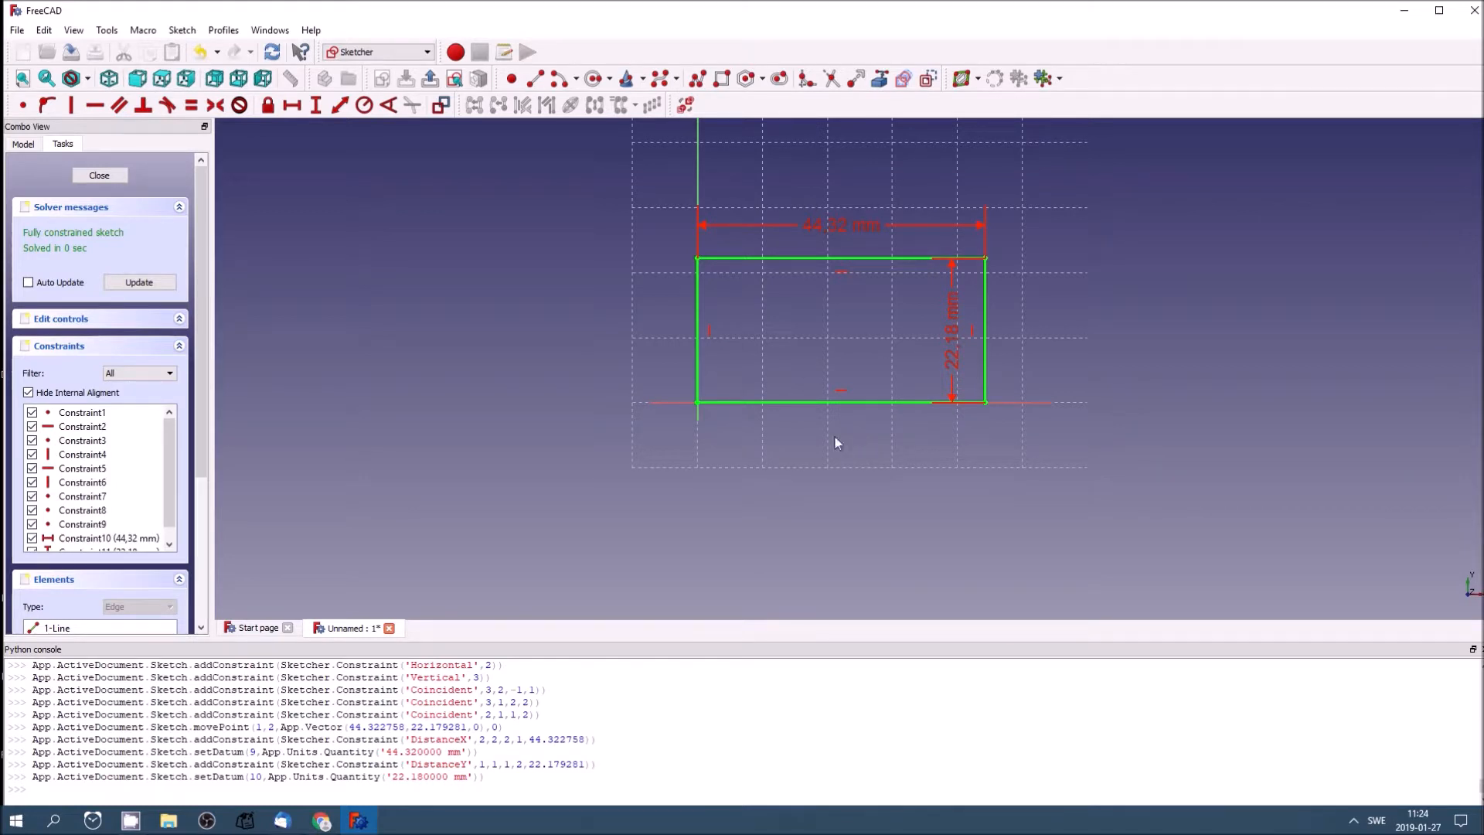
mouse_move(841, 424)
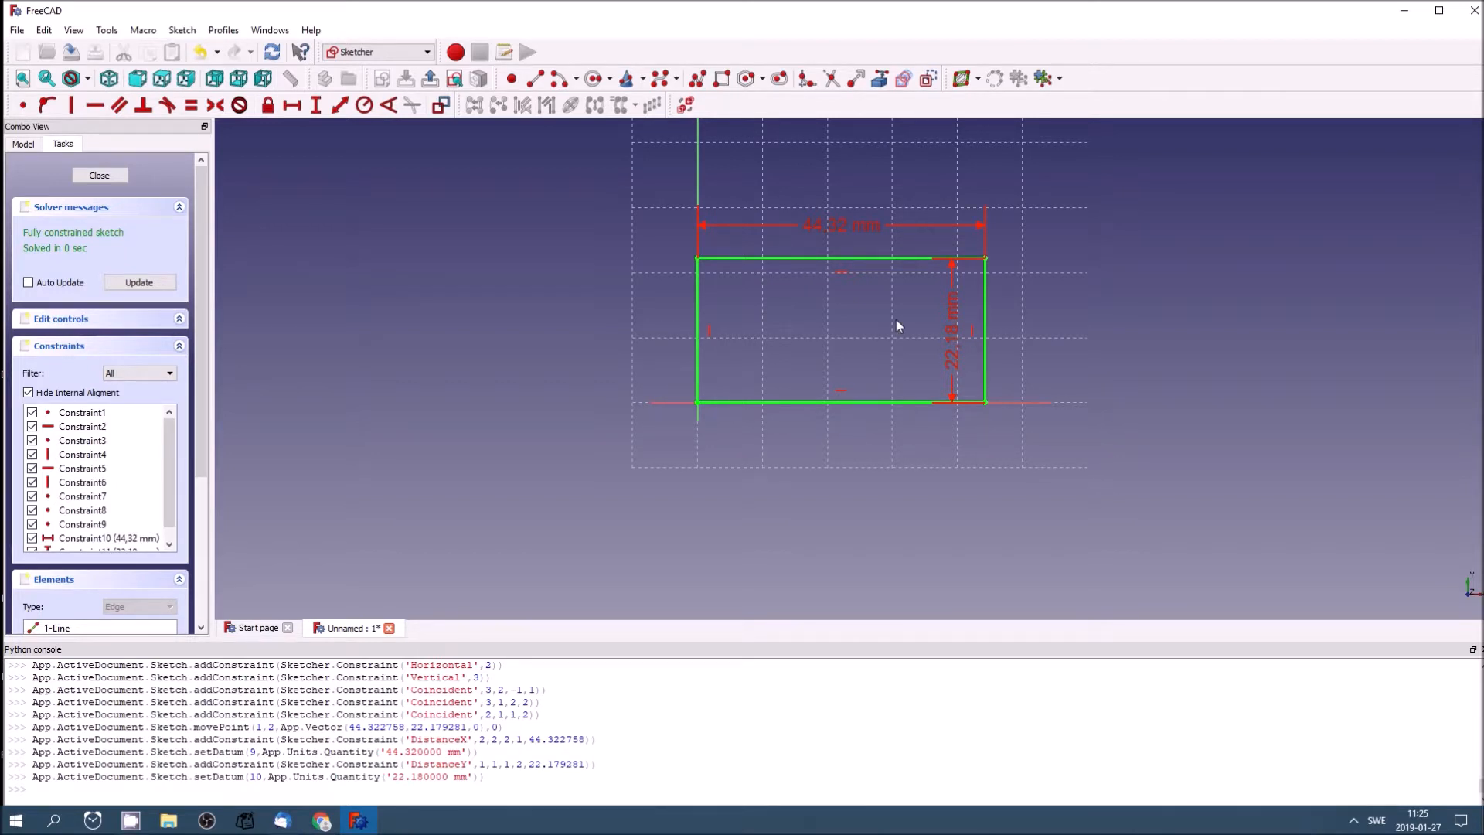
mouse_move(794, 334)
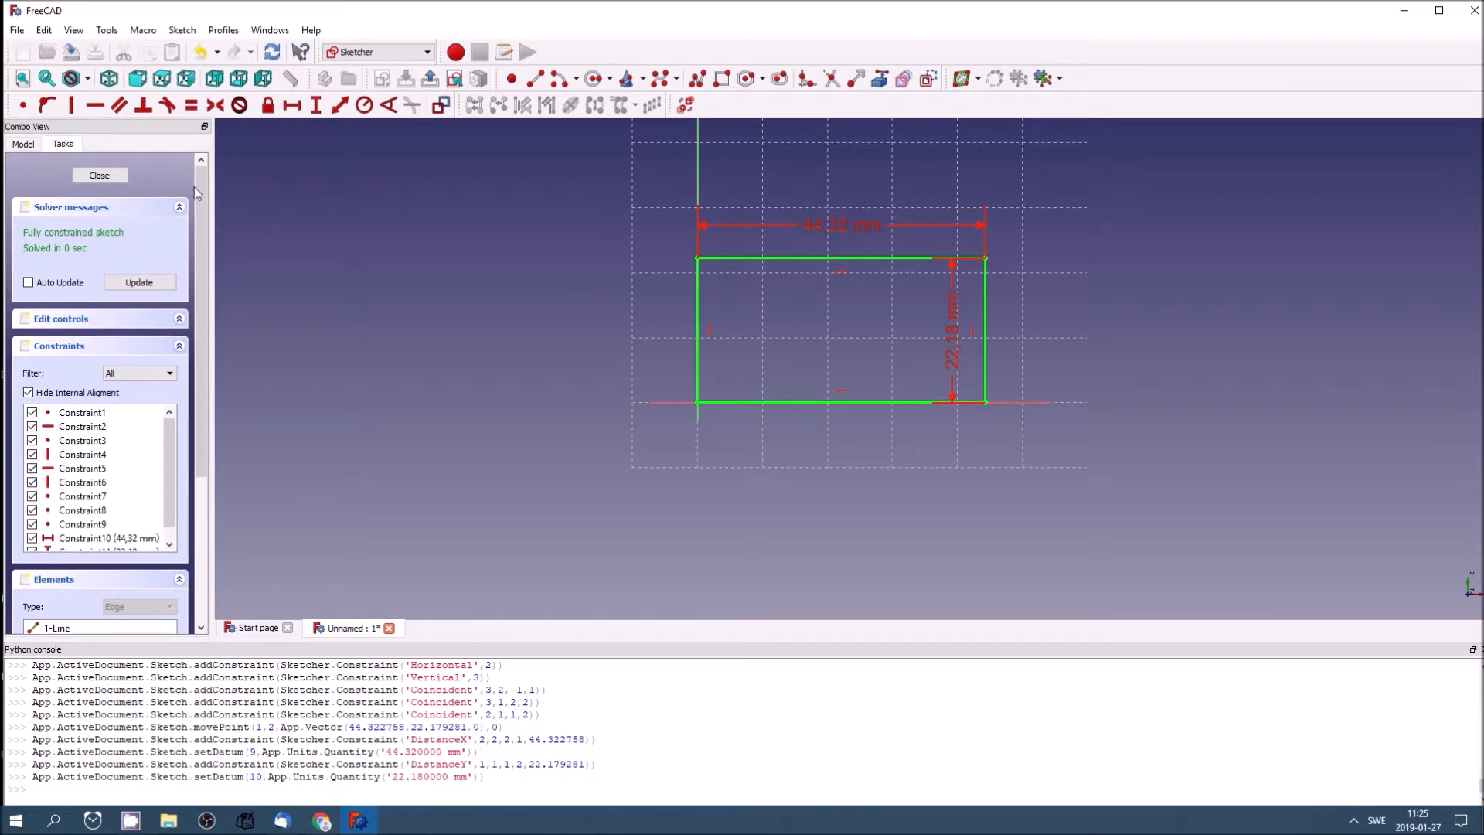
Step: Close the rectangle sketch and return to Part Design
click(100, 174)
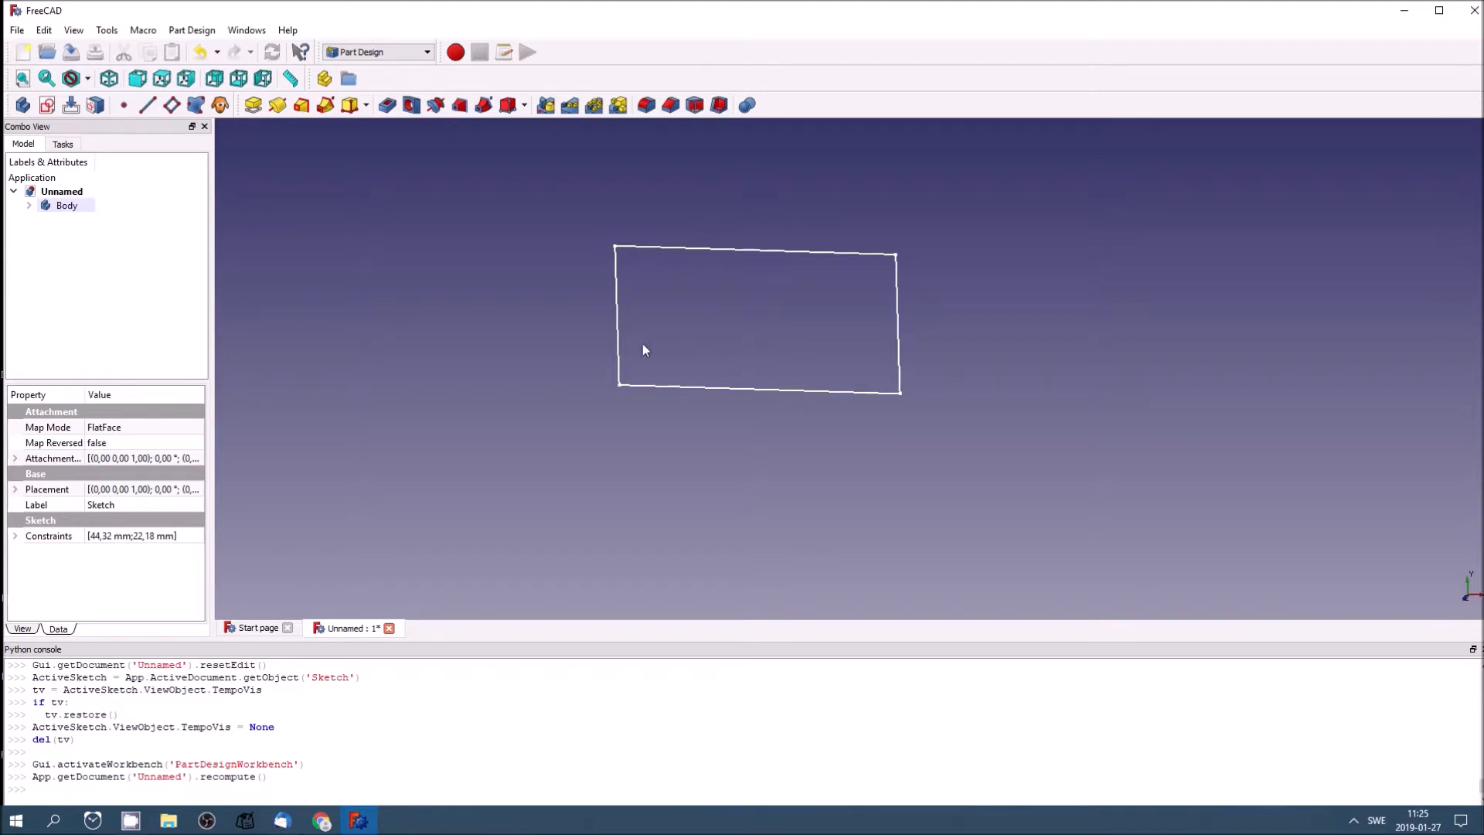
mouse_move(706, 324)
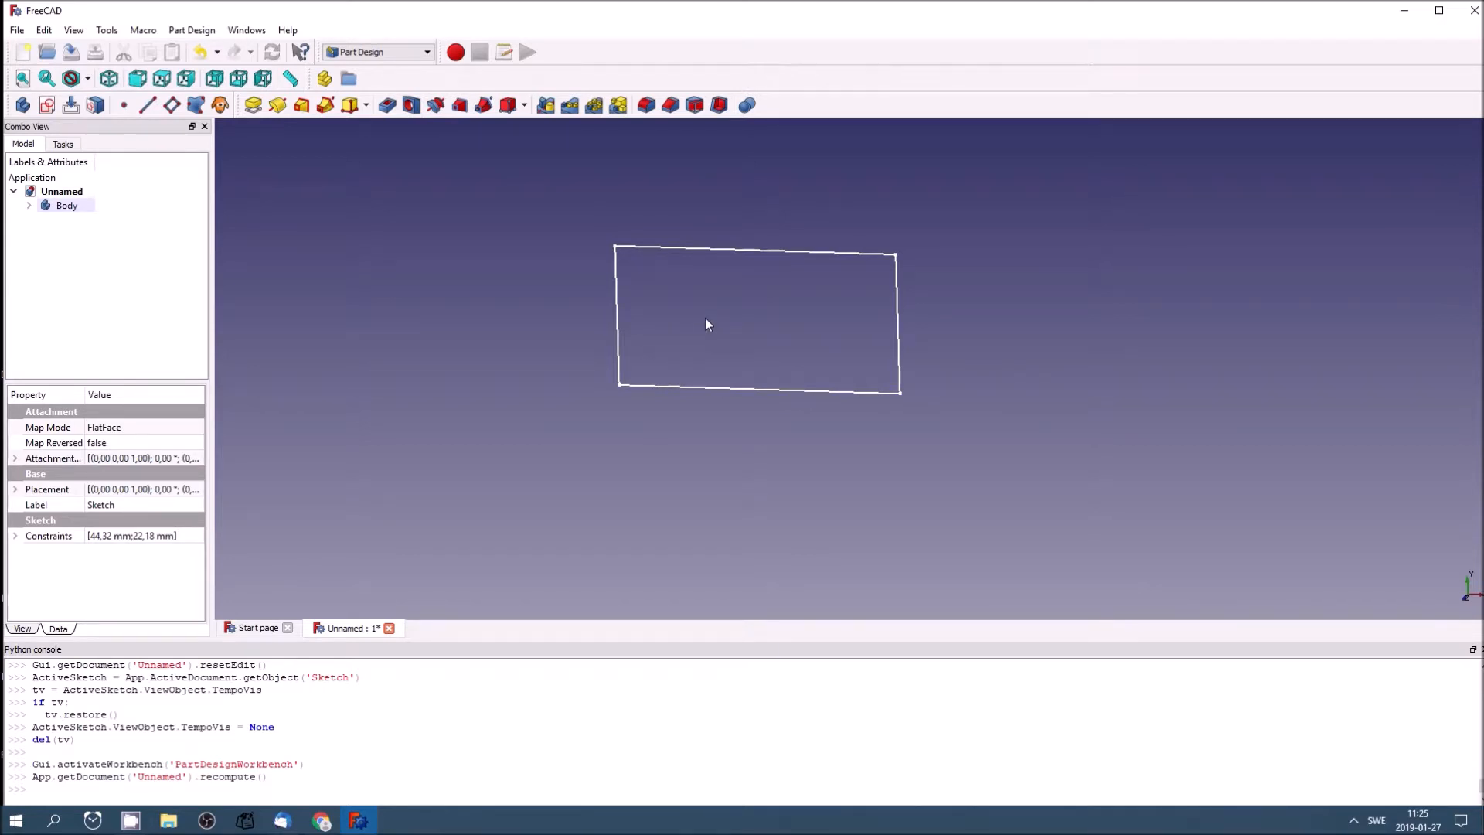
mouse_move(299, 138)
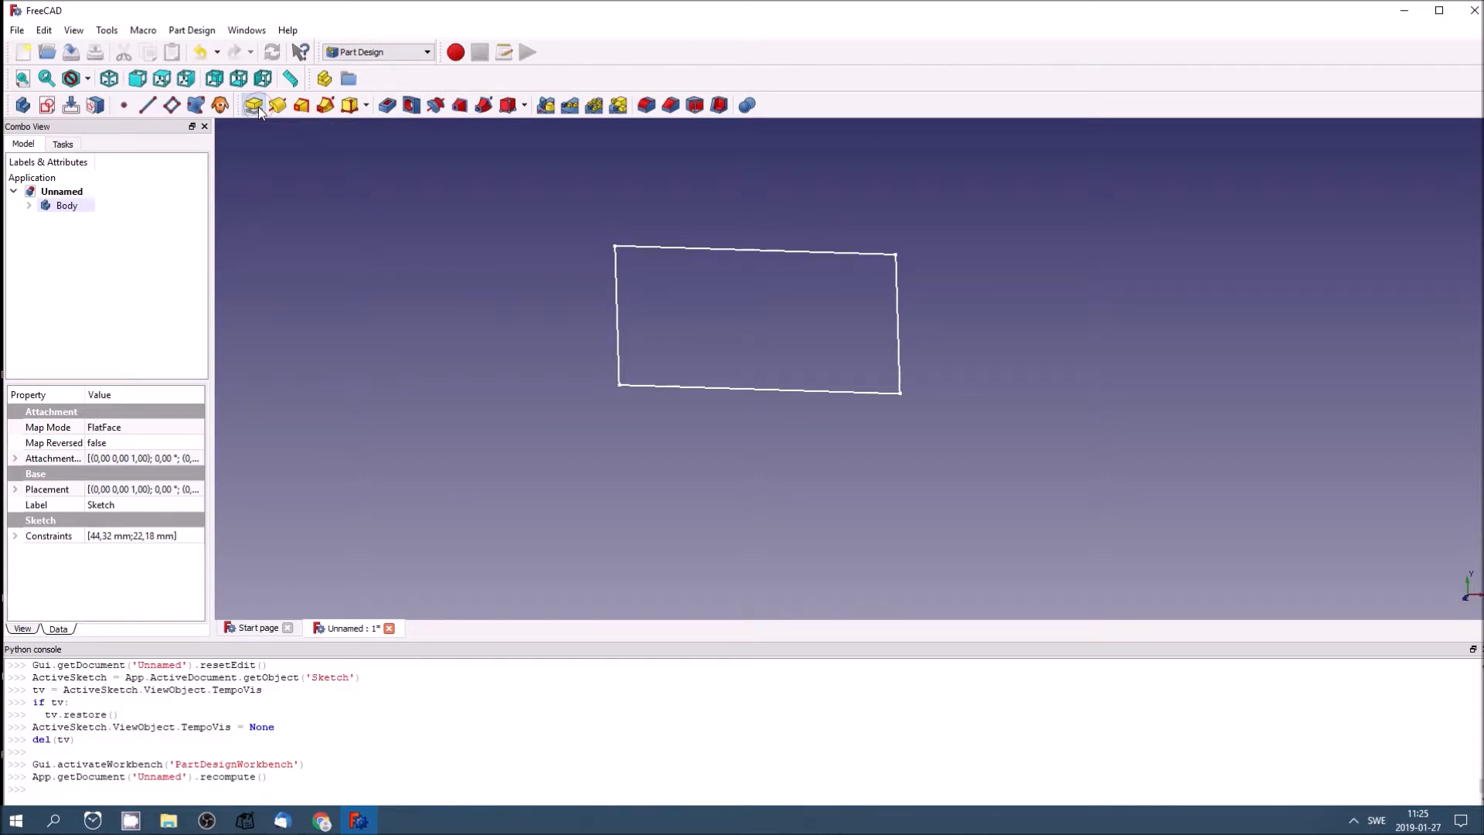
Step: Pad the rectangle sketch to a length of 10 mm
click(252, 105)
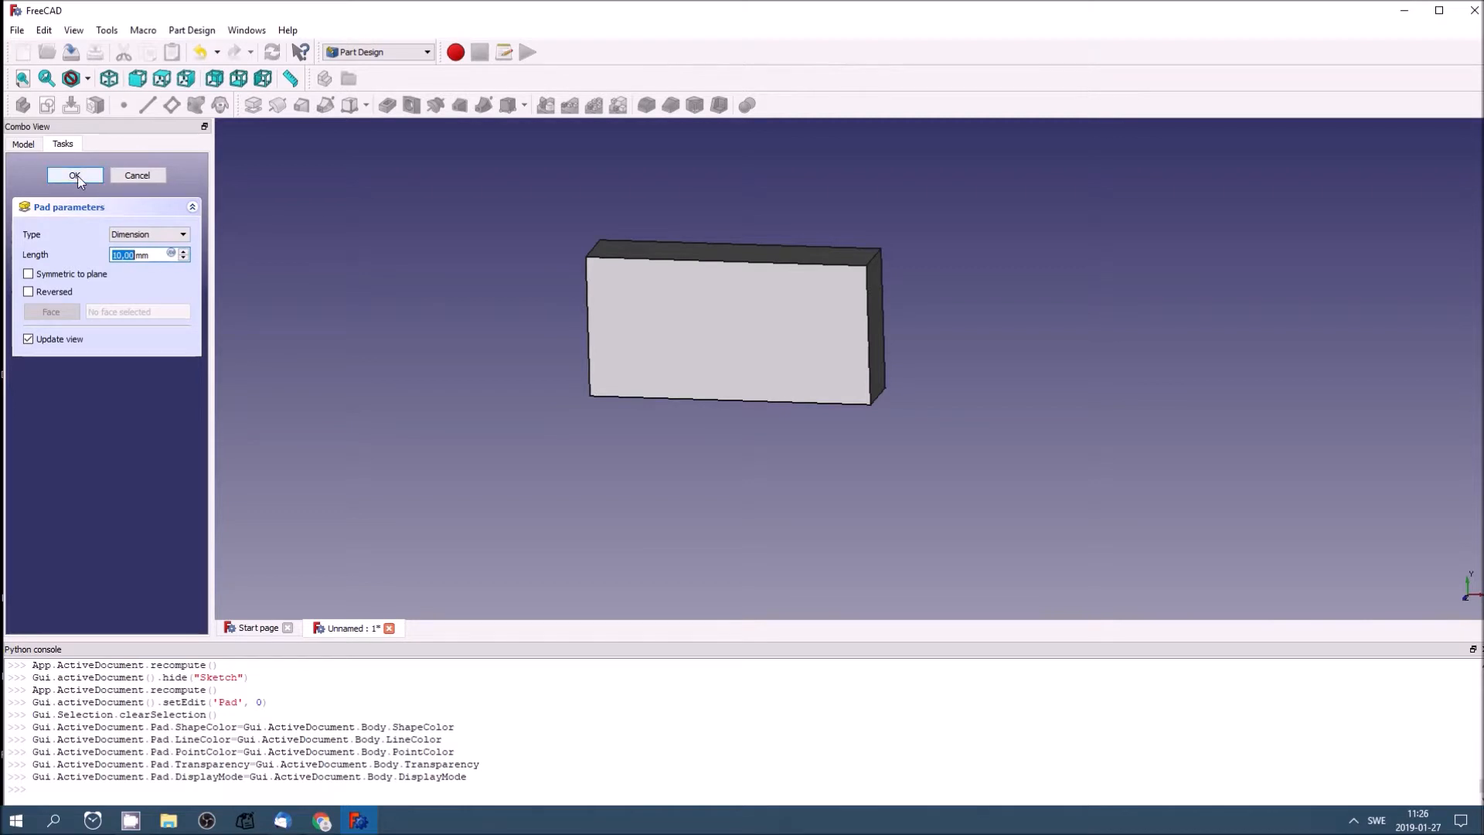
click(74, 176)
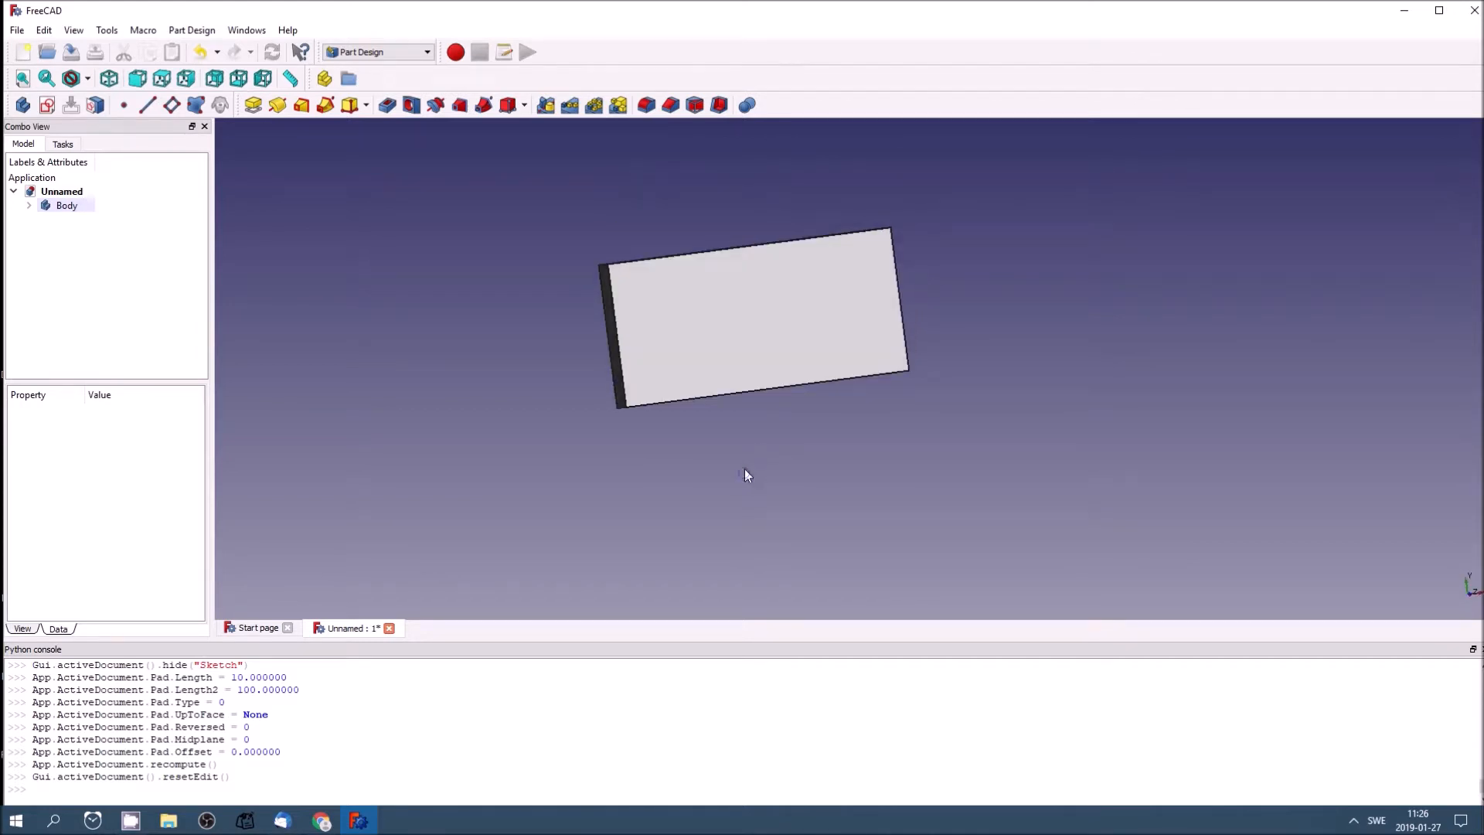
mouse_move(435, 321)
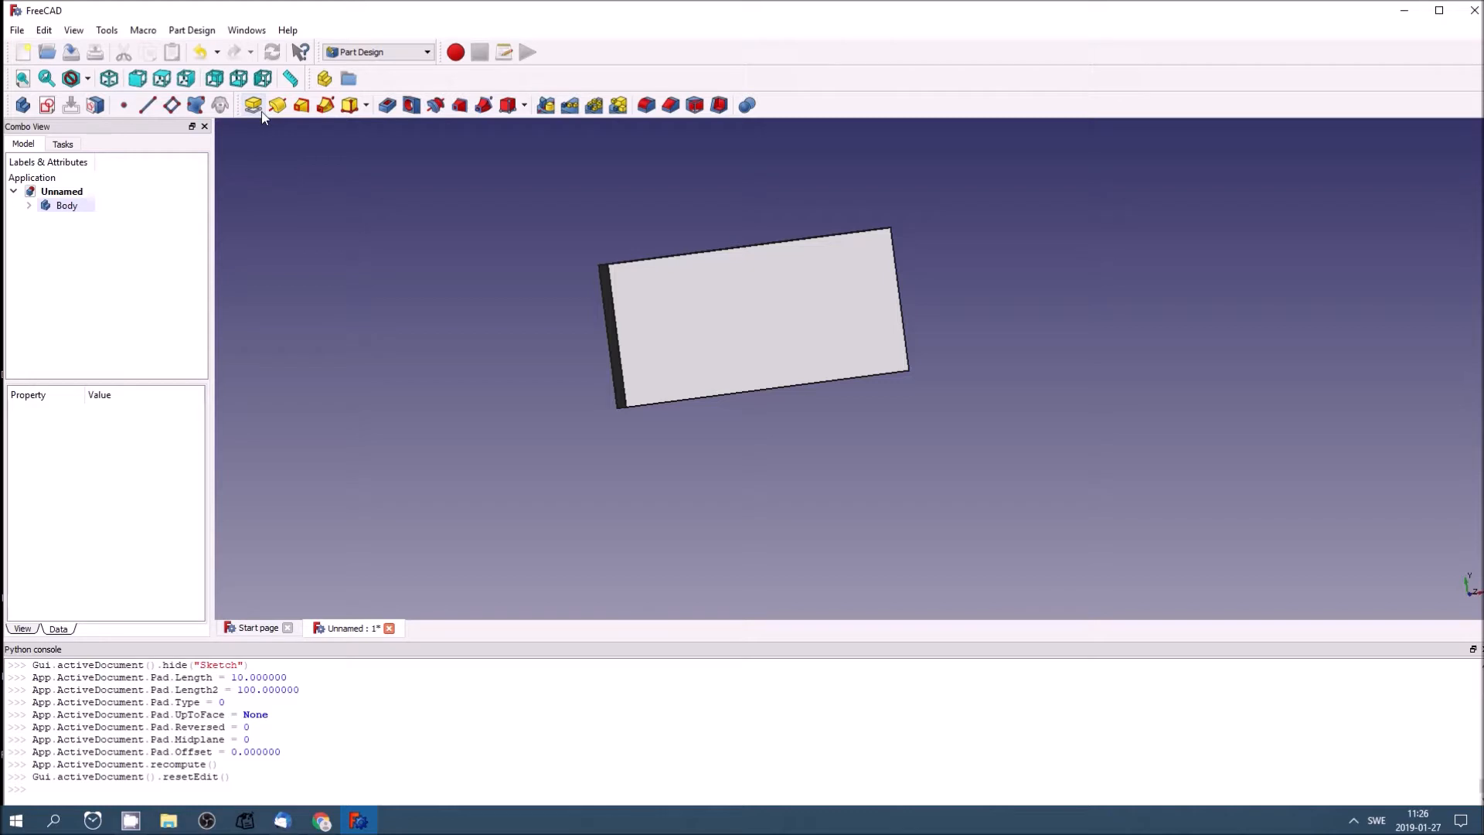
mouse_move(277, 106)
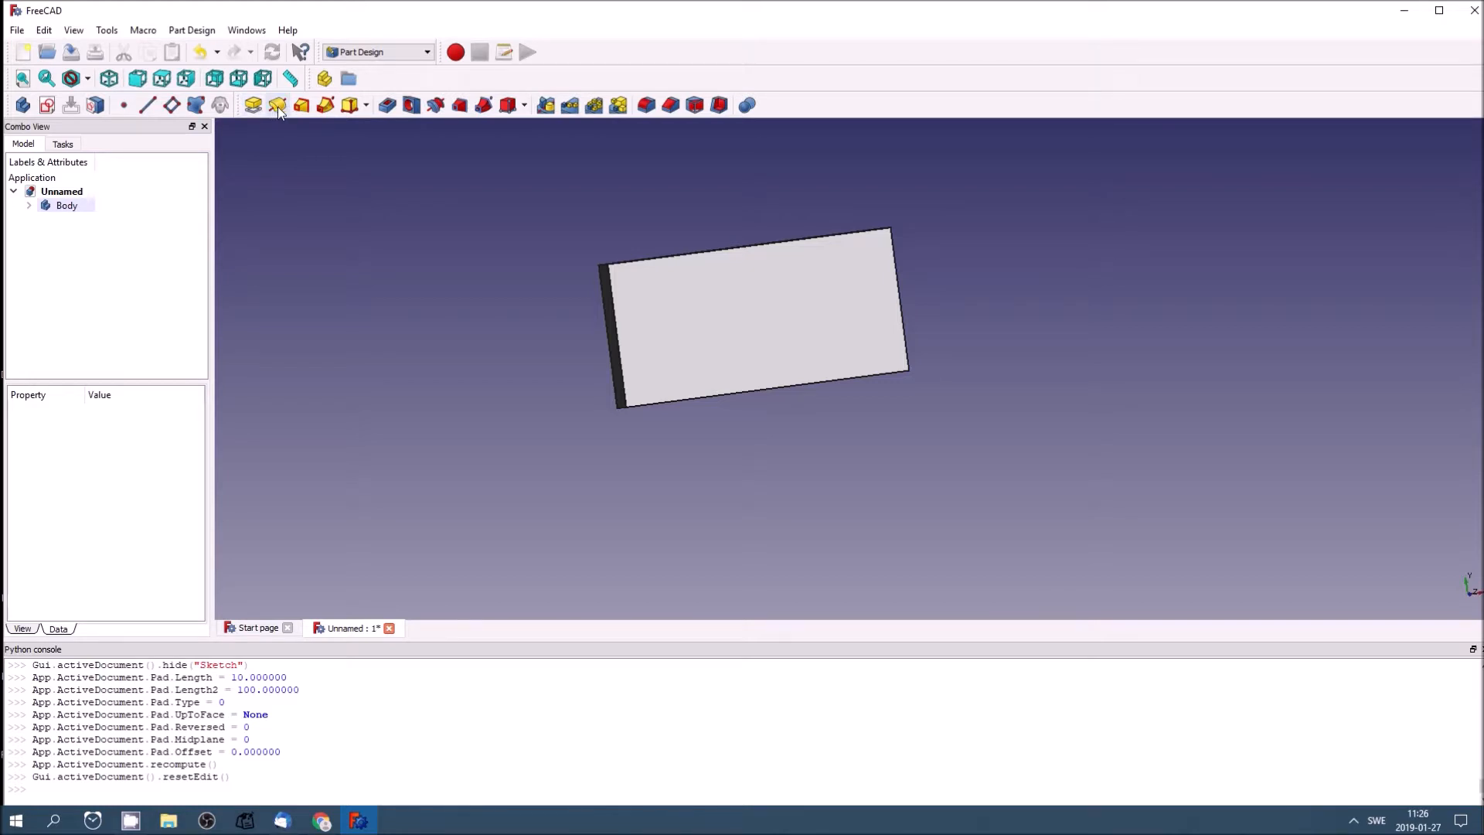
mouse_move(299, 105)
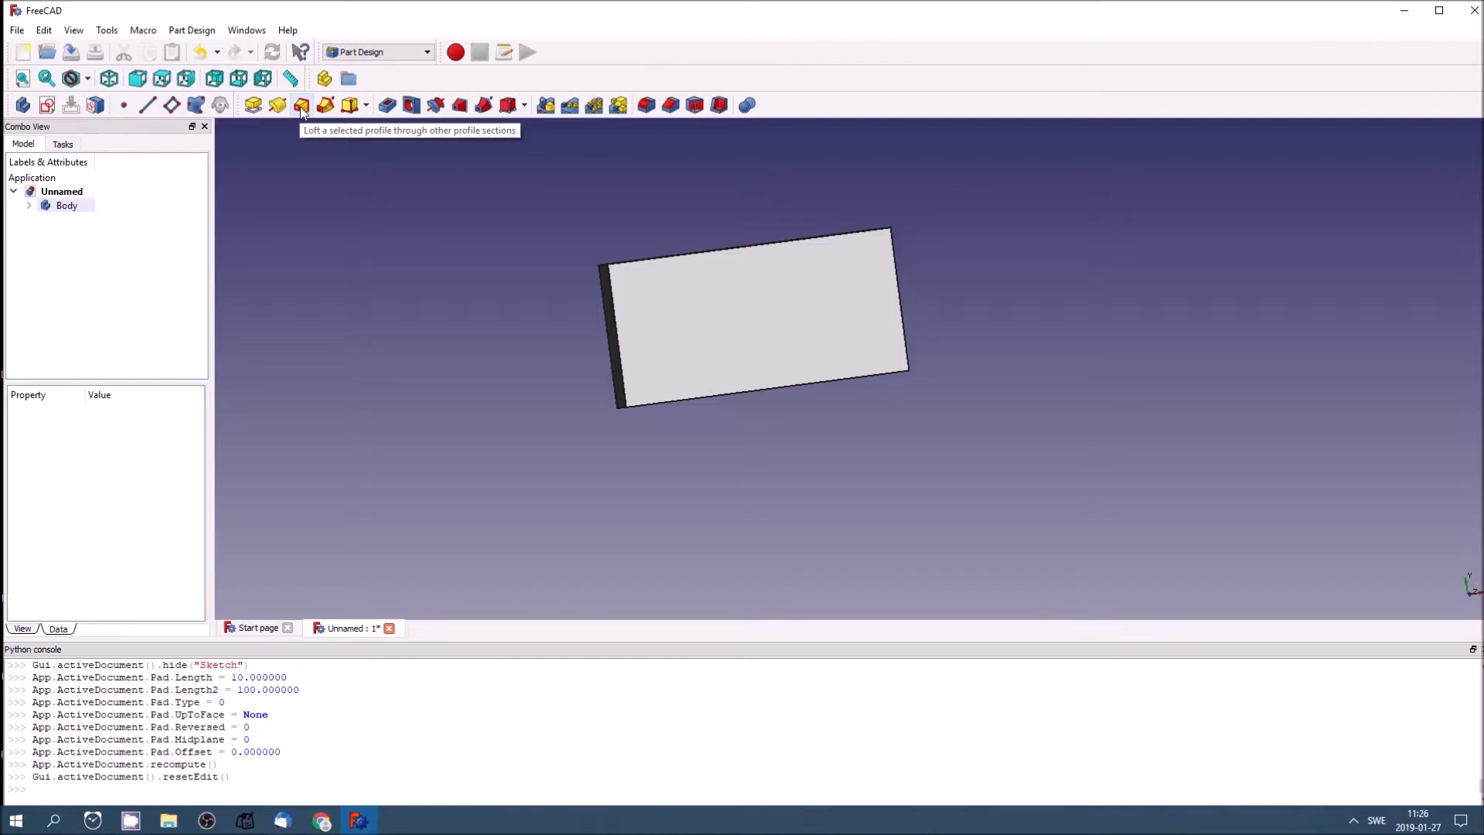
mouse_move(331, 112)
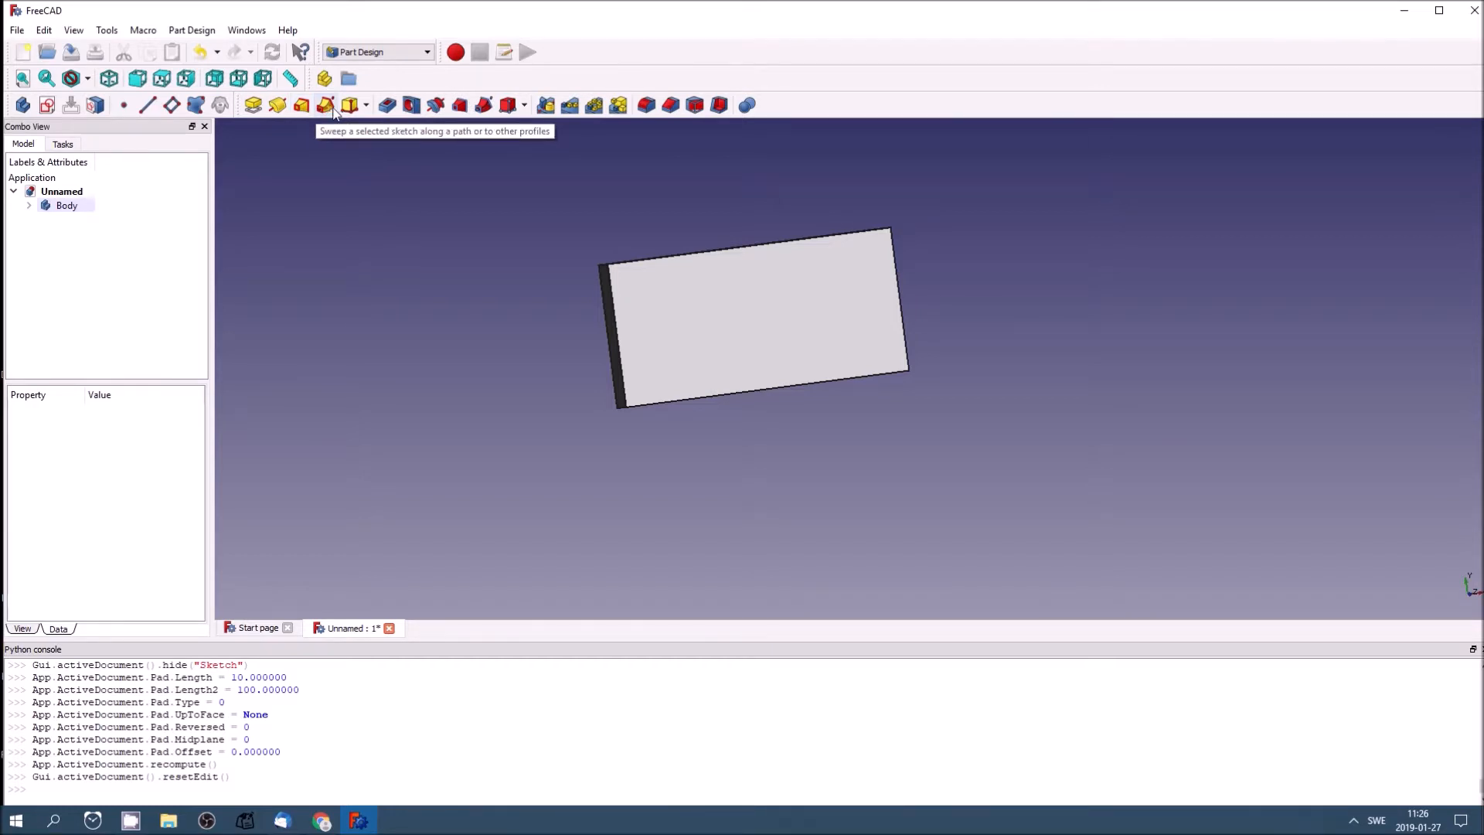
mouse_move(411, 105)
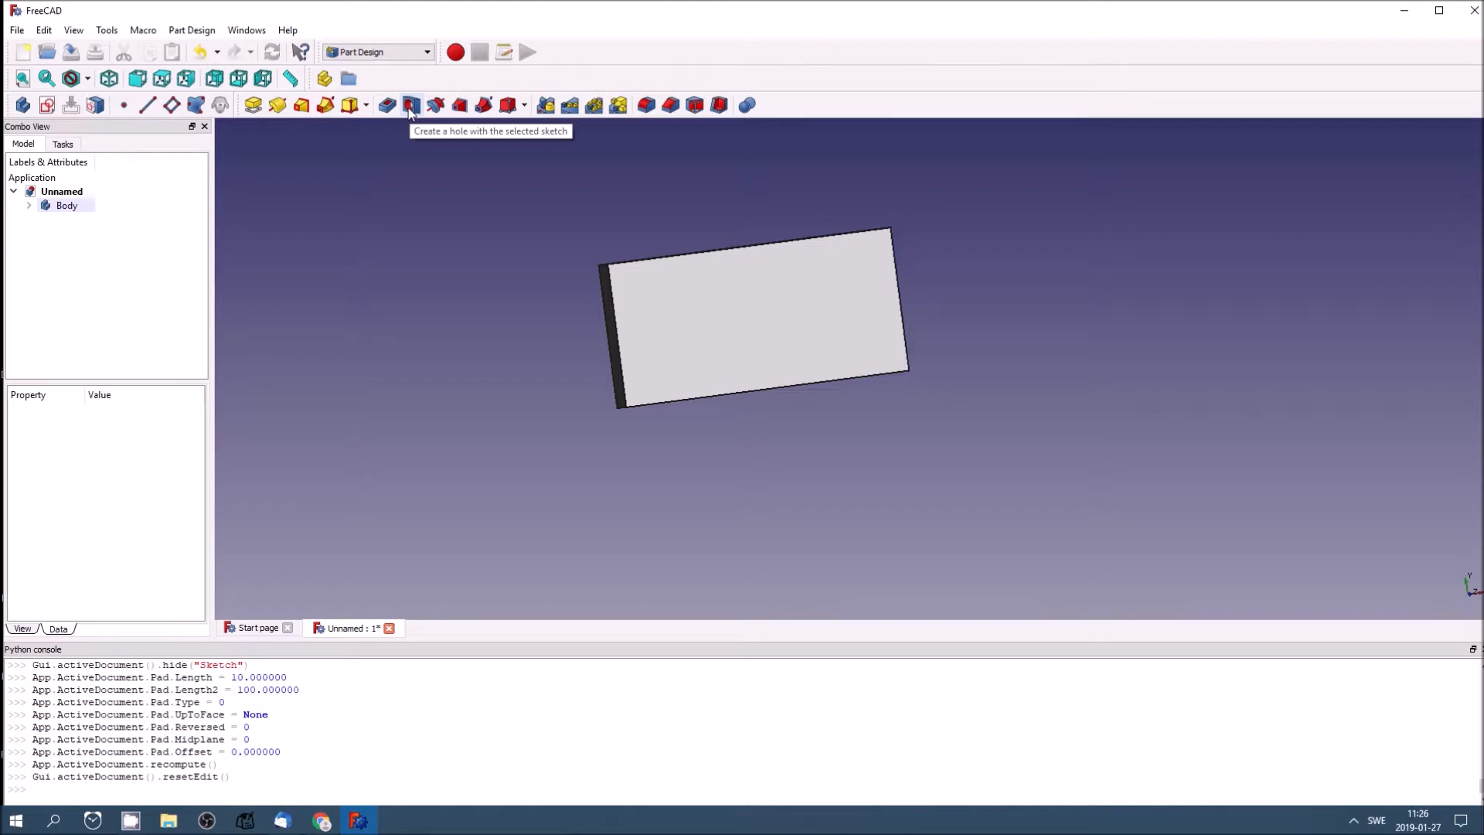
mouse_move(546, 104)
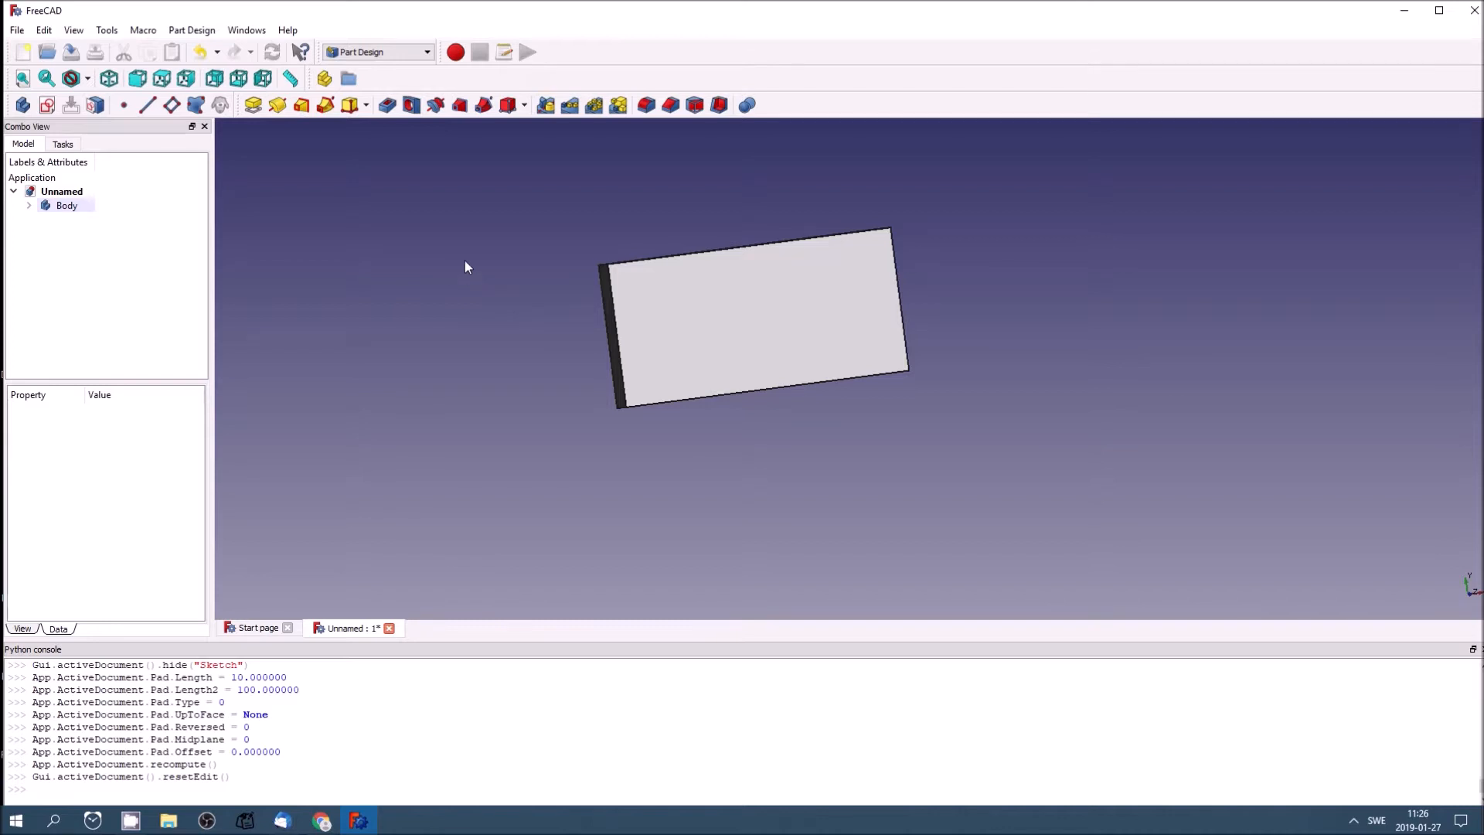
mouse_move(438, 246)
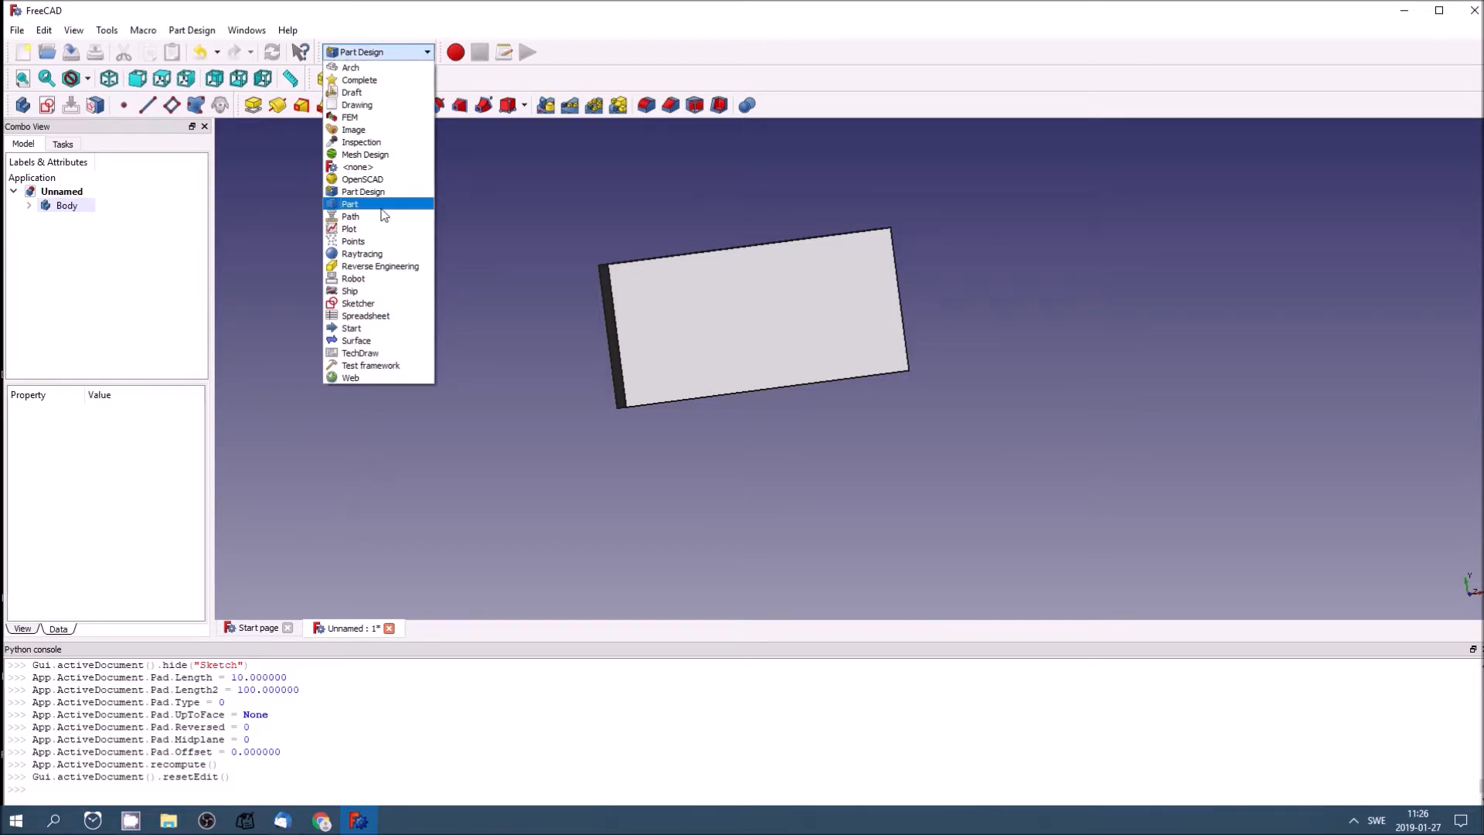
Step: From the Part workbench, add a Sphere primitive and orbit to view it beside the box
click(349, 203)
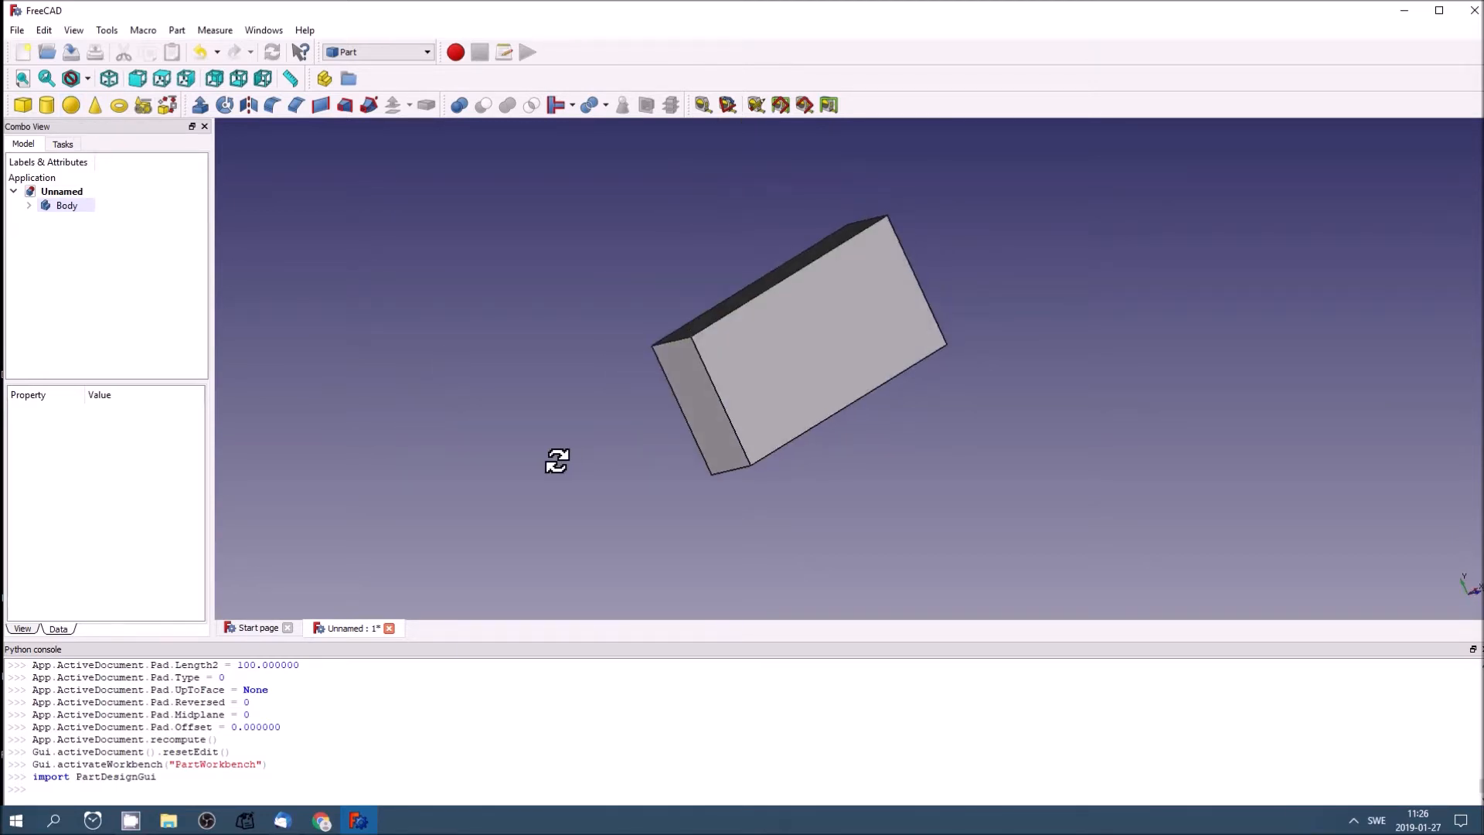
click(72, 106)
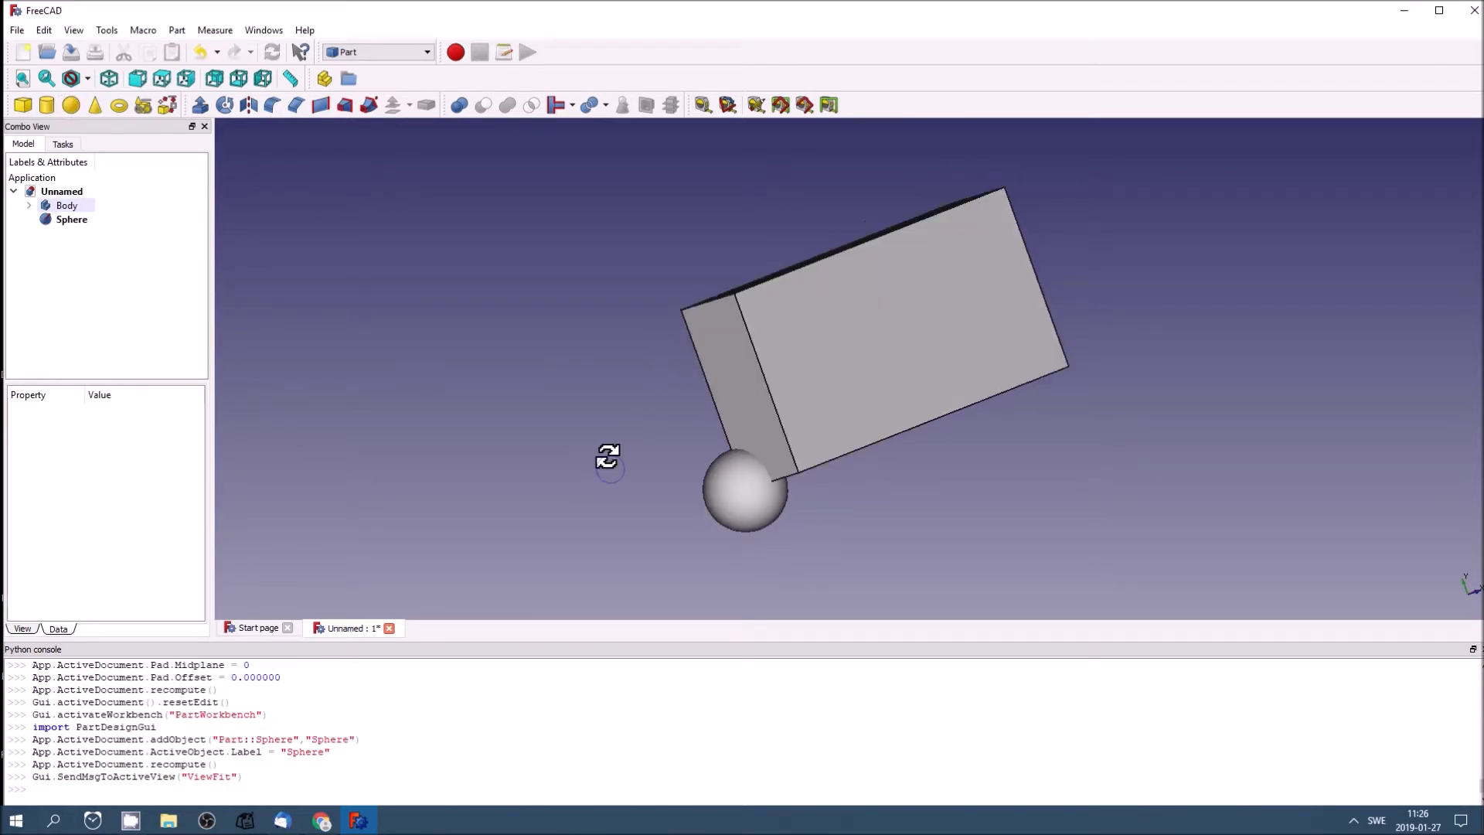
drag(608, 459, 993, 487)
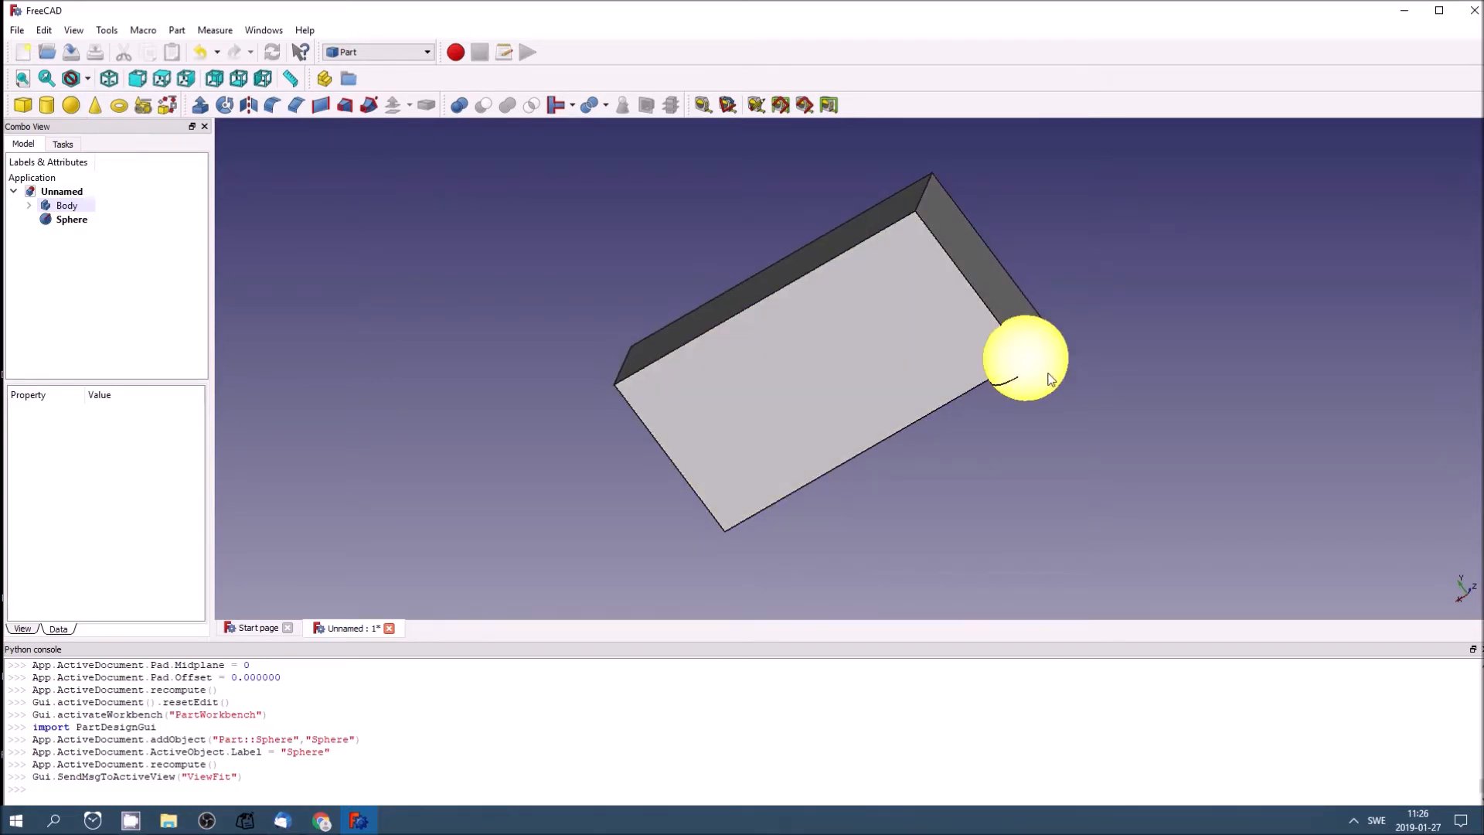
click(349, 227)
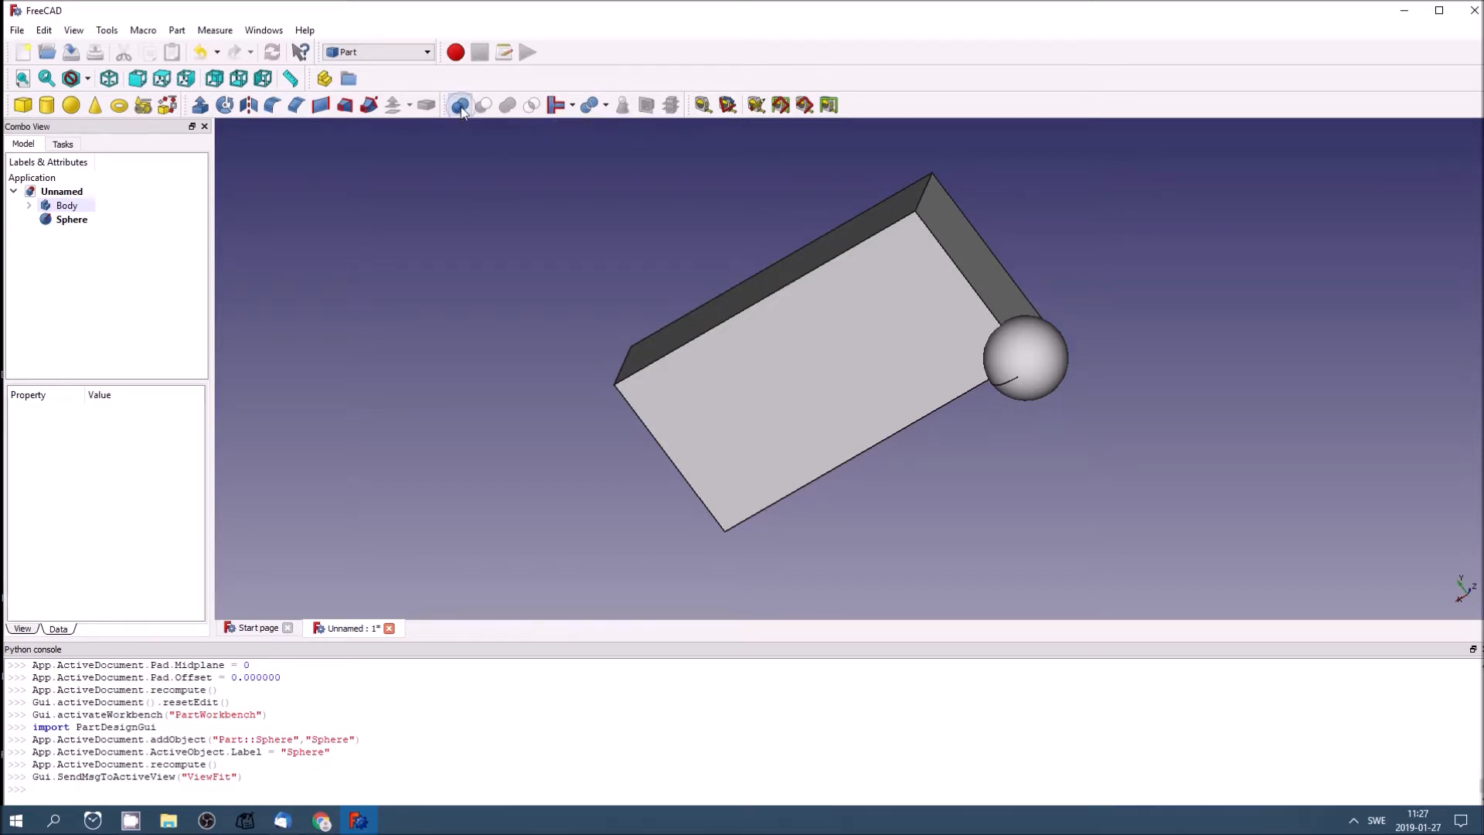
Step: Apply a Difference boolean with Sphere as first shape and Pad as second shape
click(458, 104)
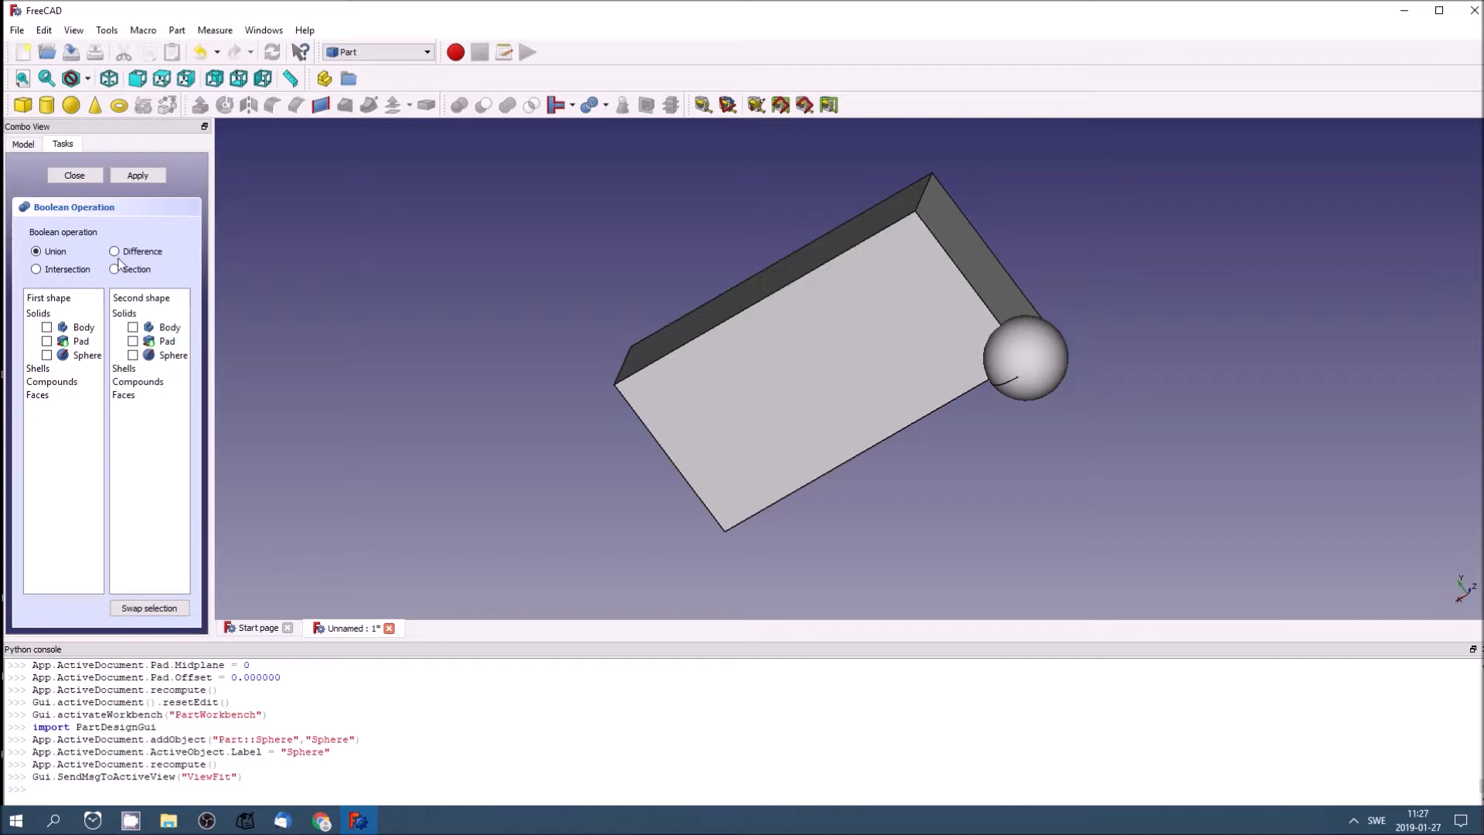
click(114, 251)
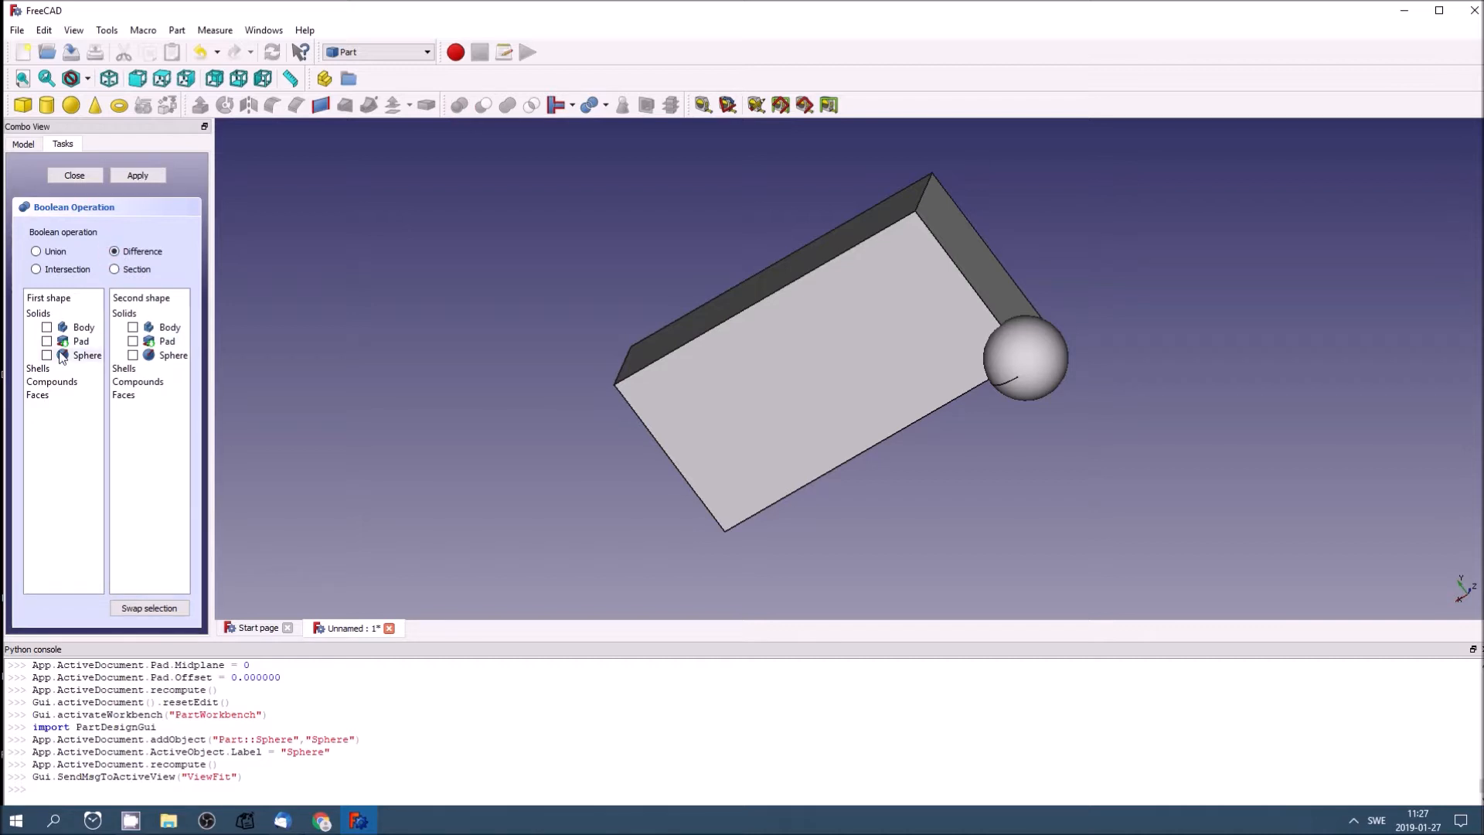
mouse_move(64, 355)
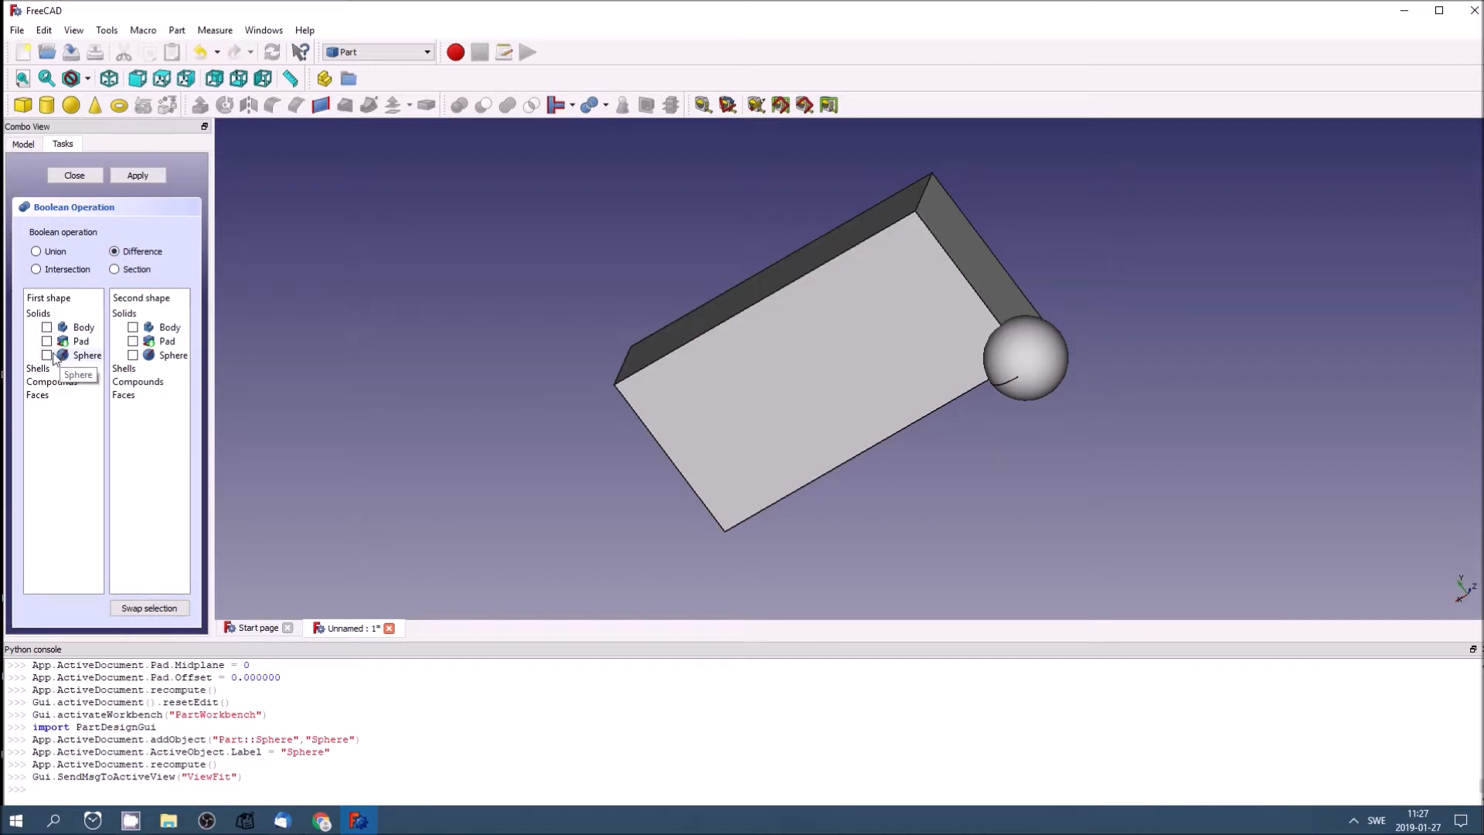
click(47, 355)
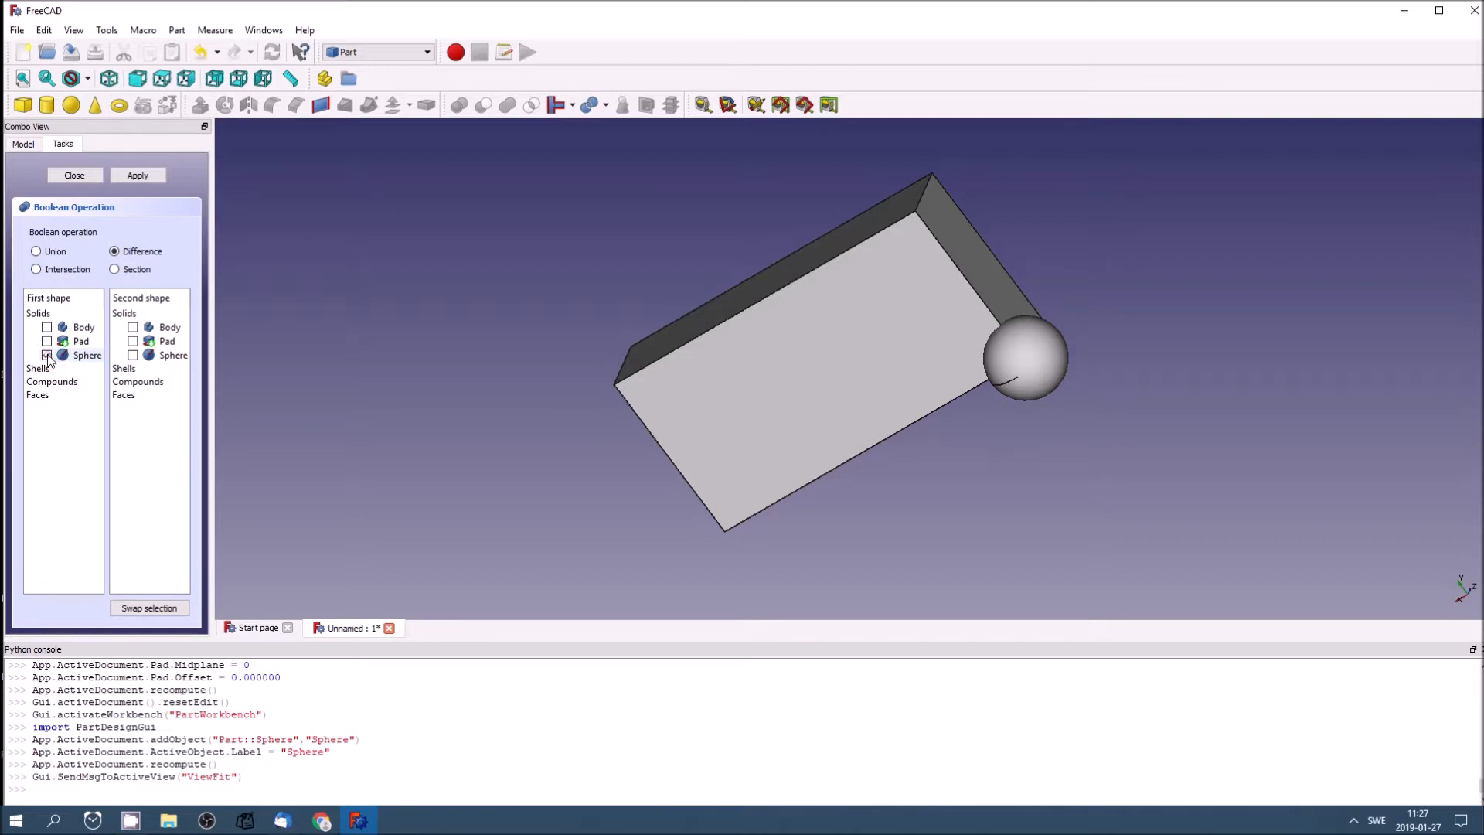
click(46, 354)
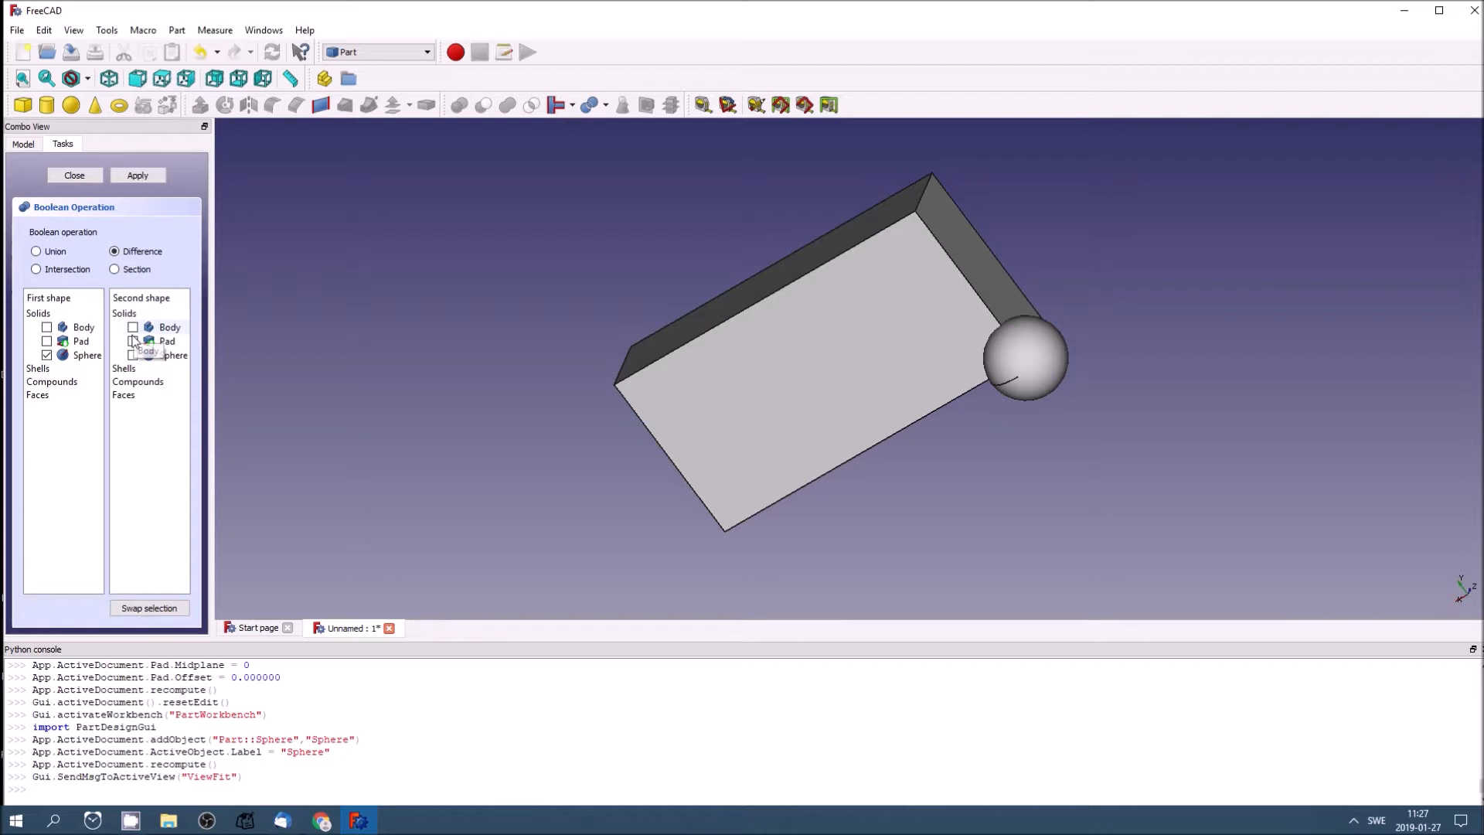
click(132, 340)
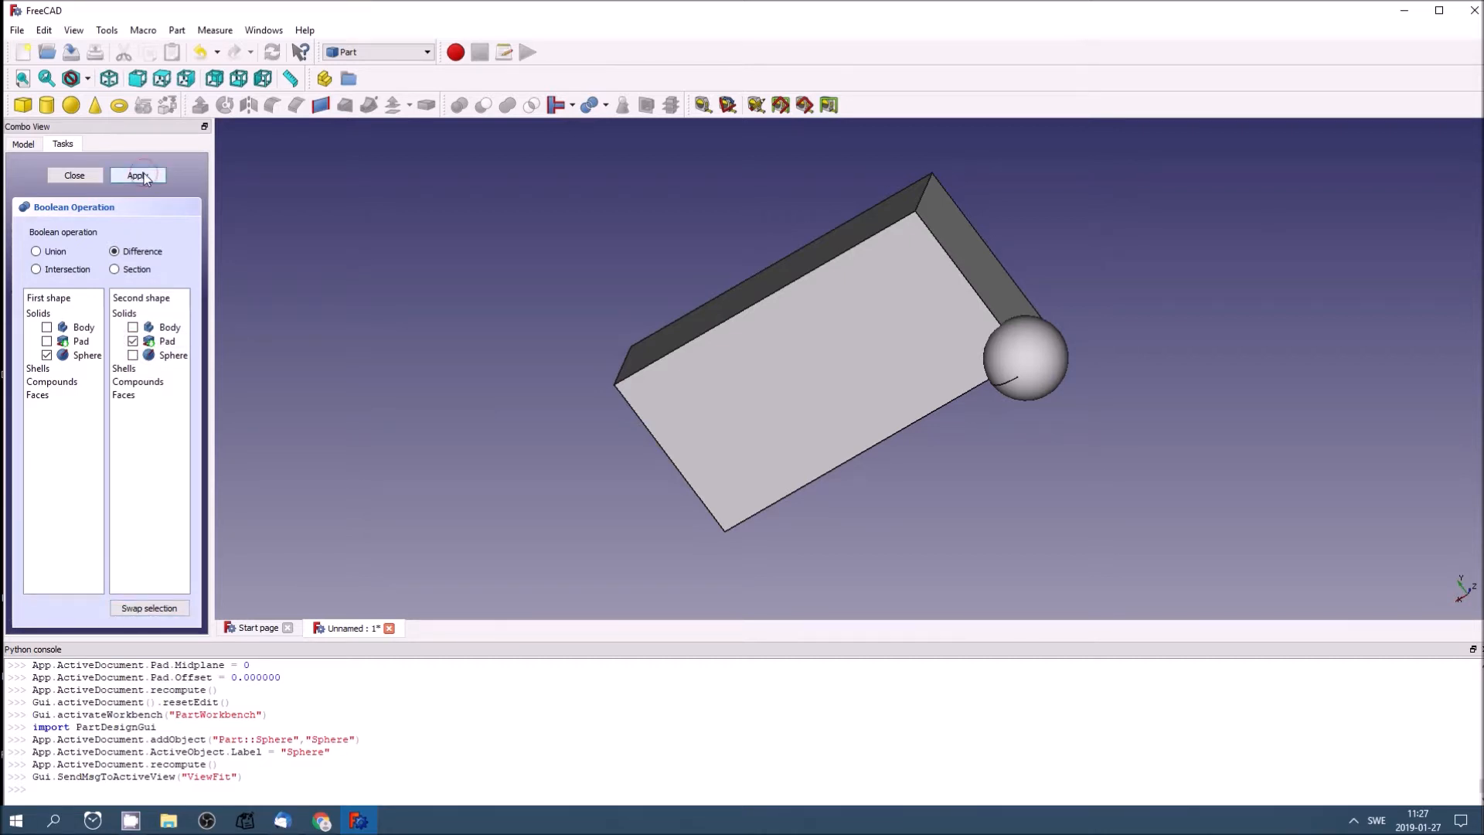
click(138, 176)
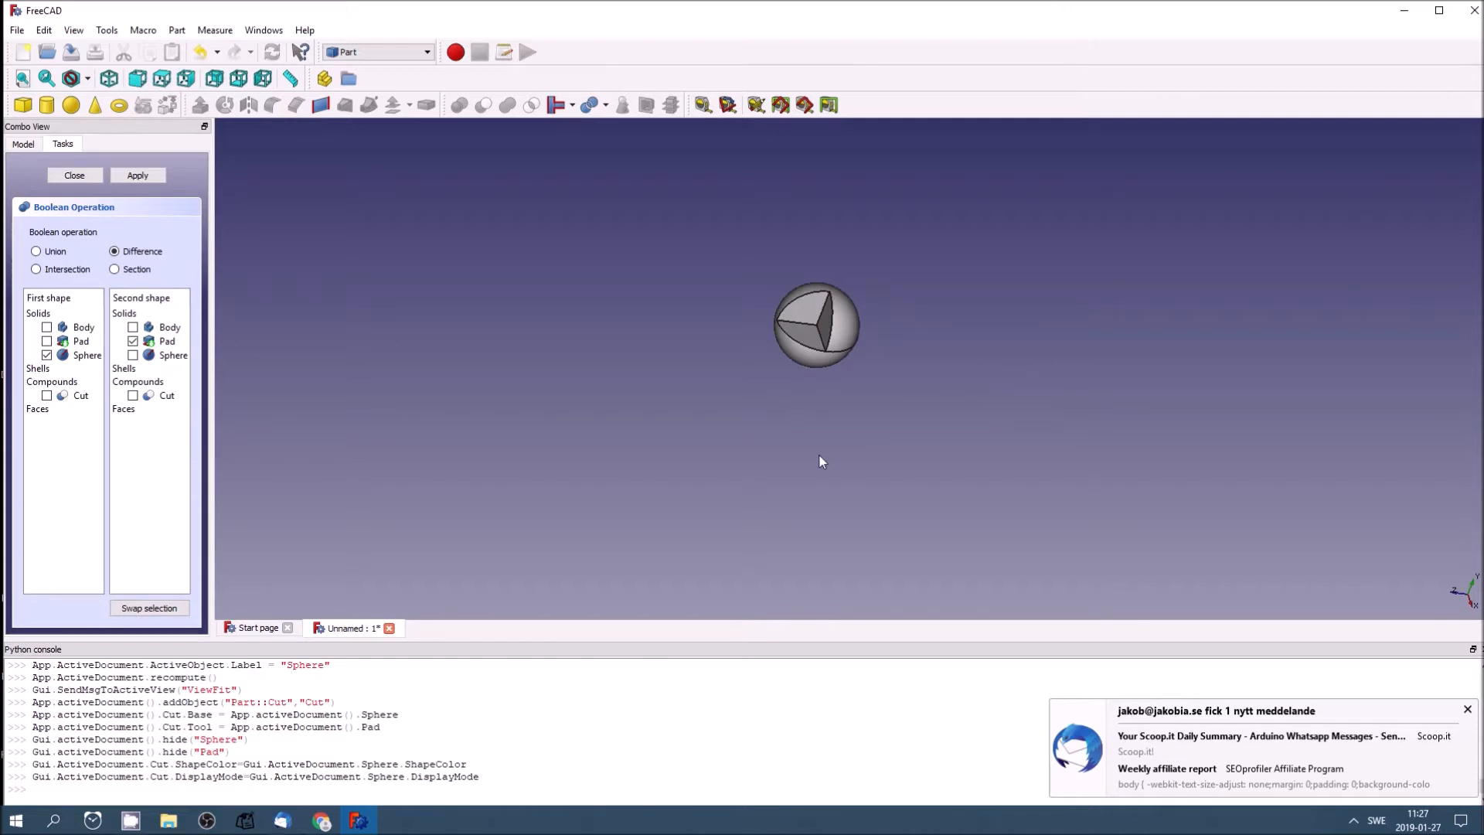
mouse_move(810, 414)
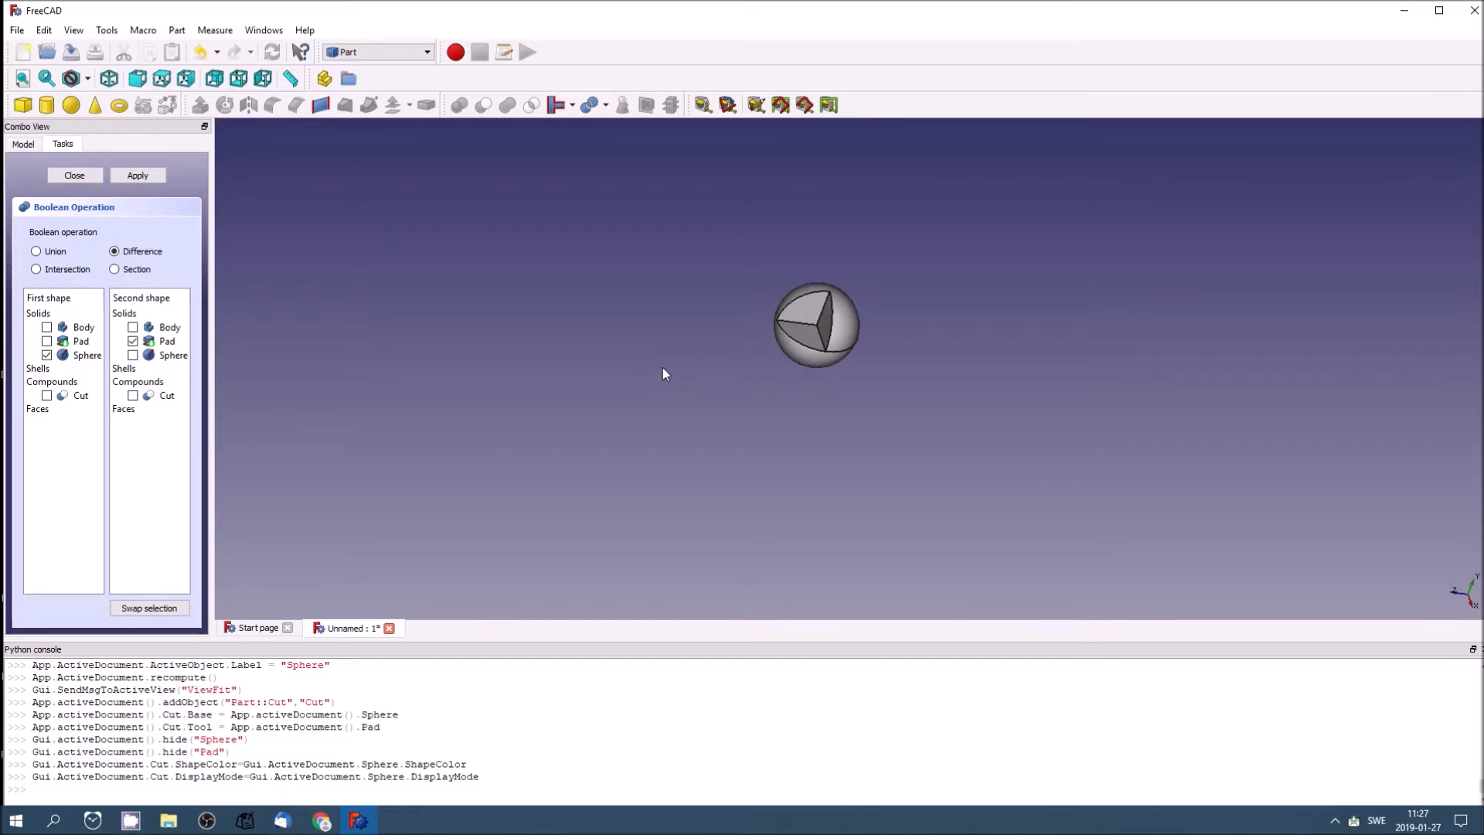
mouse_move(637, 371)
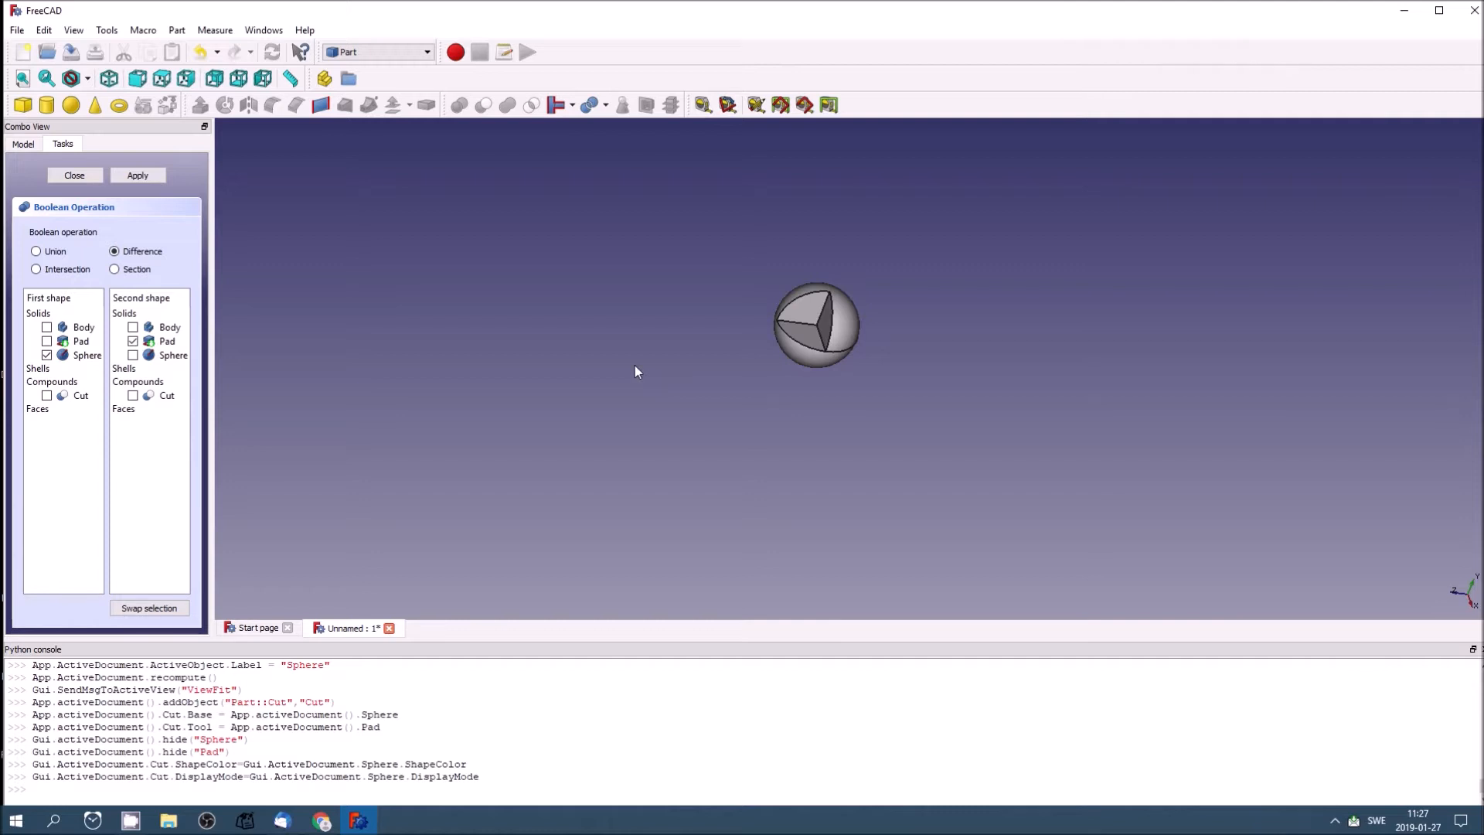
mouse_move(661, 373)
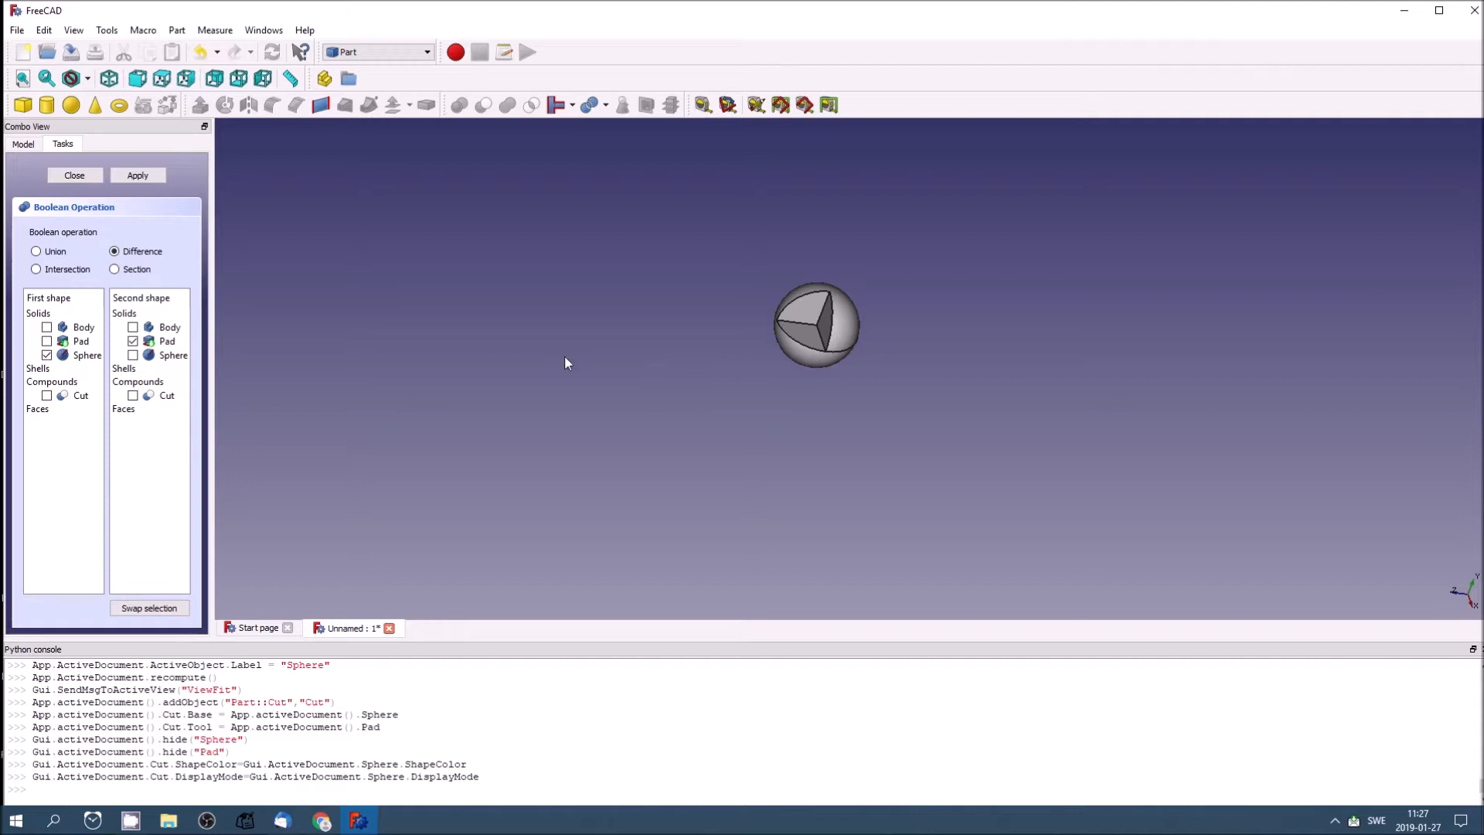
Step: Close the Boolean task panel and open the workbench list
click(74, 176)
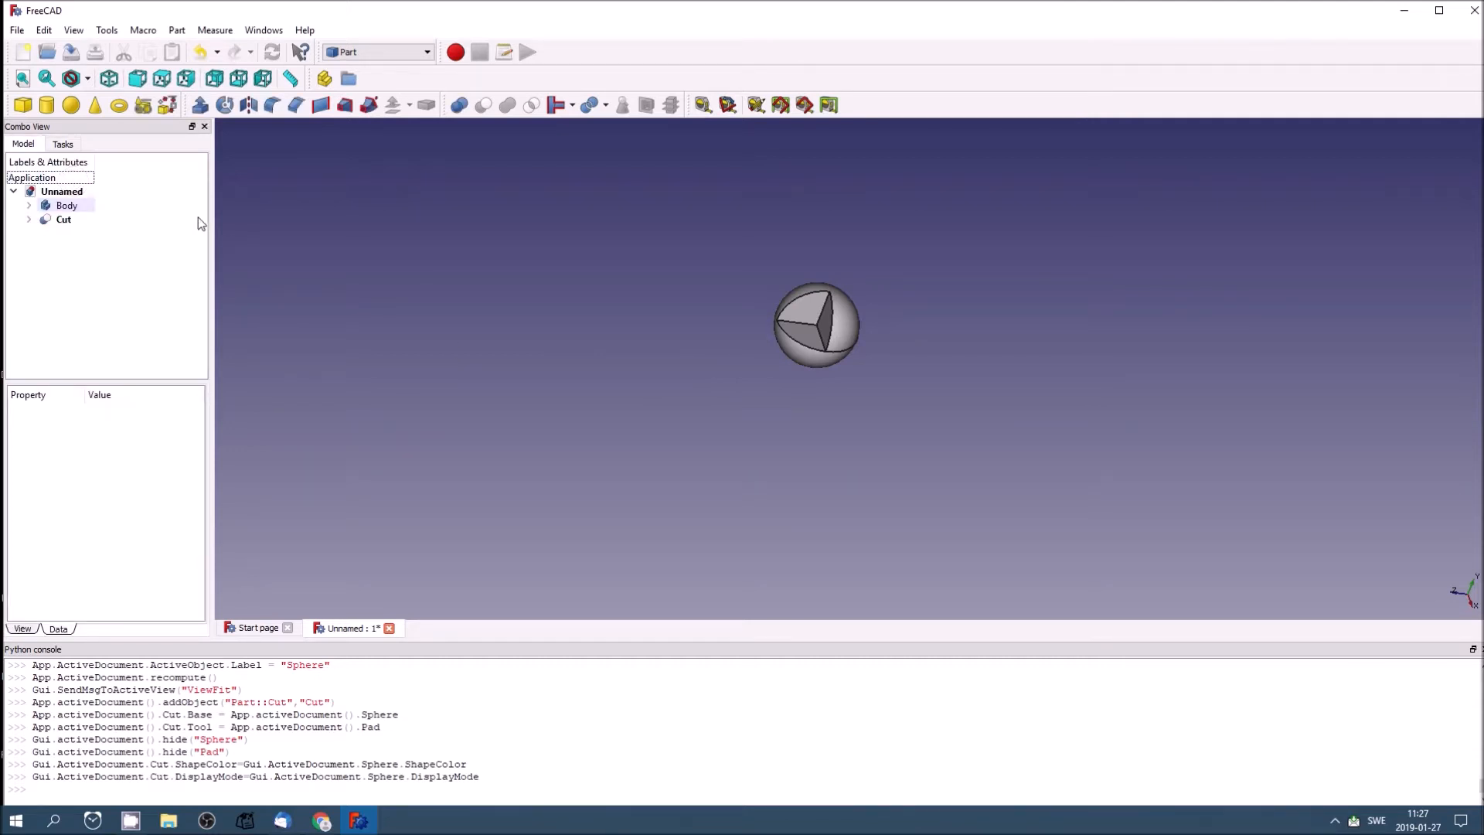
mouse_move(603, 348)
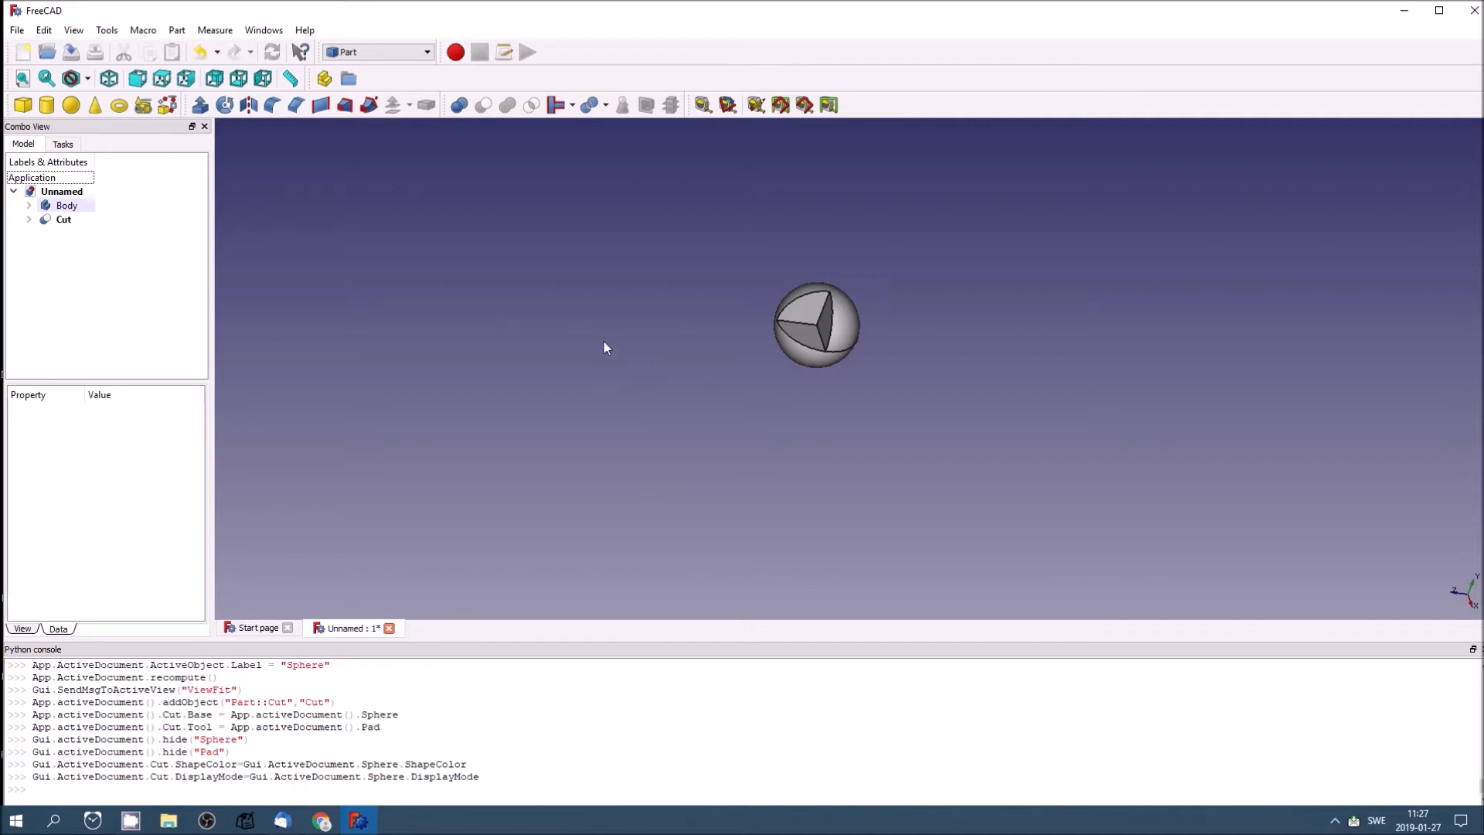
mouse_move(563, 314)
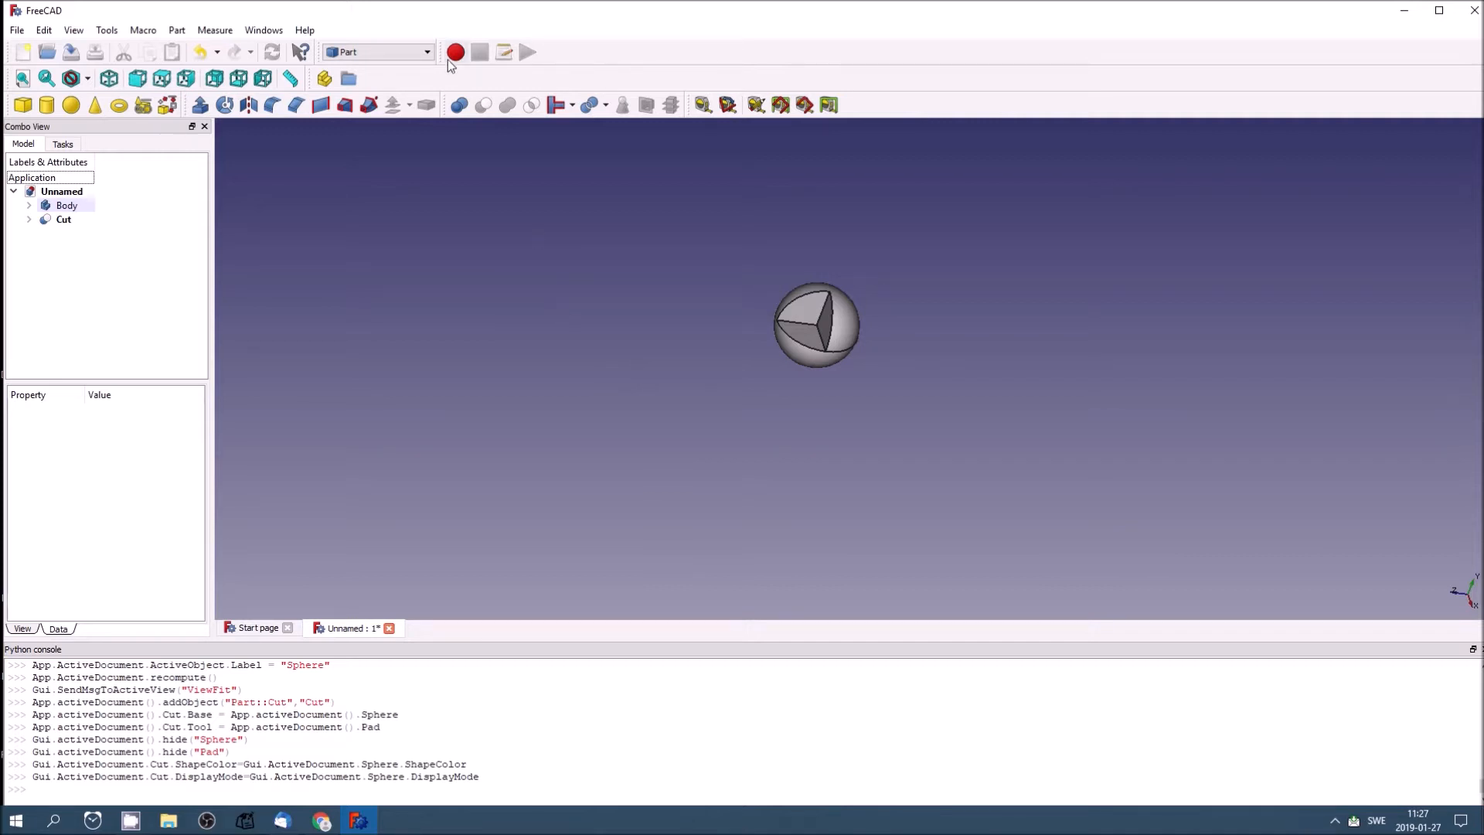
click(425, 52)
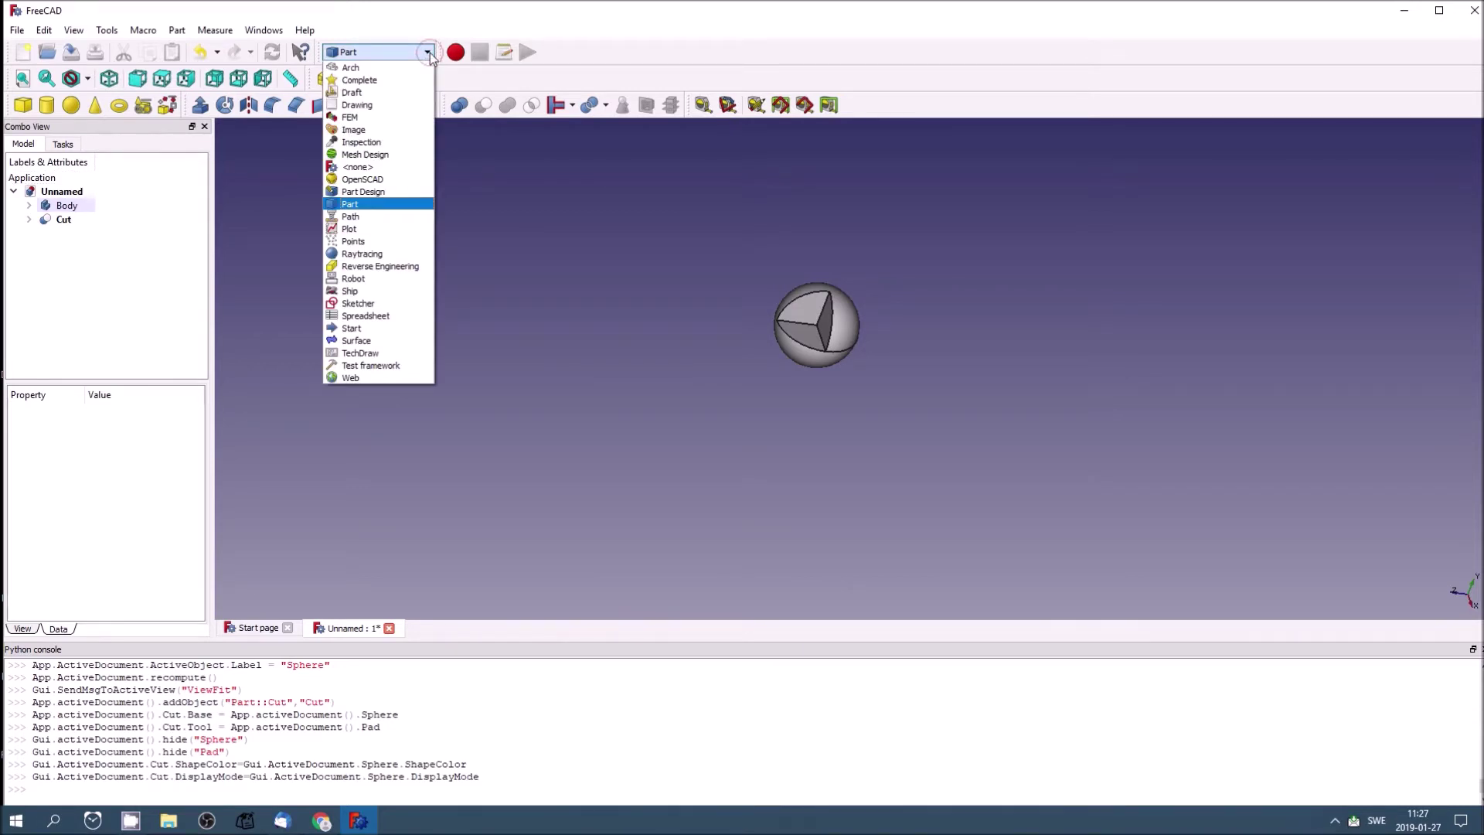
mouse_move(394, 117)
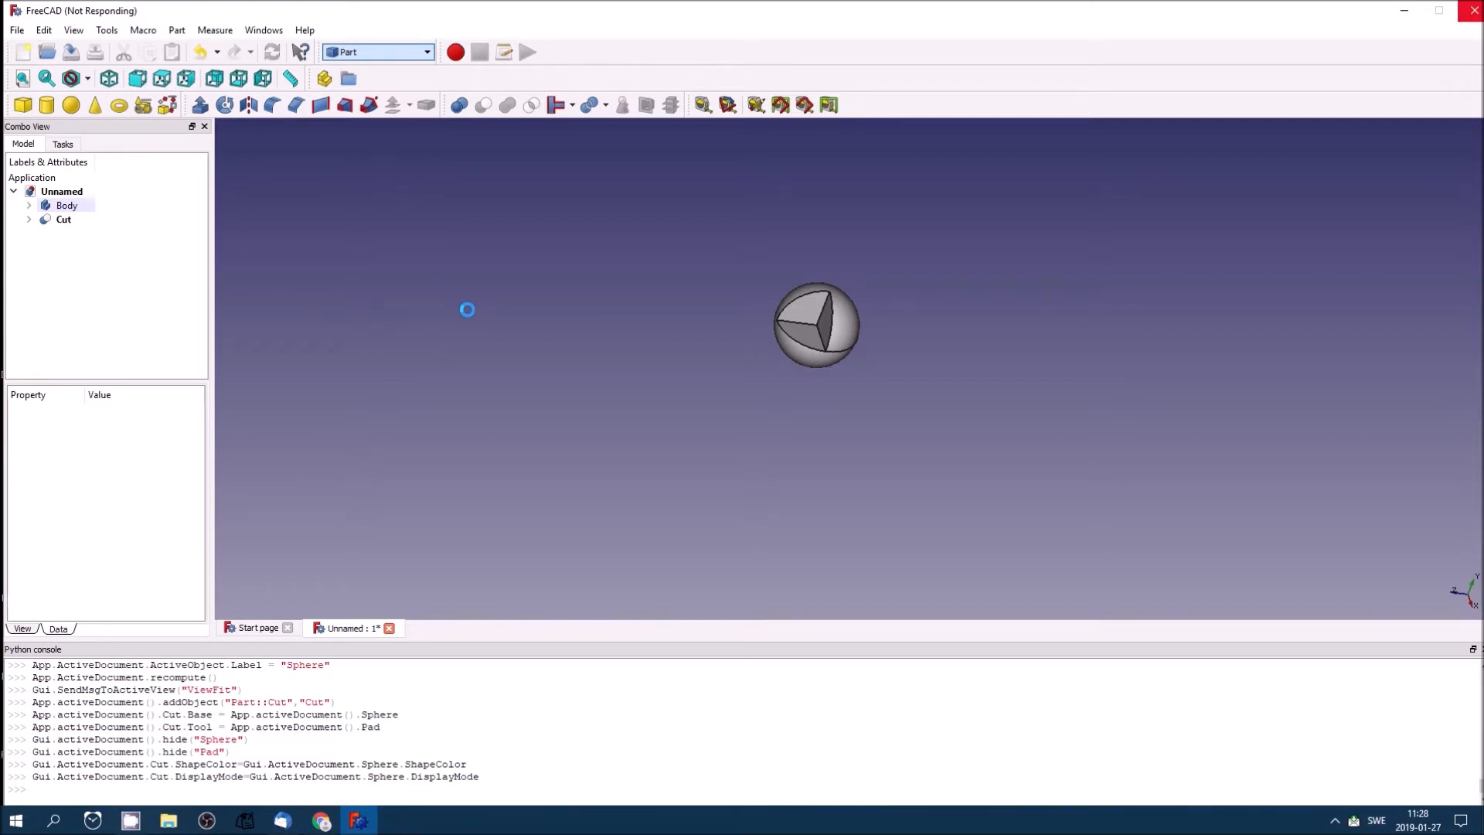
Step: Switch to the FEM workbench, then reopen the workbench list
click(376, 52)
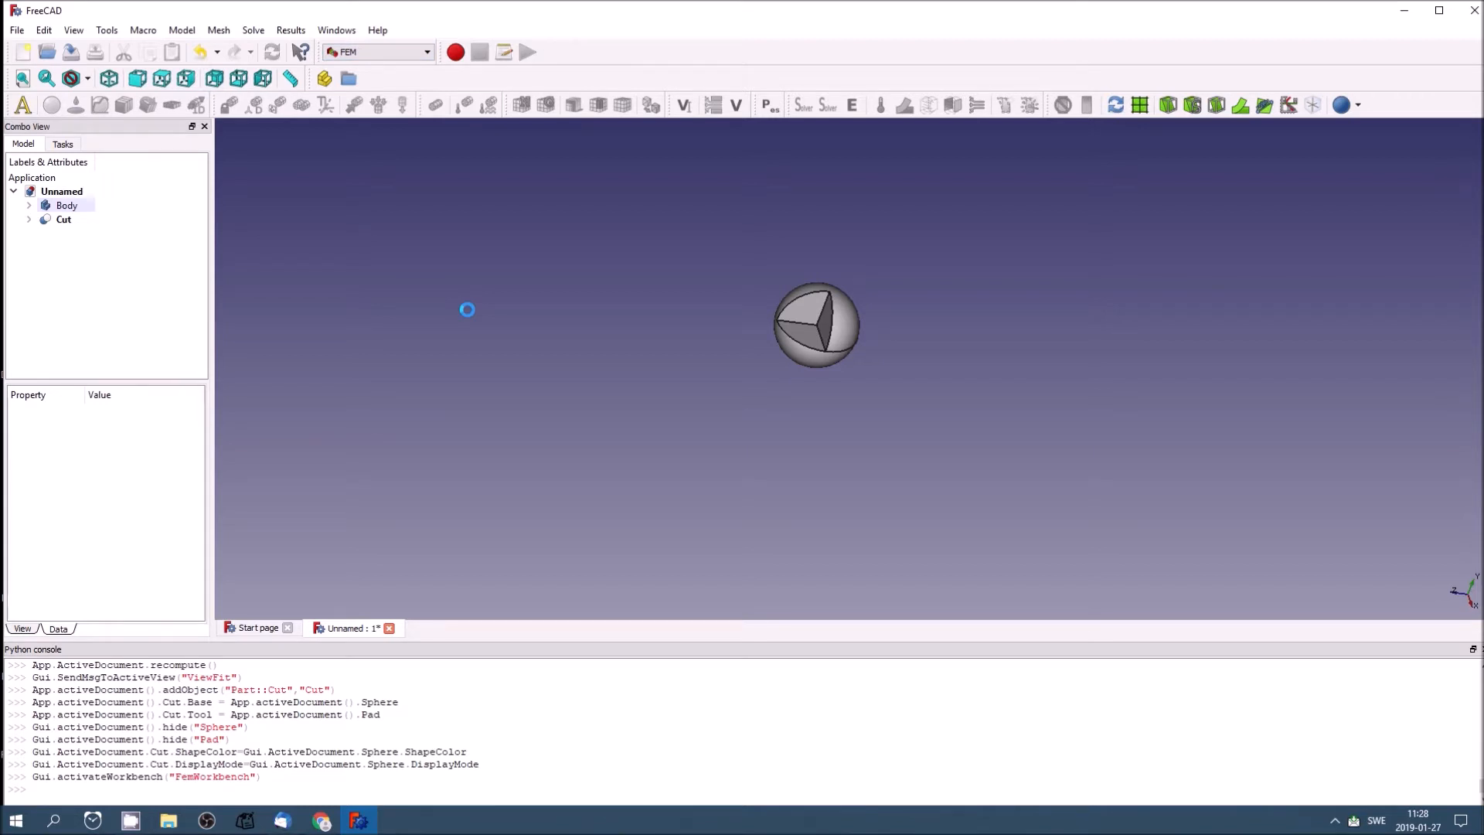
mouse_move(491, 268)
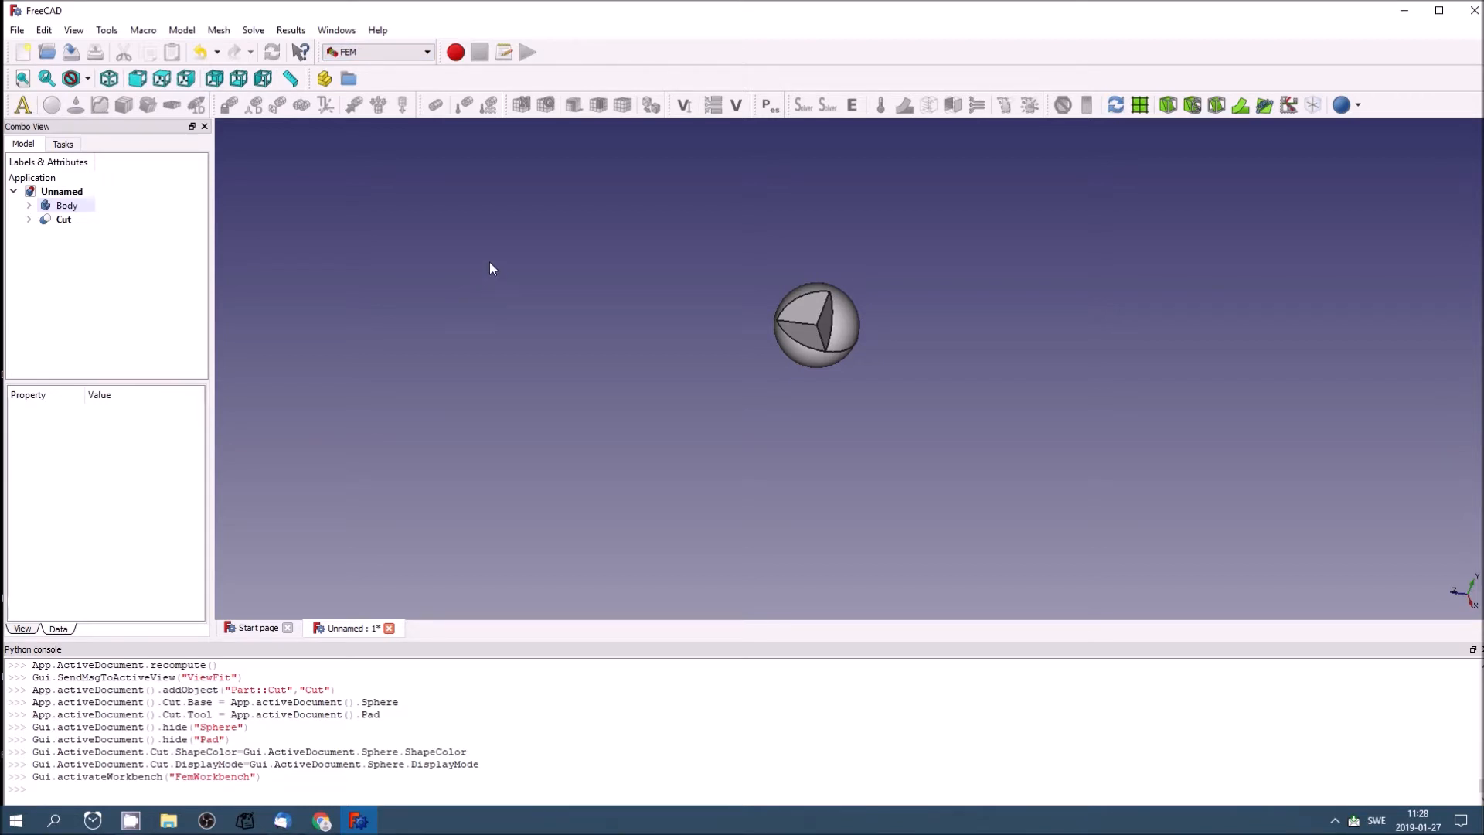
mouse_move(515, 243)
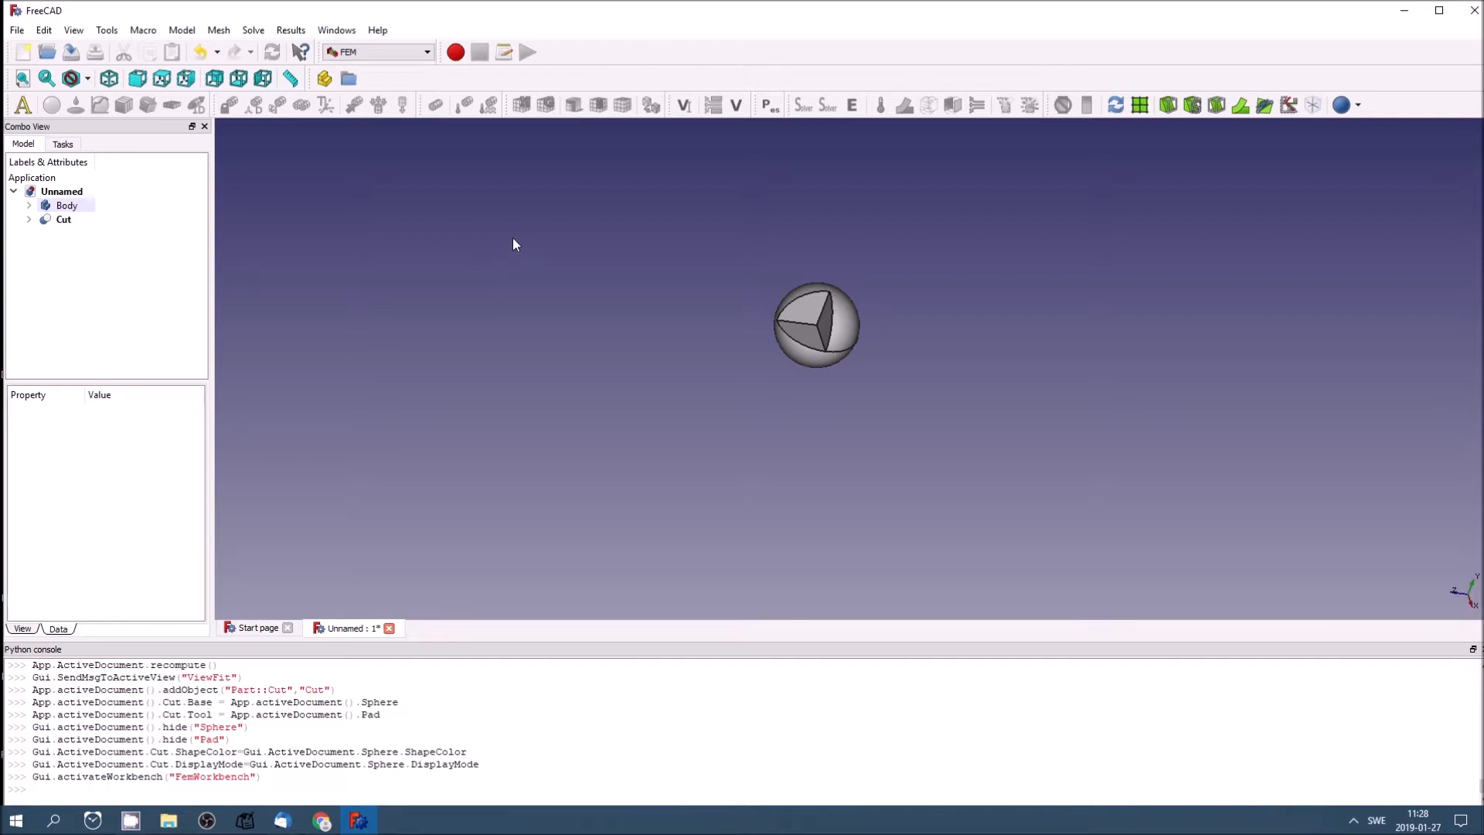
mouse_move(566, 231)
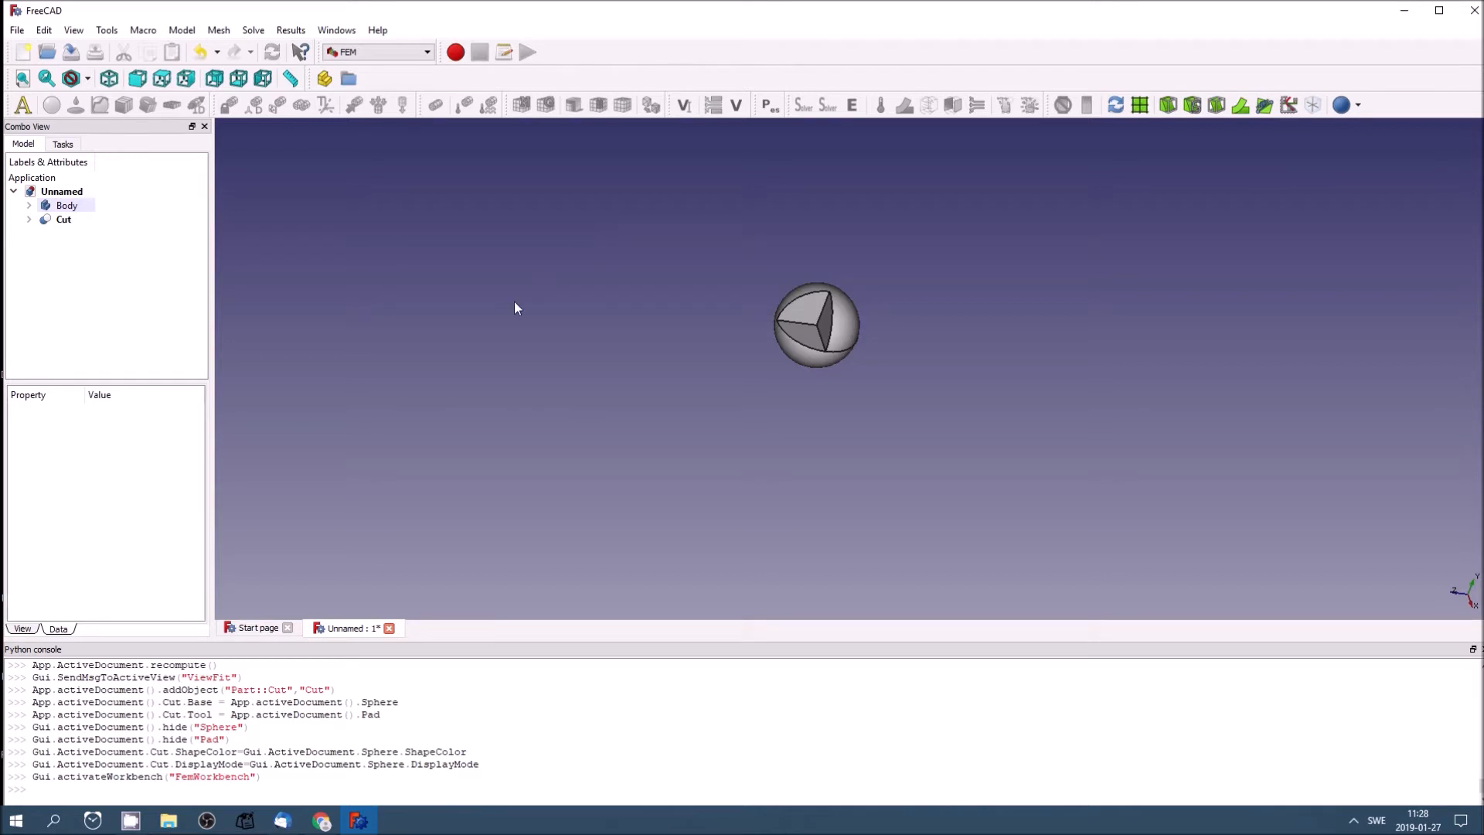
mouse_move(475, 227)
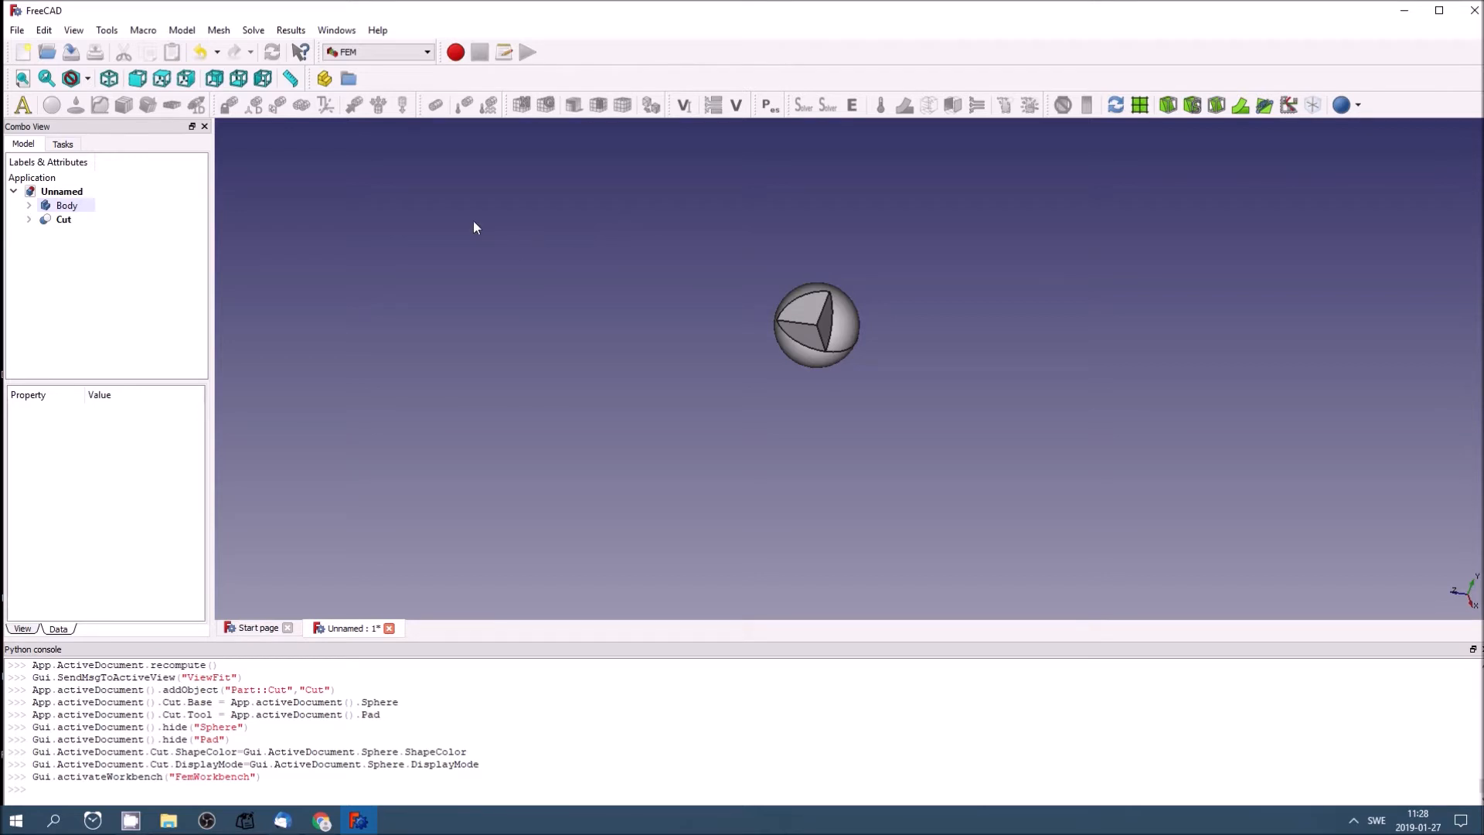
mouse_move(425, 234)
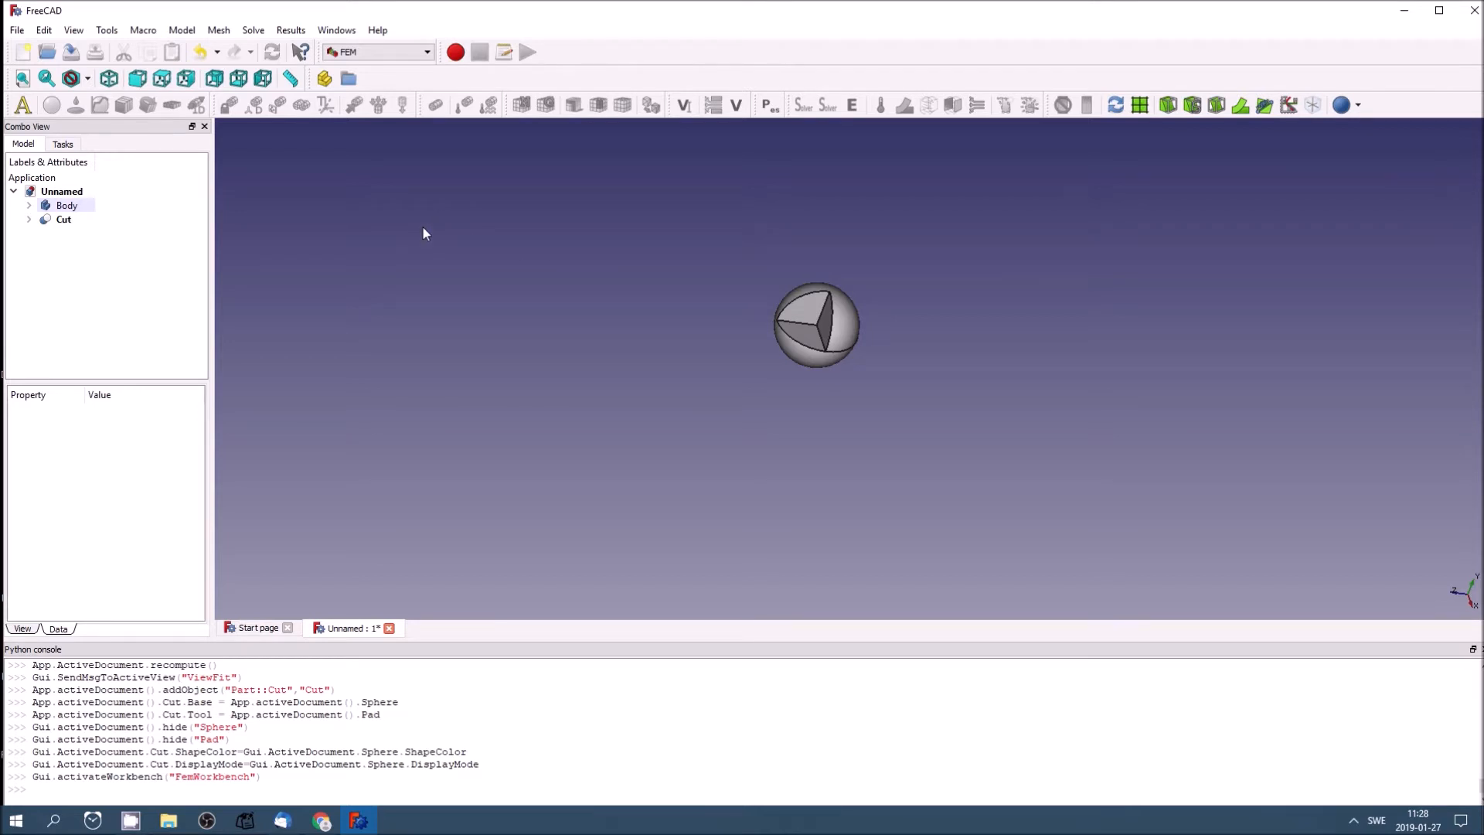
mouse_move(732, 137)
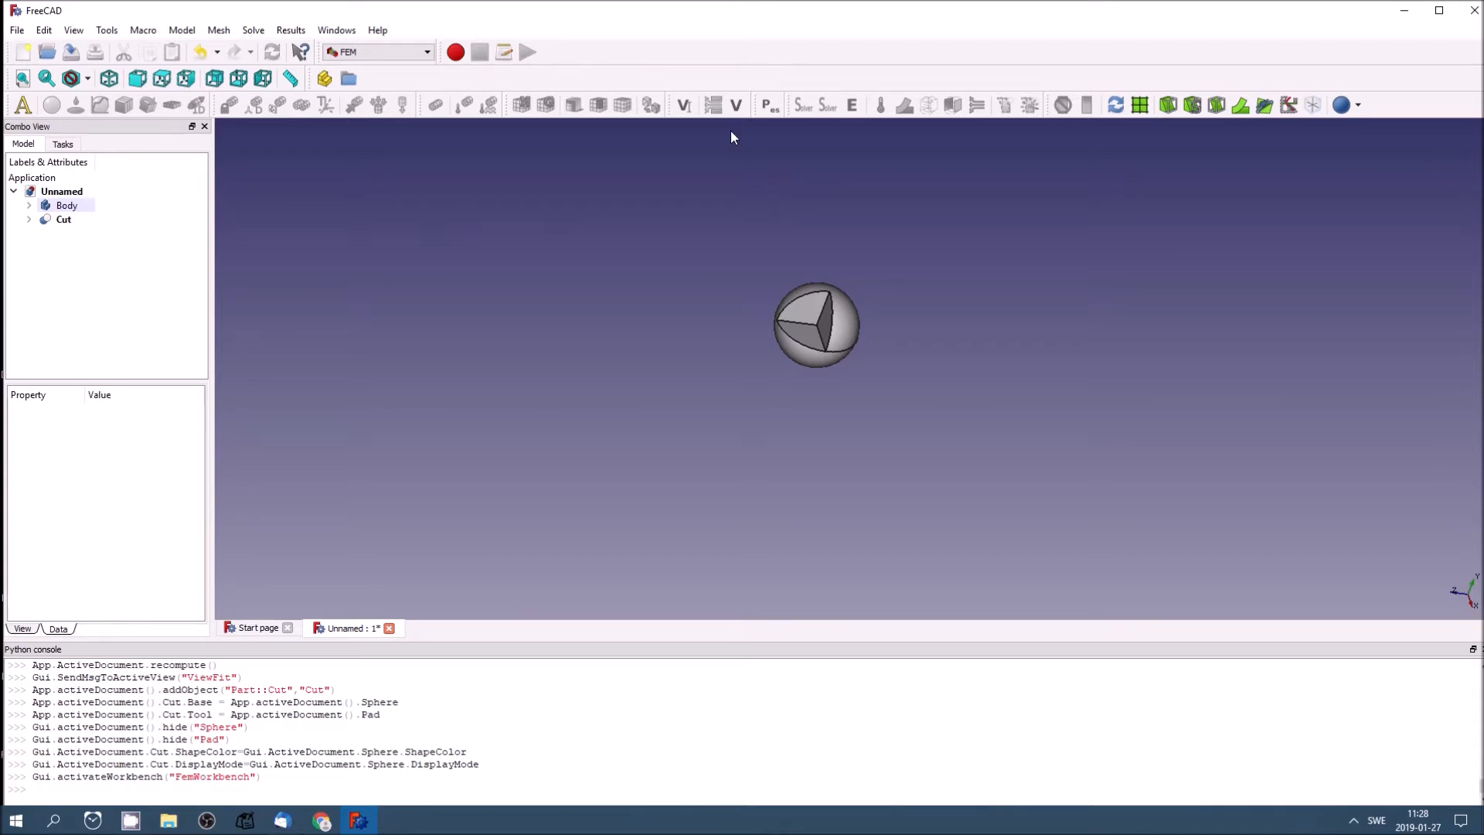
mouse_move(671, 243)
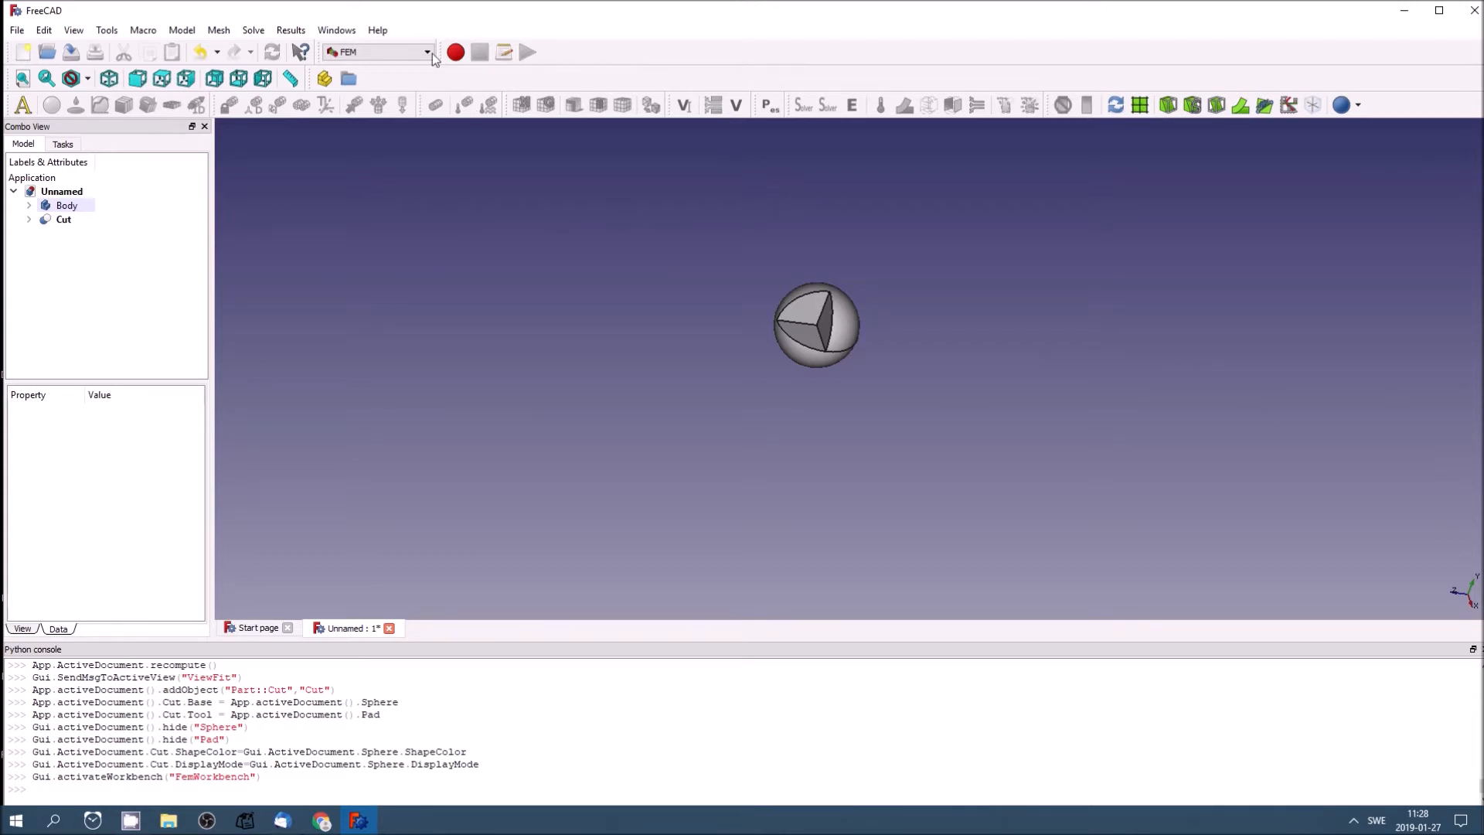
mouse_move(430, 56)
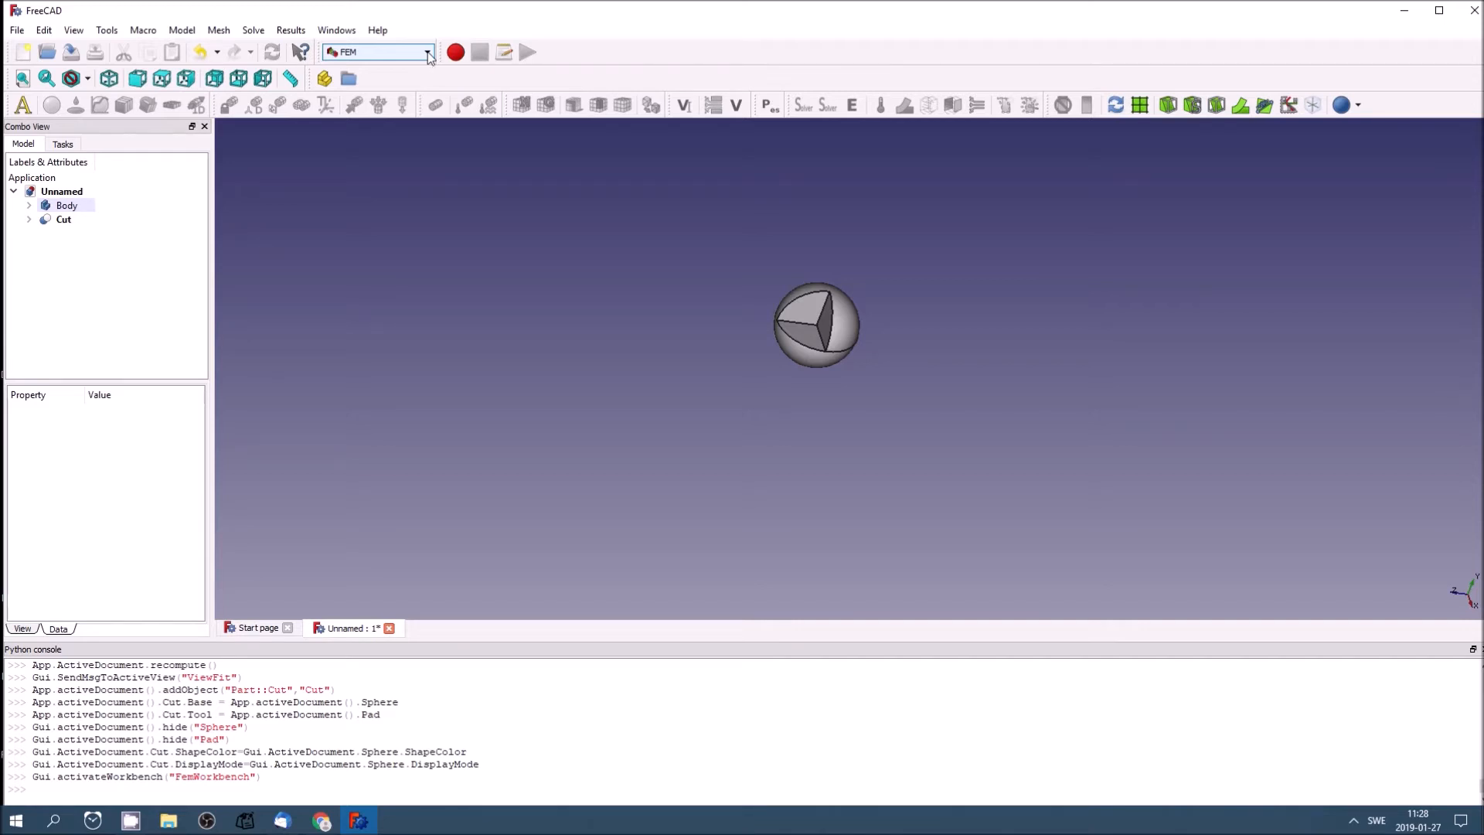
click(426, 52)
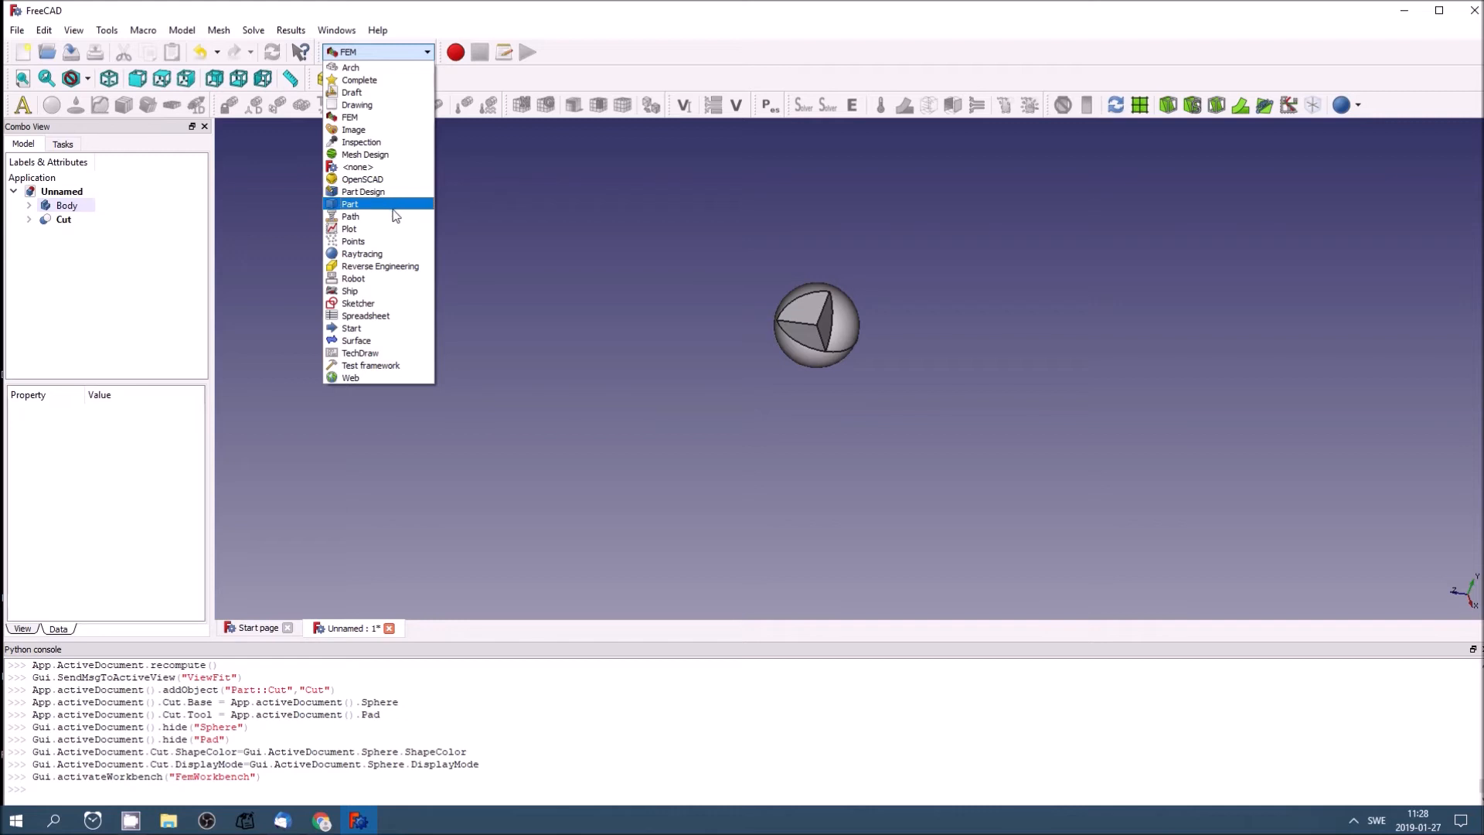
mouse_move(390, 253)
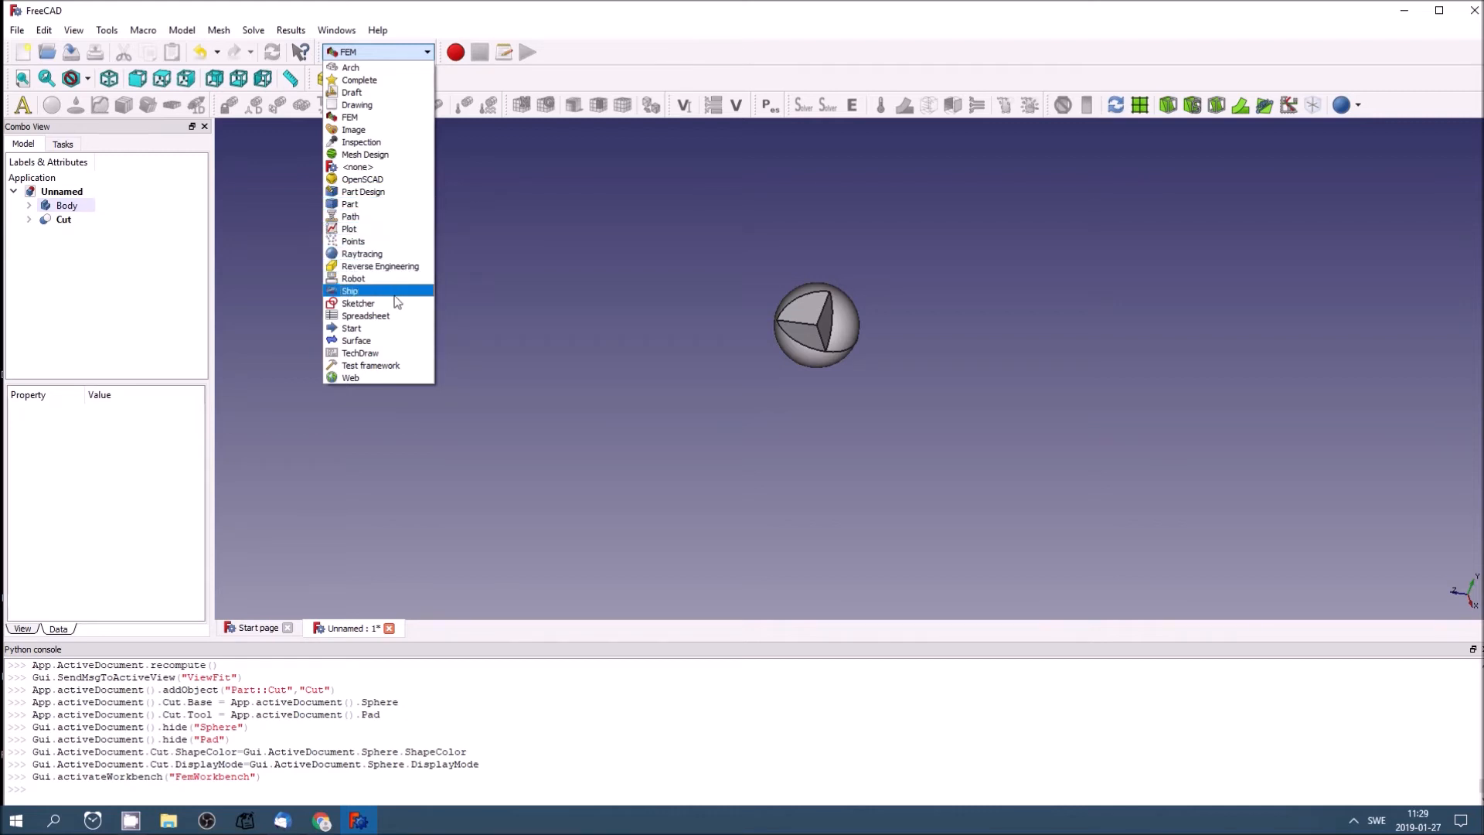
mouse_move(400, 278)
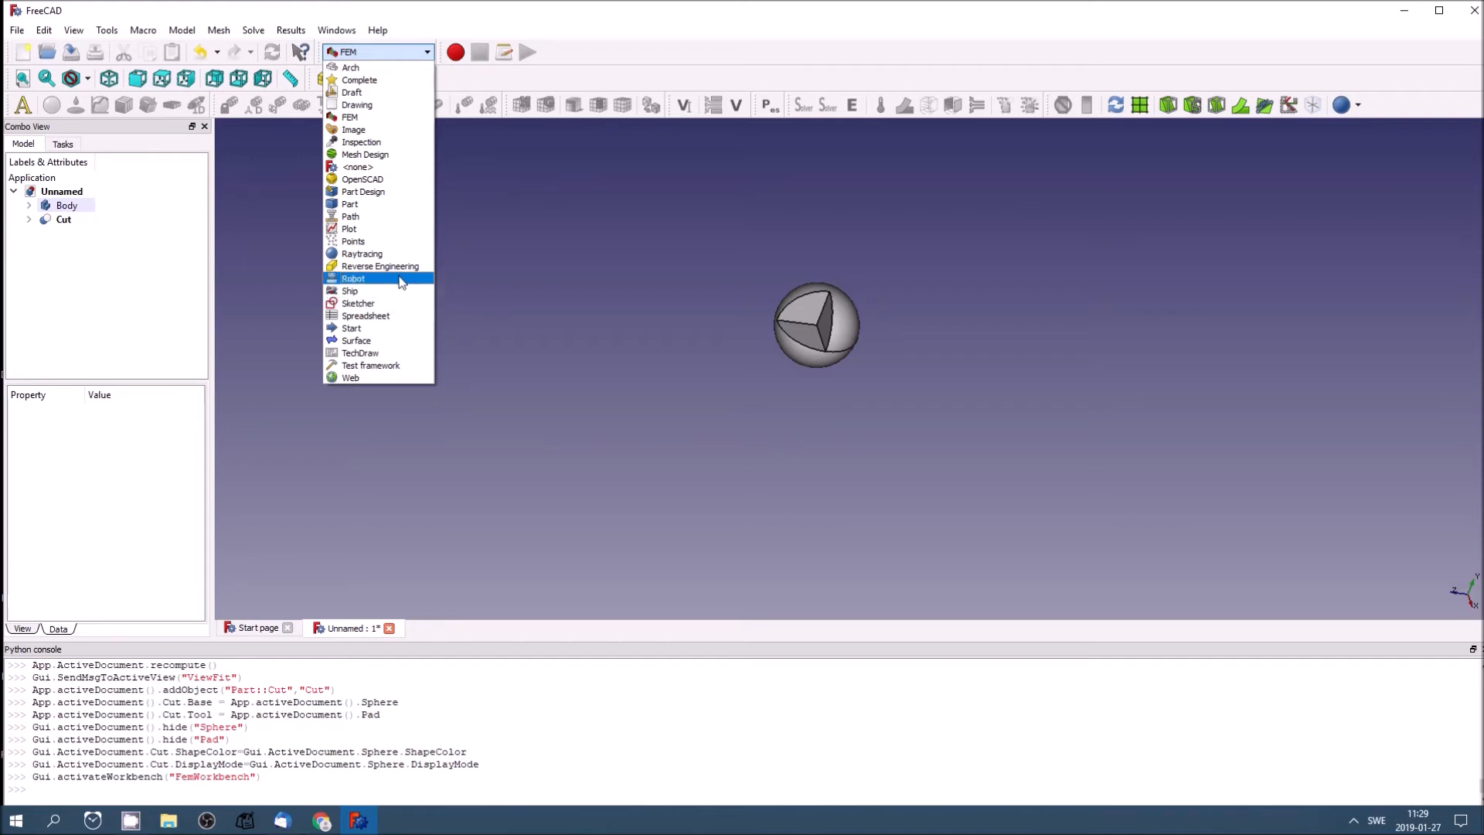
mouse_move(393, 233)
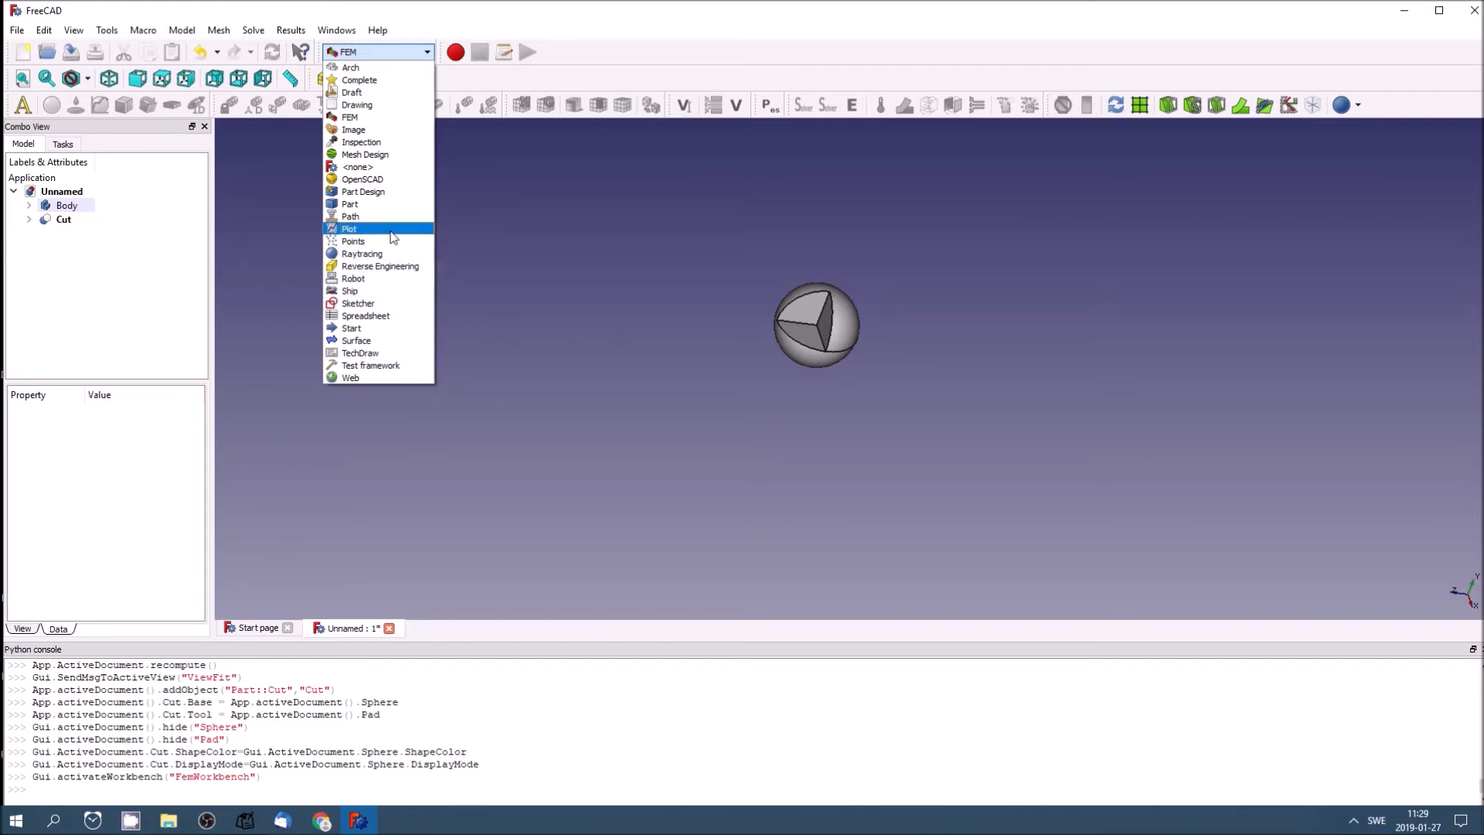
mouse_move(392, 218)
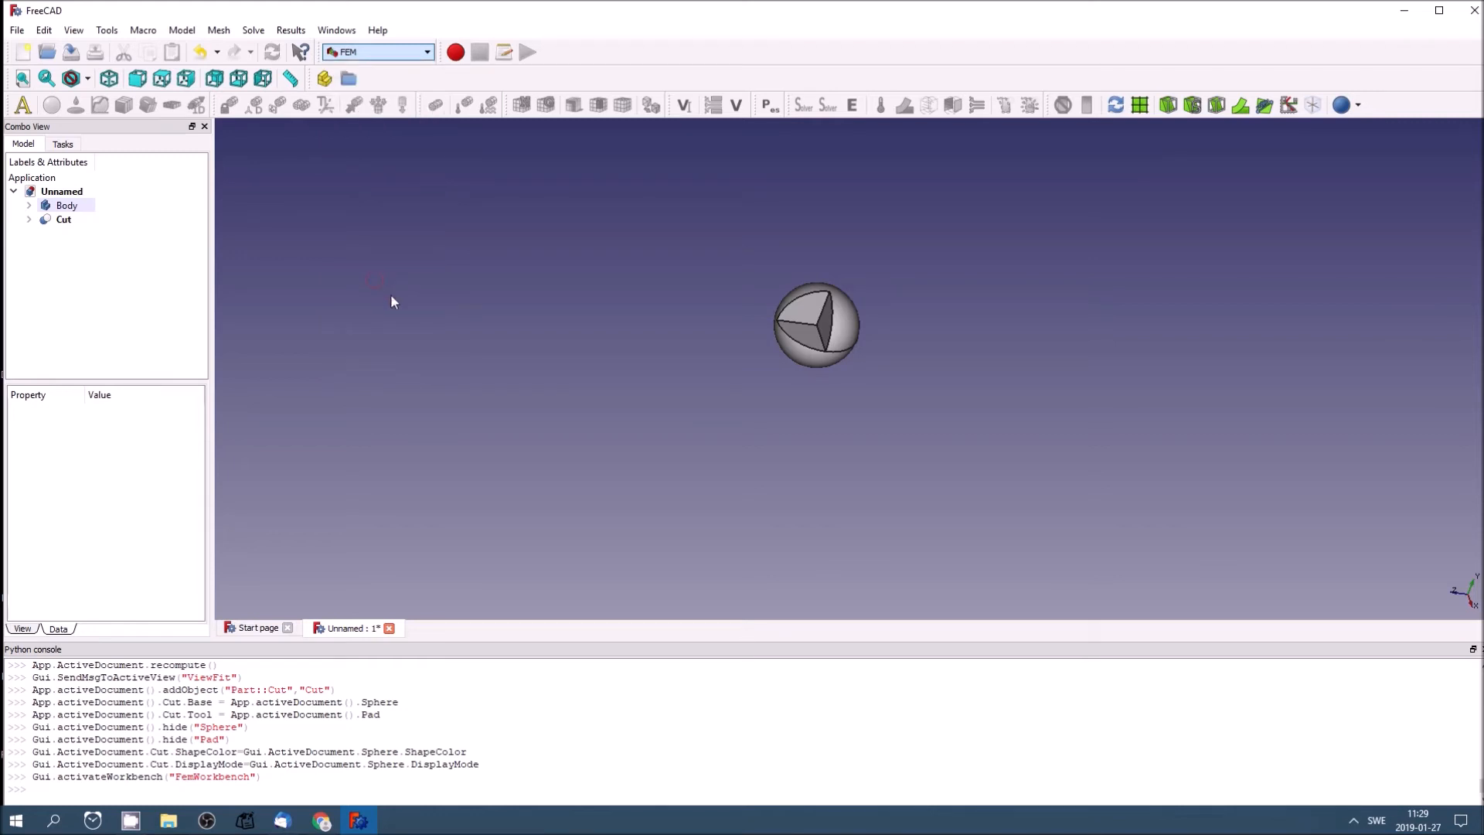
Step: Pick Robot from the workbench dropdown
click(418, 52)
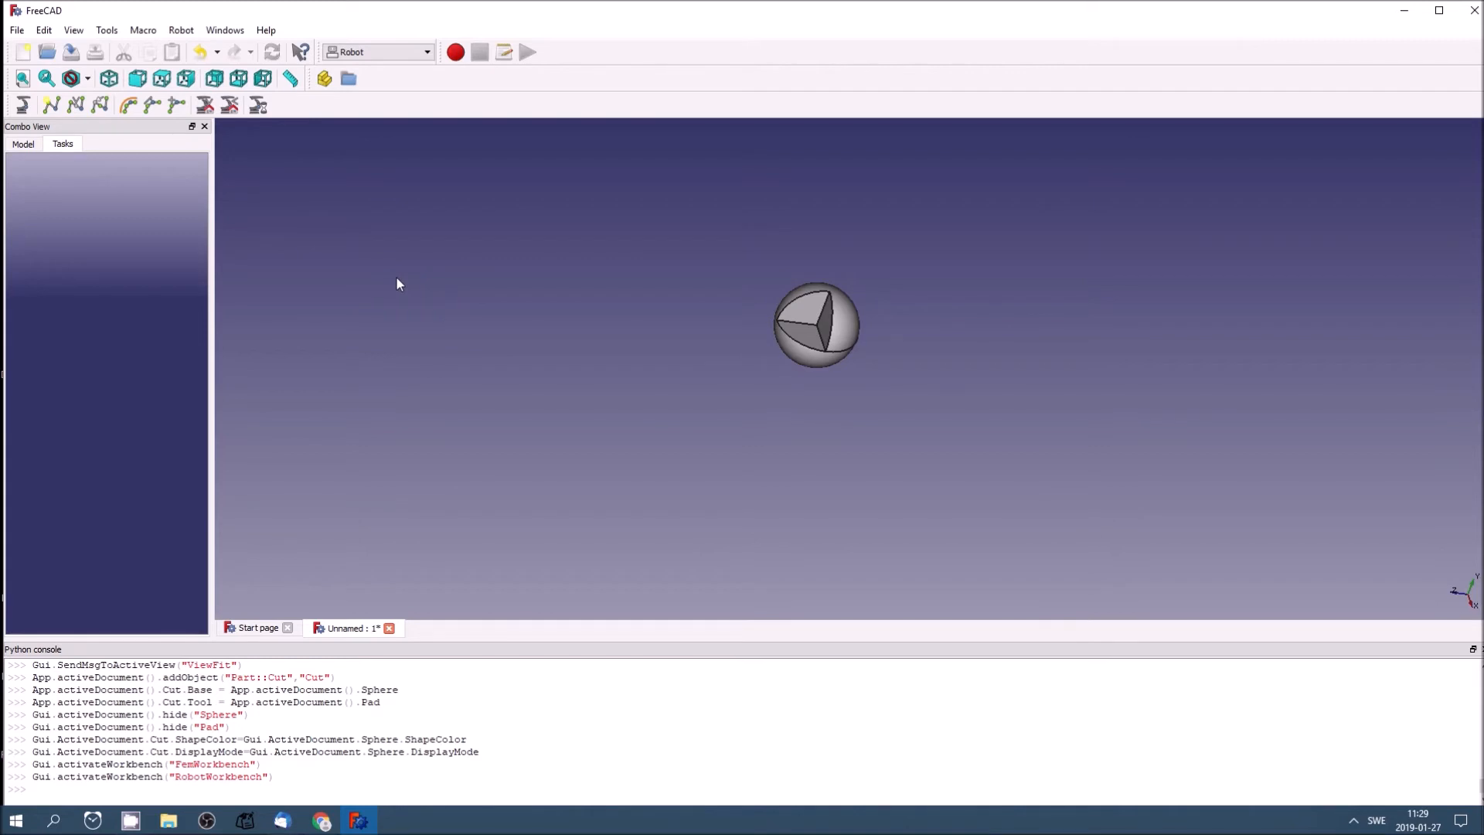
mouse_move(332, 292)
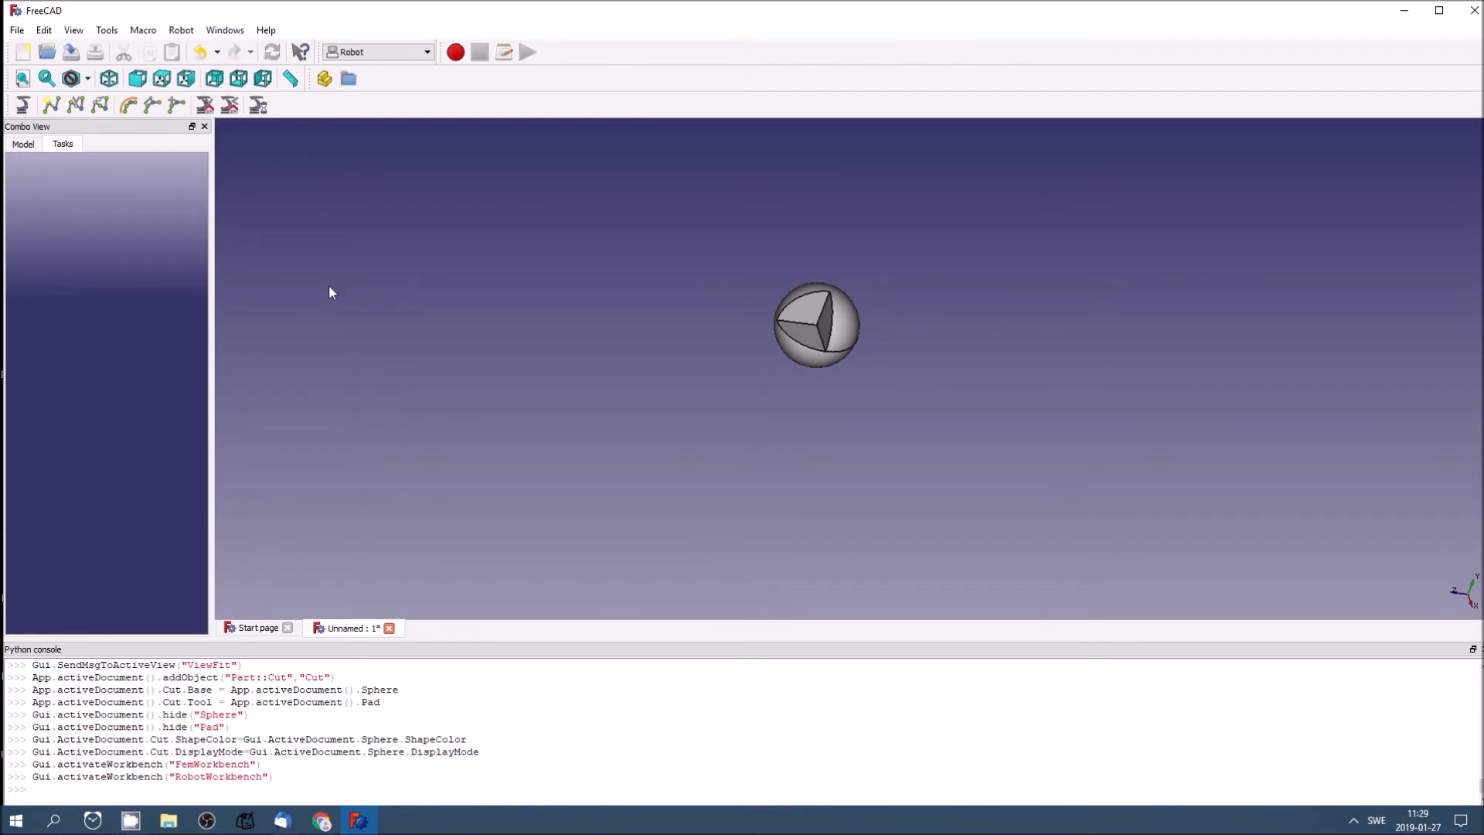
mouse_move(437, 192)
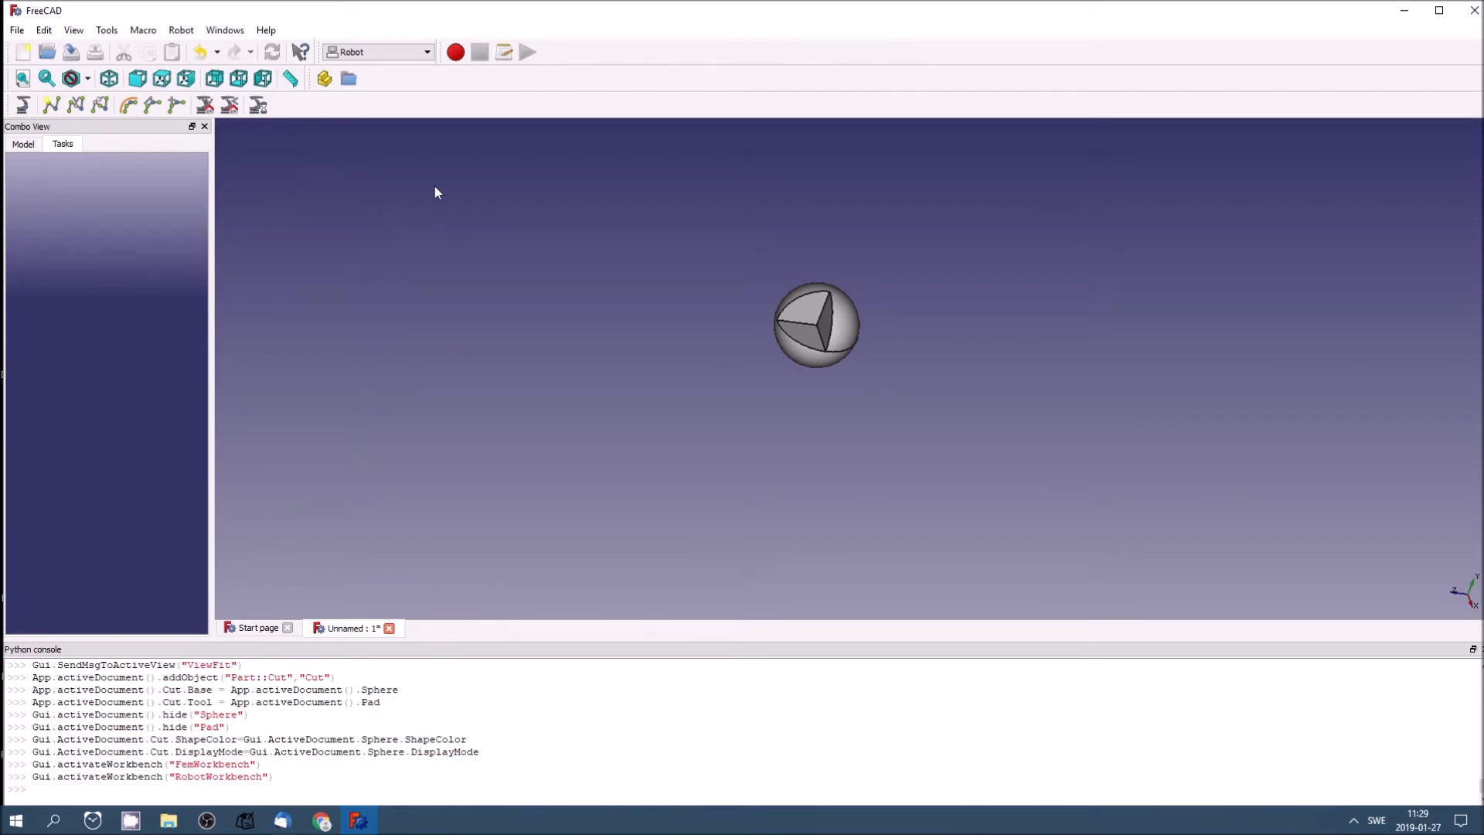
mouse_move(428, 60)
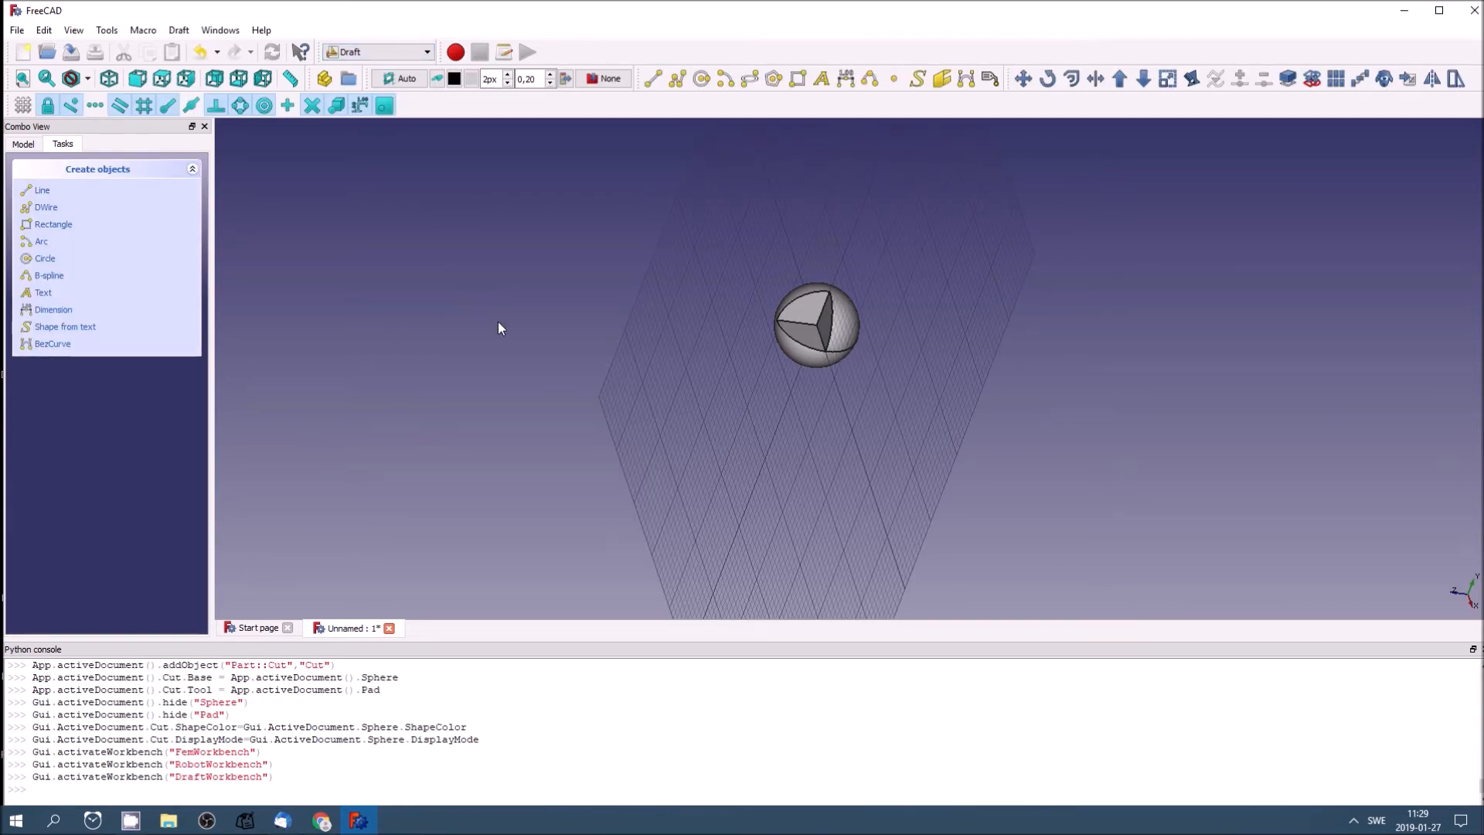
mouse_move(592, 367)
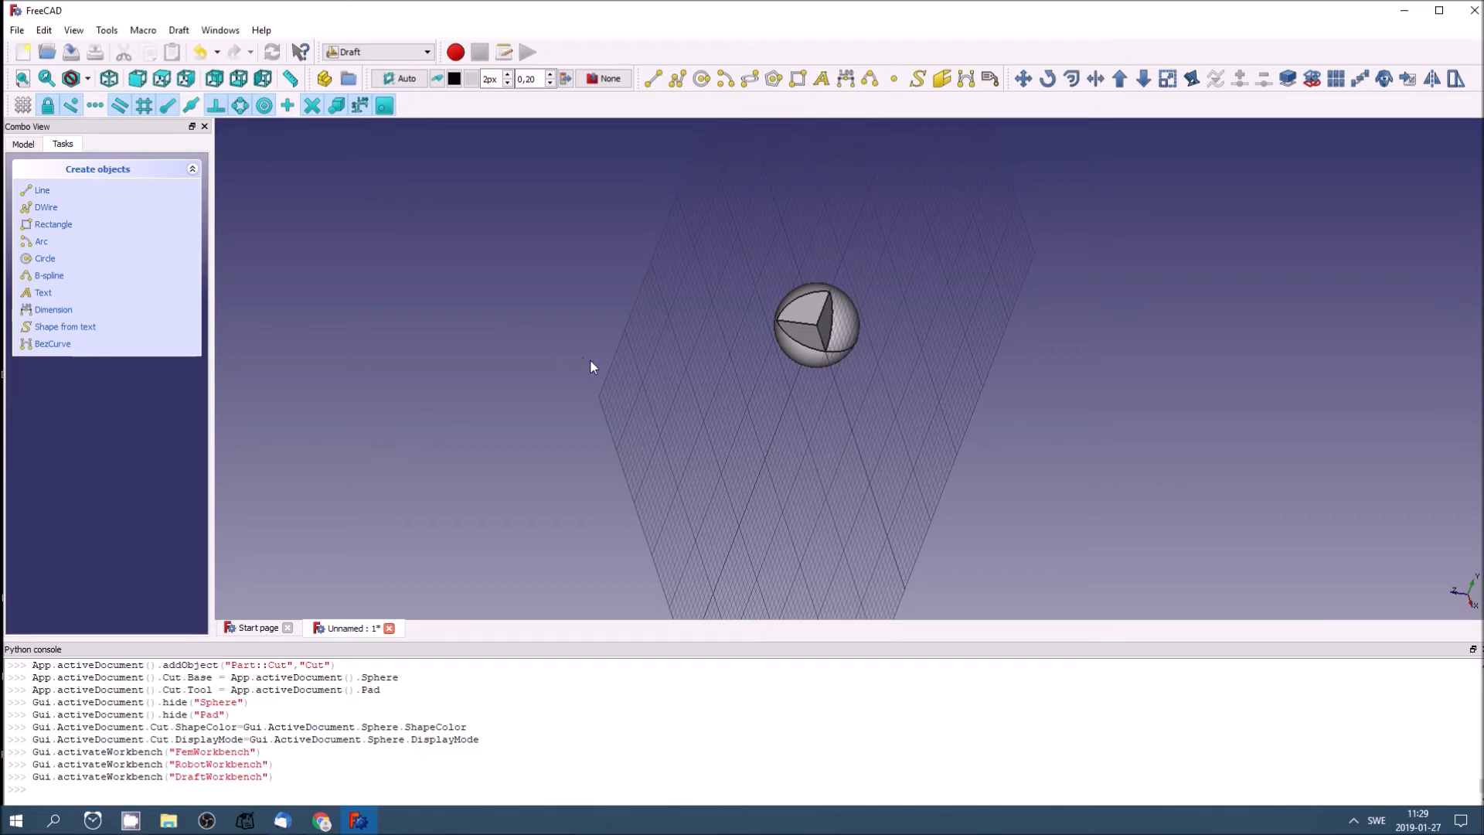
mouse_move(473, 200)
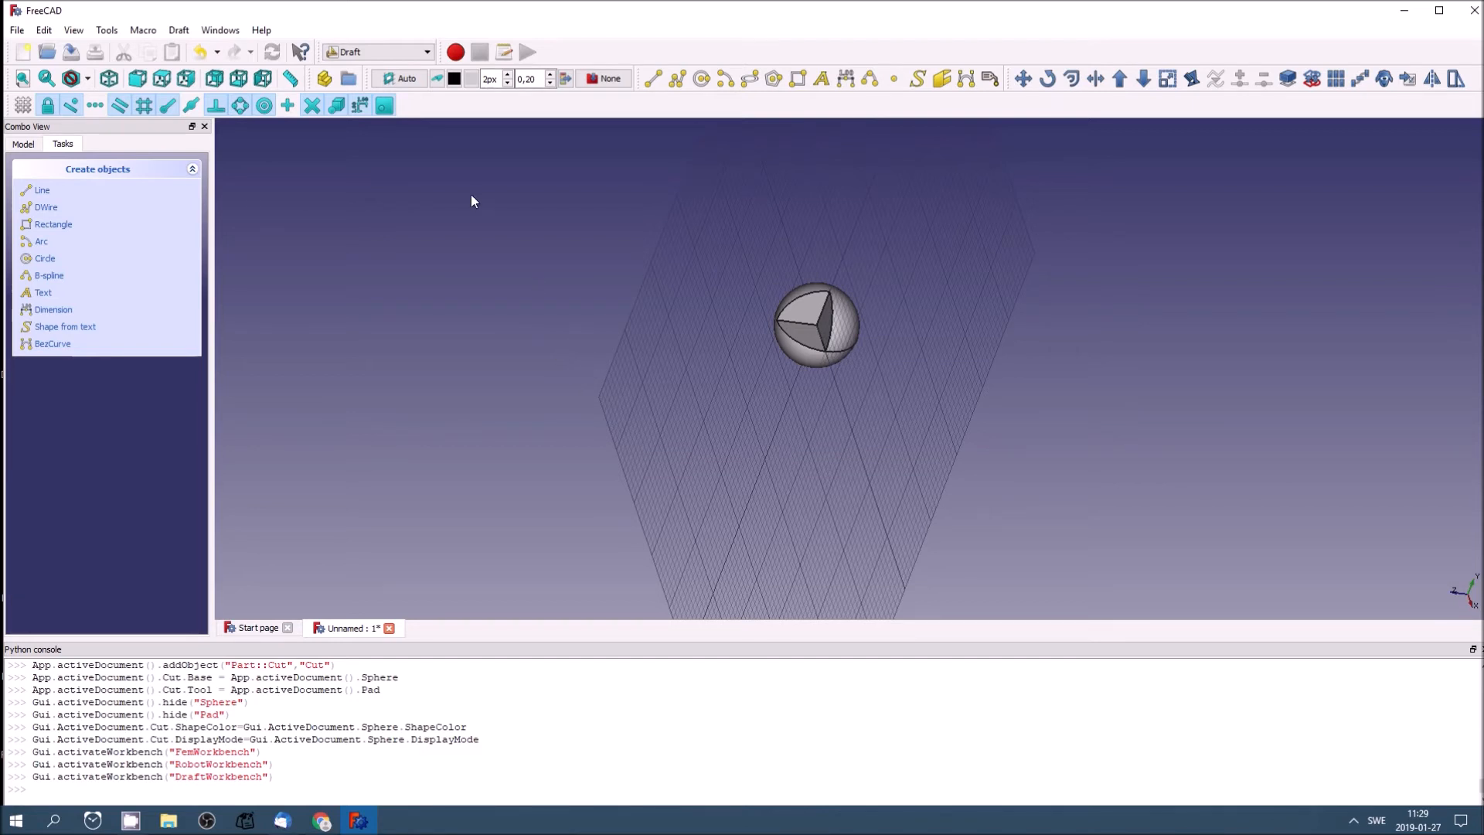
mouse_move(487, 140)
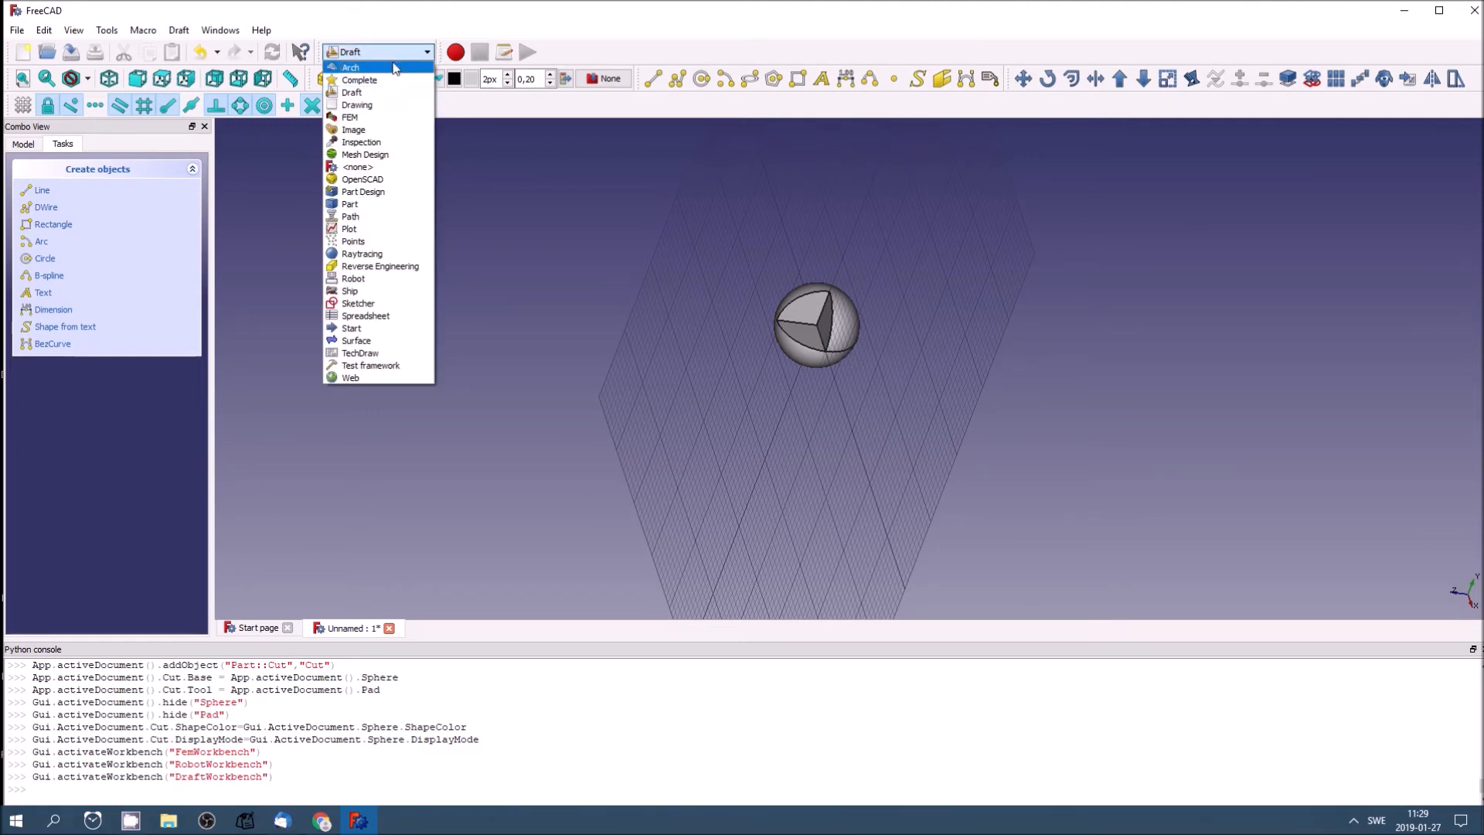
Step: Select Arch from the workbench list, then reopen the dropdown to browse others
click(354, 92)
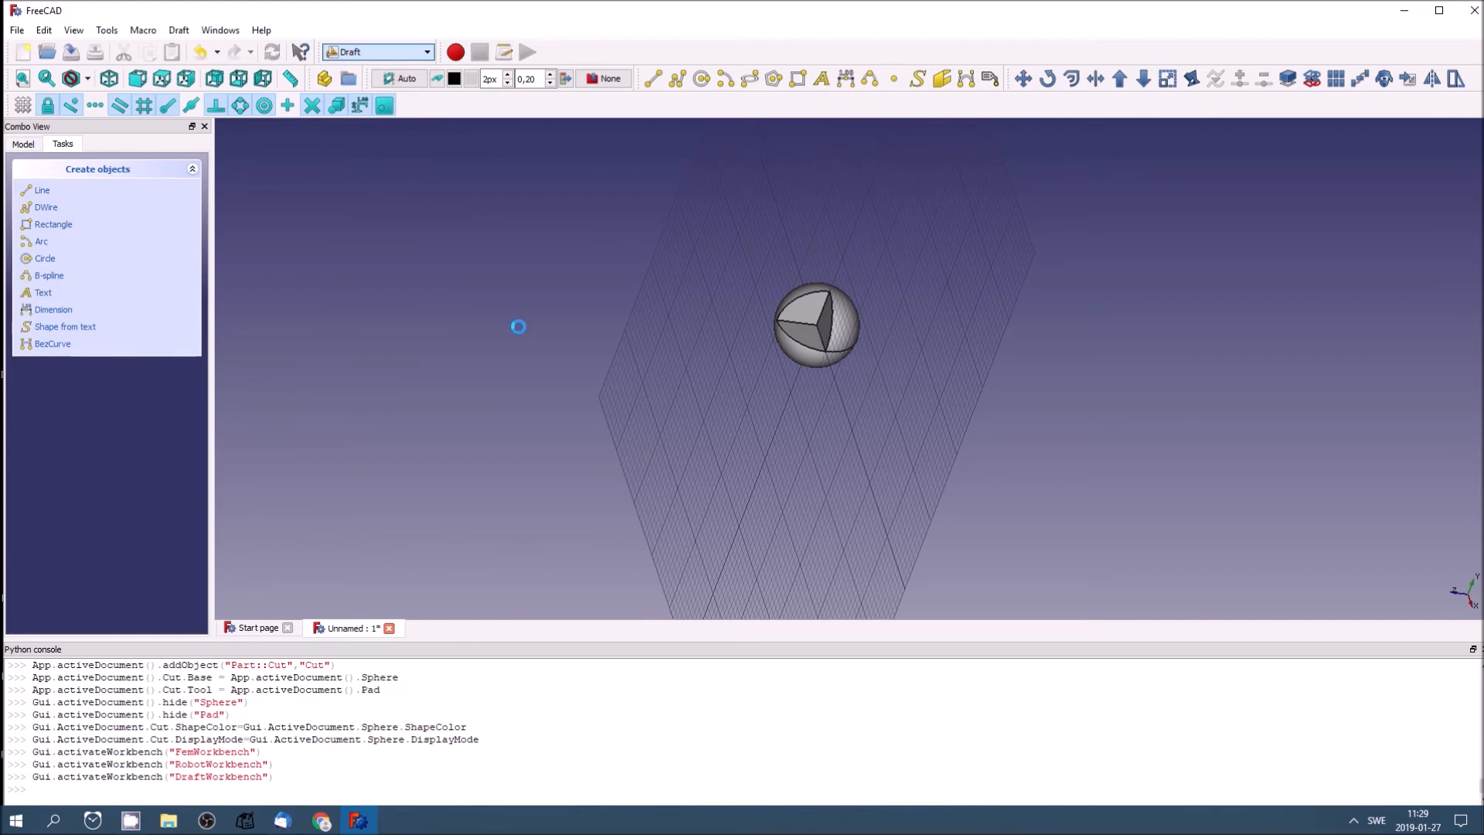
click(378, 51)
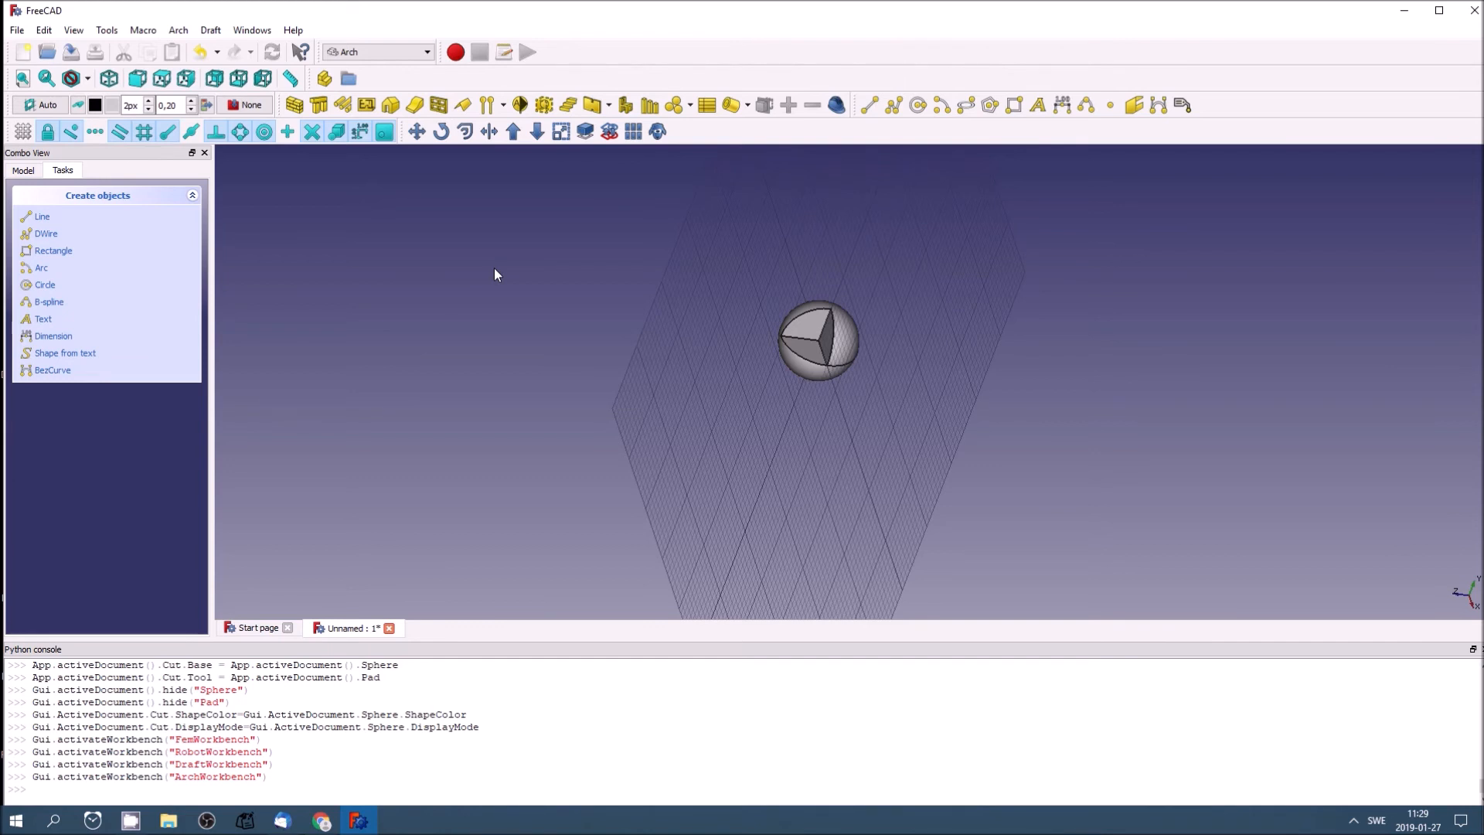
mouse_move(517, 234)
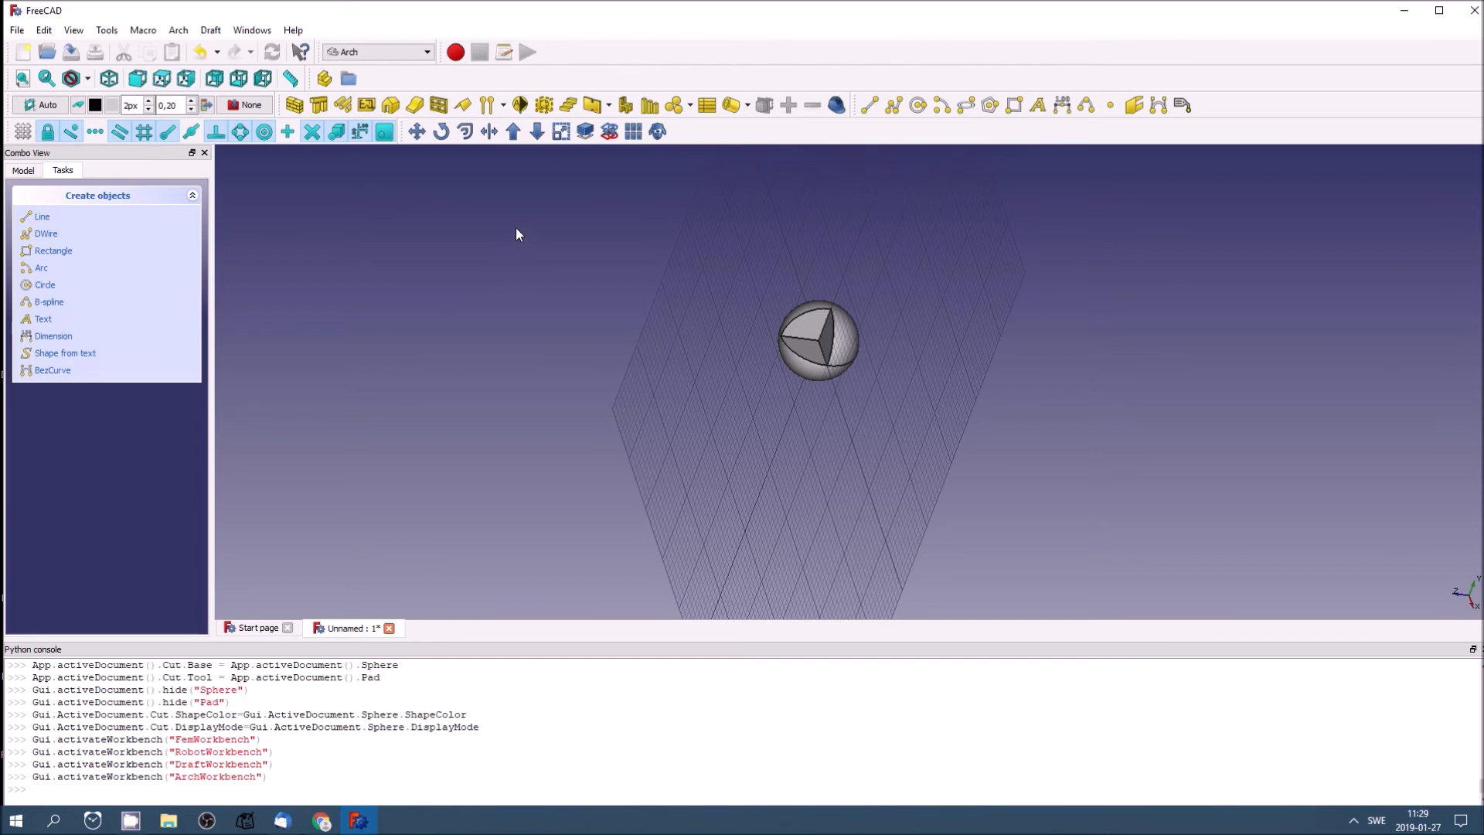
click(424, 52)
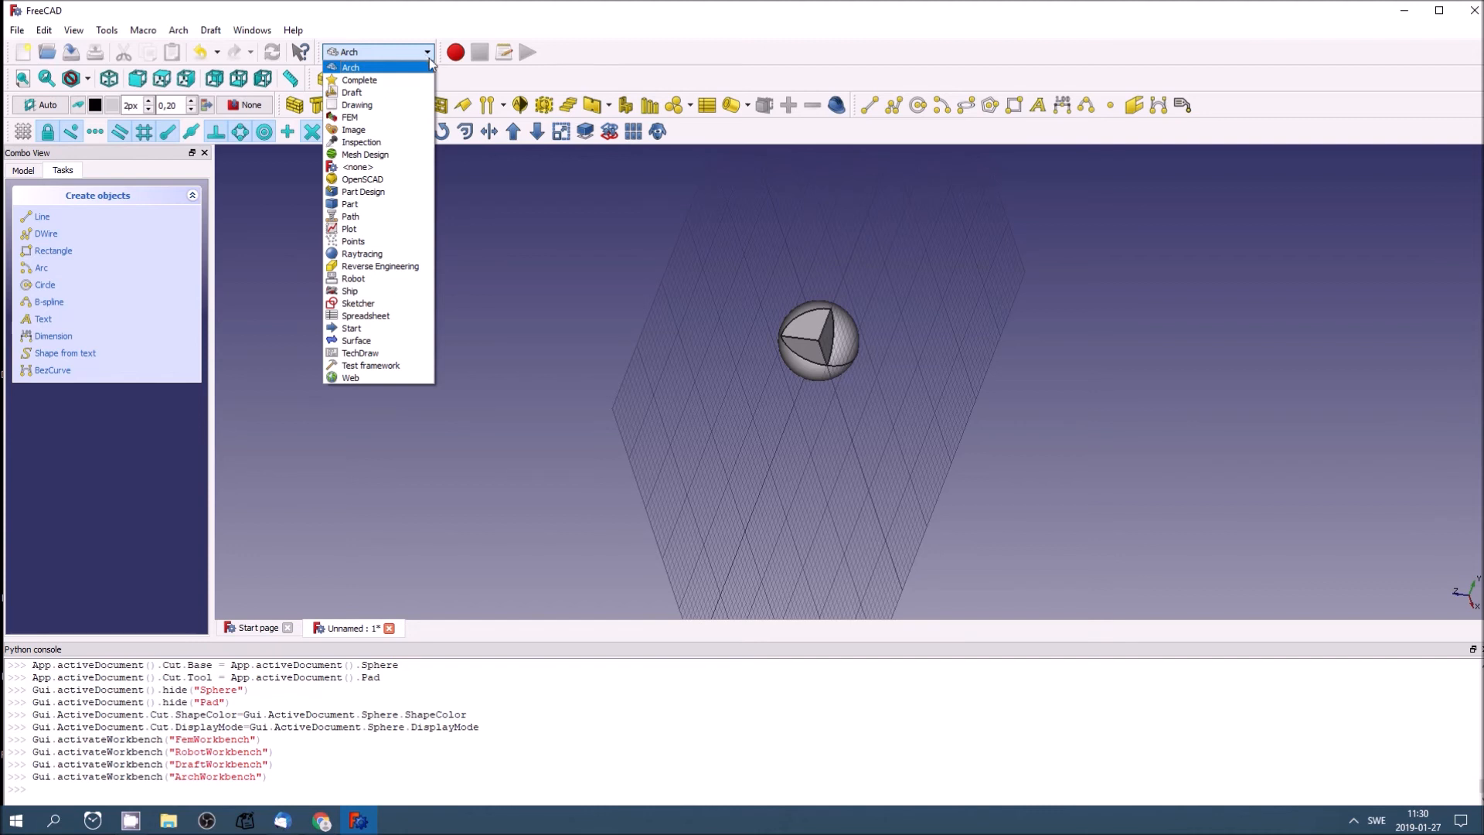
mouse_move(405, 198)
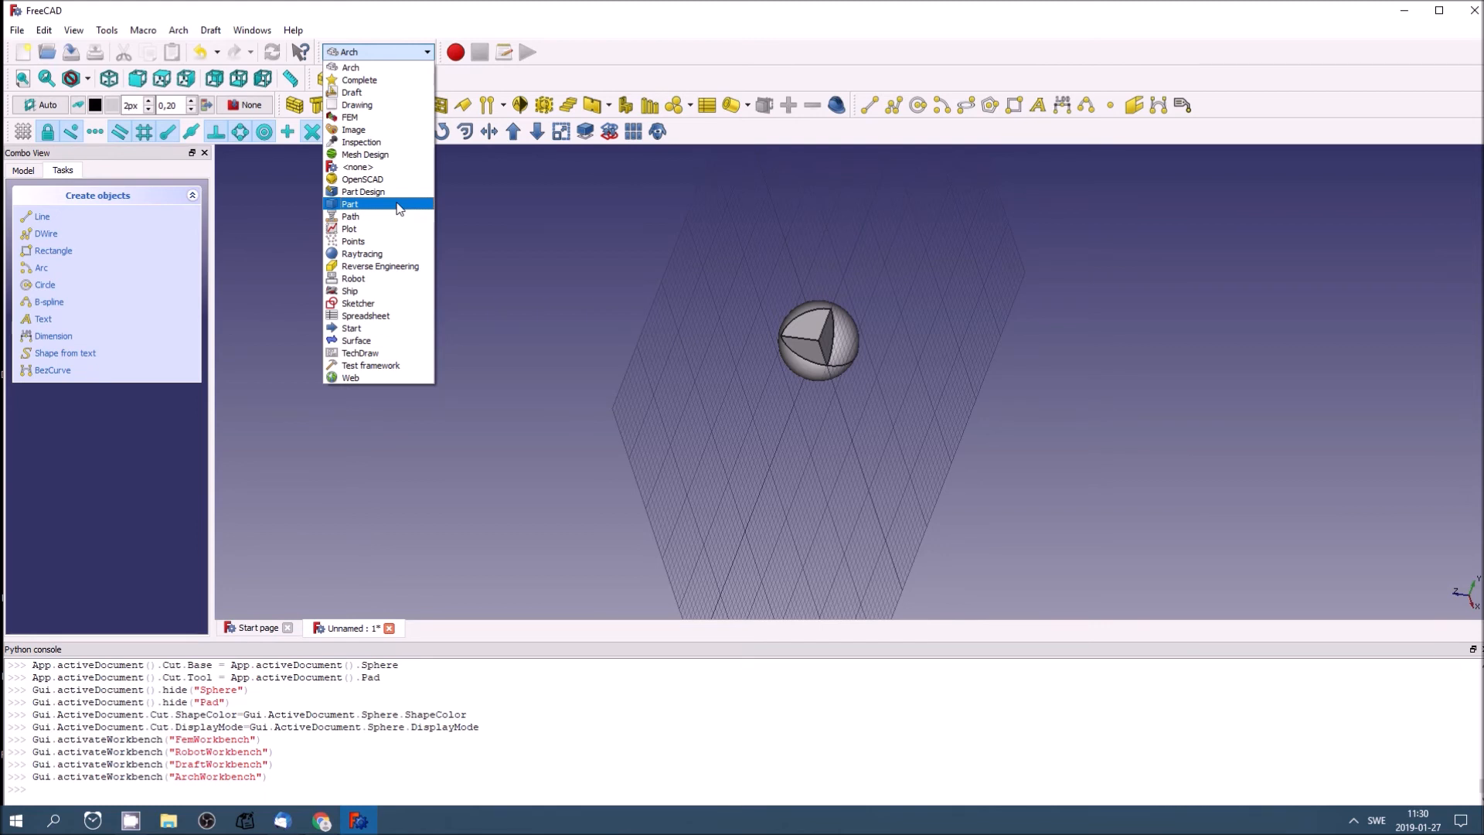
mouse_move(382, 106)
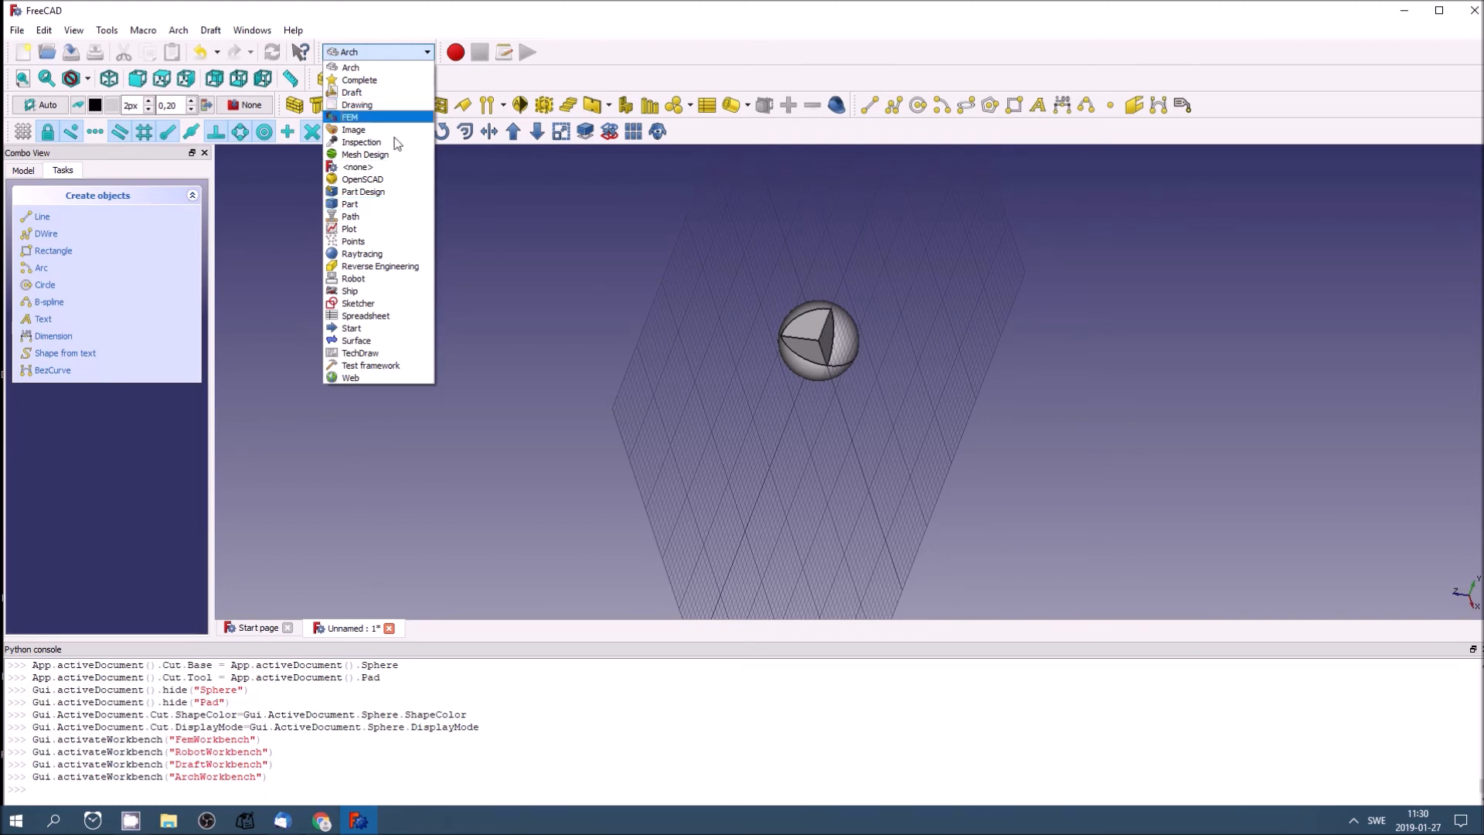
mouse_move(360, 353)
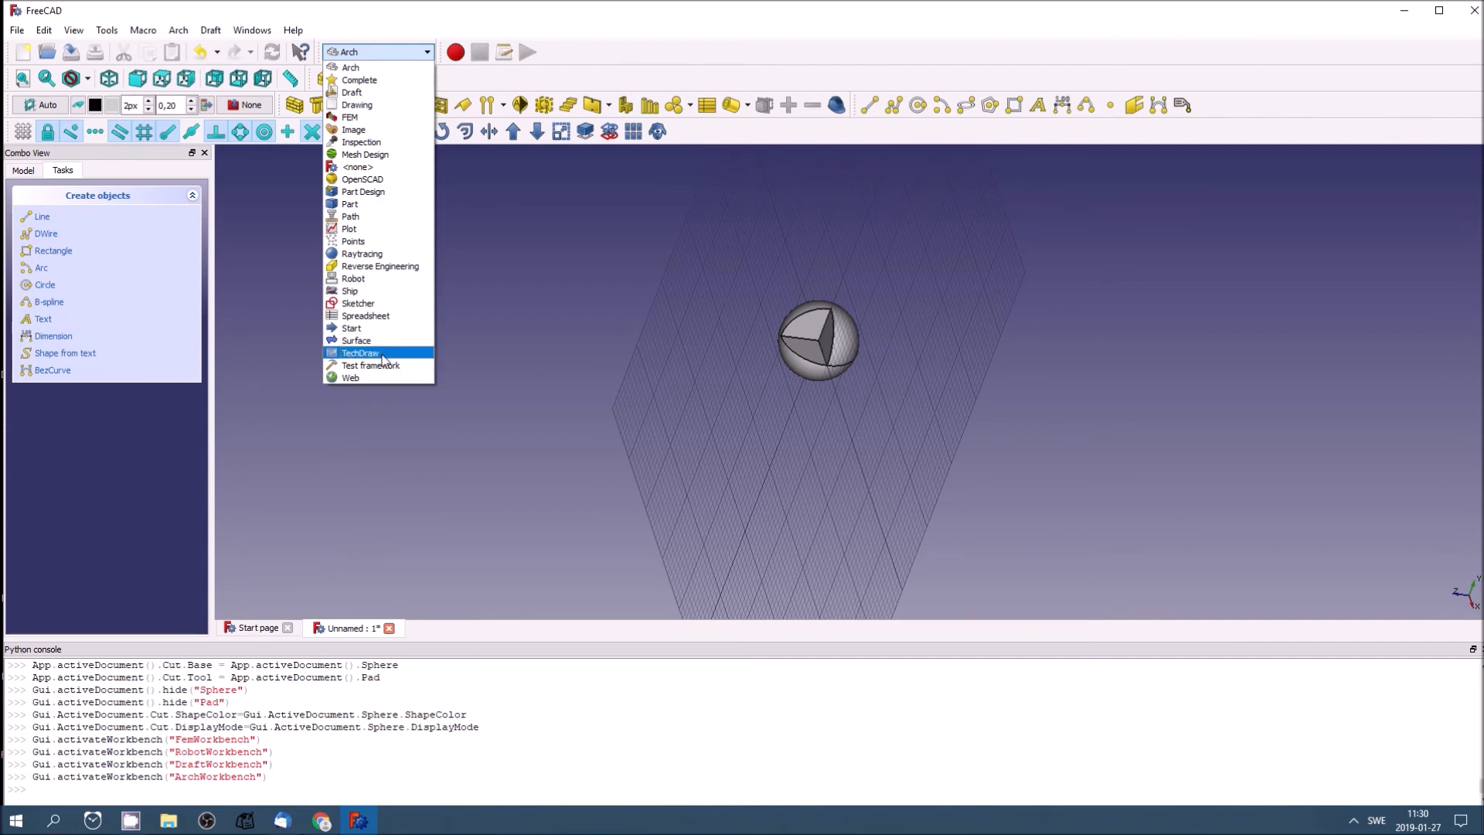